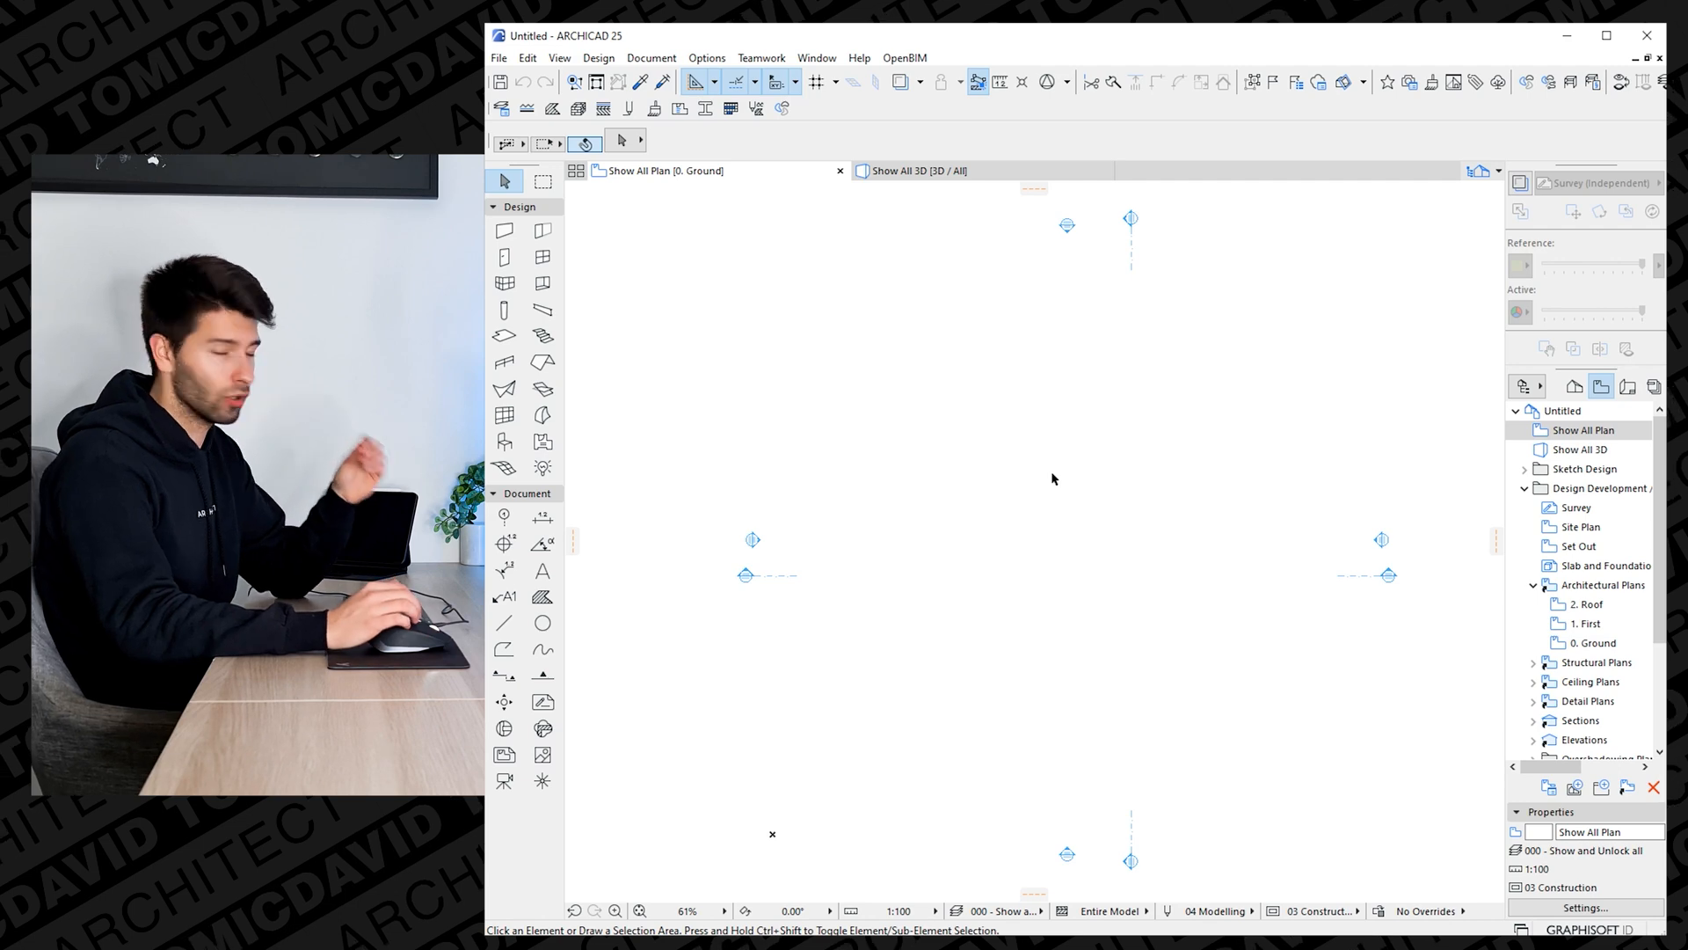
pyautogui.moveTo(1050, 489)
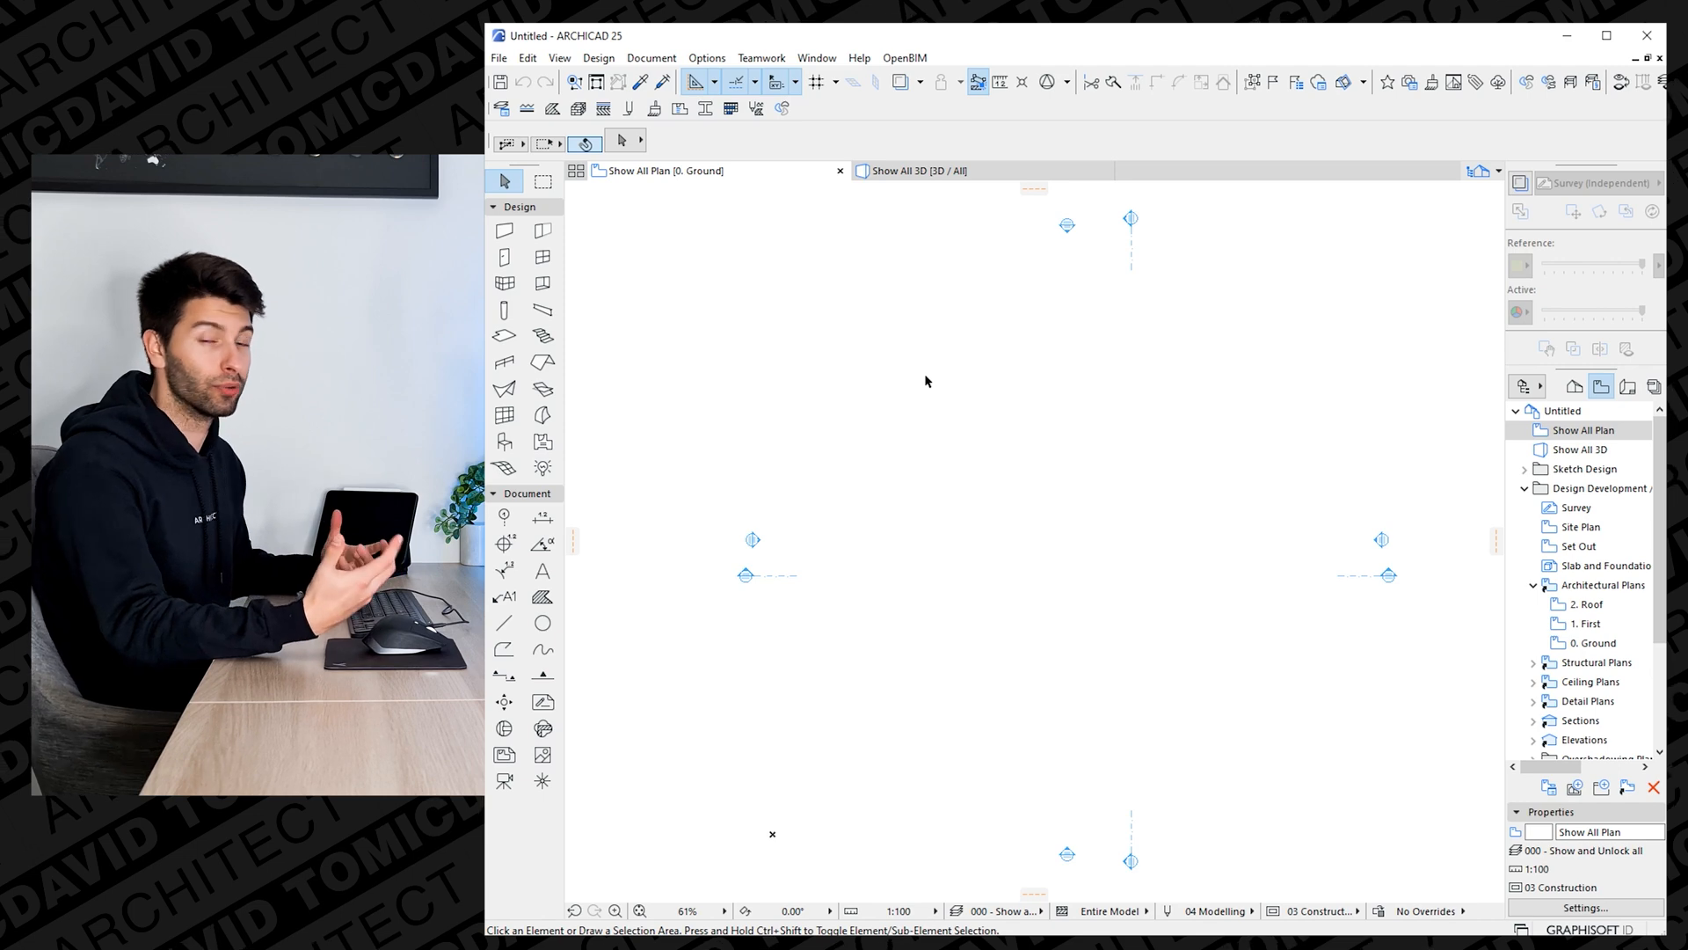
pyautogui.moveTo(504, 230)
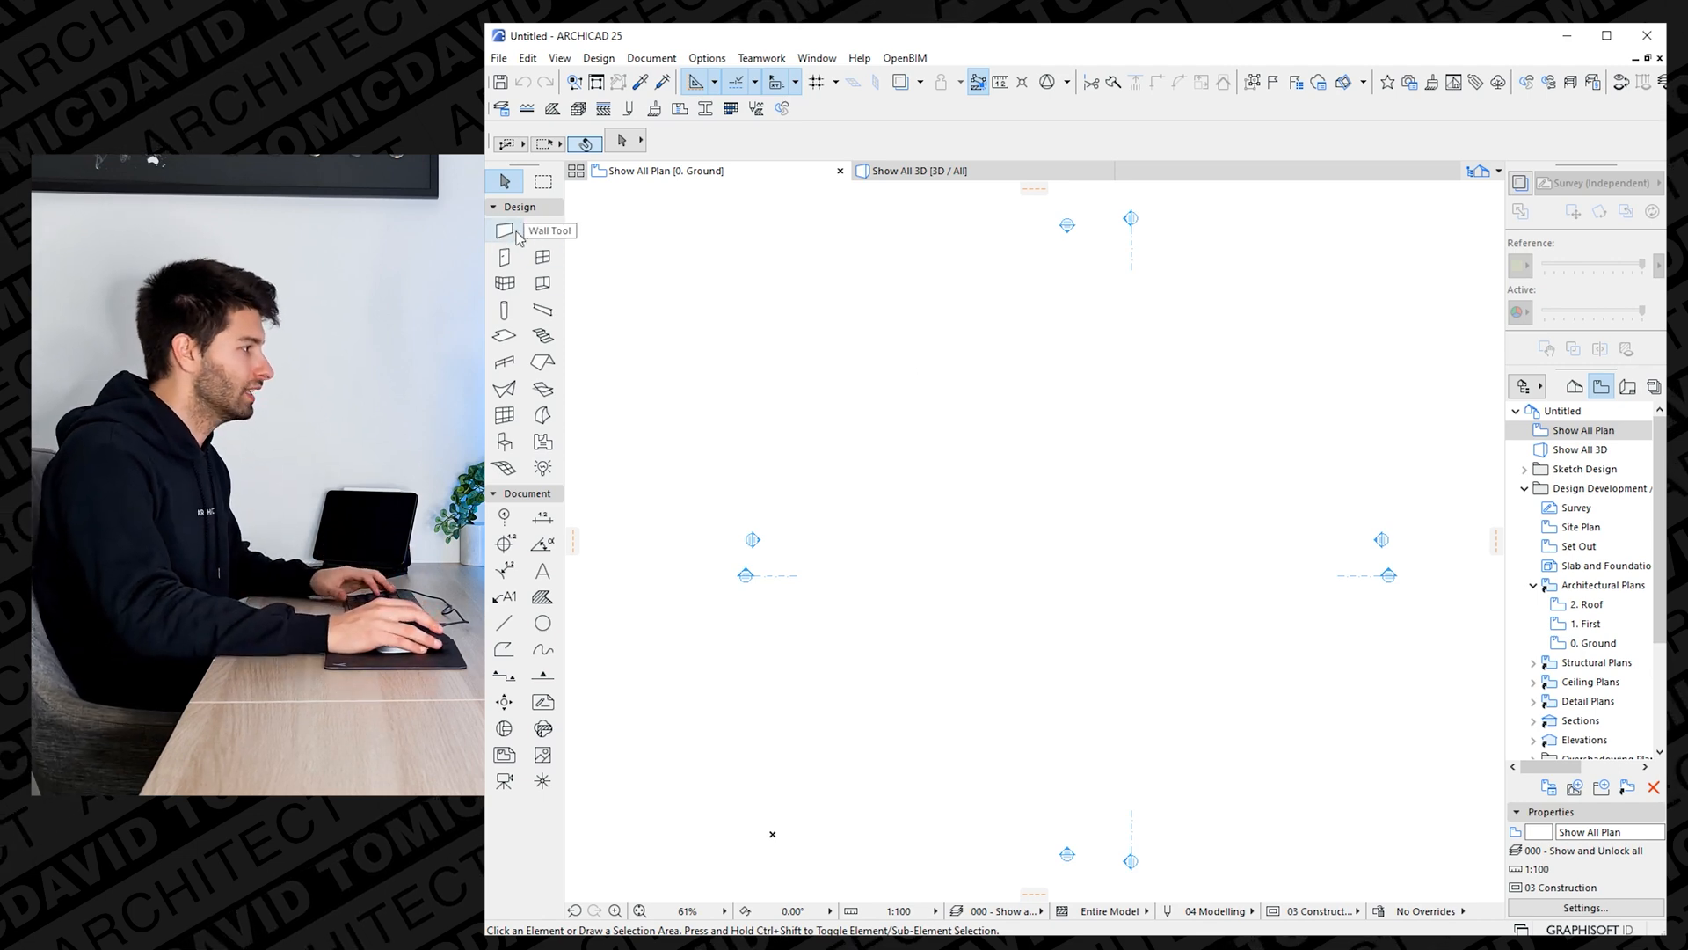
# Draw a rectangular loop of SP03 90mm Stud Partition walls on the ground floor.
pyautogui.click(504, 231)
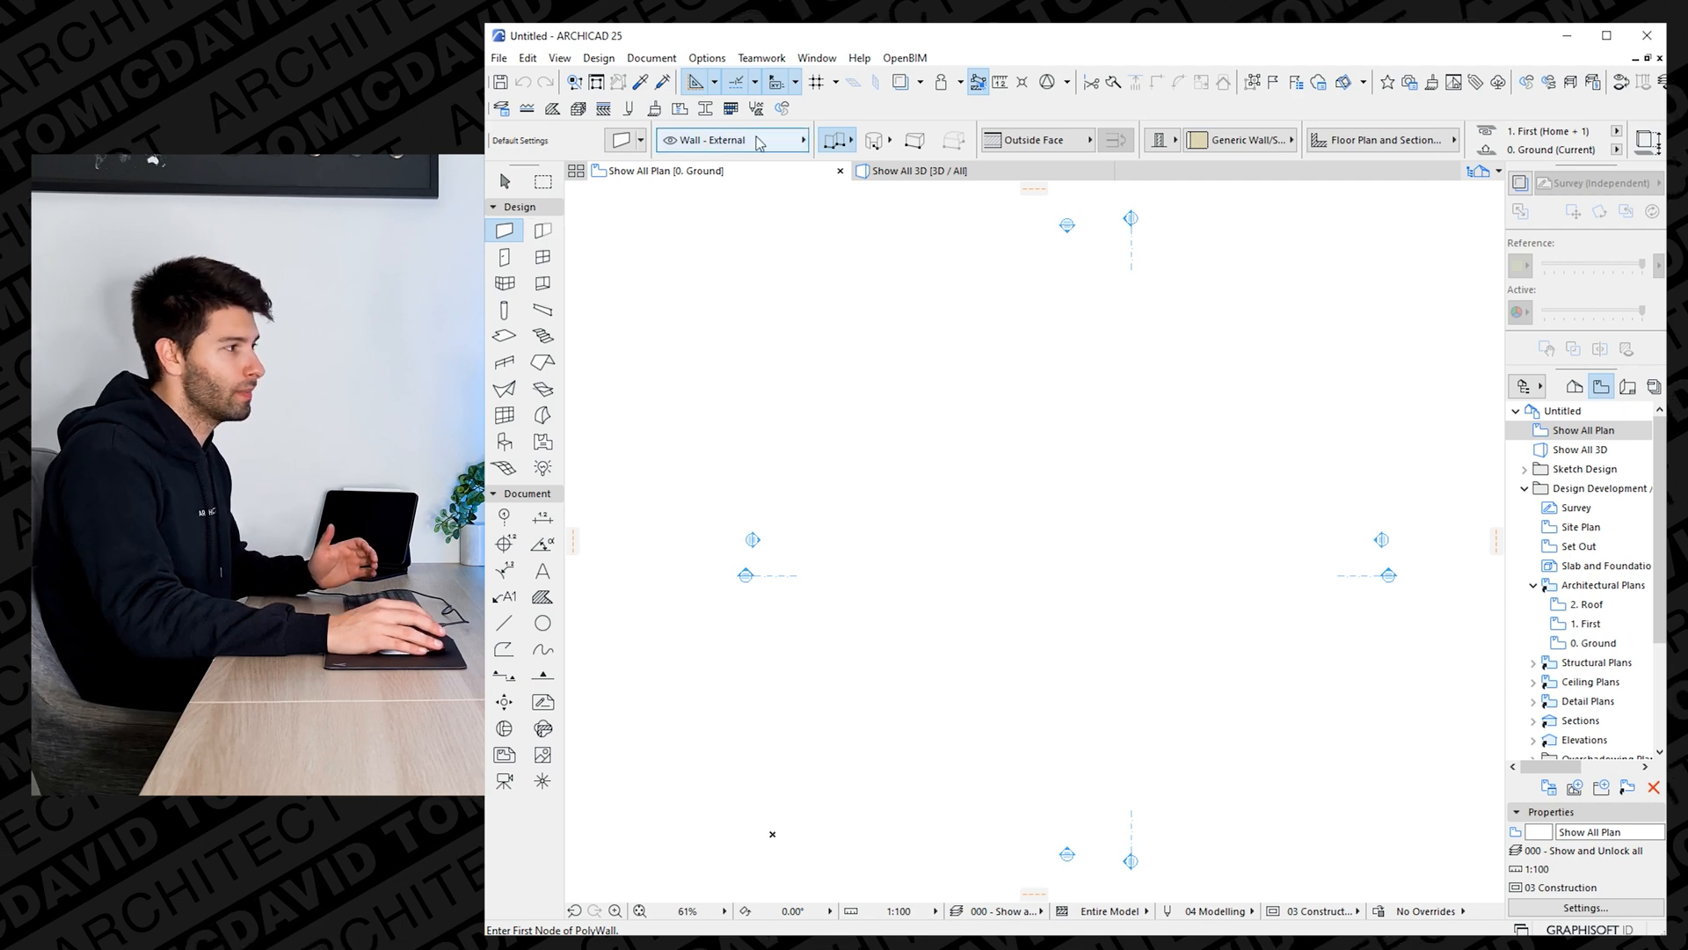
pyautogui.moveTo(735, 147)
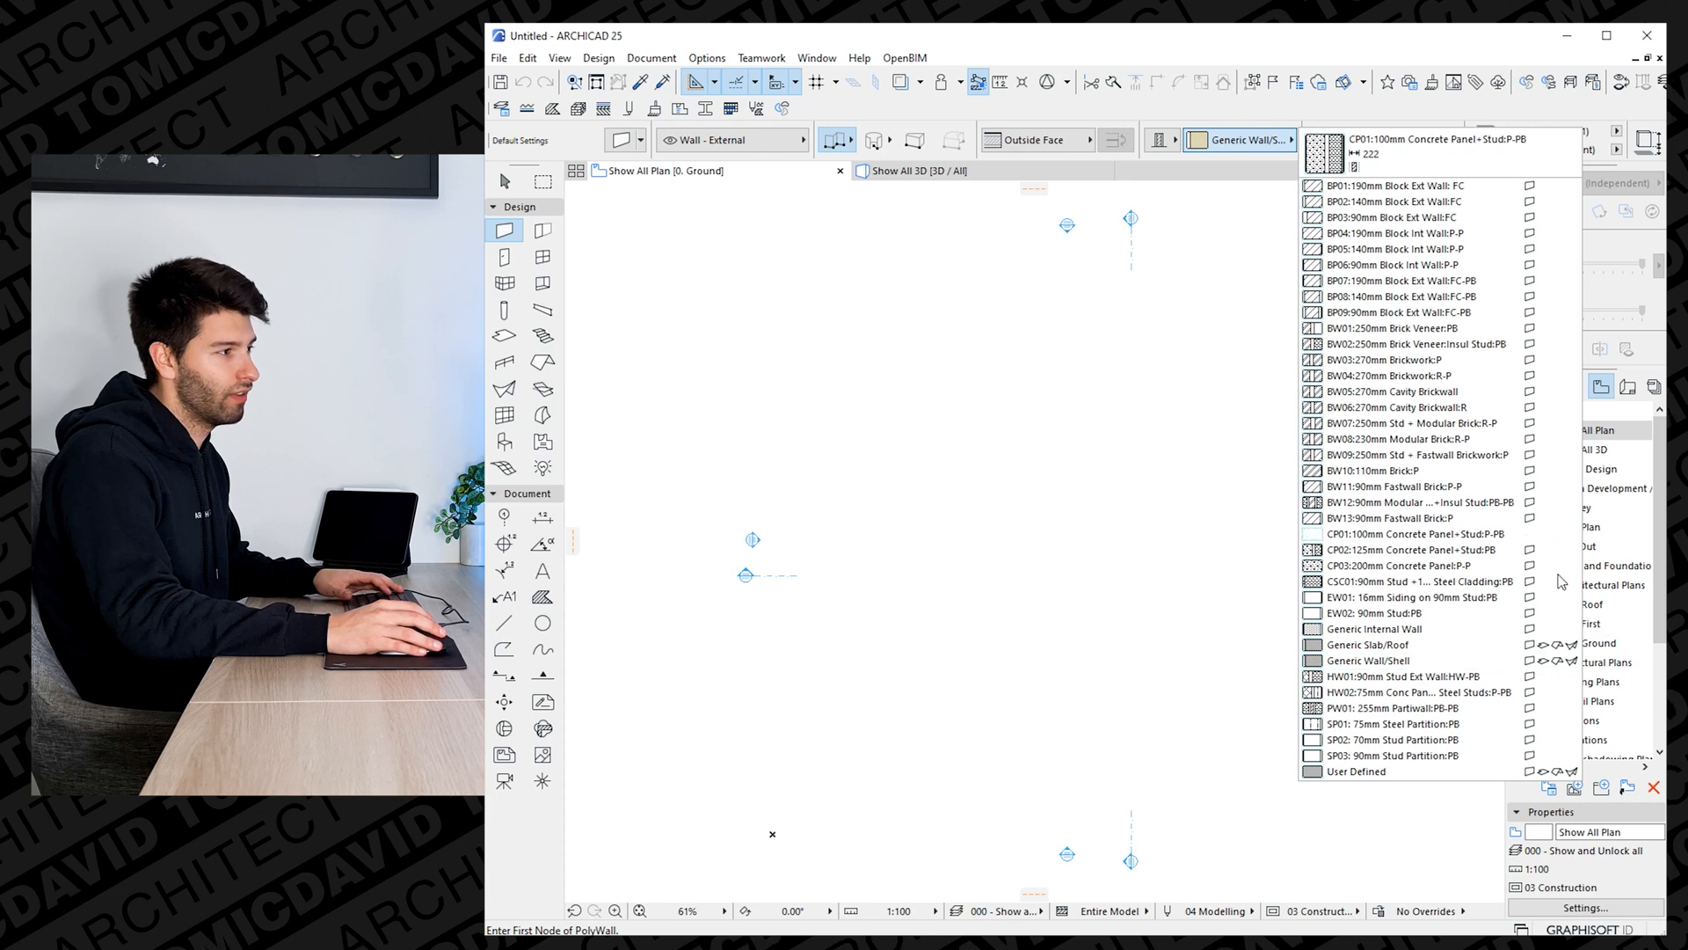
pyautogui.click(1396, 707)
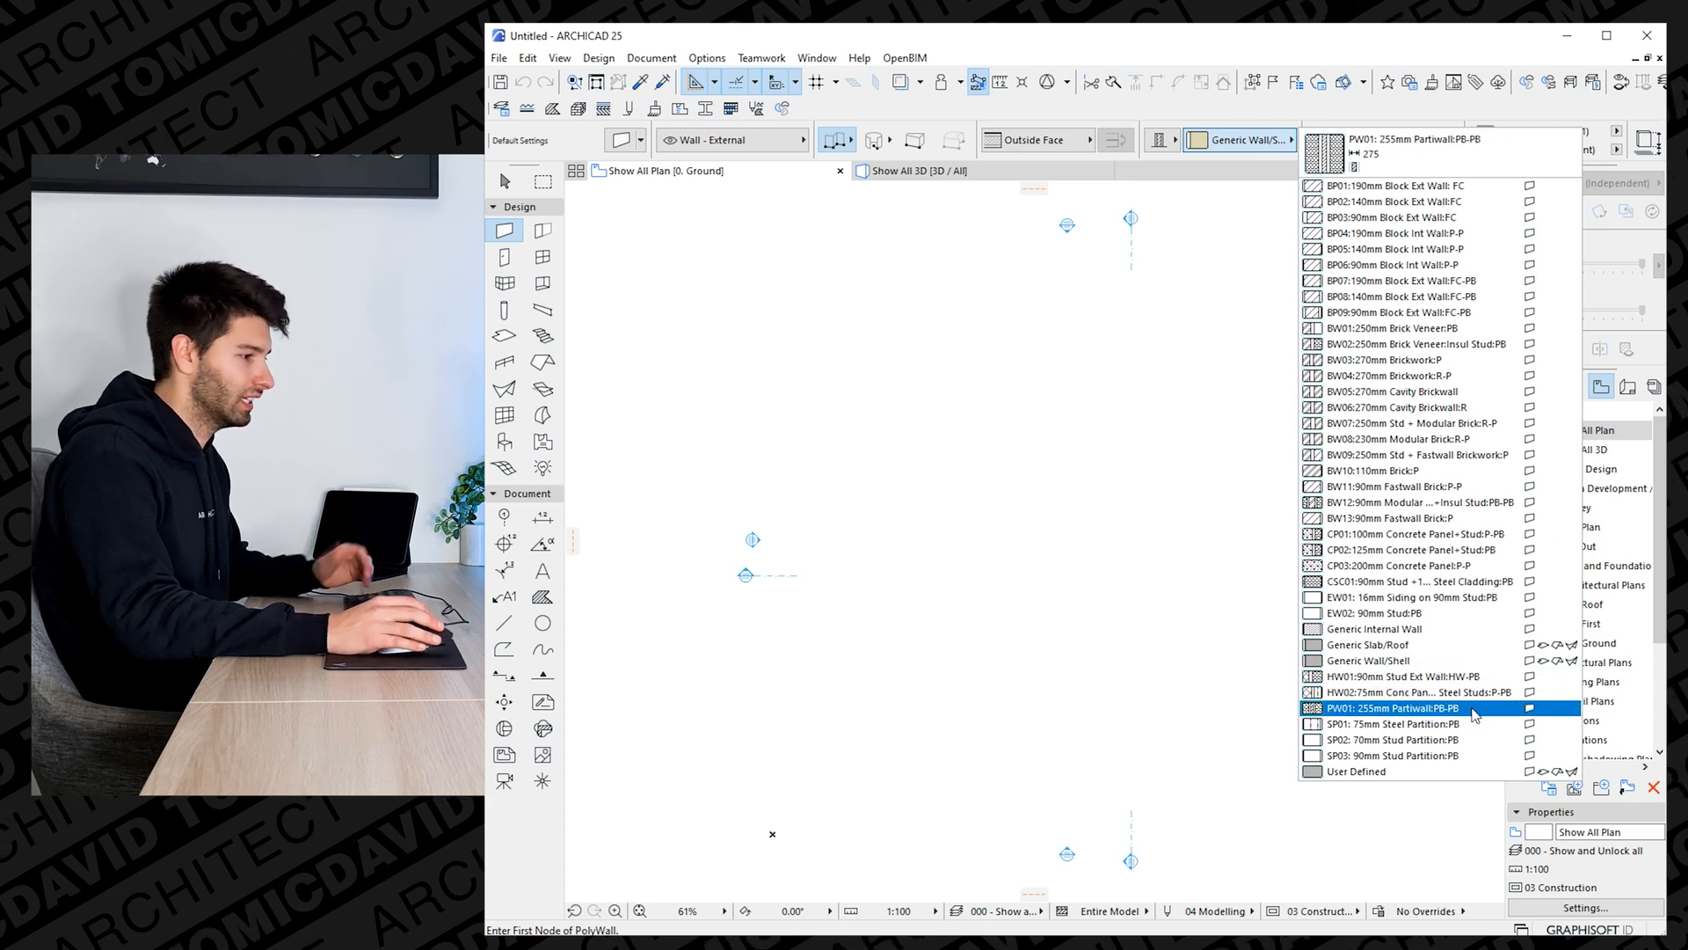
pyautogui.click(1393, 755)
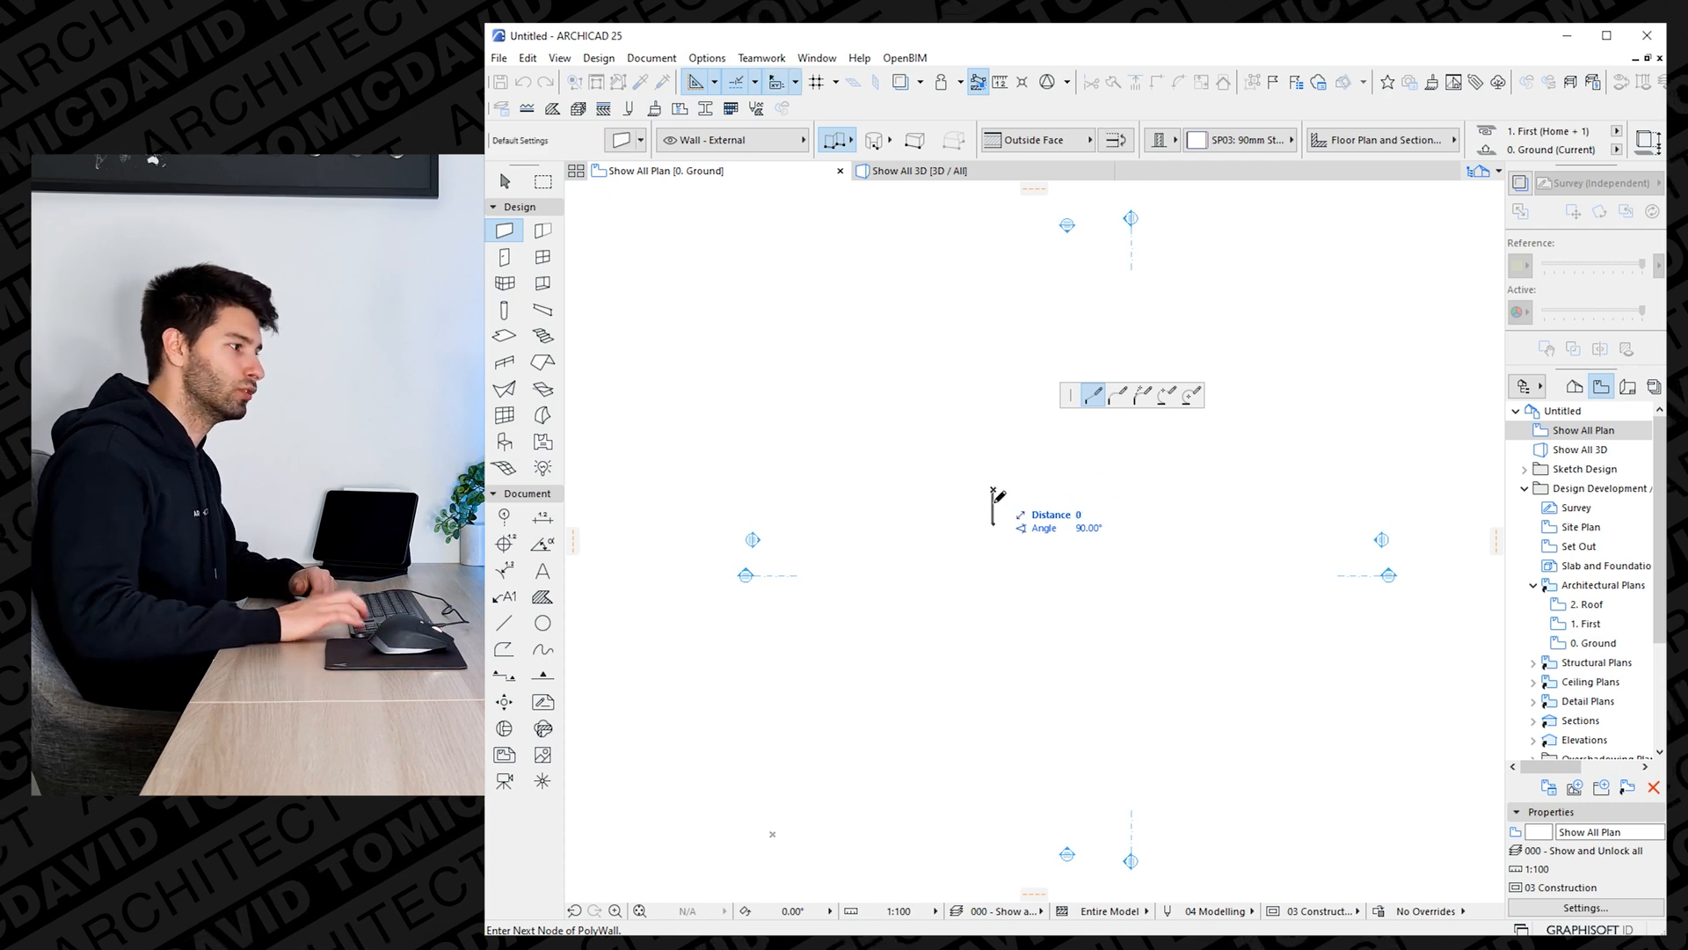
pyautogui.click(991, 489)
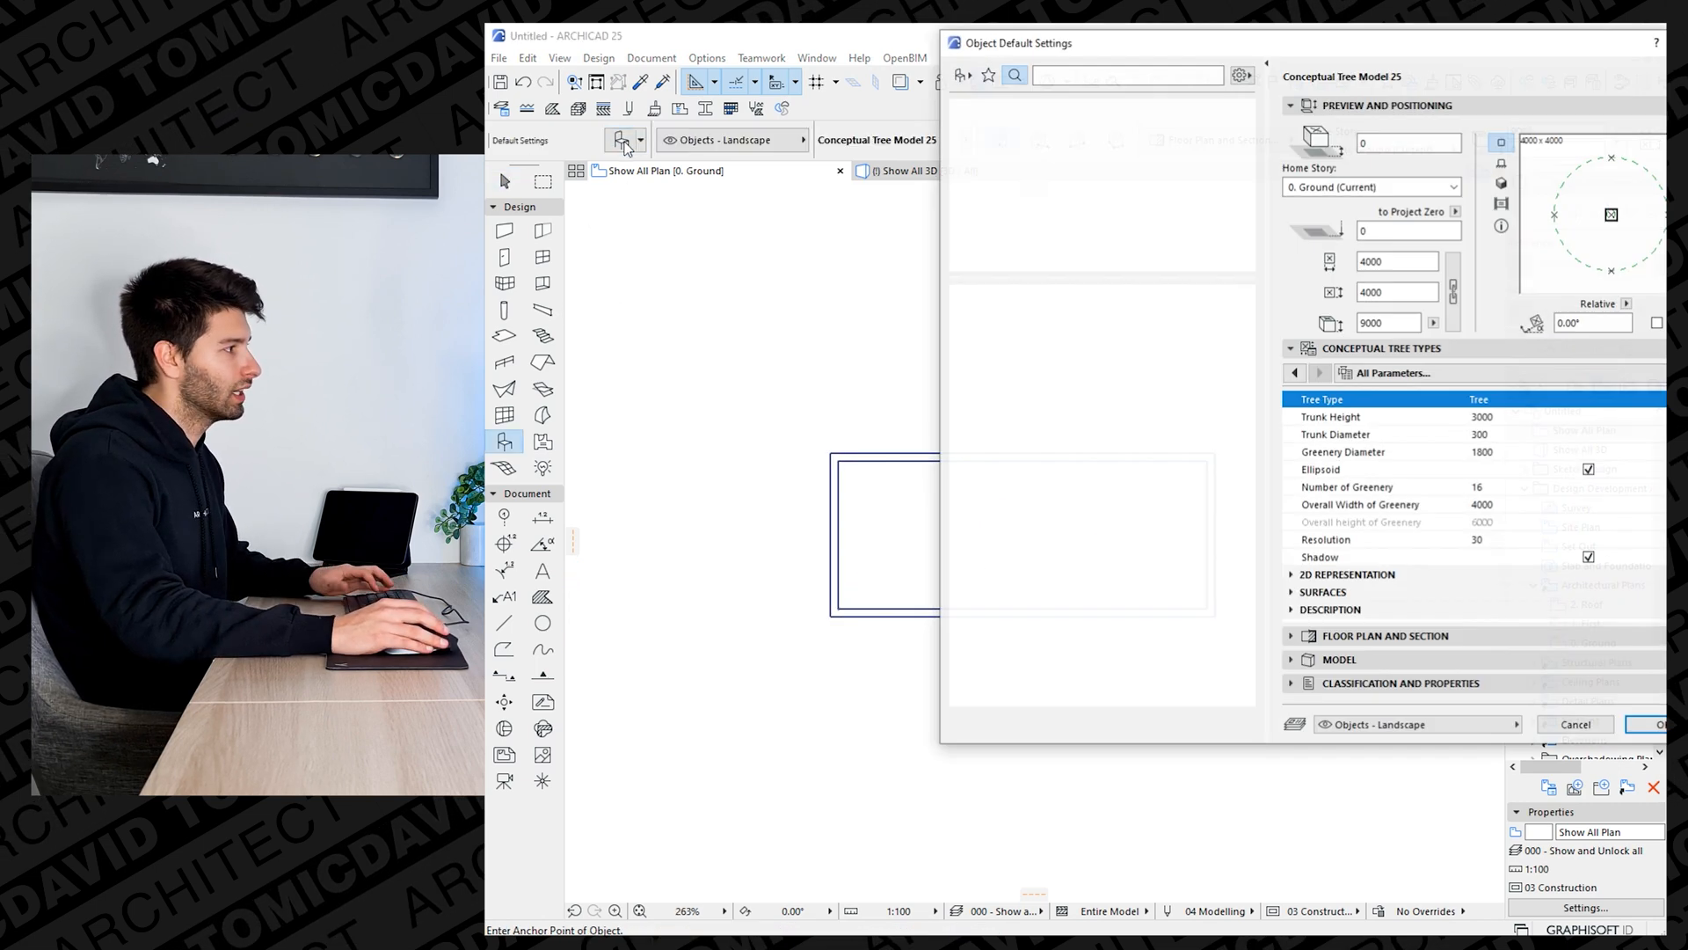
# Pick WC 25 from the toilet search, make it wall hung, change bowl type, preview in 3D.
pyautogui.write('toilet')
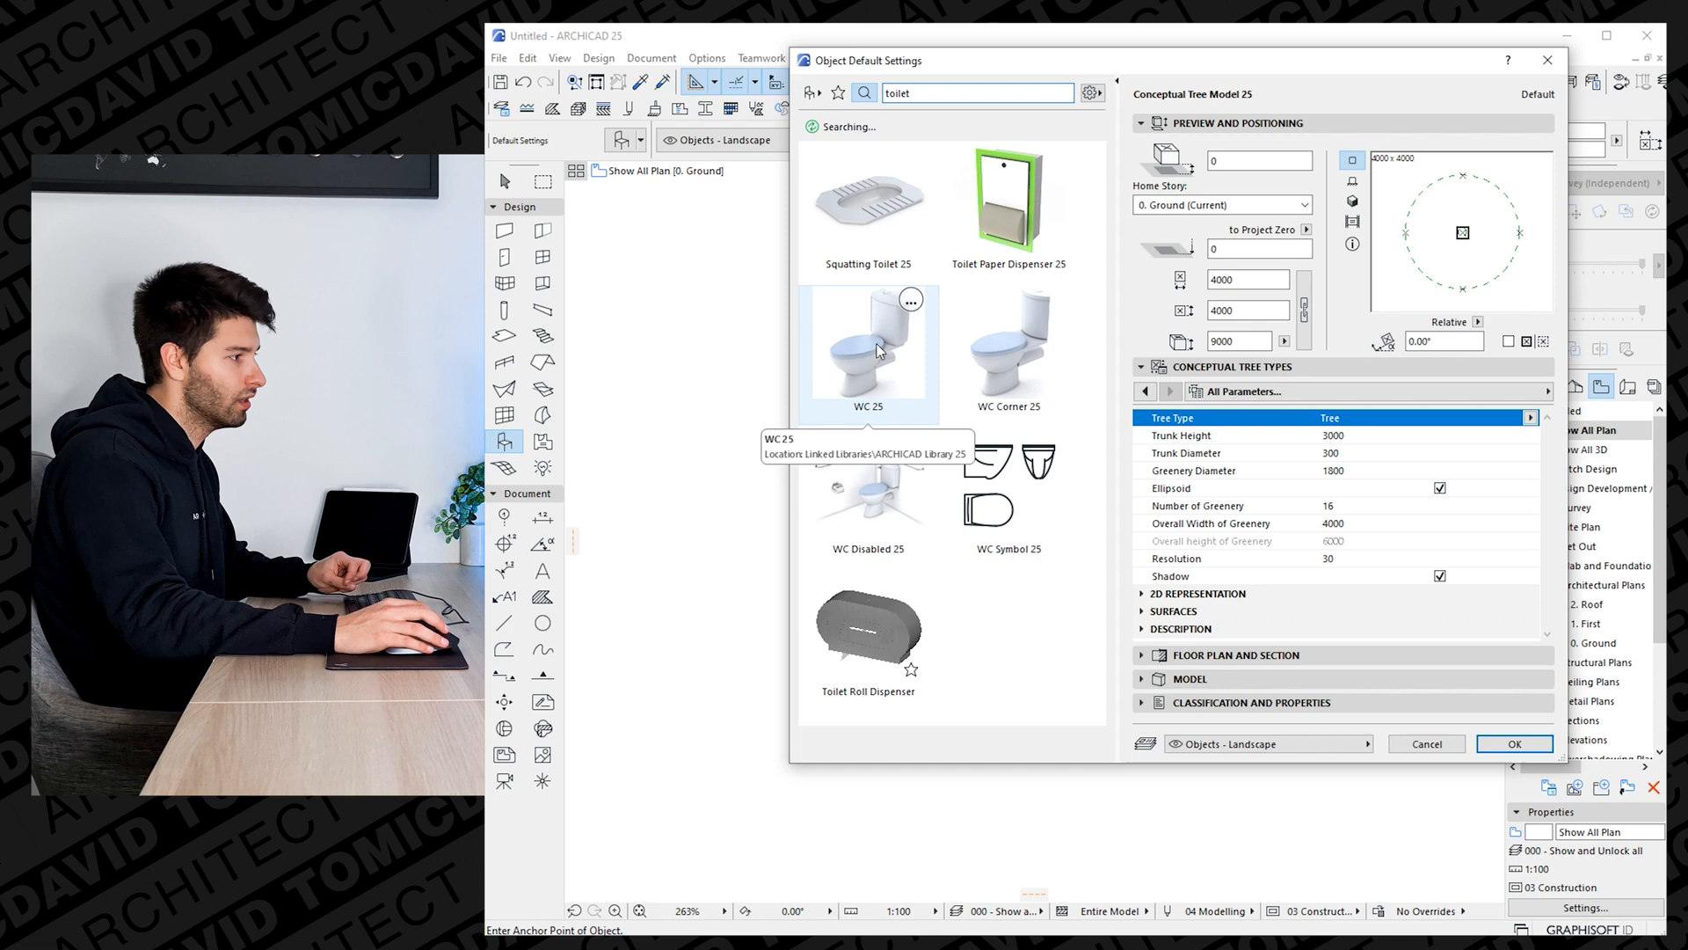
pyautogui.click(868, 342)
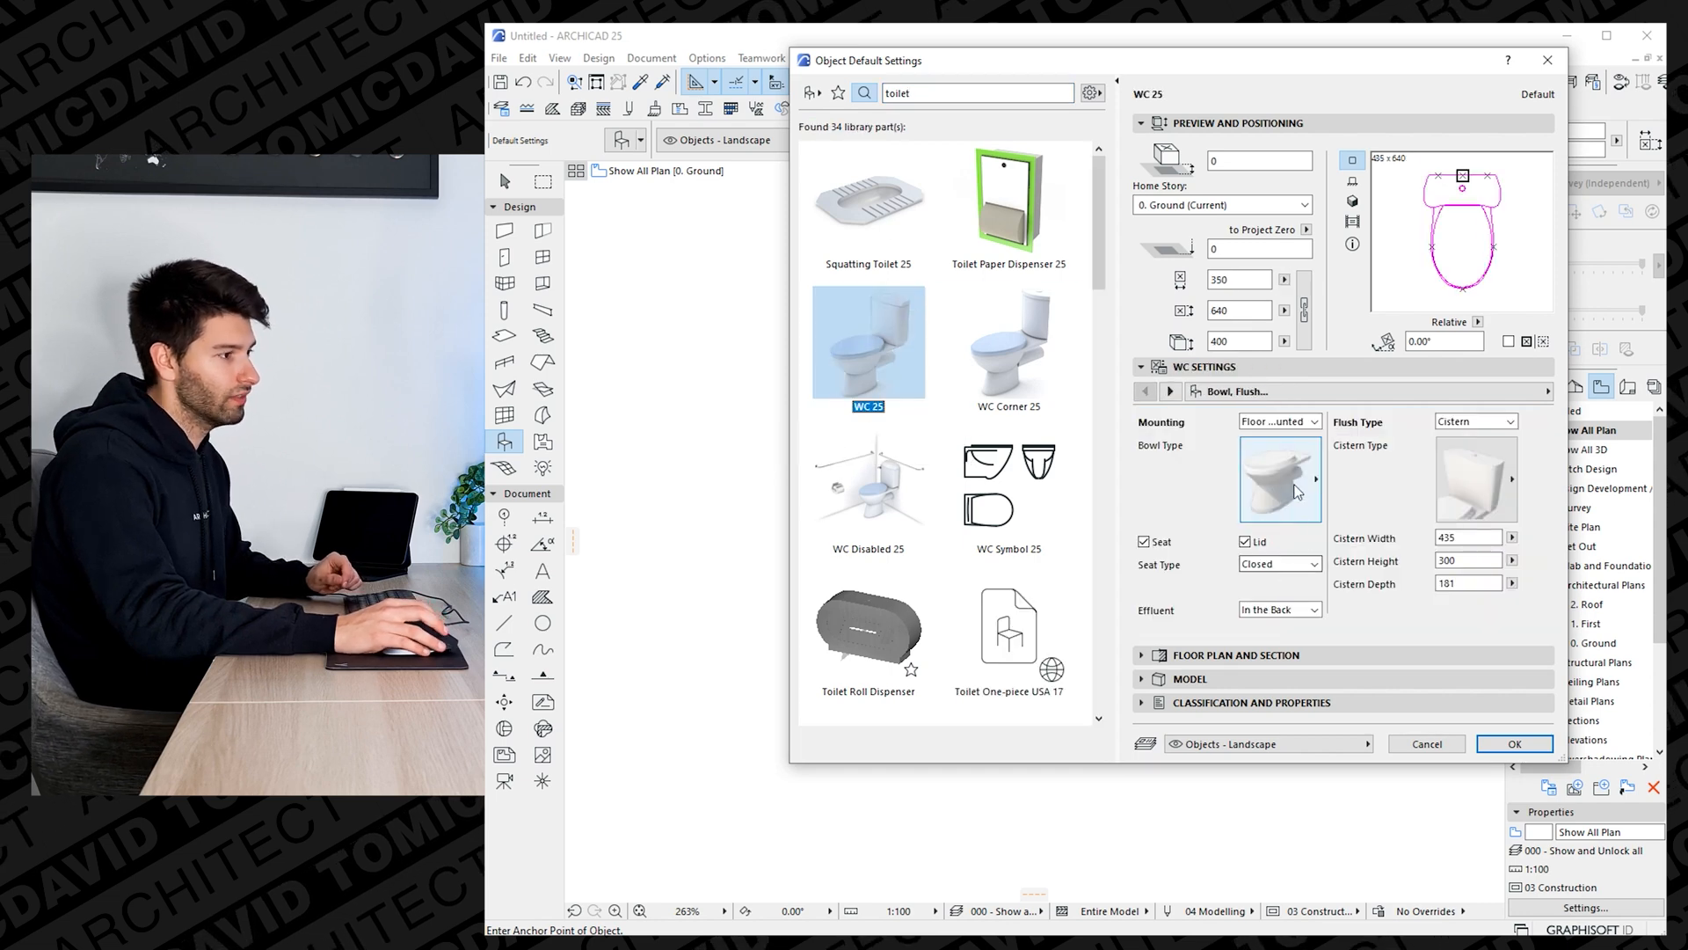
pyautogui.click(1277, 421)
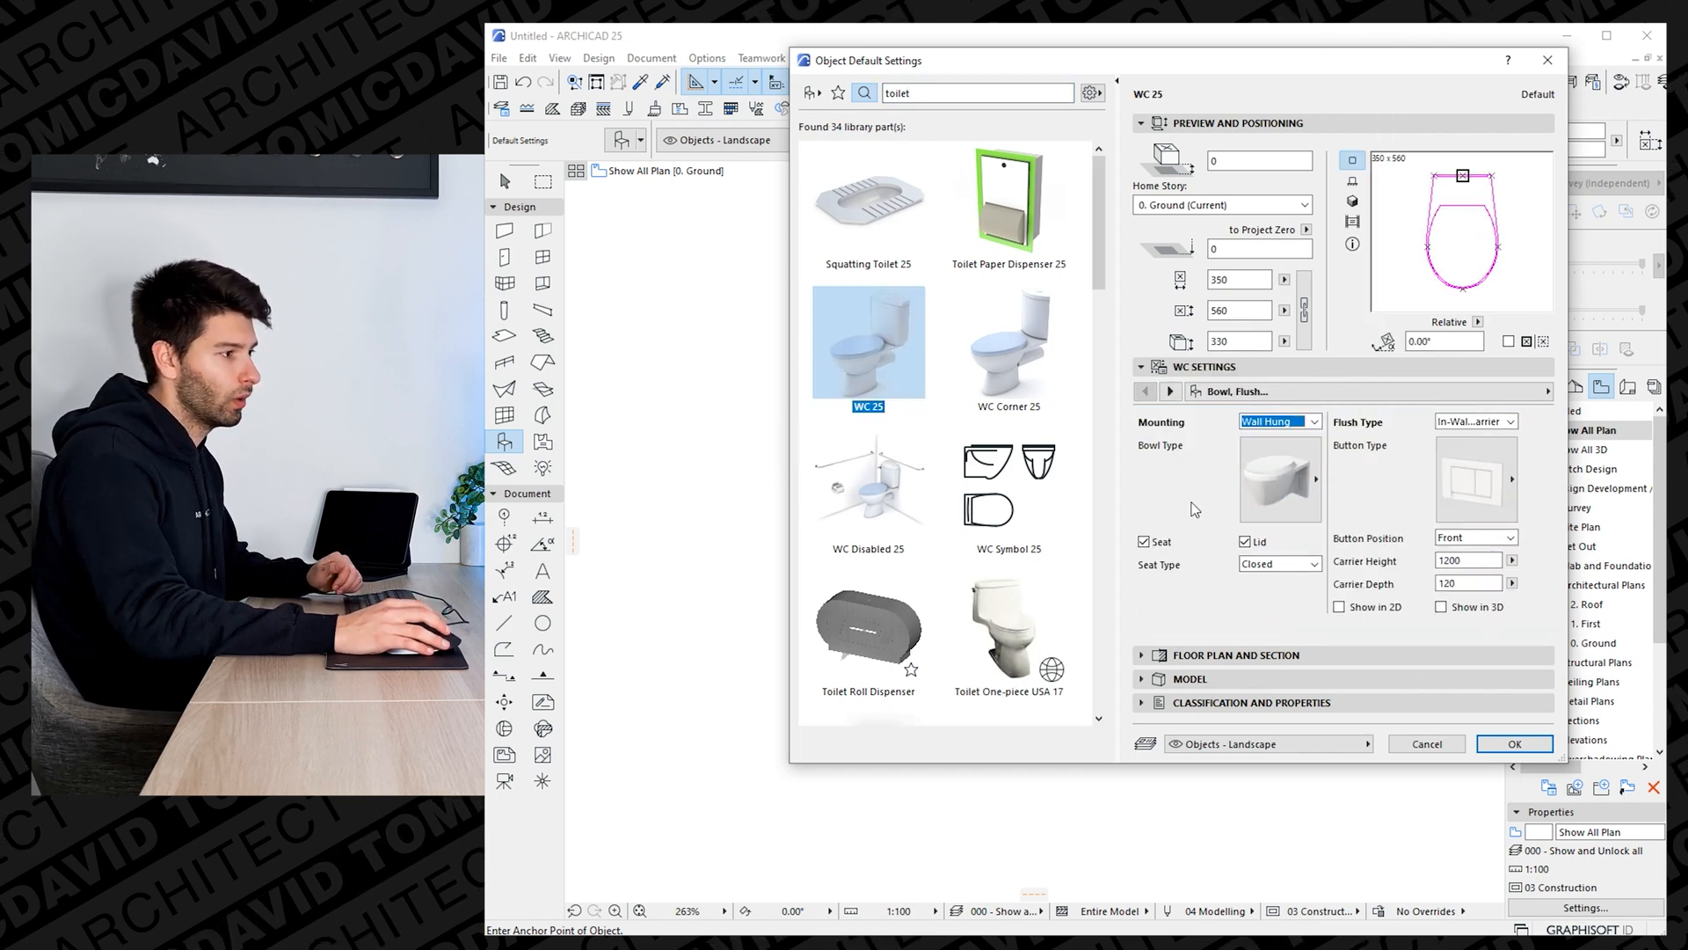
pyautogui.click(1280, 479)
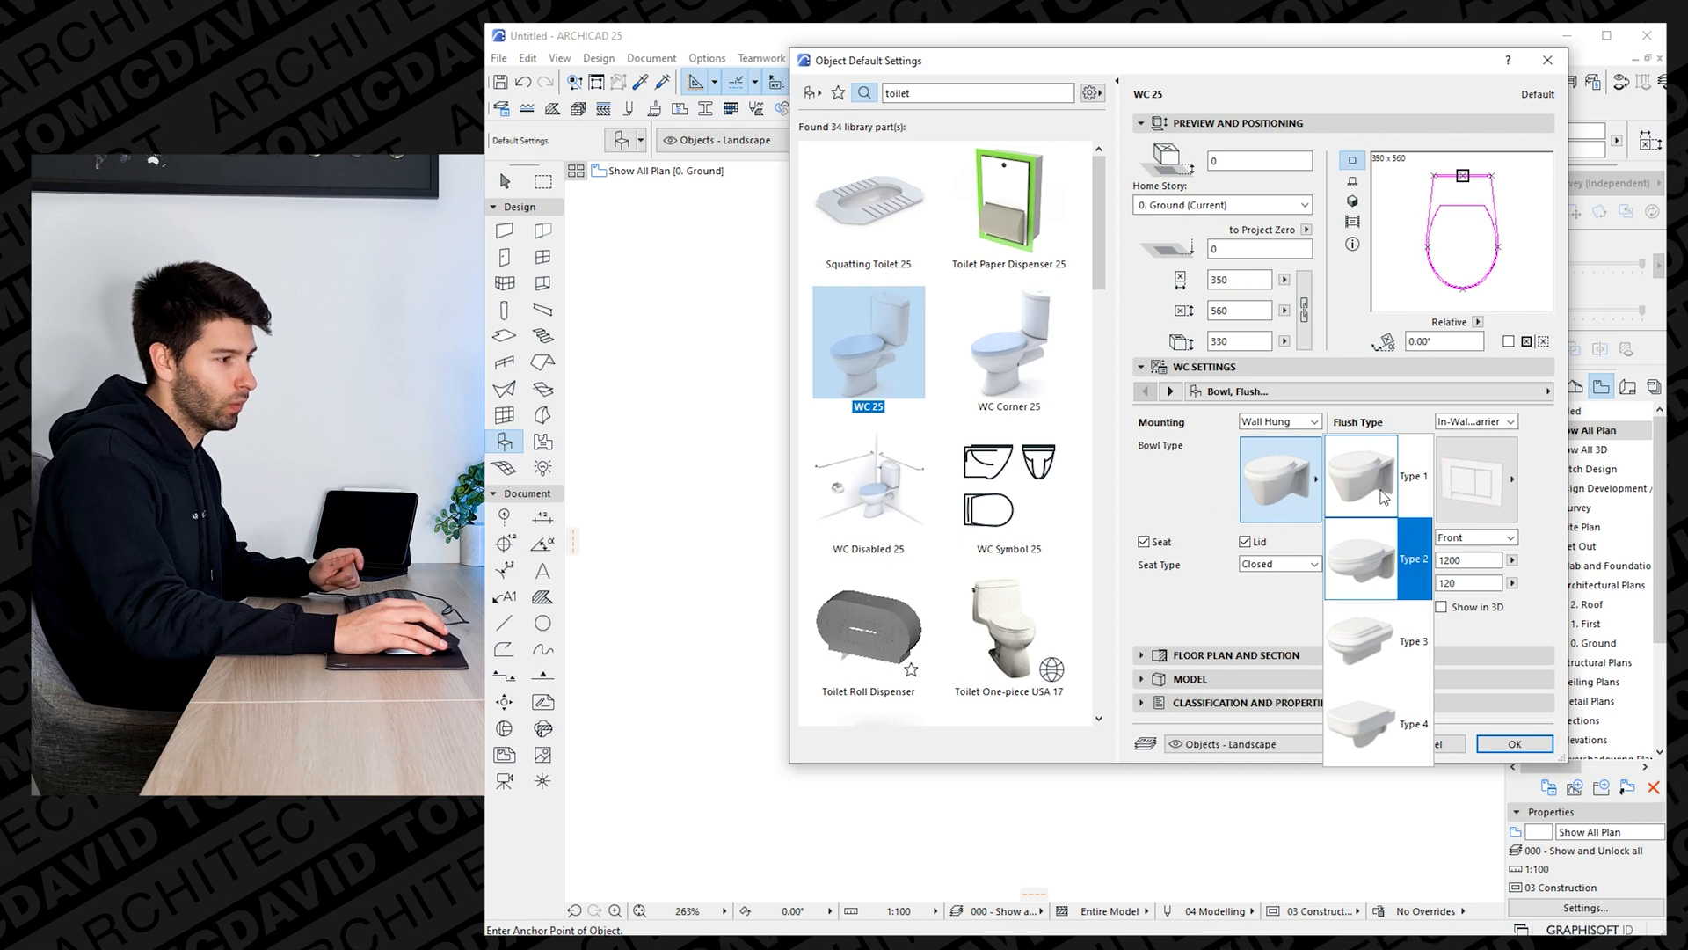
pyautogui.click(1280, 479)
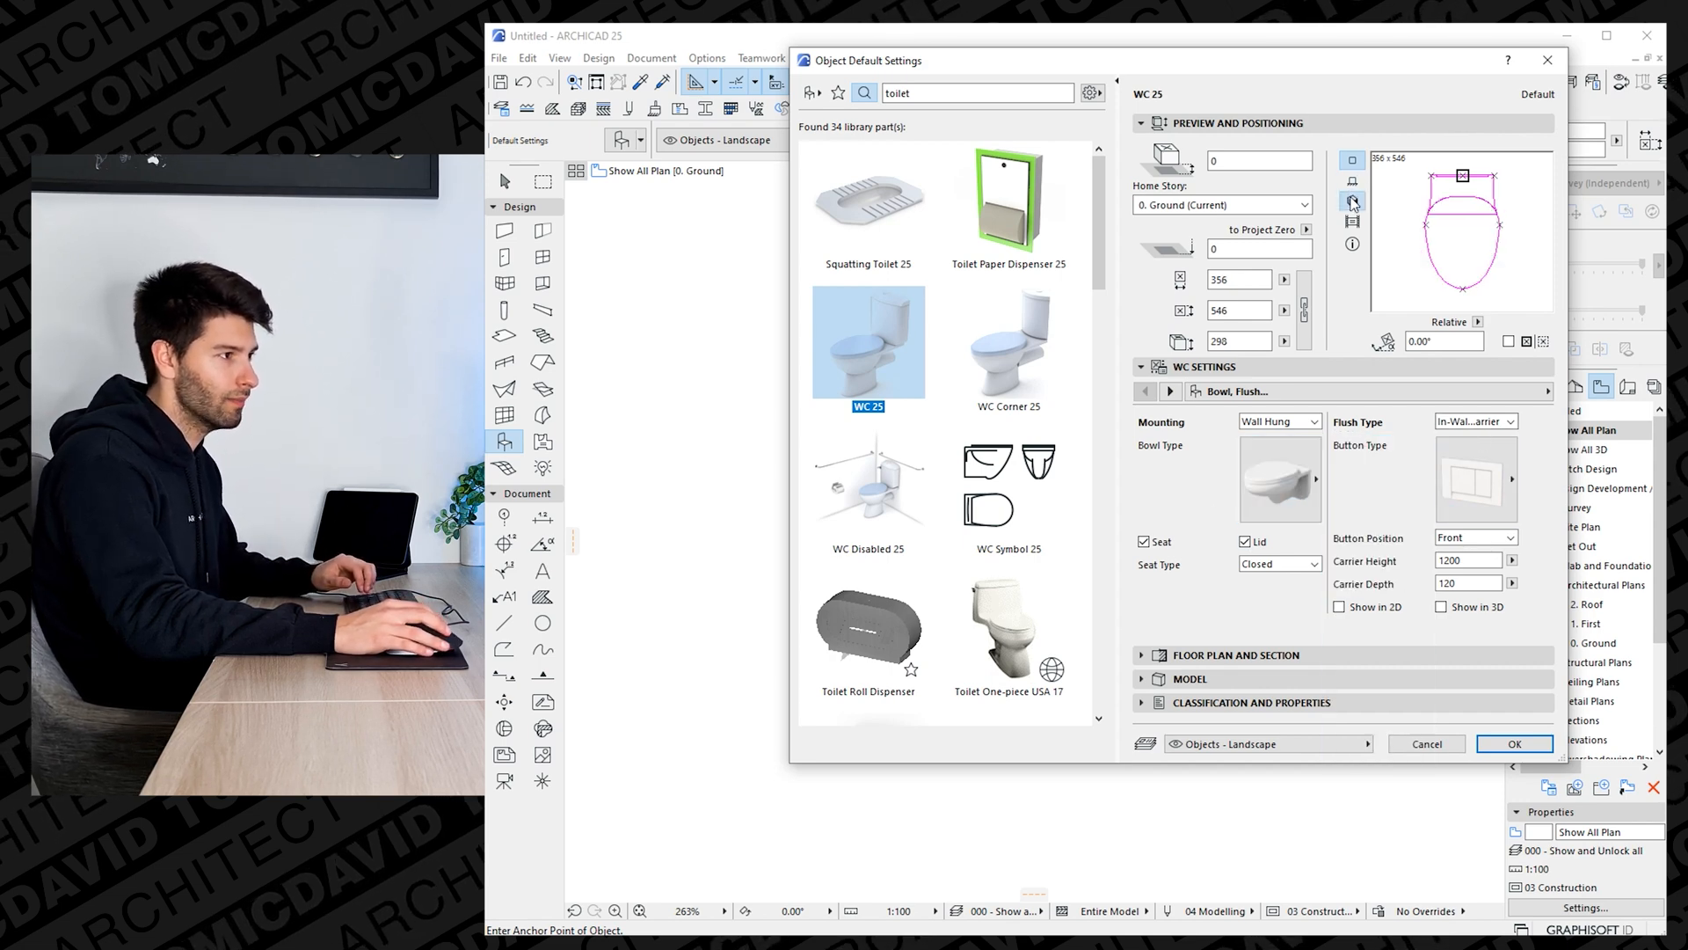
pyautogui.click(1510, 421)
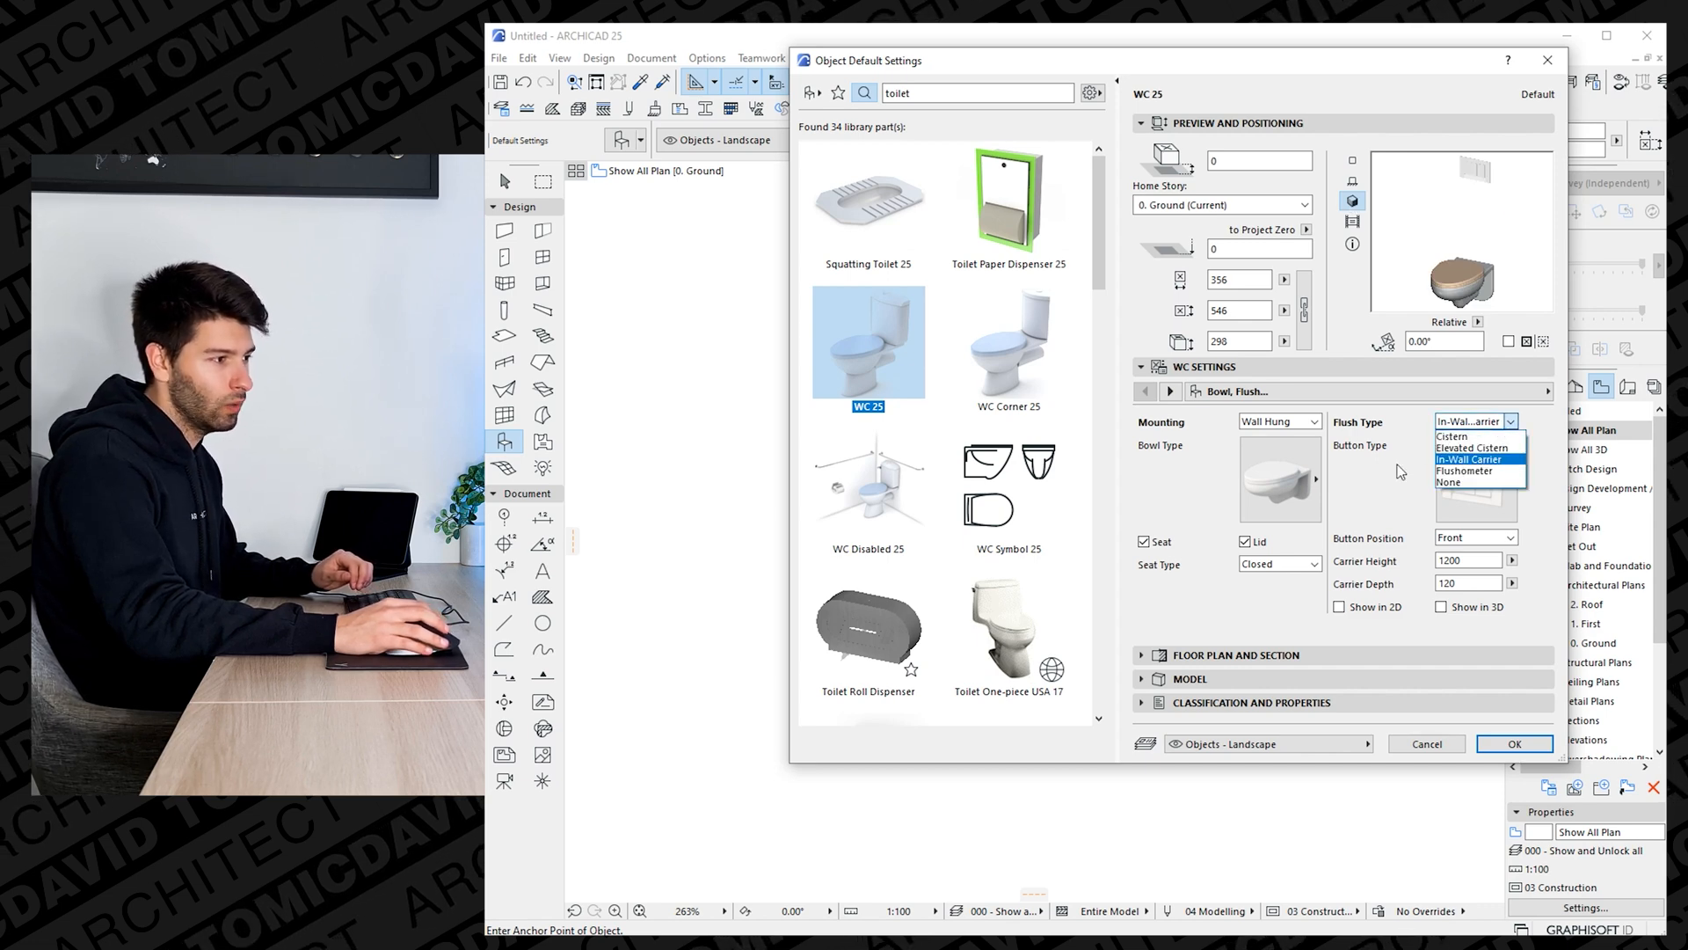
pyautogui.click(1512, 444)
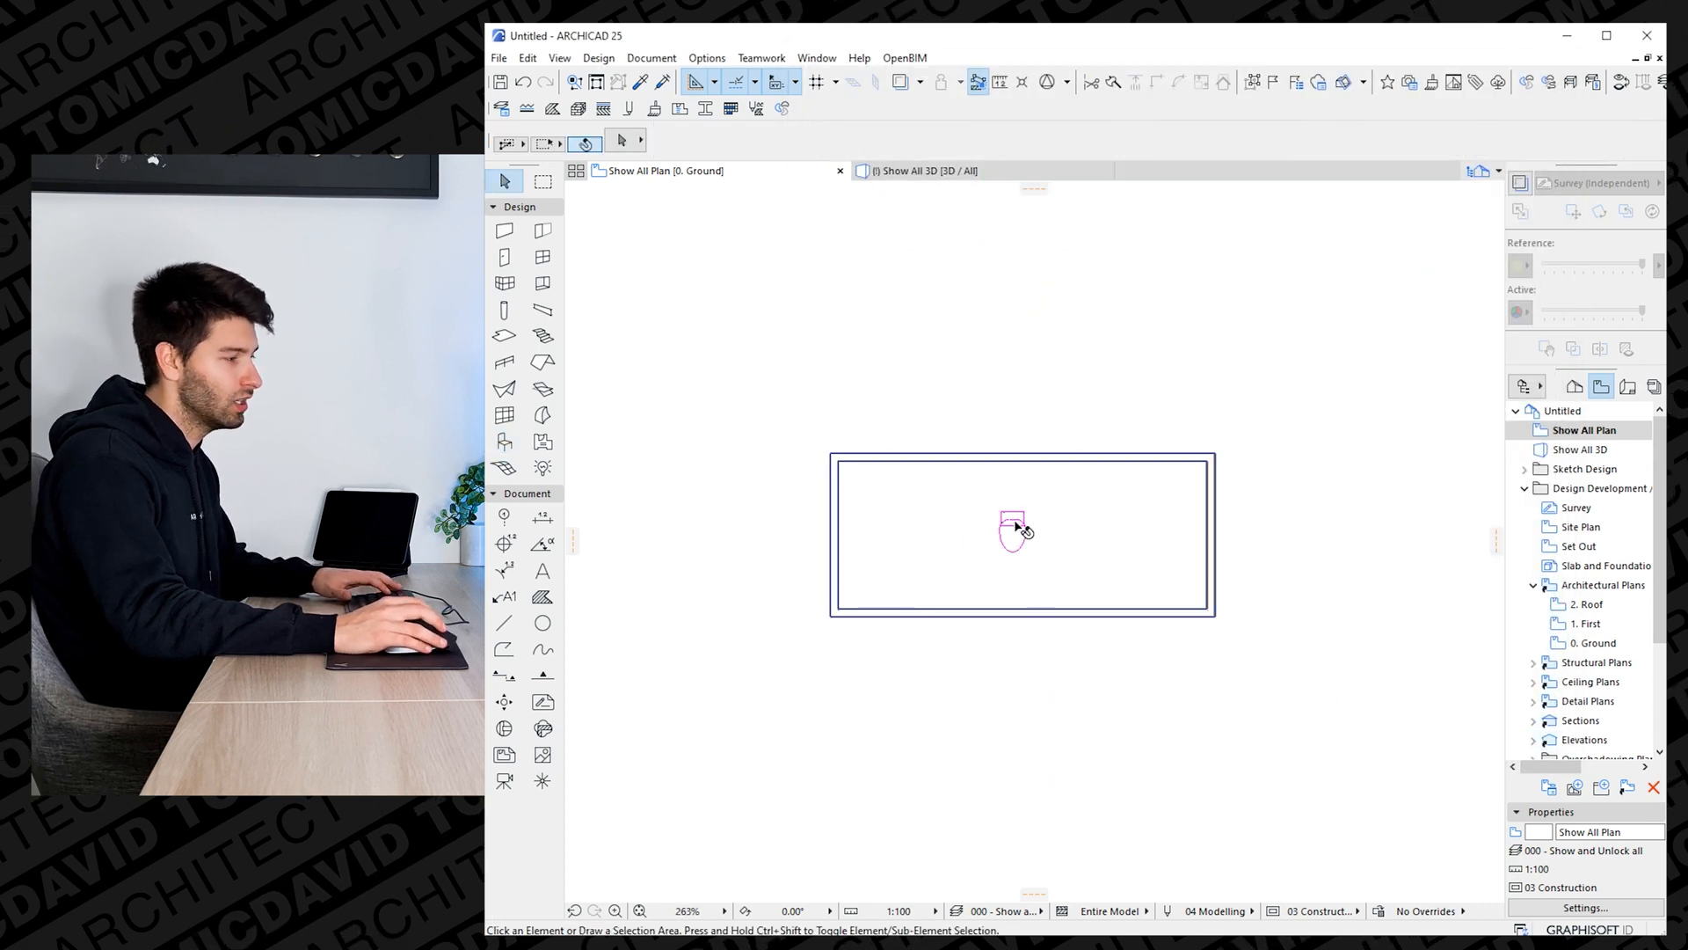
# Place a second WC 25 beside the first and open its Object Selection Settings.
pyautogui.click(1012, 527)
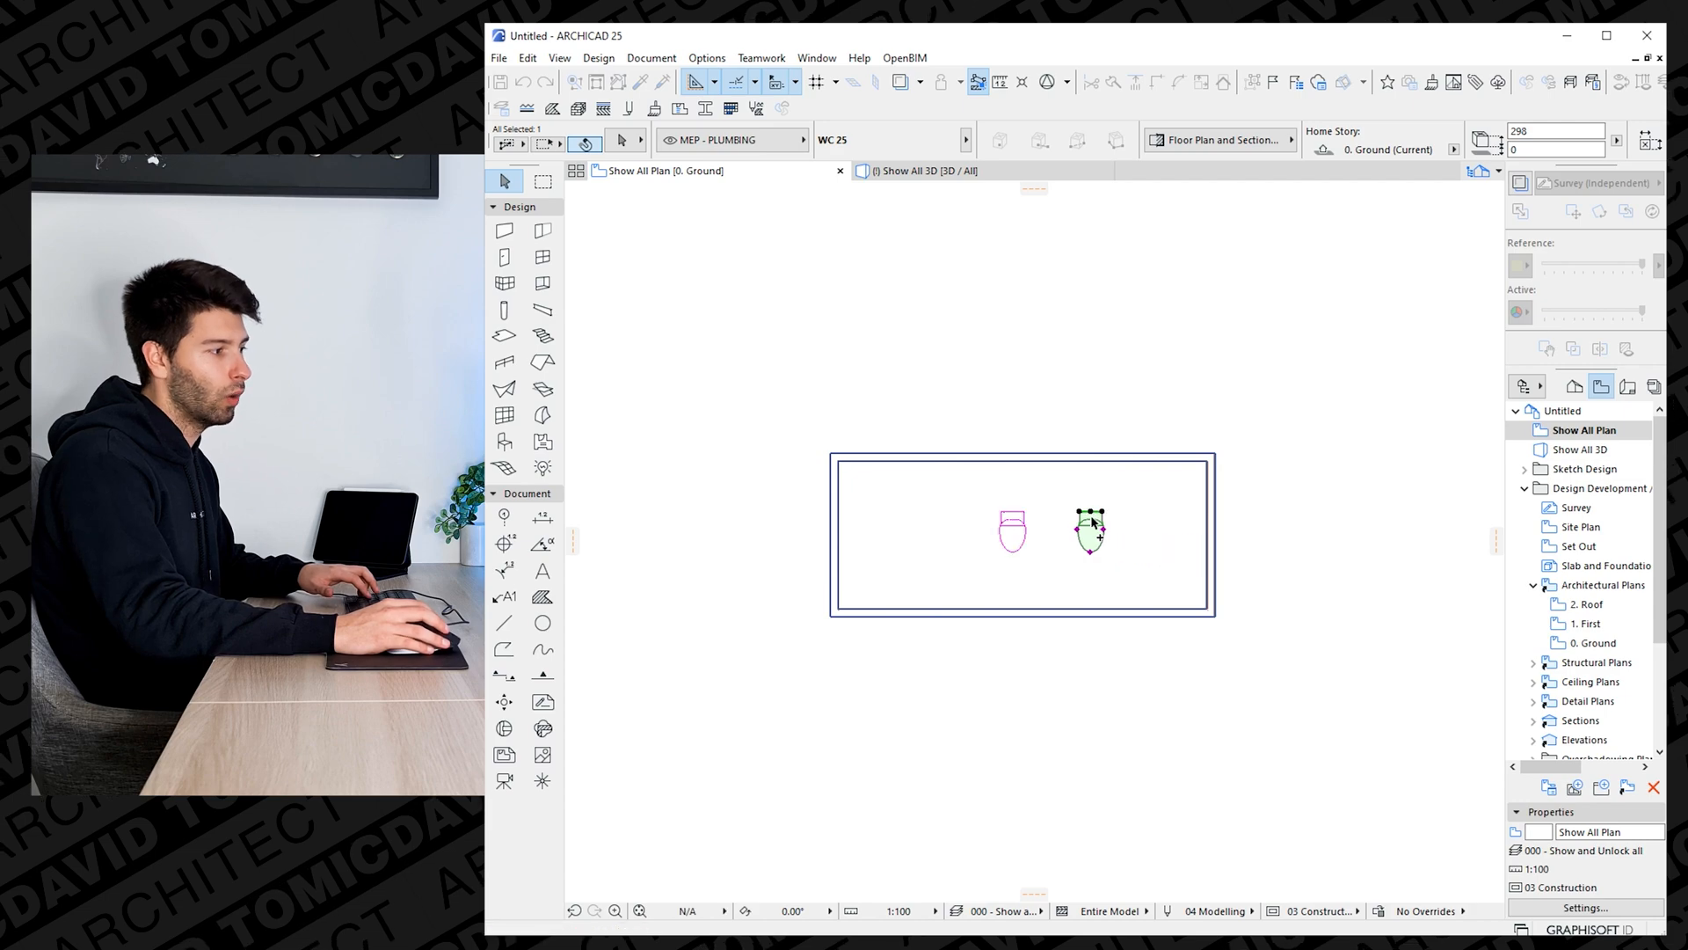
pyautogui.doubleClick(1088, 528)
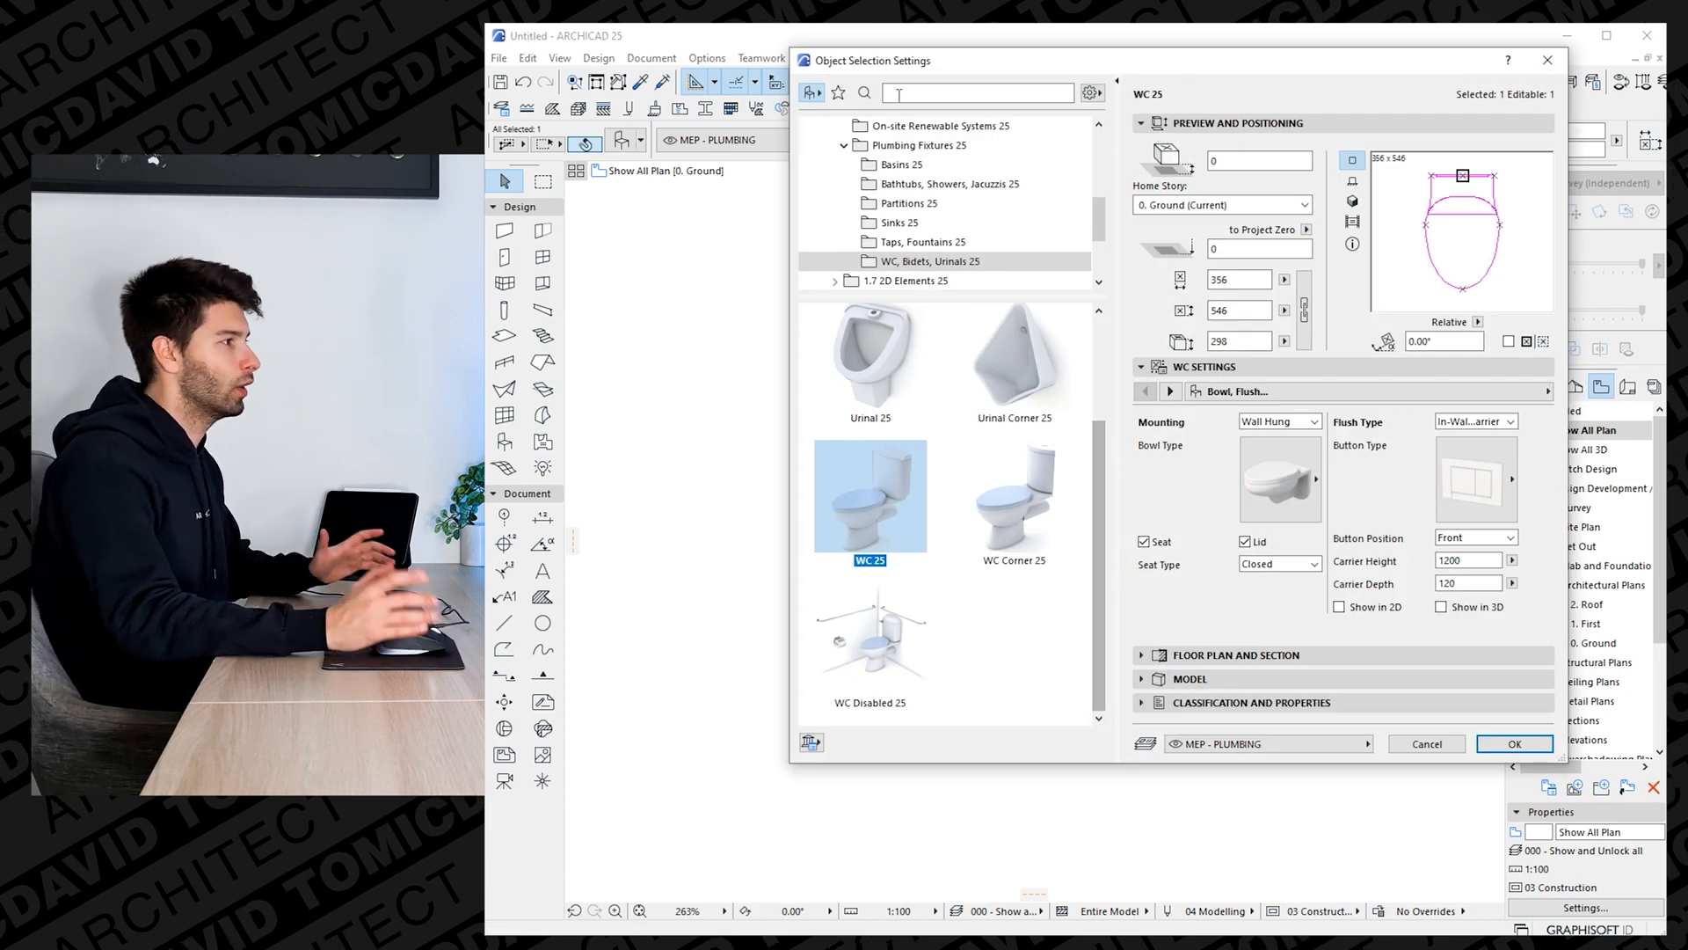
# Swap in Shower Cabin 25, open type, sized 2000×1000, with the tray unchecked.
pyautogui.write('shower')
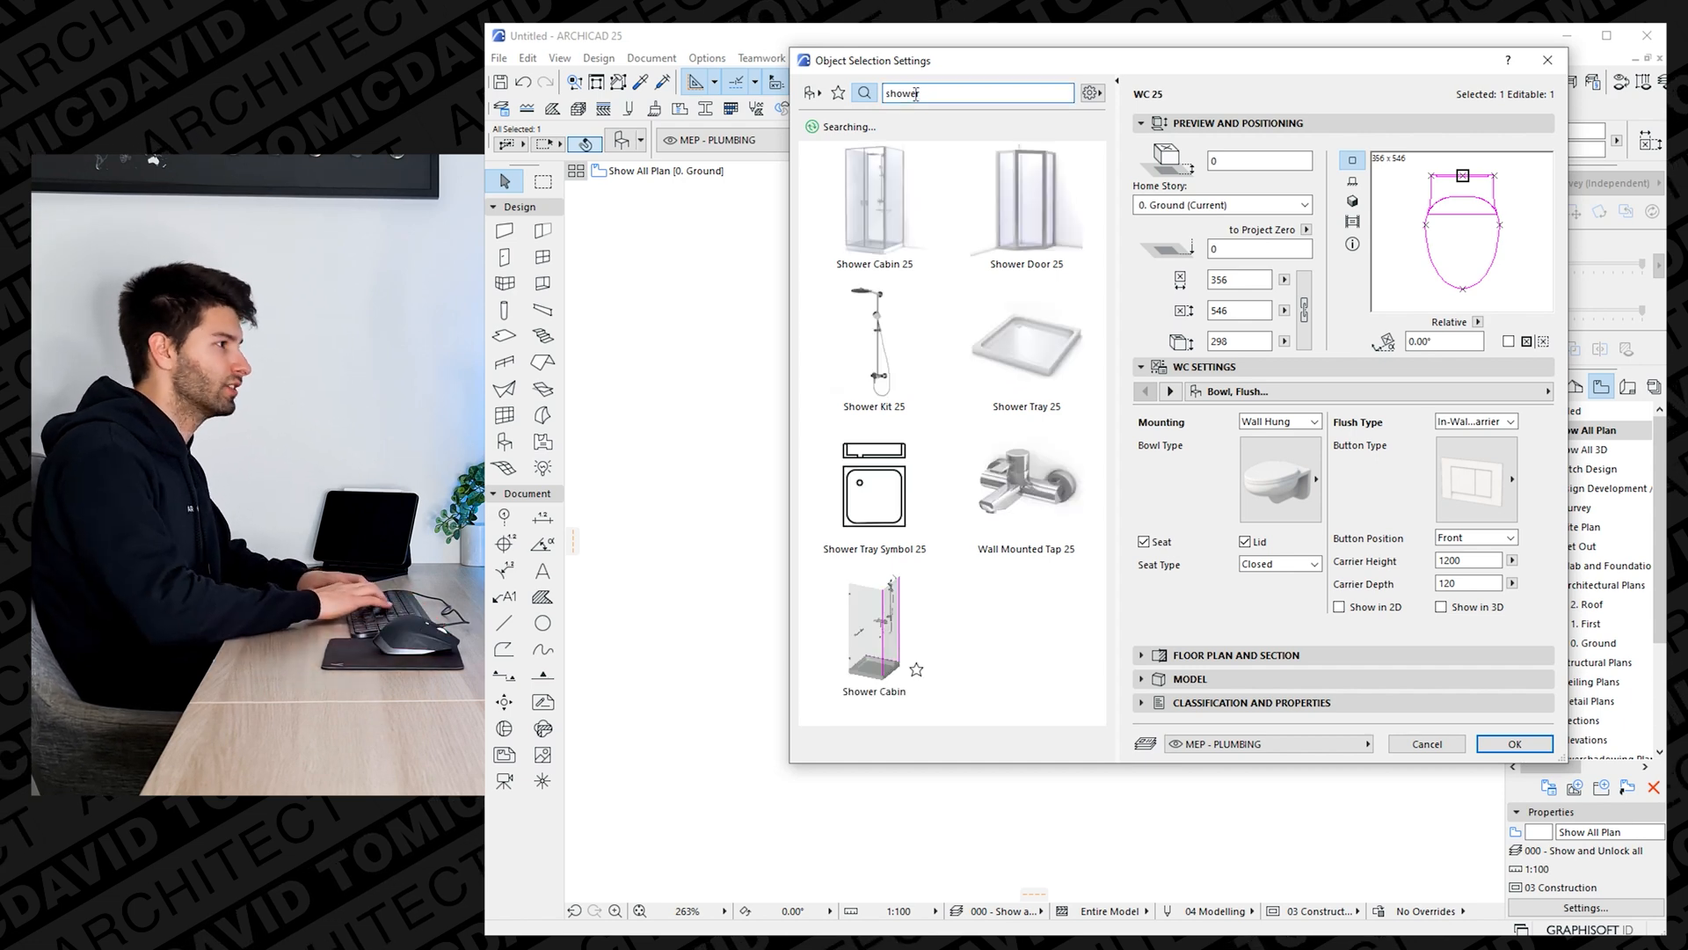
pyautogui.click(874, 200)
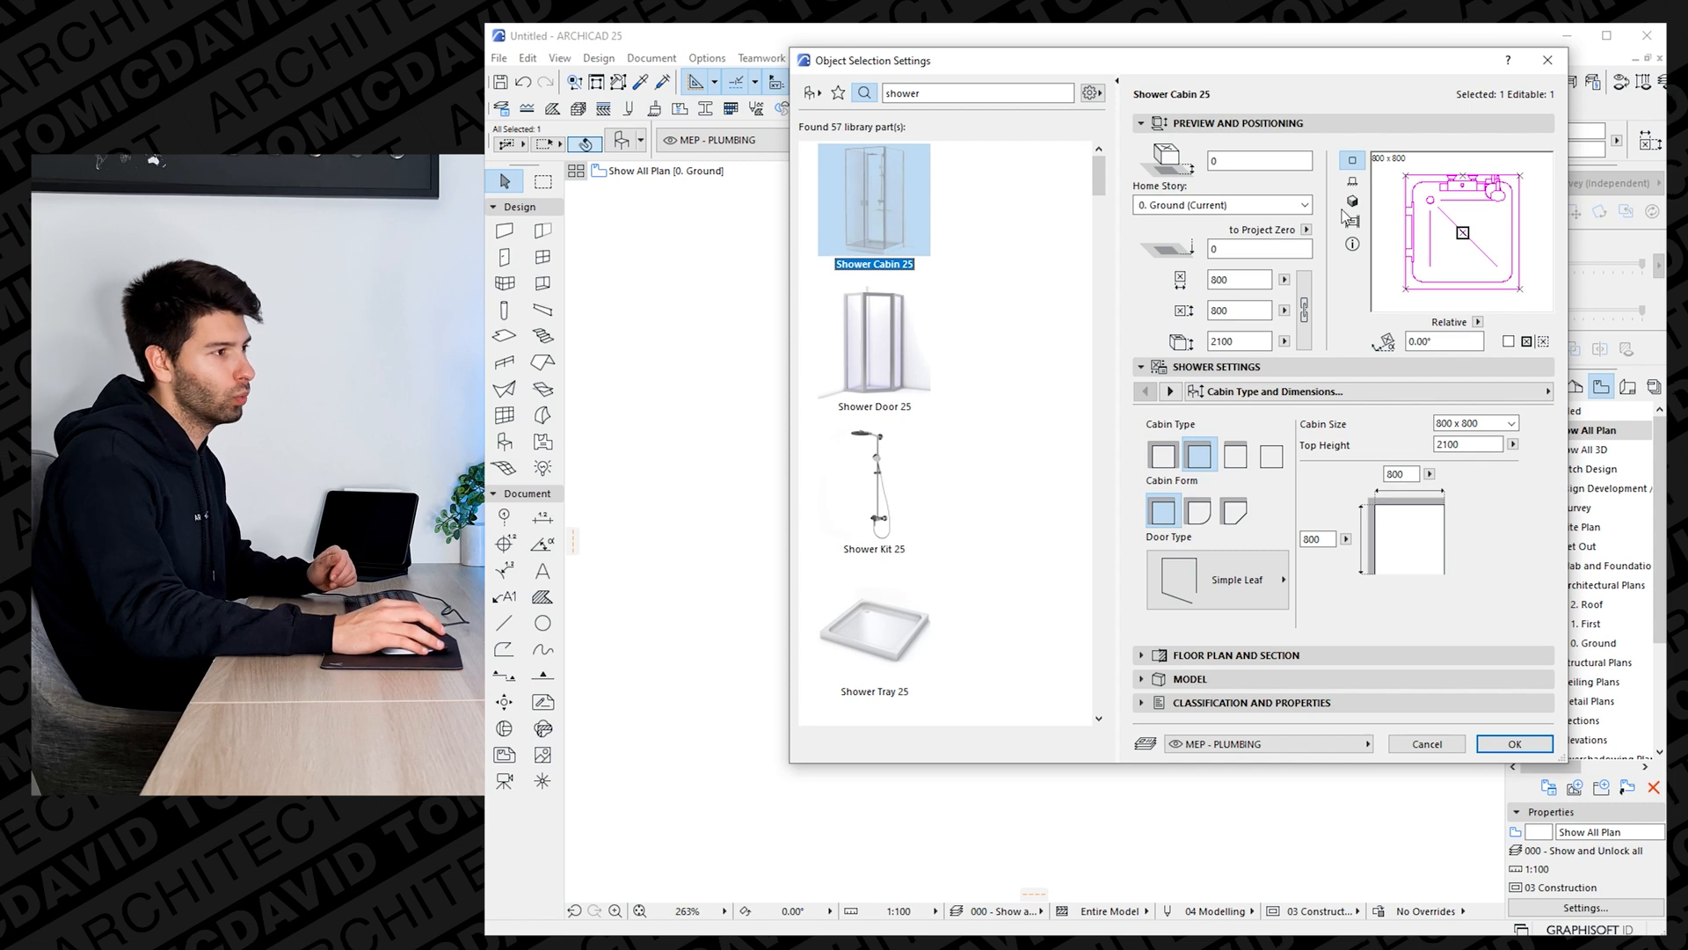
pyautogui.click(1353, 200)
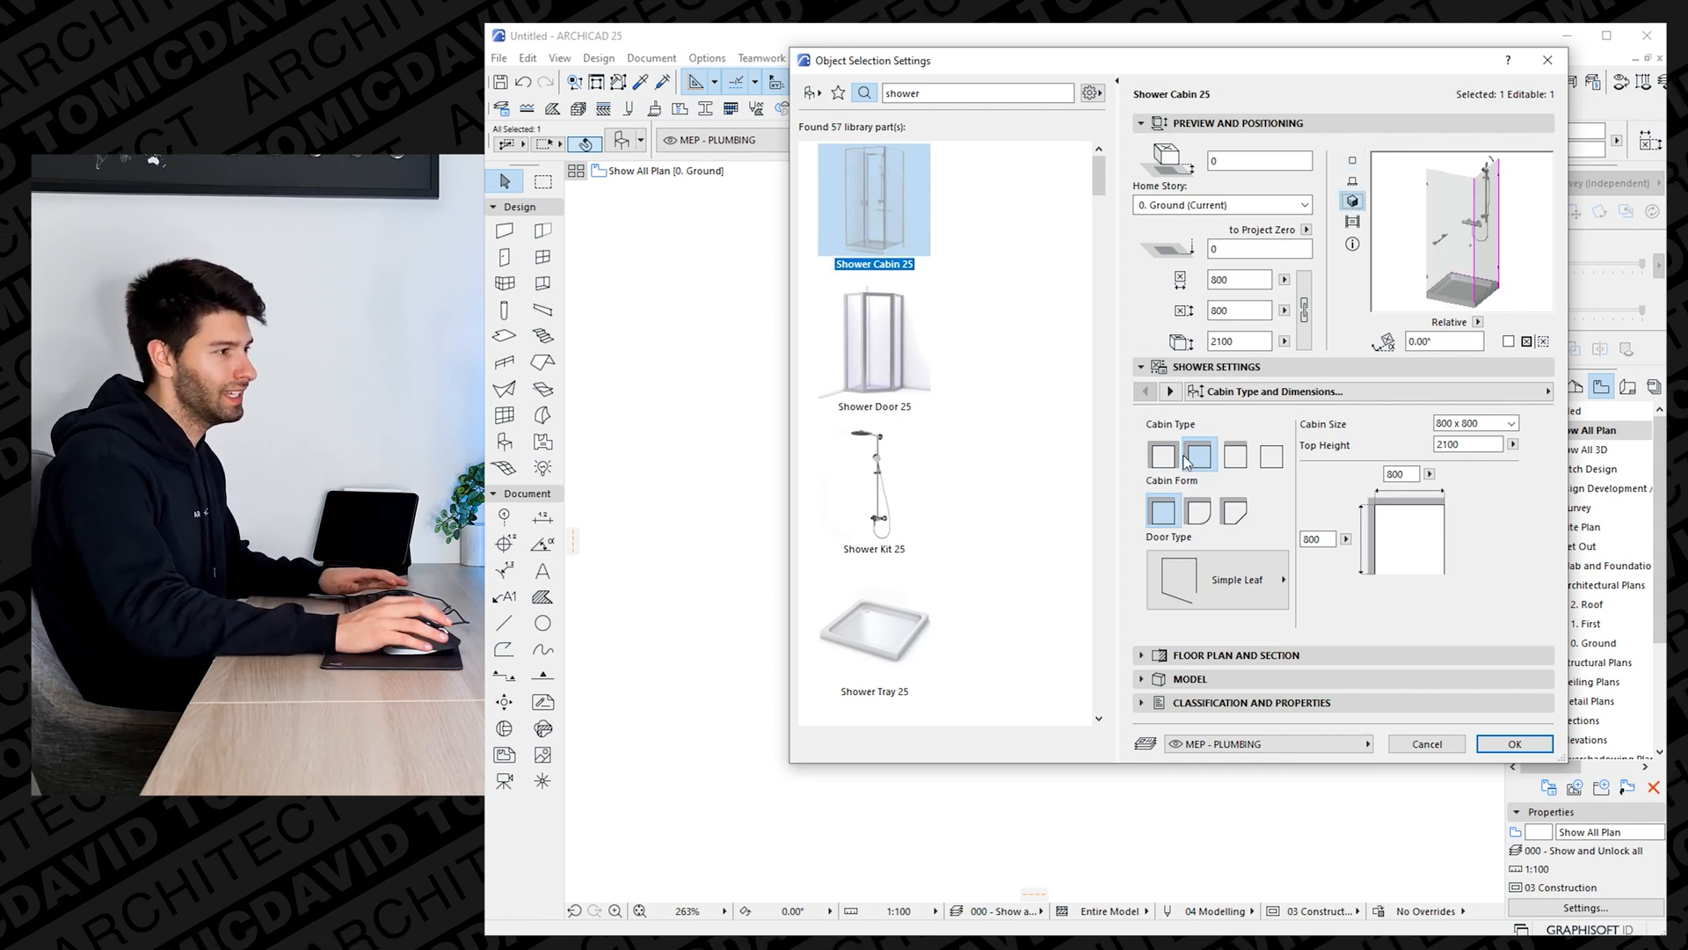
pyautogui.click(1163, 455)
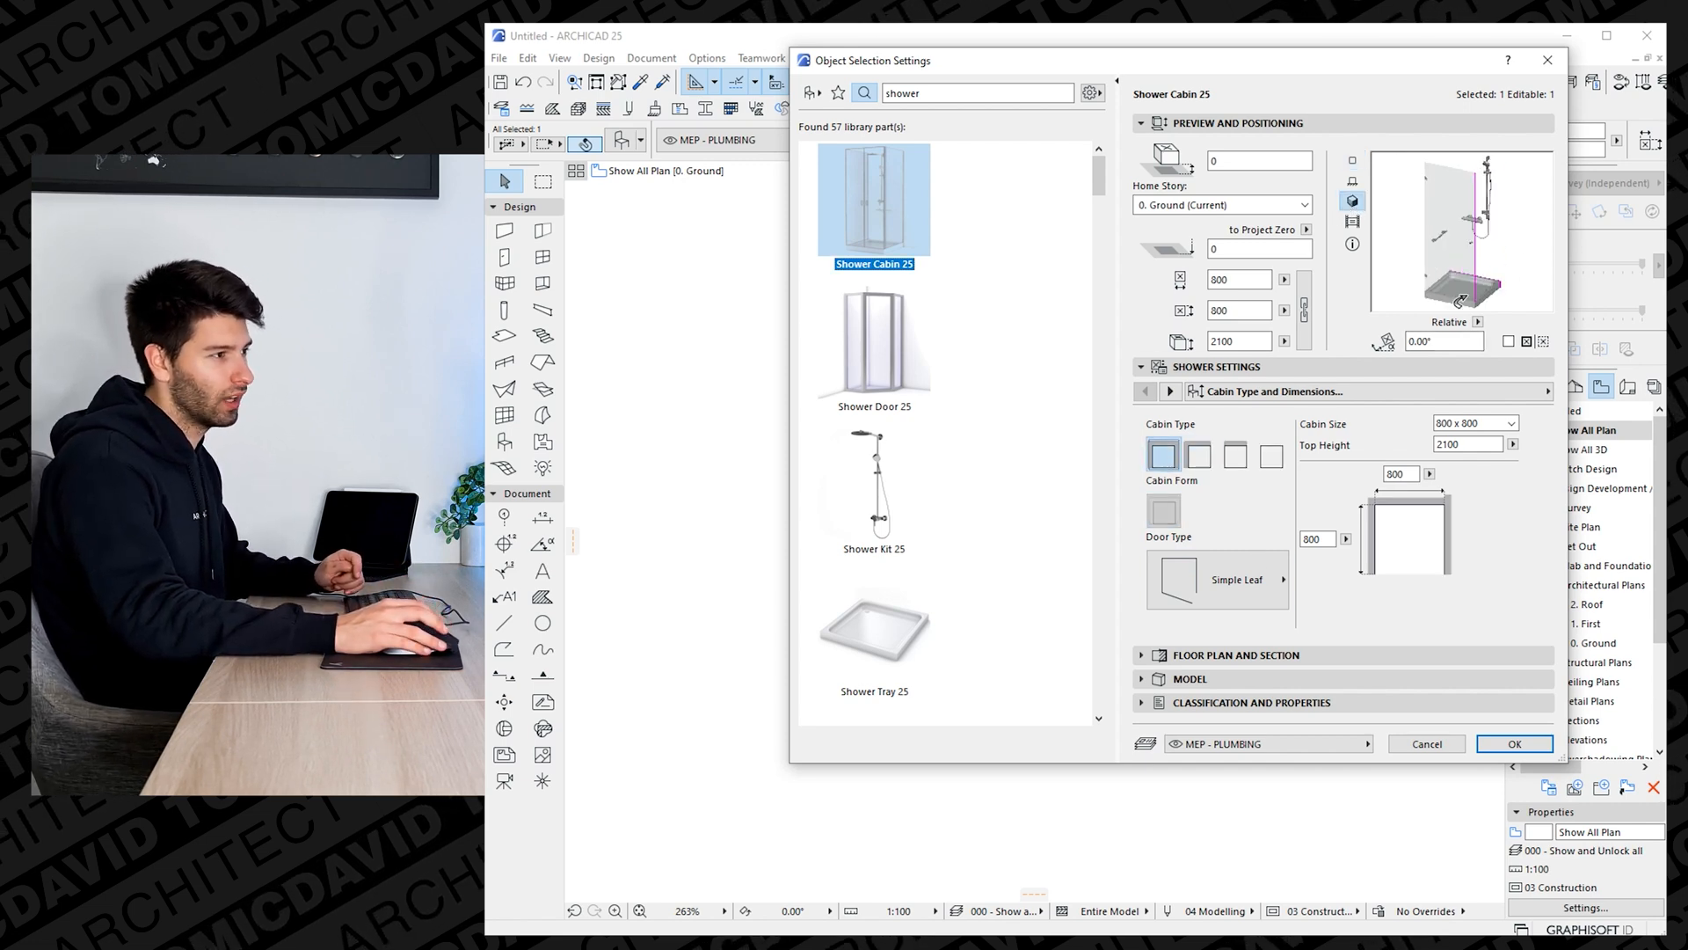
pyautogui.click(1271, 454)
pyautogui.write('2000')
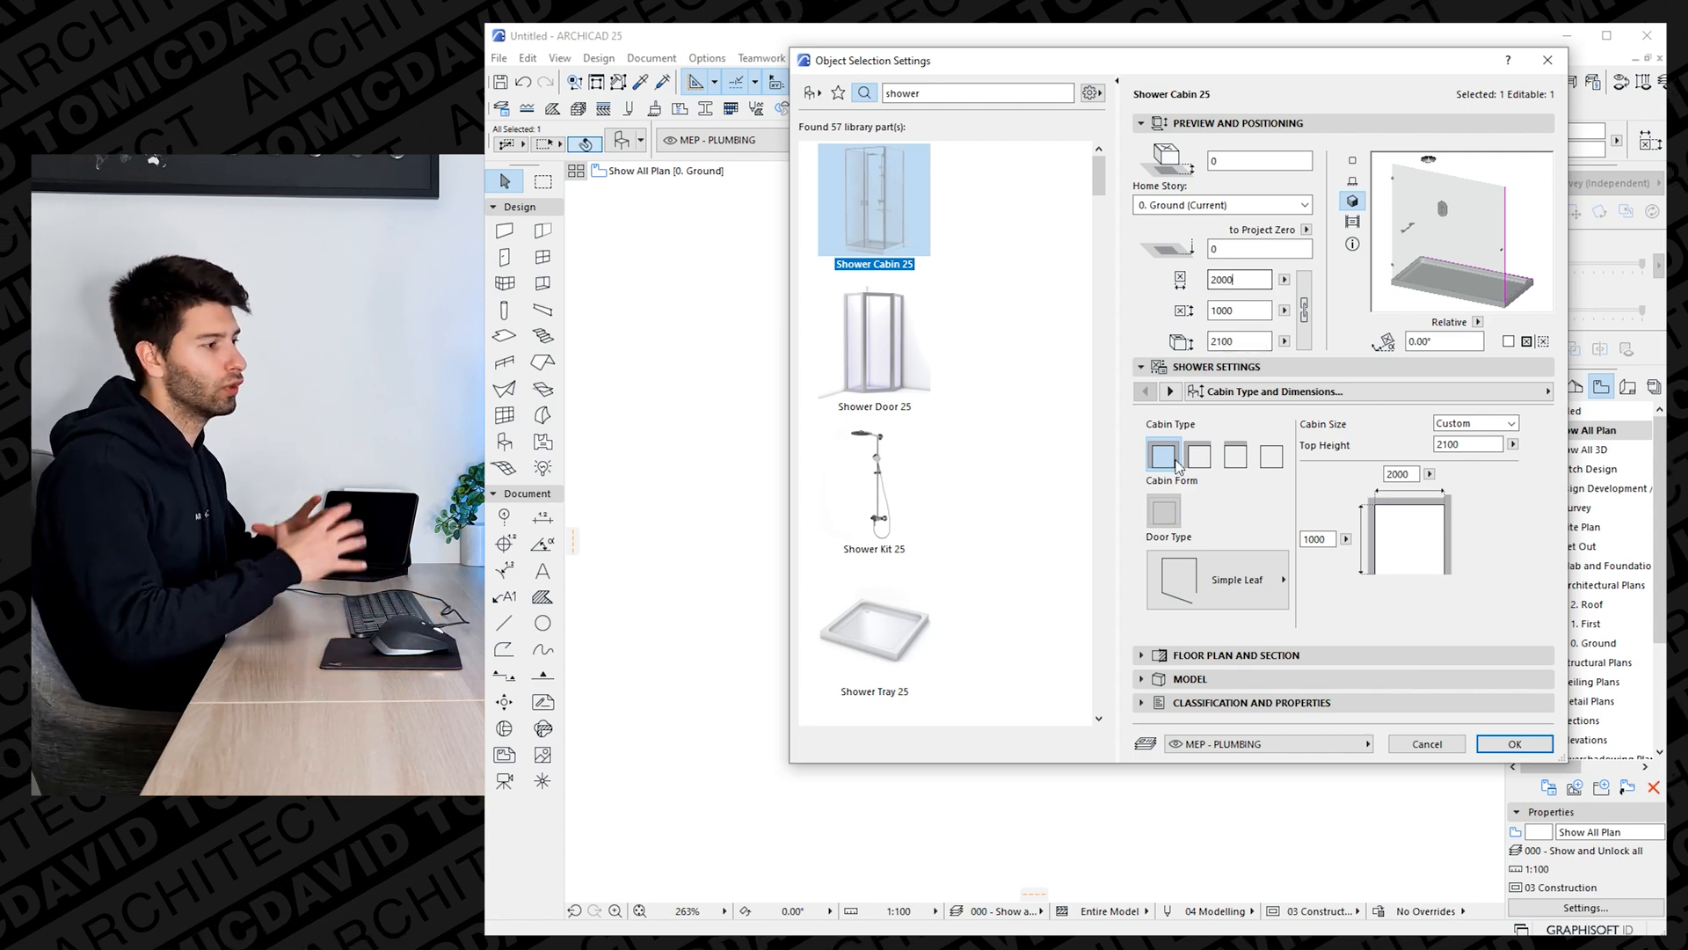
pyautogui.moveTo(1170, 390)
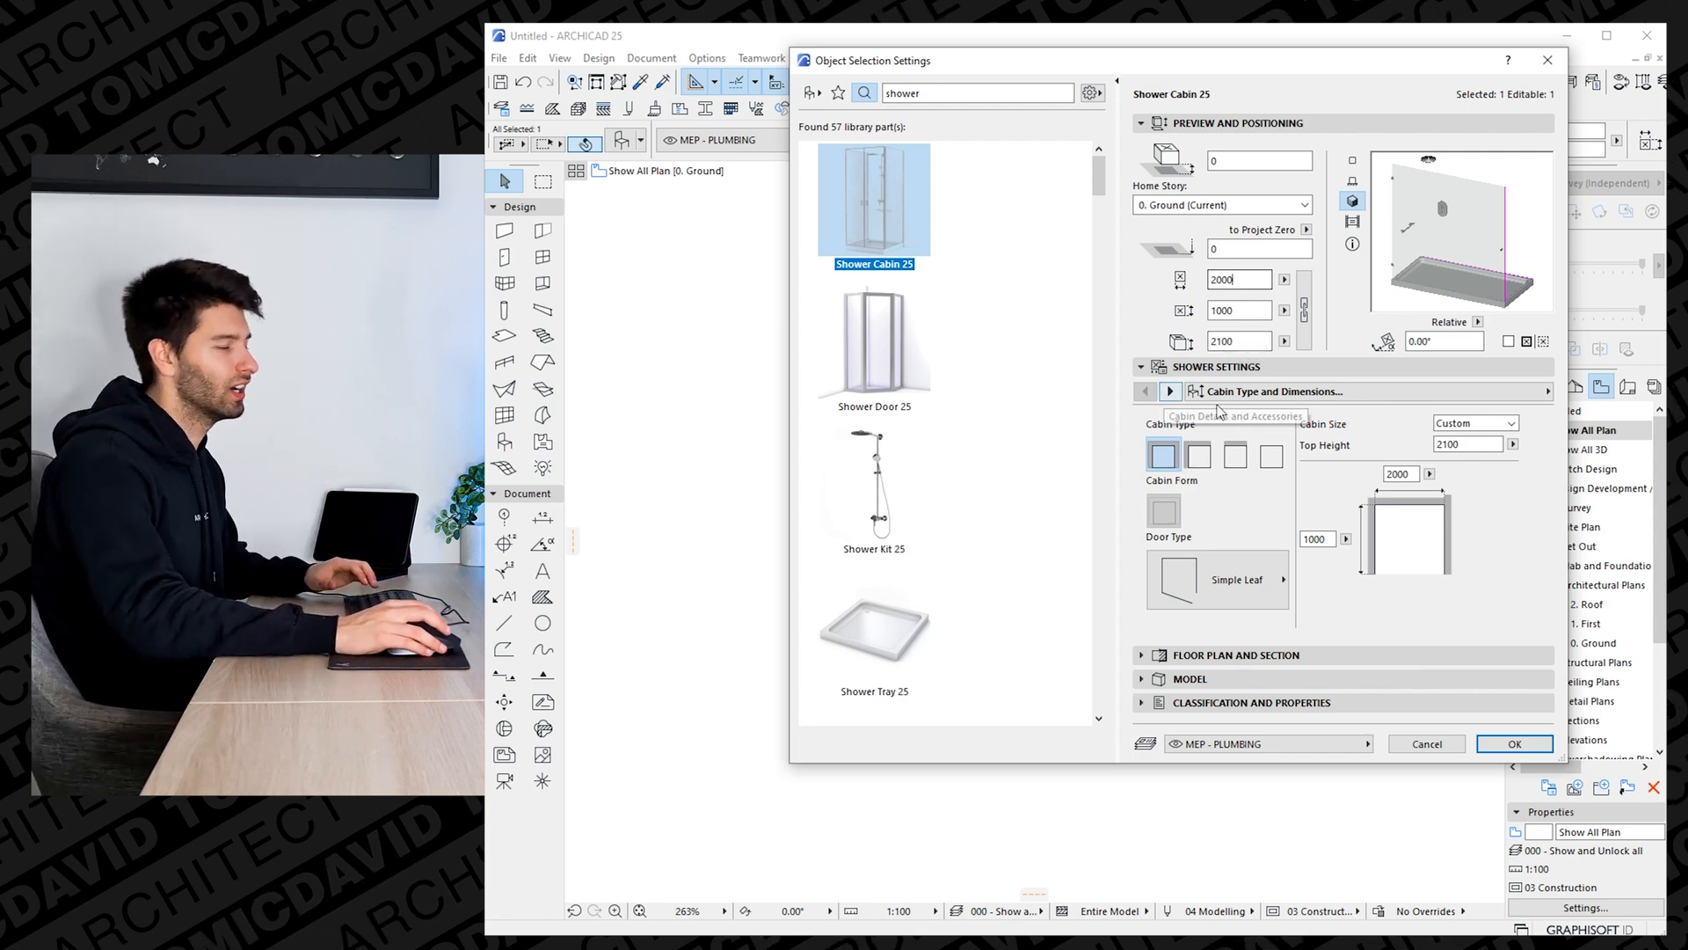
pyautogui.click(1170, 390)
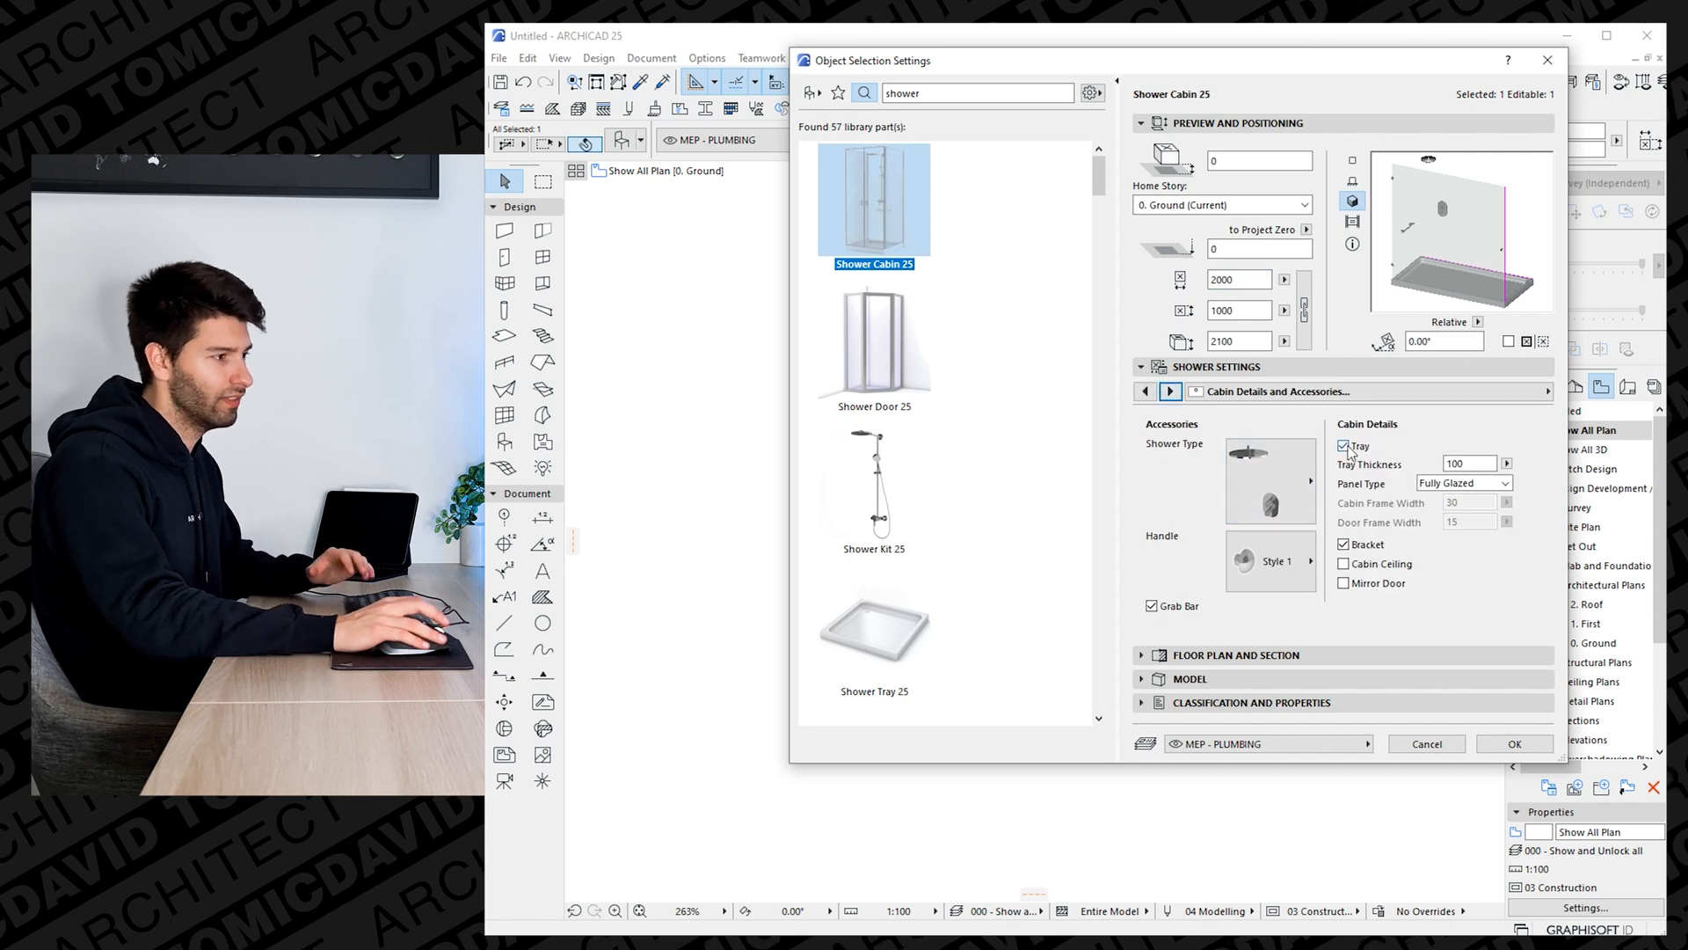
pyautogui.click(1345, 446)
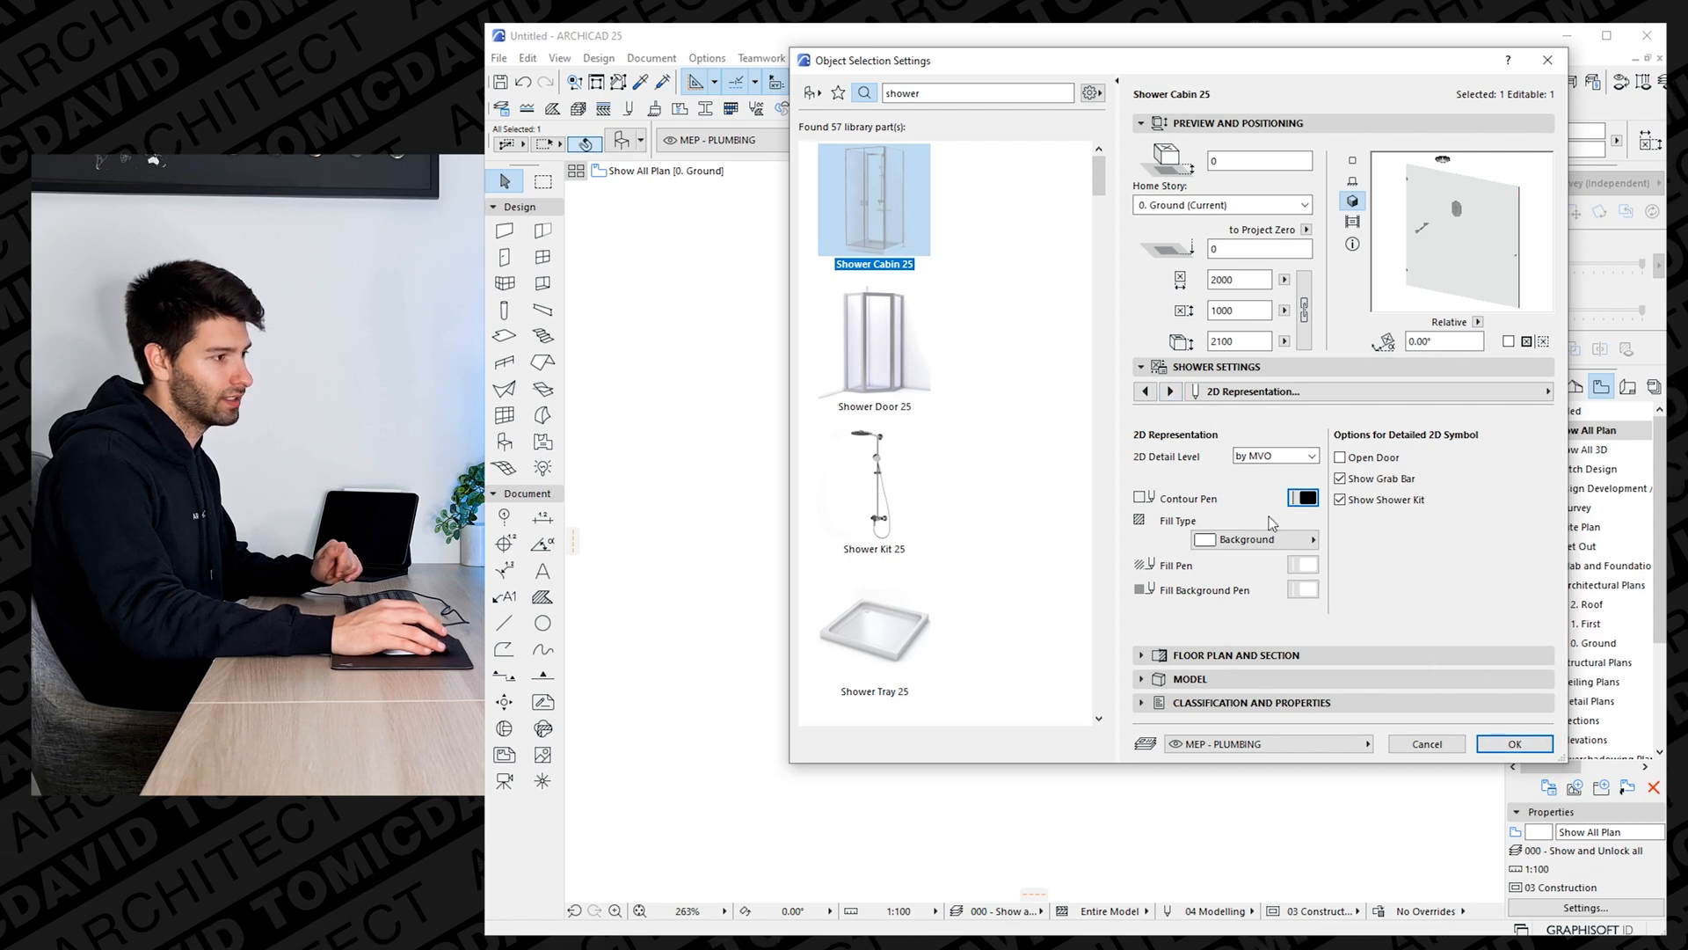
pyautogui.click(1513, 743)
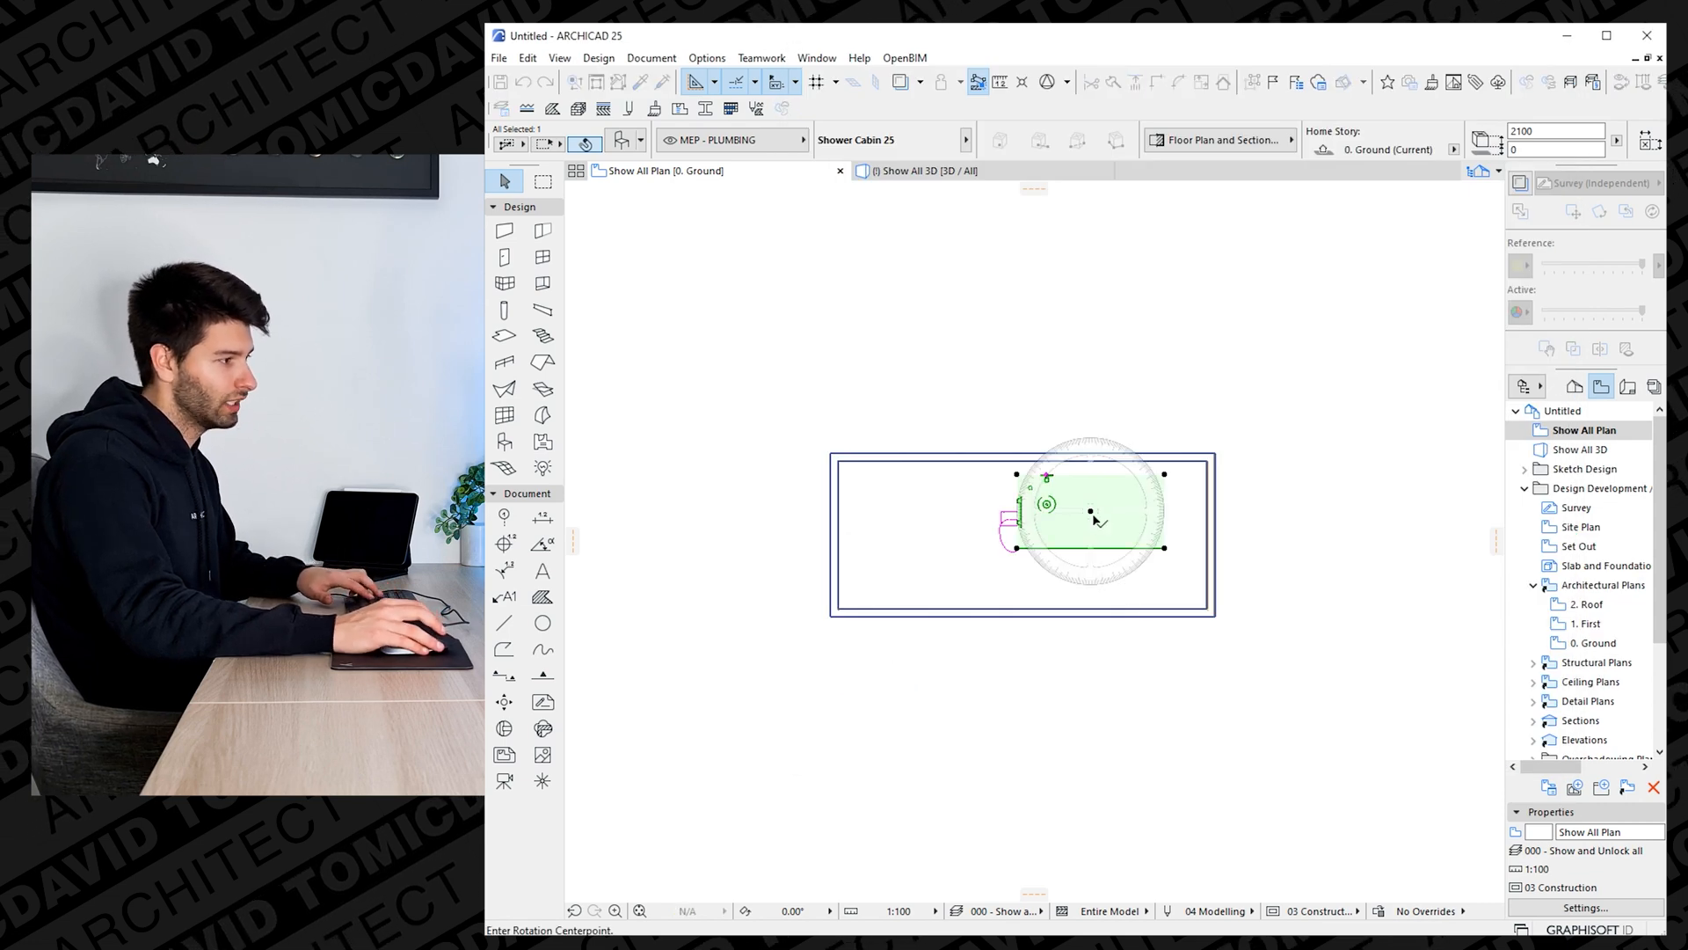
# Rotate the shower cabin to sit along the room's wall.
pyautogui.click(1090, 510)
pyautogui.write('vanity')
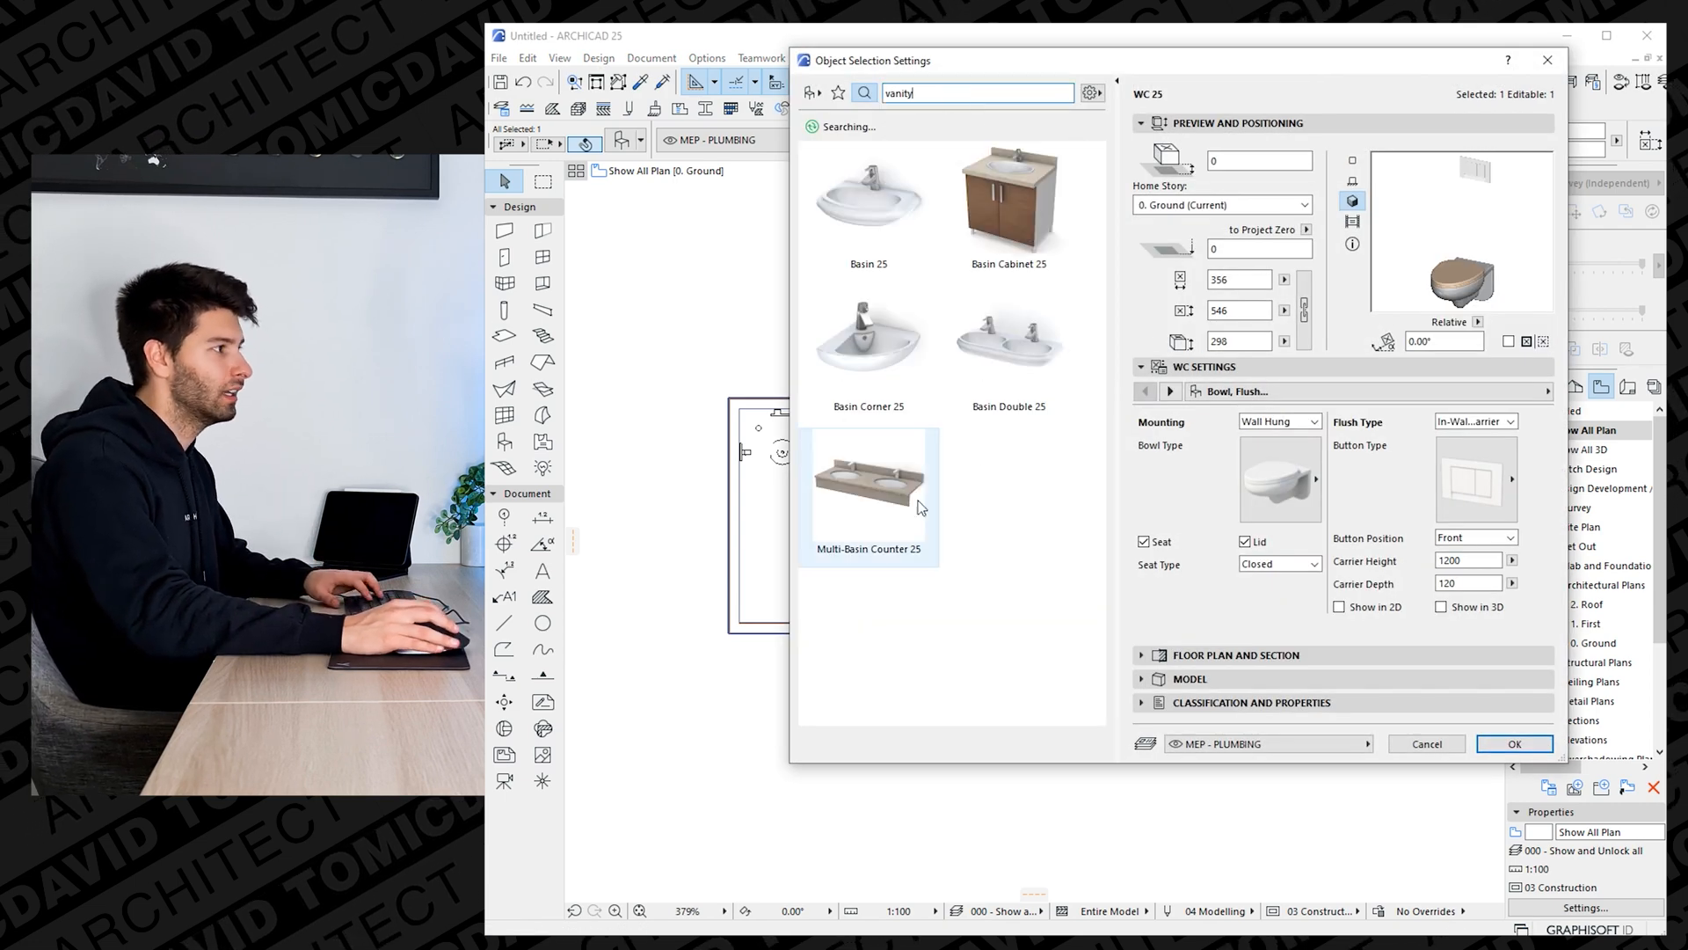
# Set Multi-Basin Counter 25 to two rectangular basins, no front face panel, then confirm.
pyautogui.click(868, 490)
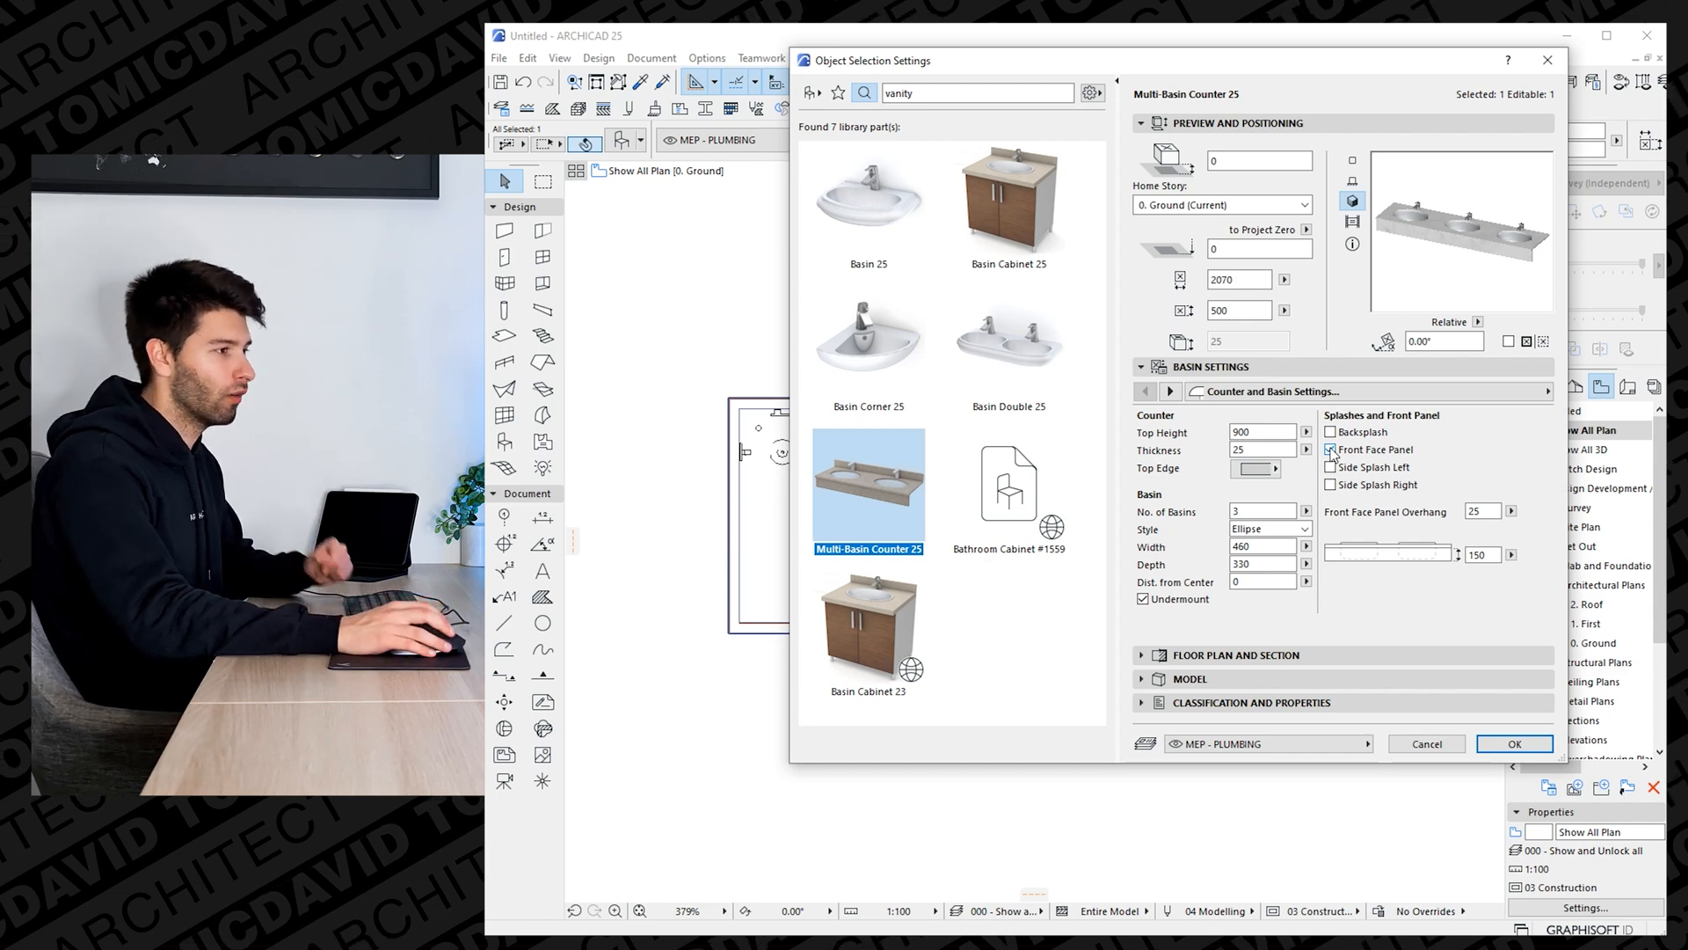
pyautogui.click(1332, 450)
pyautogui.write('300')
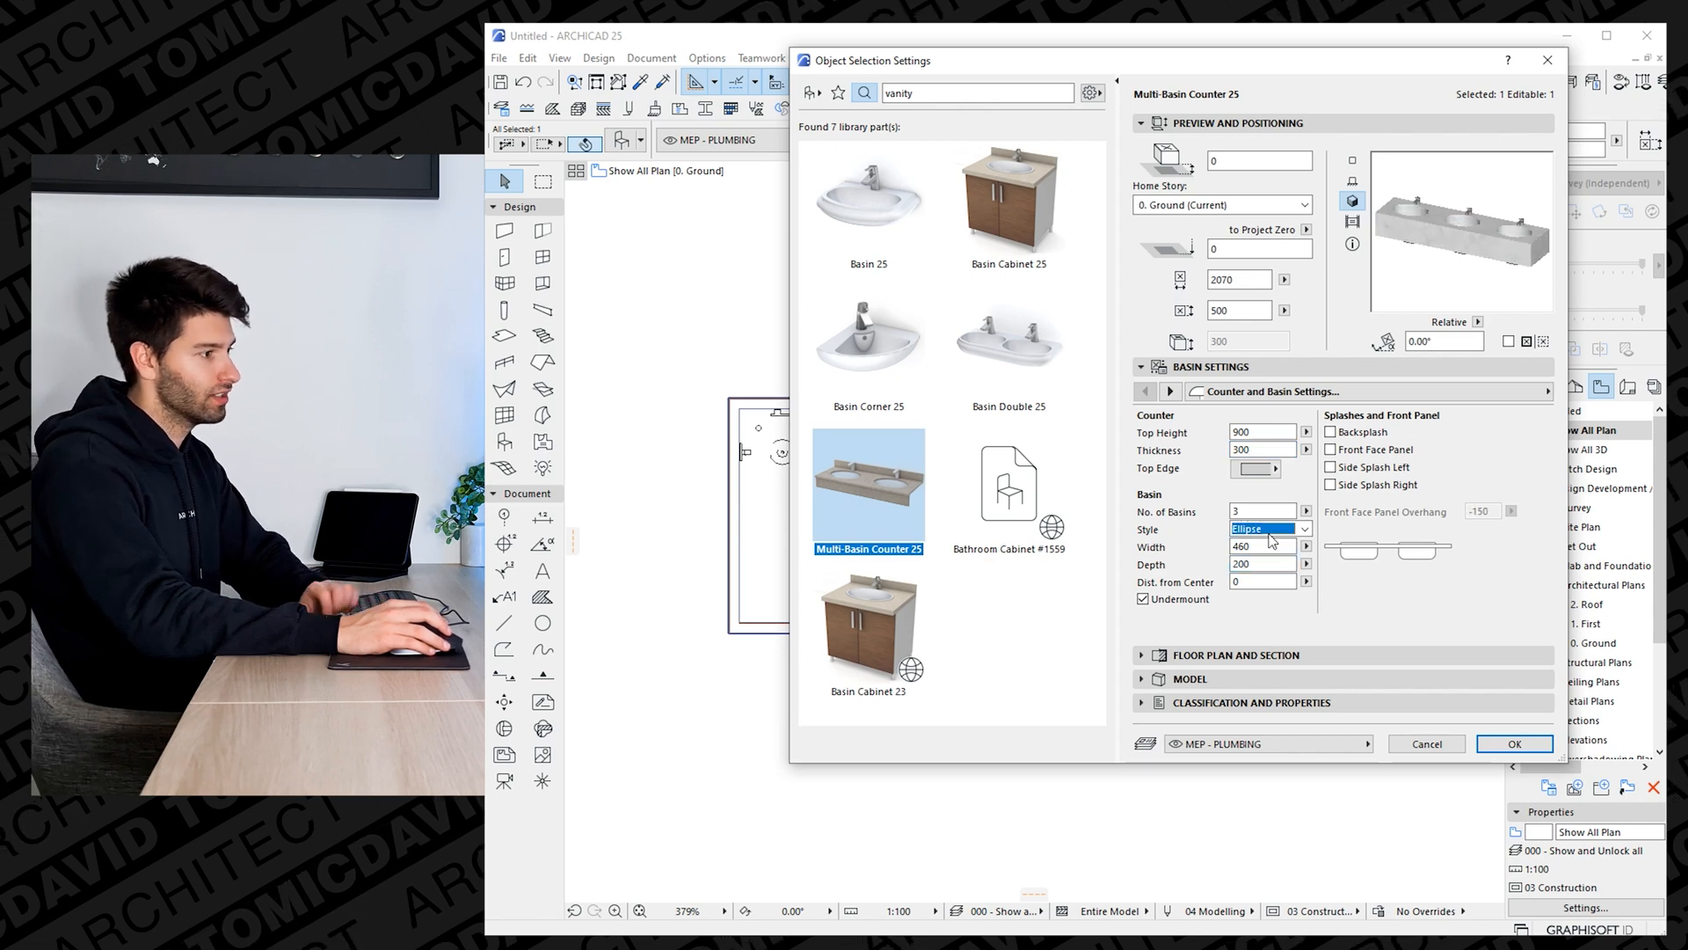
pyautogui.click(1271, 528)
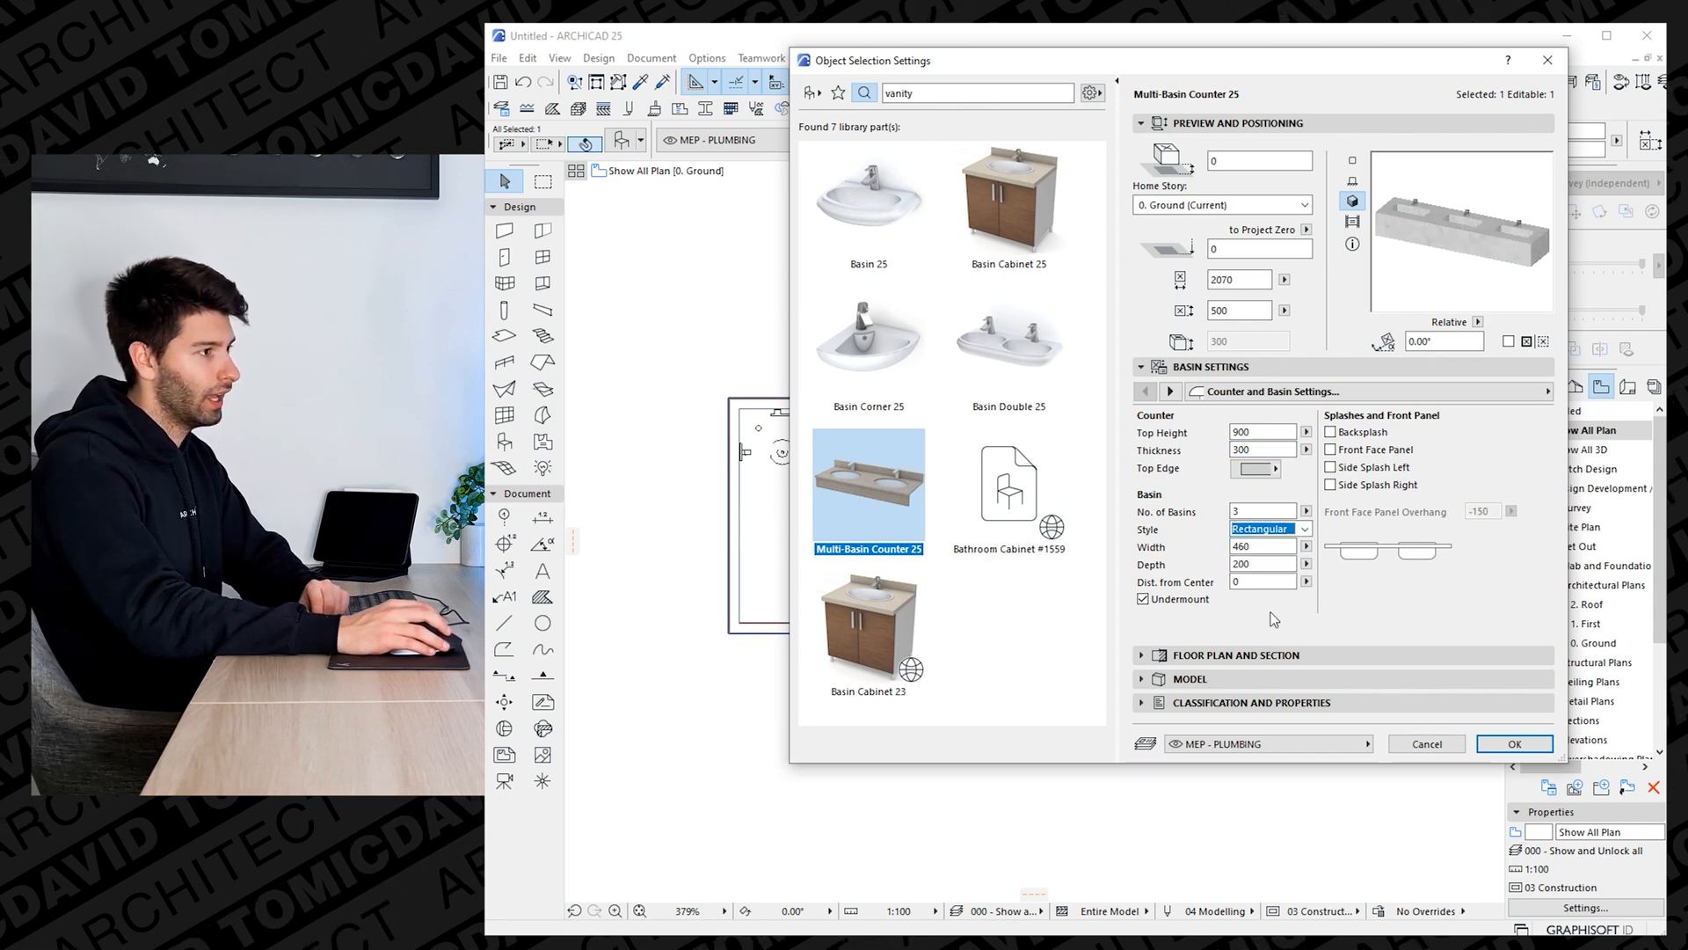
pyautogui.click(1299, 511)
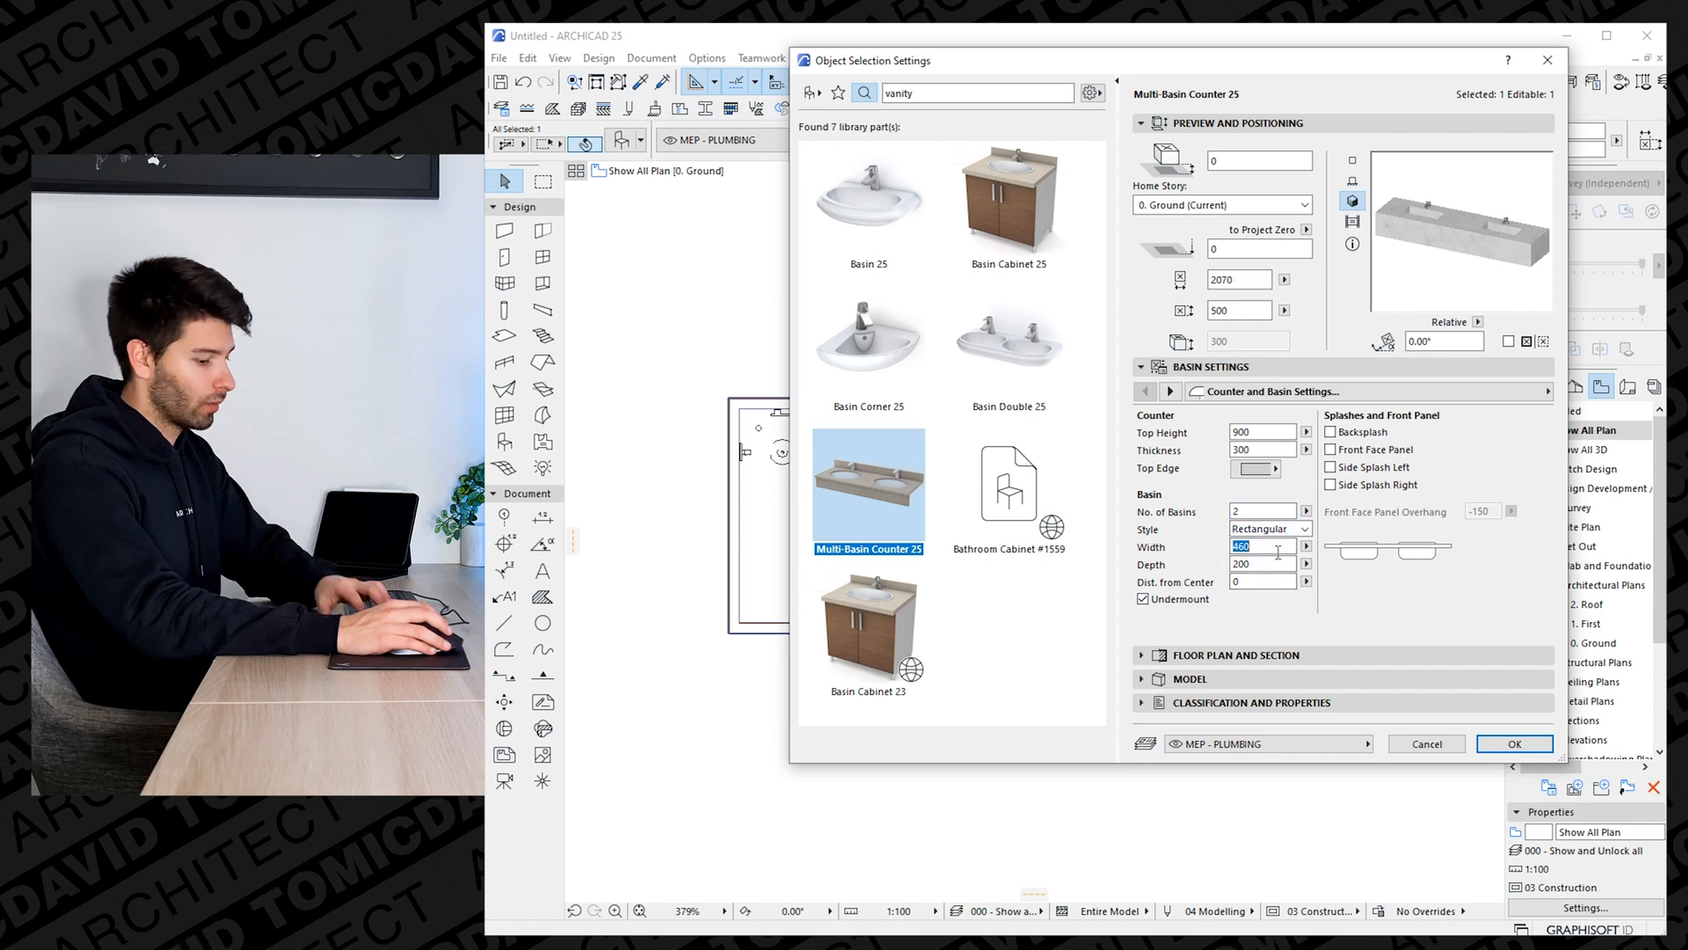
pyautogui.click(1171, 390)
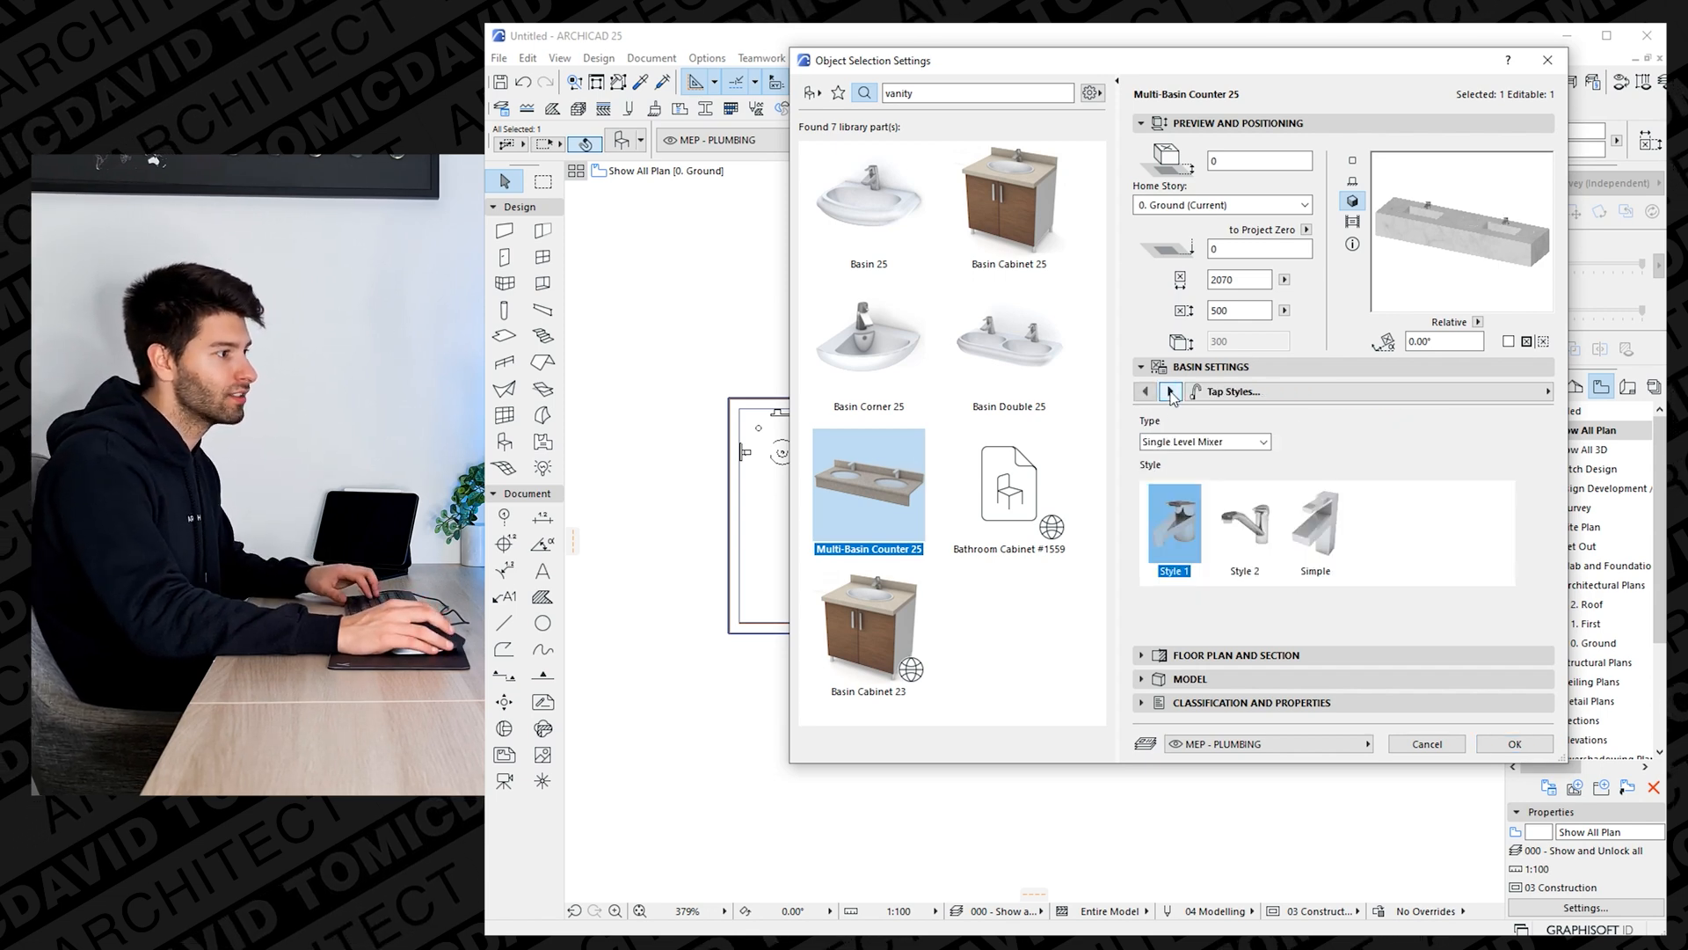
pyautogui.click(1315, 527)
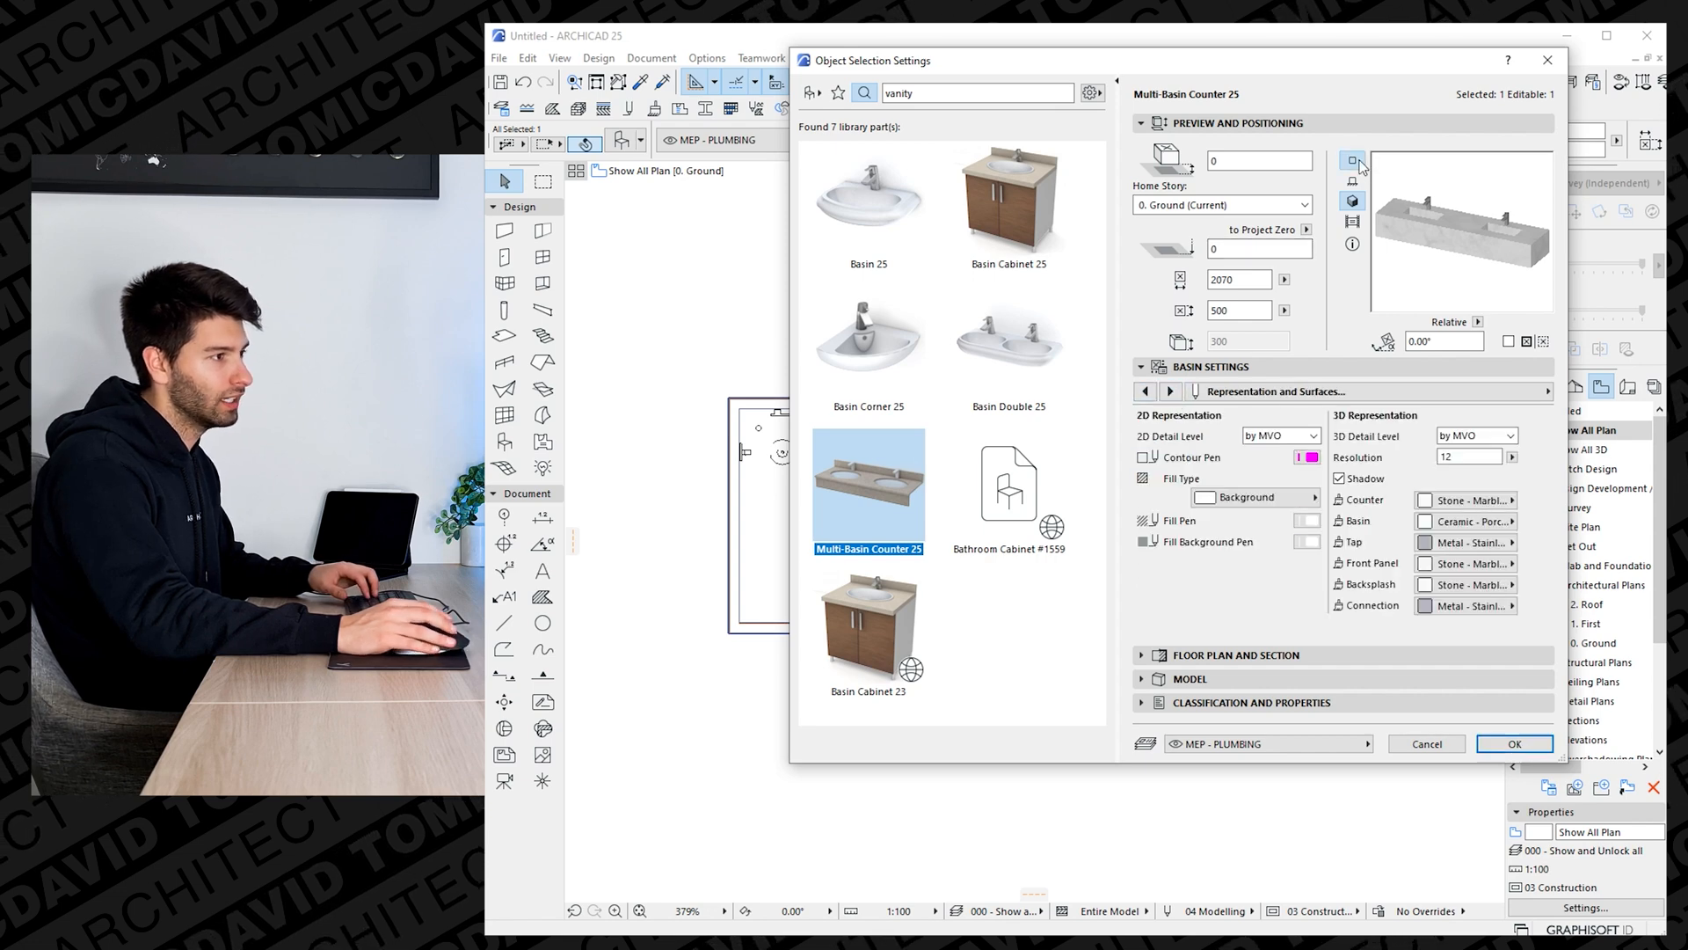
pyautogui.click(1353, 182)
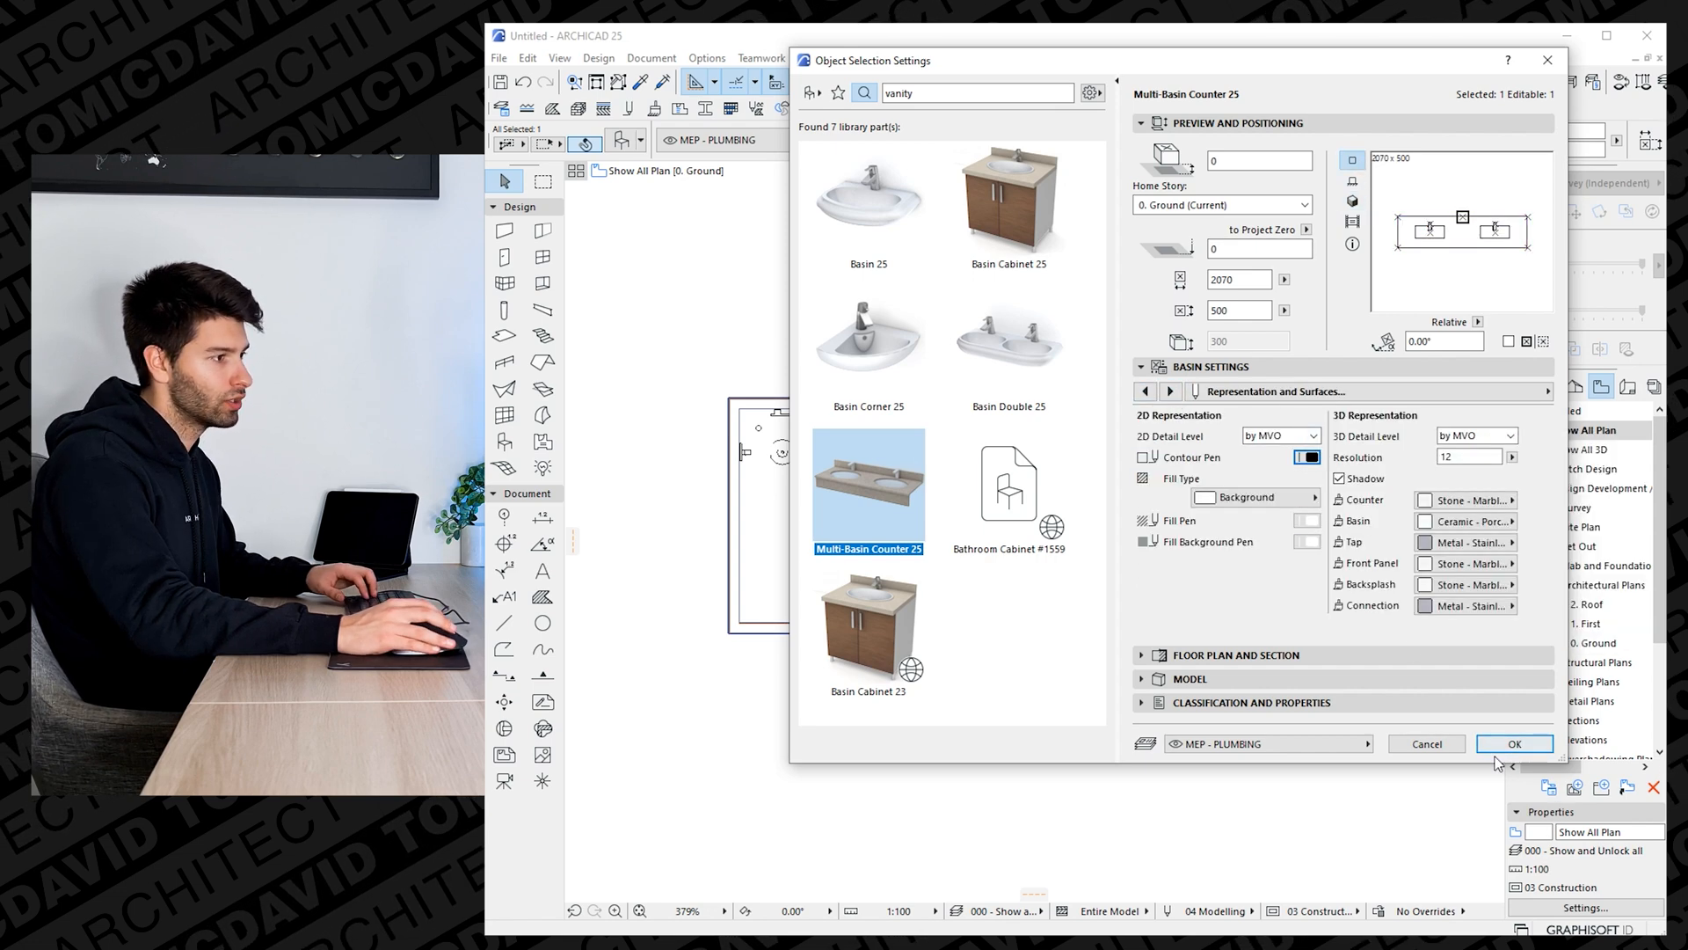
pyautogui.click(1514, 743)
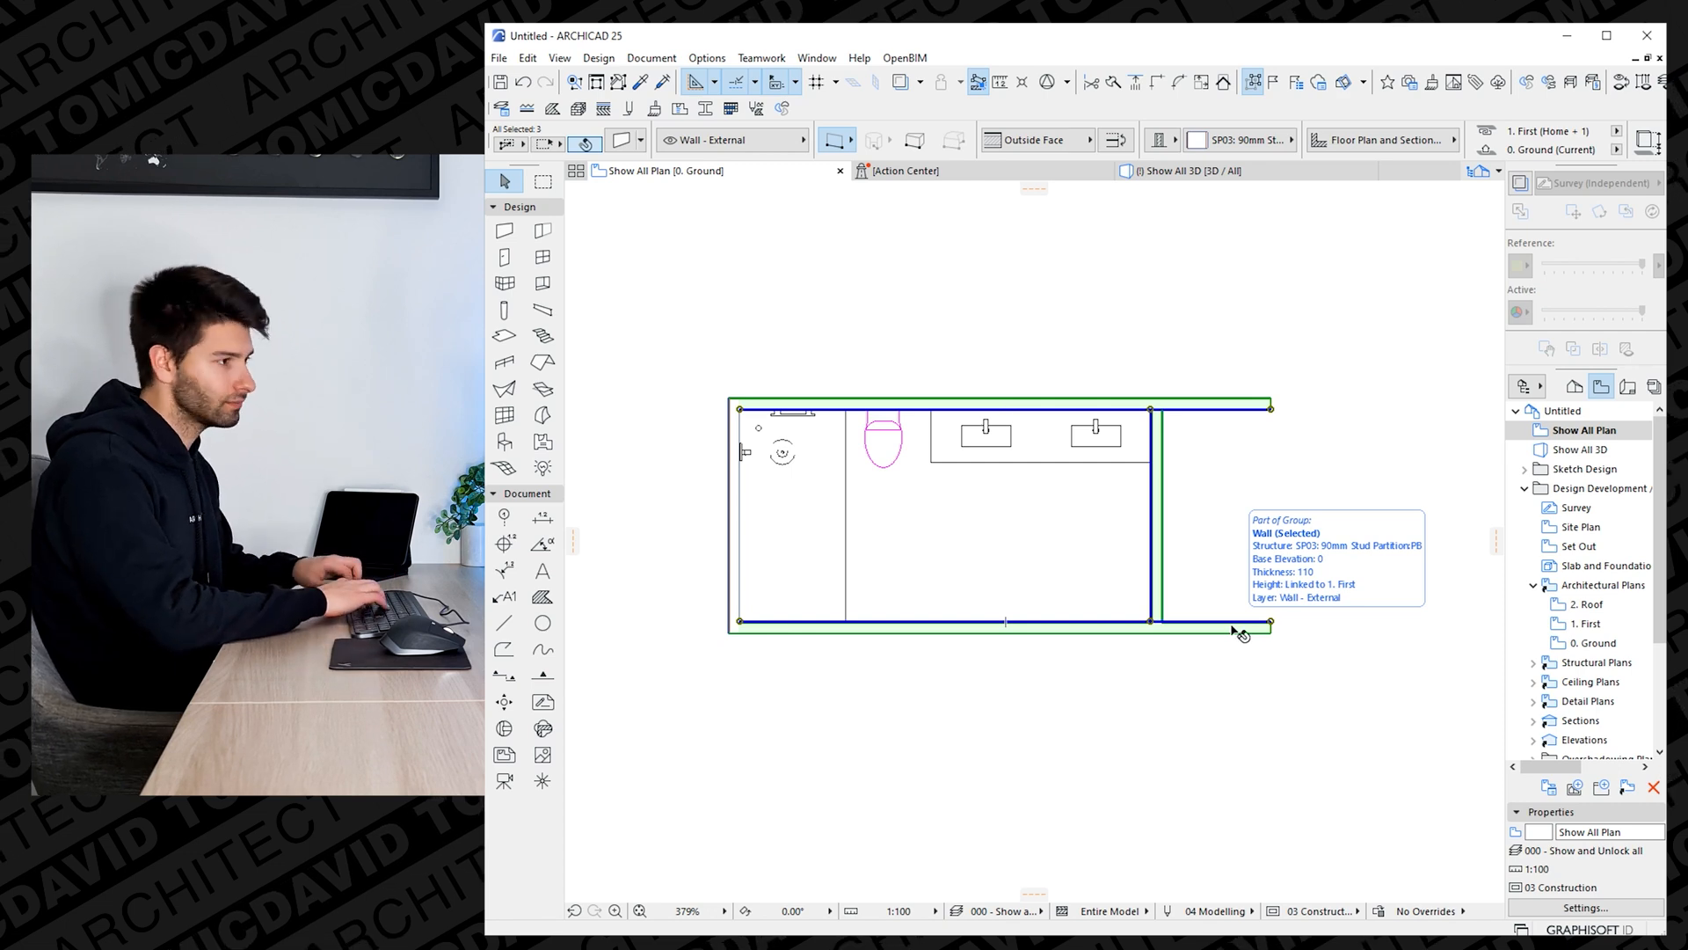
# Deselect the walls around the placed vanity and switch to the 3D view.
pyautogui.click(1120, 752)
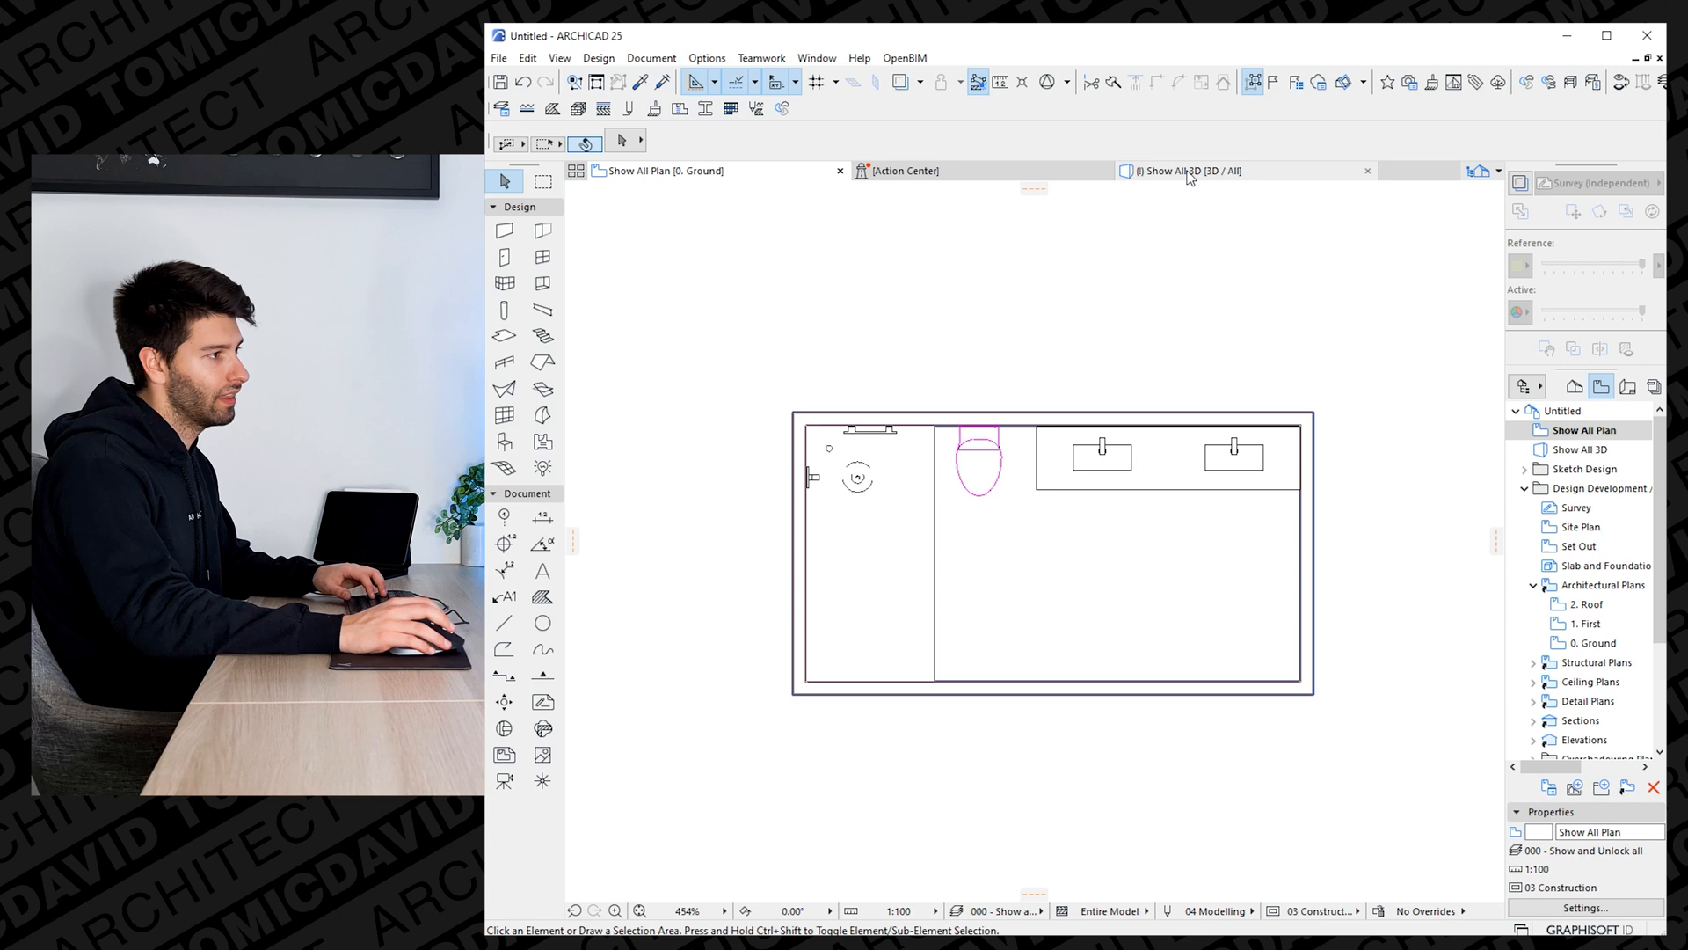
pyautogui.click(1185, 170)
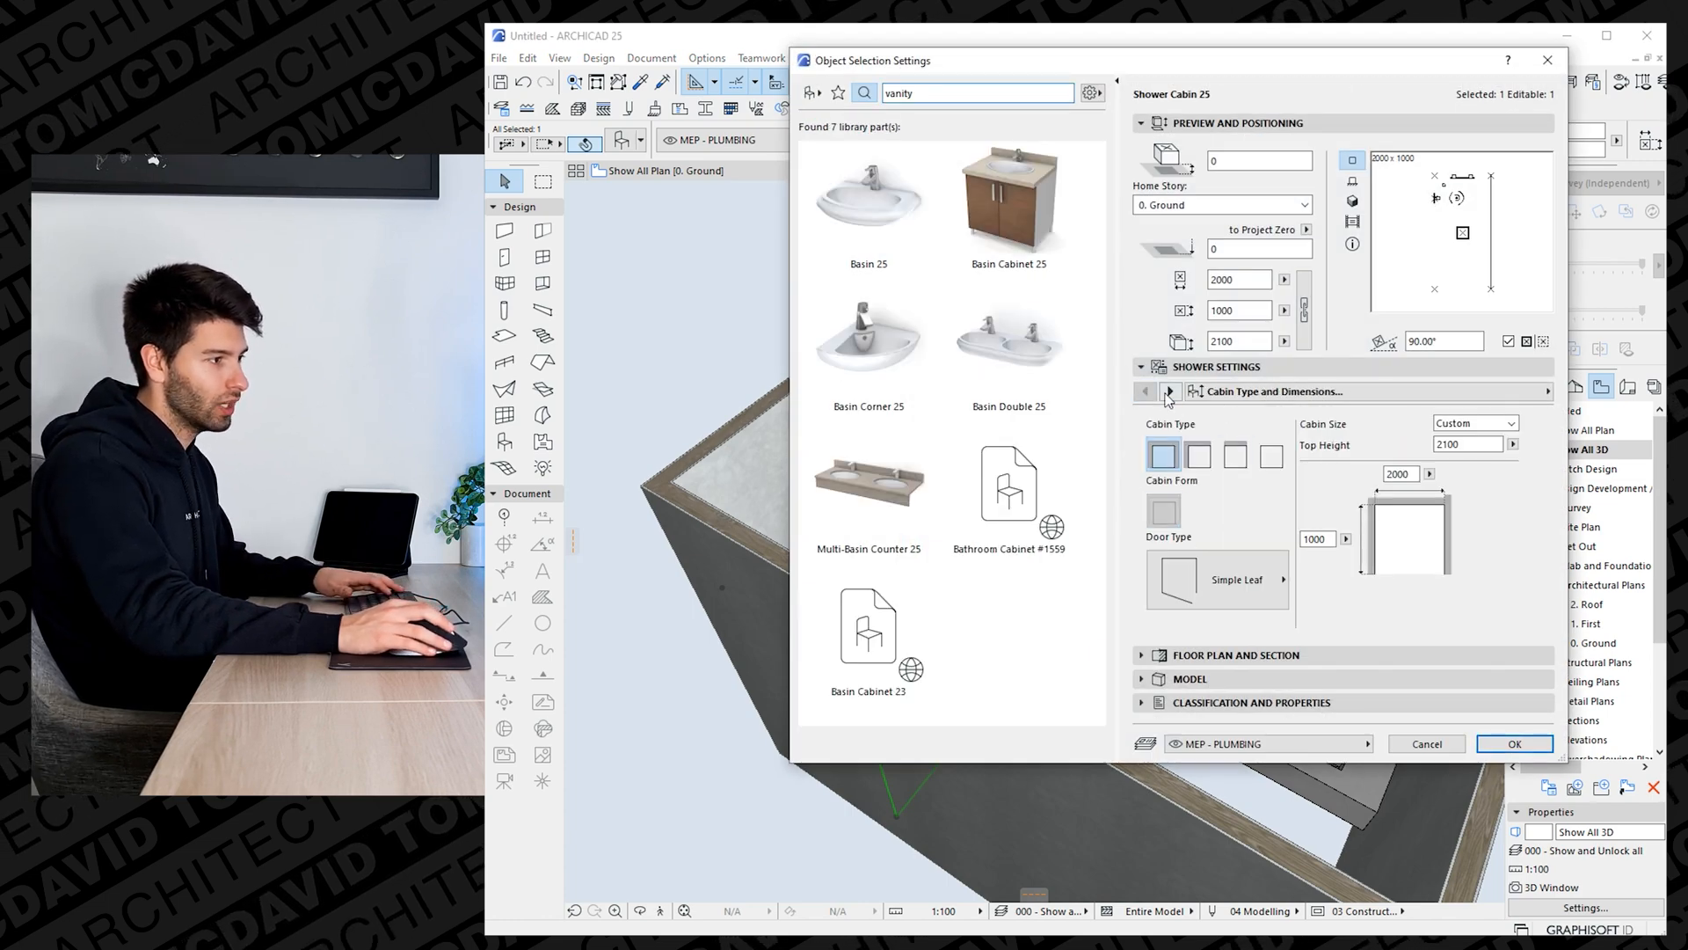
# Confirm Shower Cabin 25 details with tray off and fully glazed panels.
pyautogui.click(1172, 391)
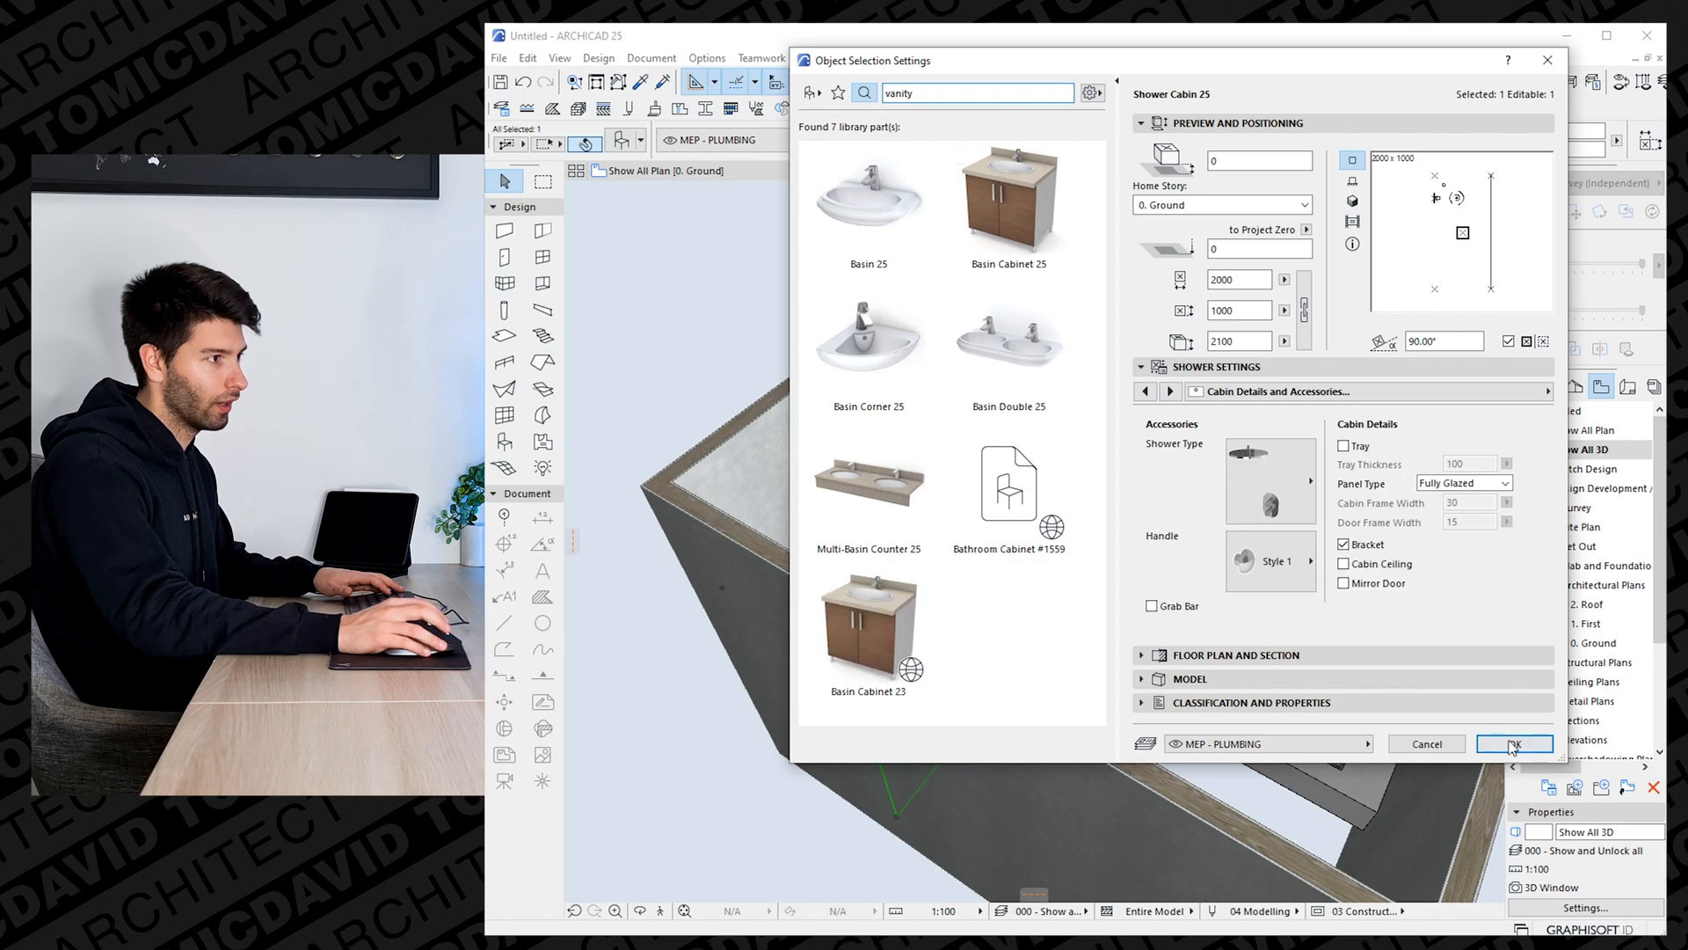
pyautogui.click(1512, 743)
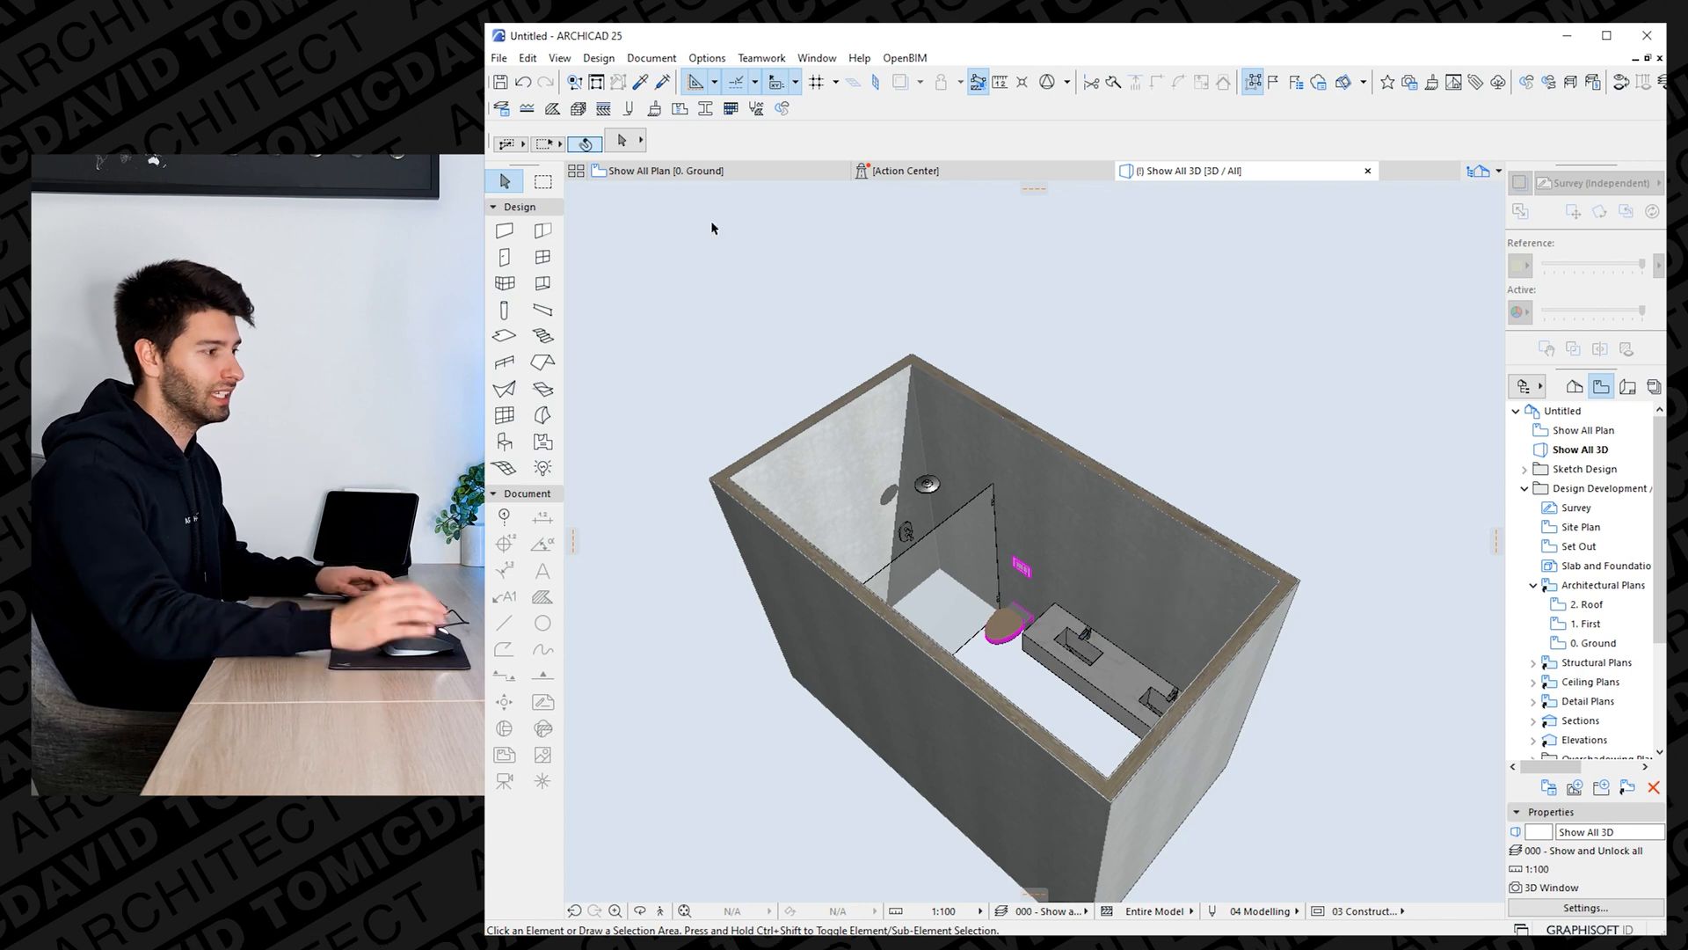
# Place the Mirror glass pane above the vanity at elevation 900, height 1200.
pyautogui.click(665, 170)
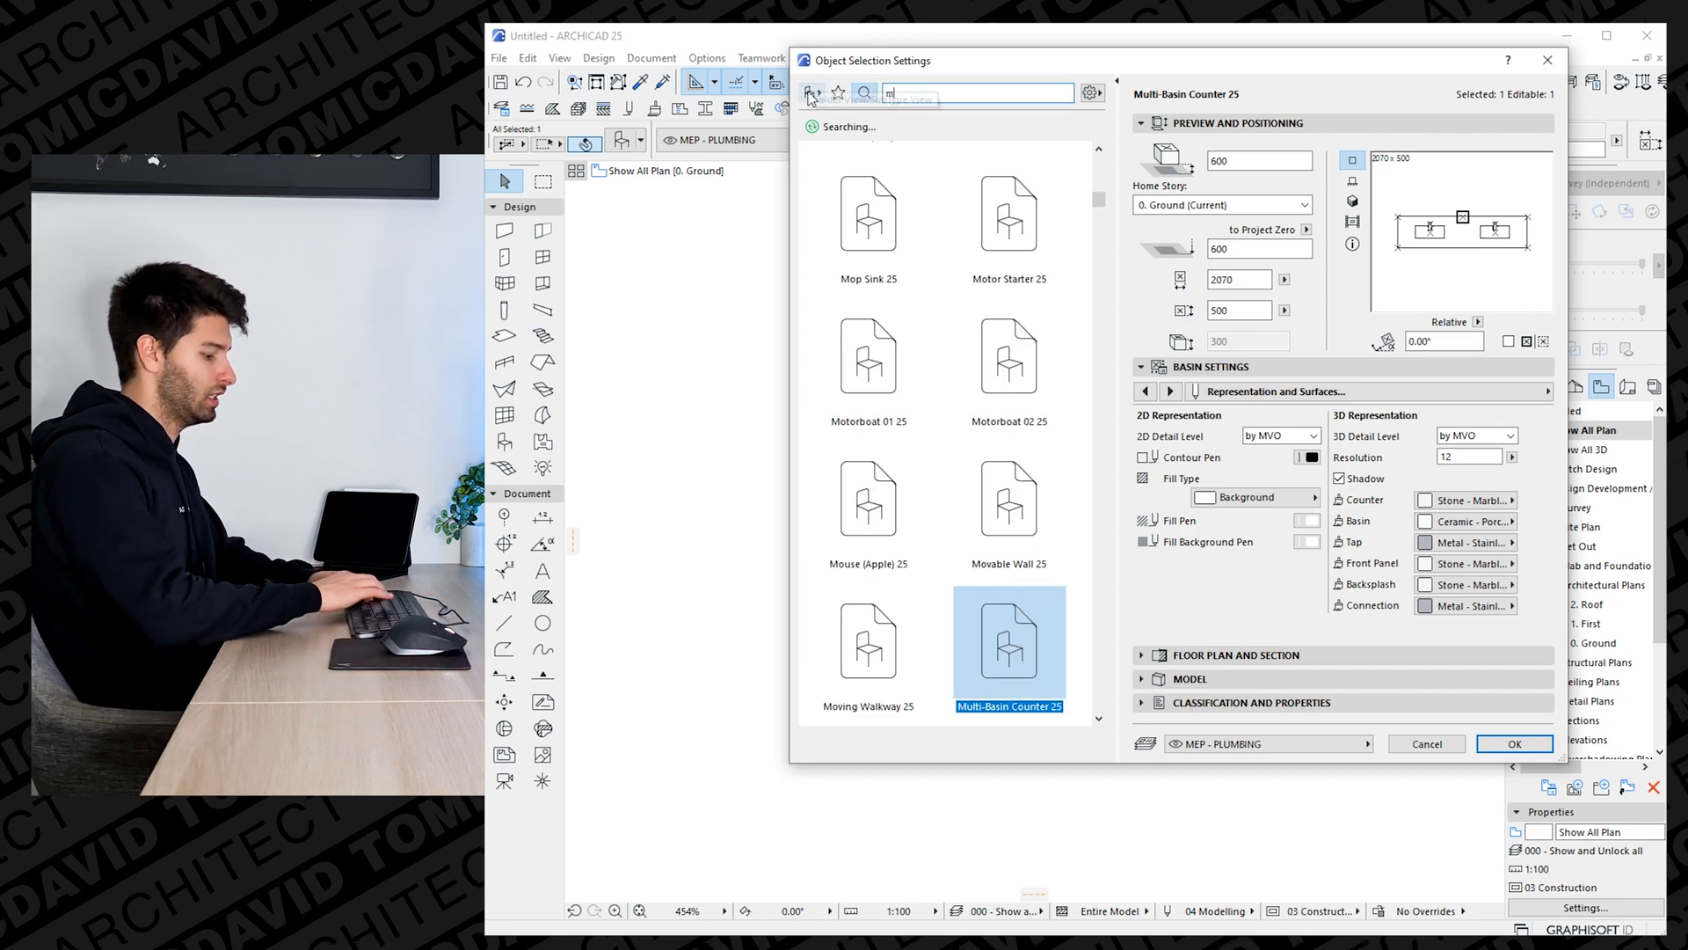
pyautogui.write('mirro')
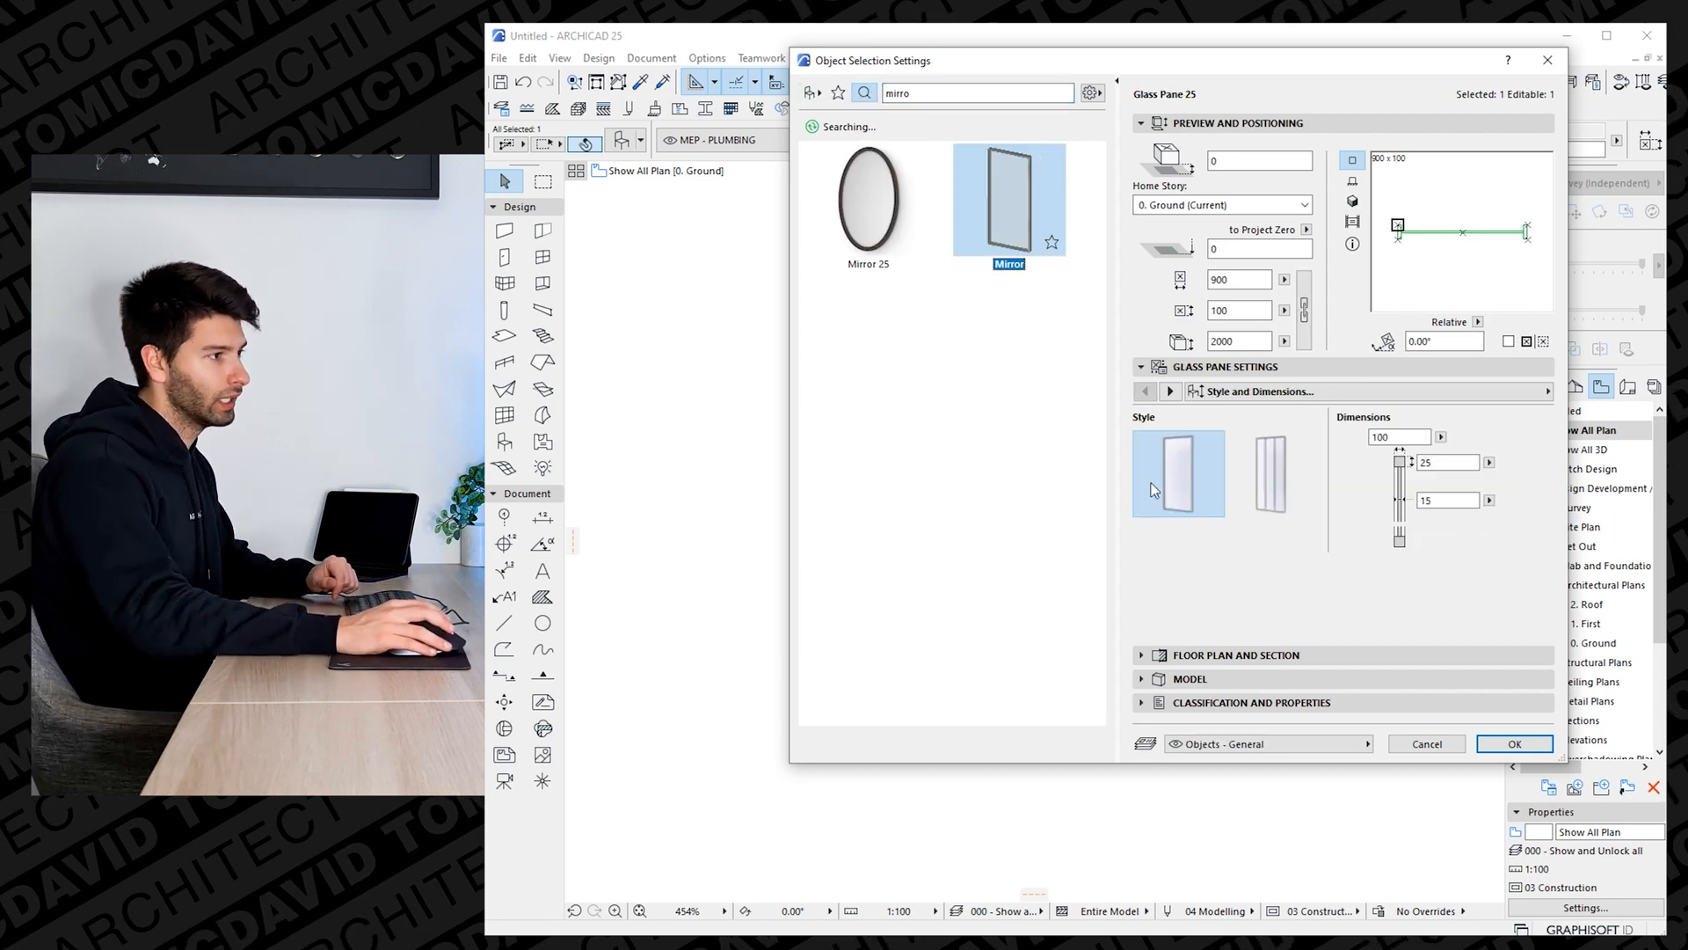
pyautogui.click(1512, 743)
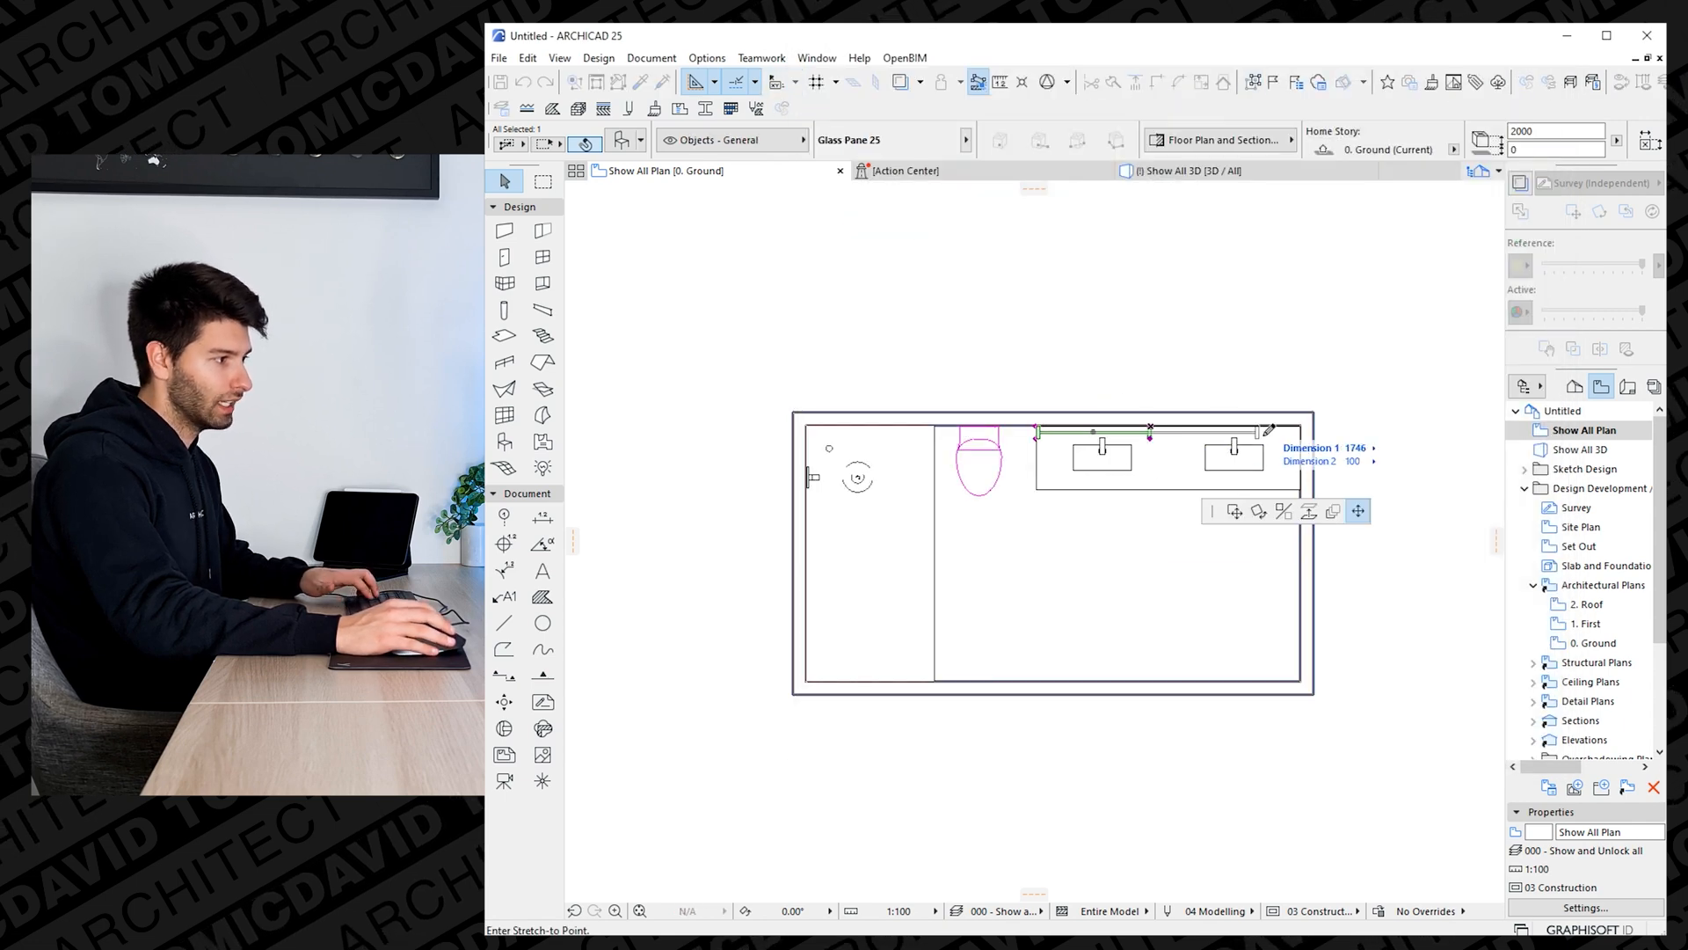
pyautogui.click(1184, 170)
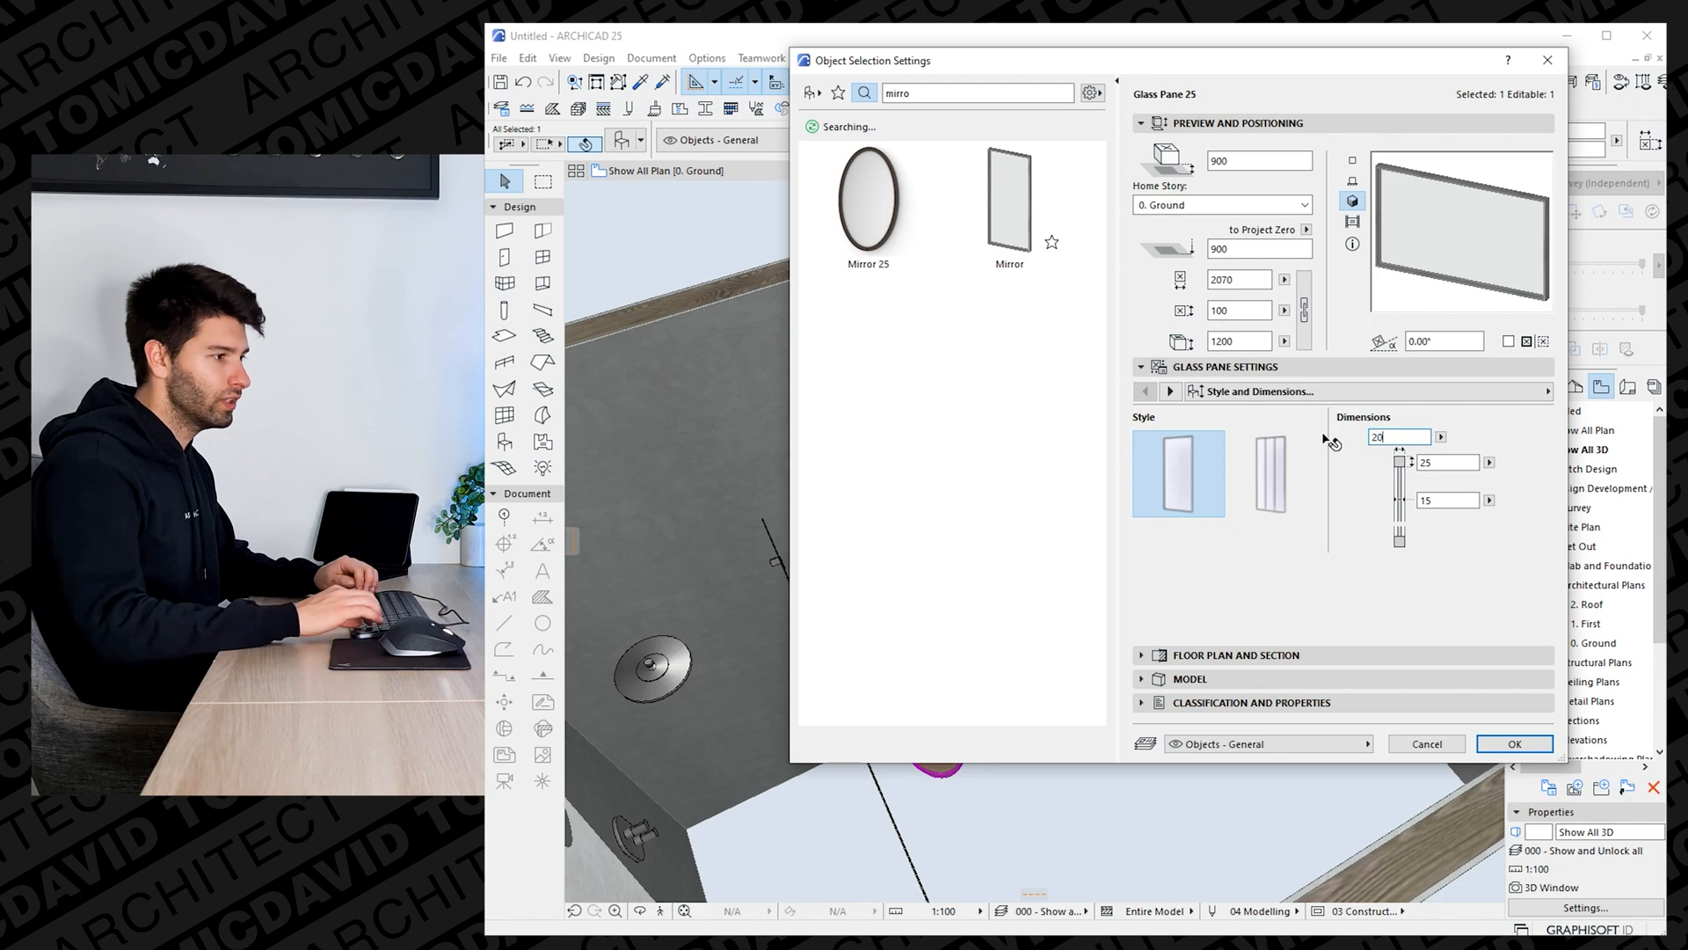
pyautogui.click(1512, 744)
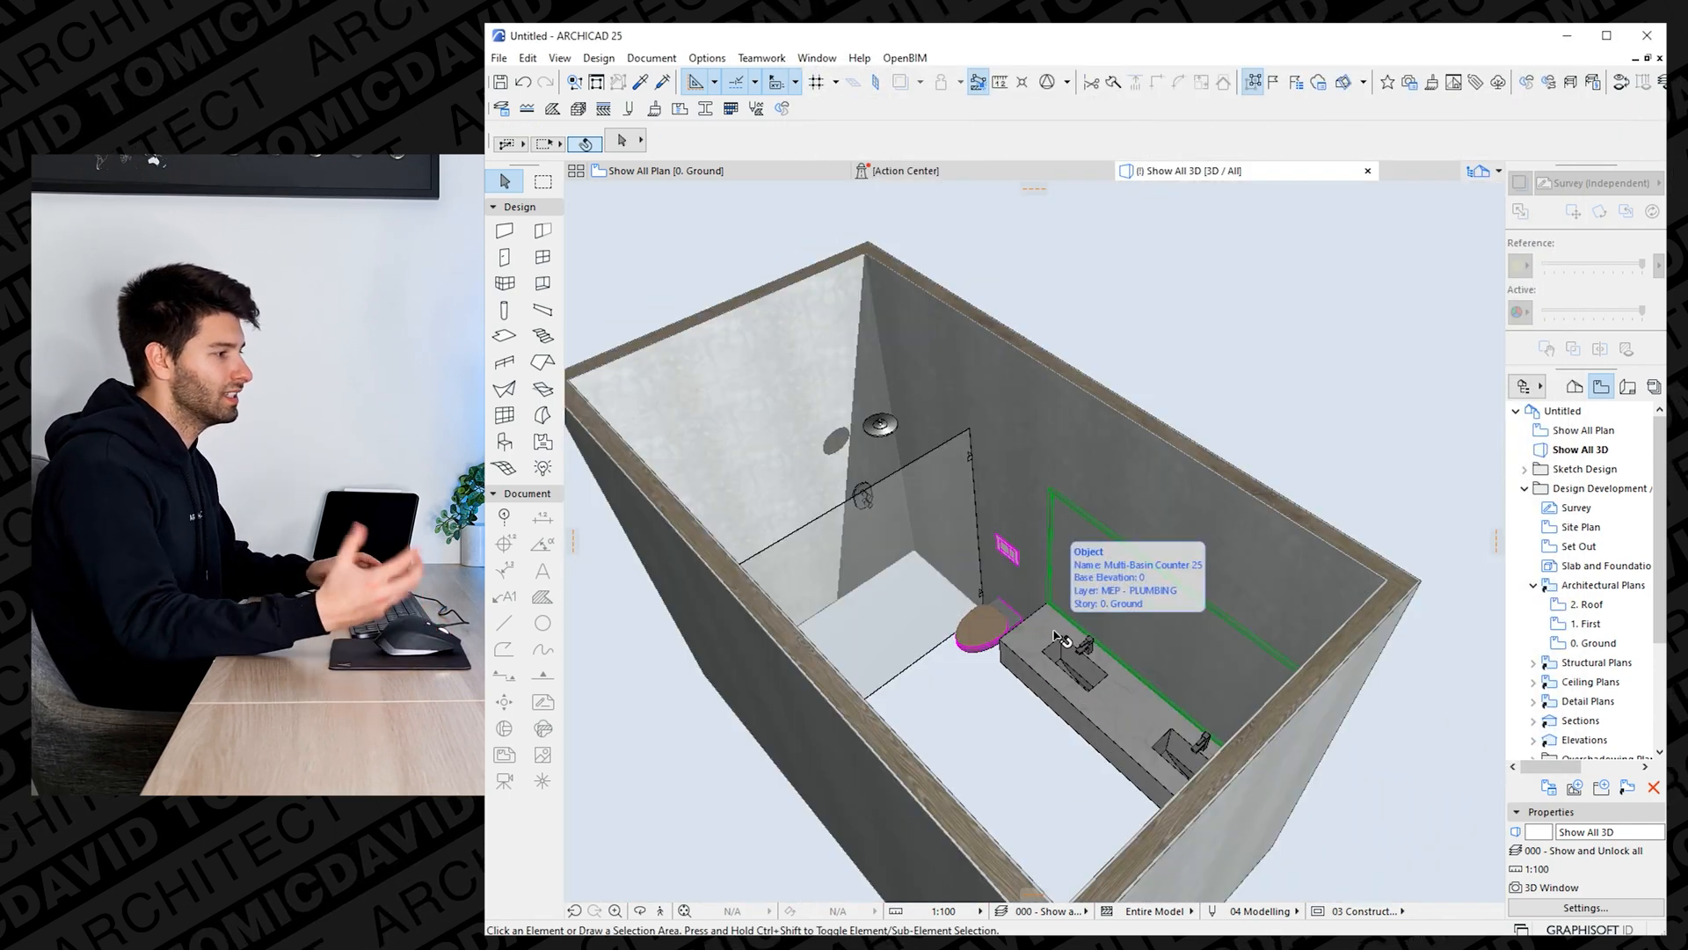
pyautogui.moveTo(803, 388)
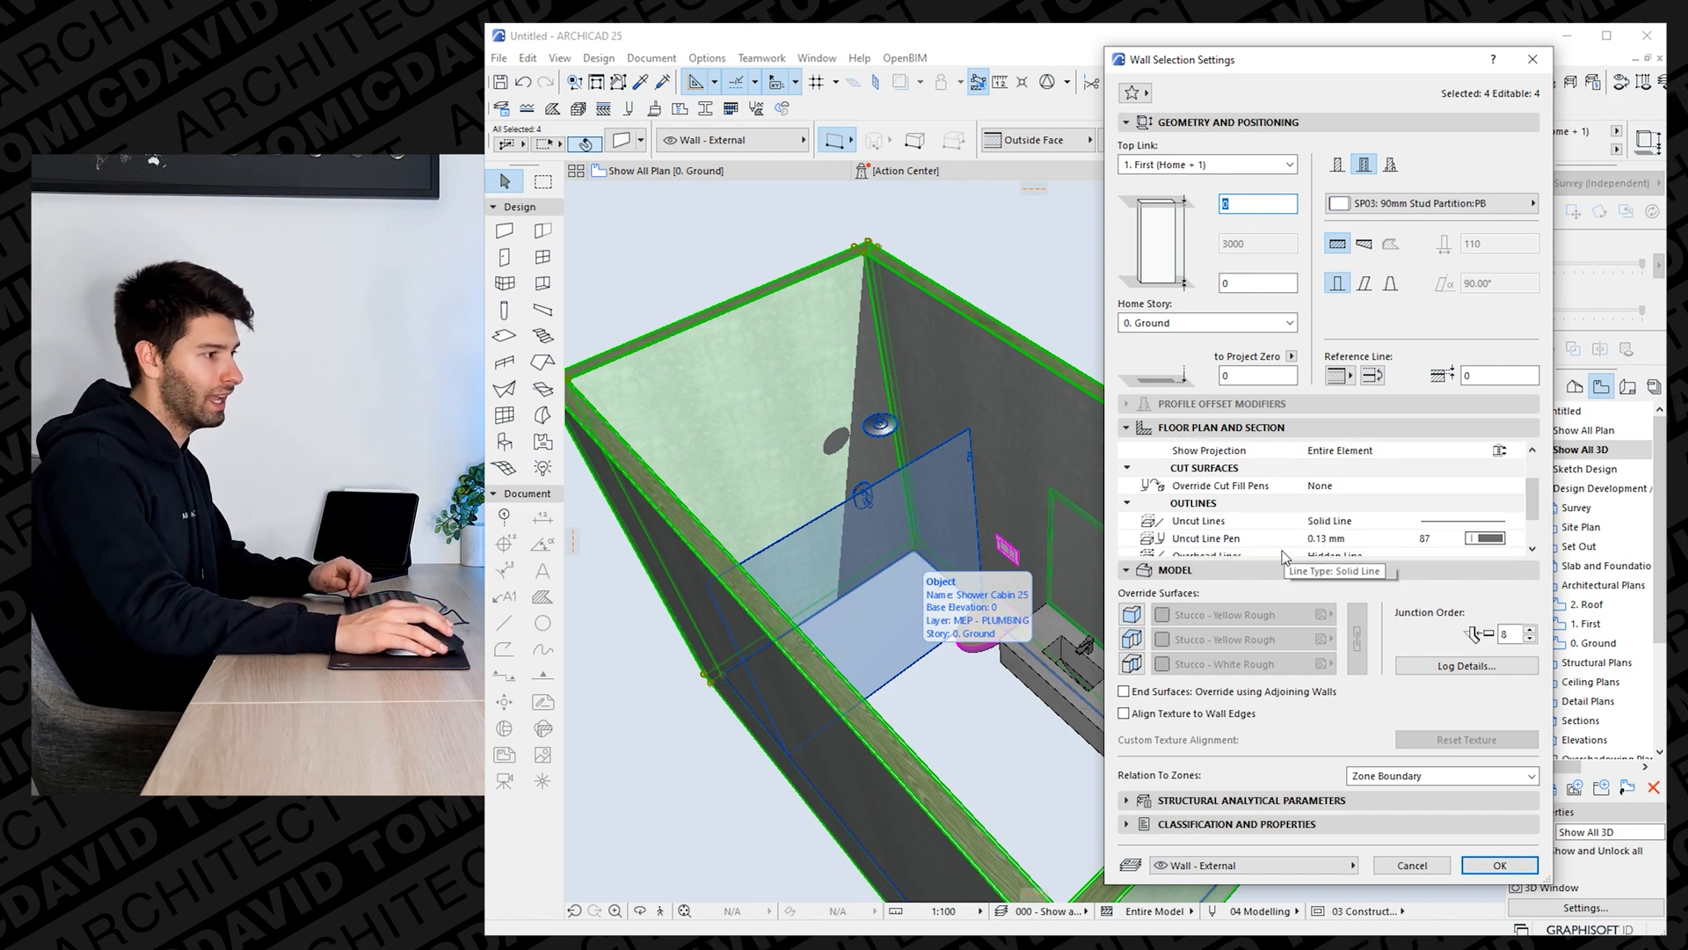
pyautogui.moveTo(1133, 665)
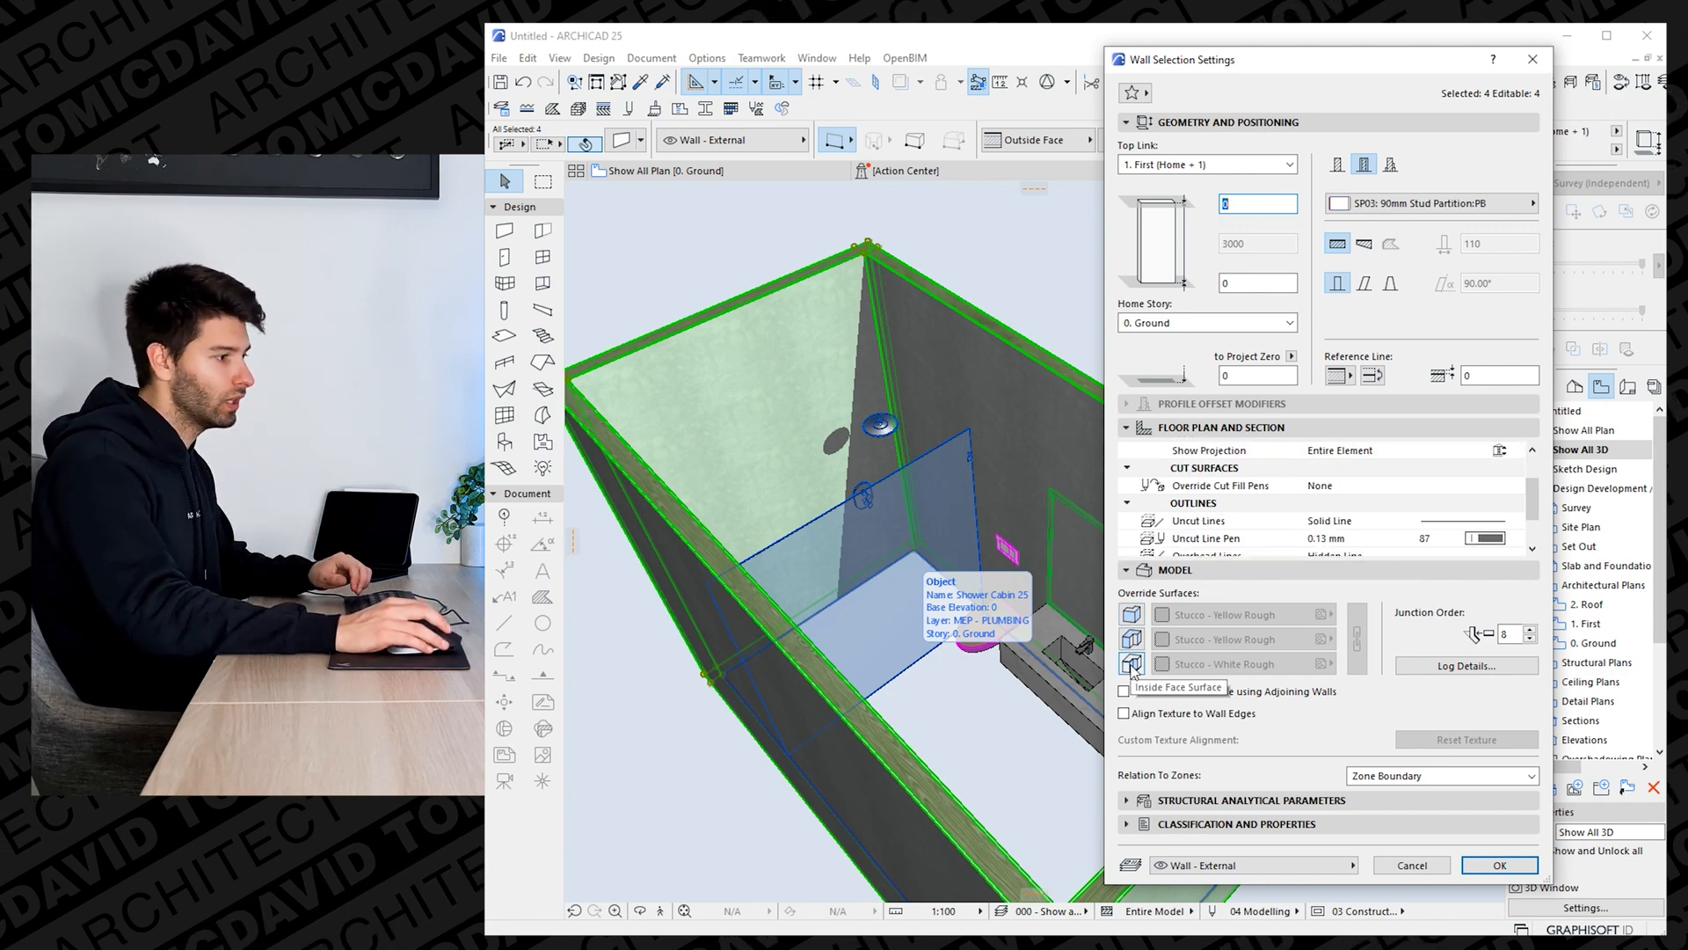
# Override the walls' Inside Face Surface with Tiles - White Matte 15x15, then return to plan.
pyautogui.click(1238, 614)
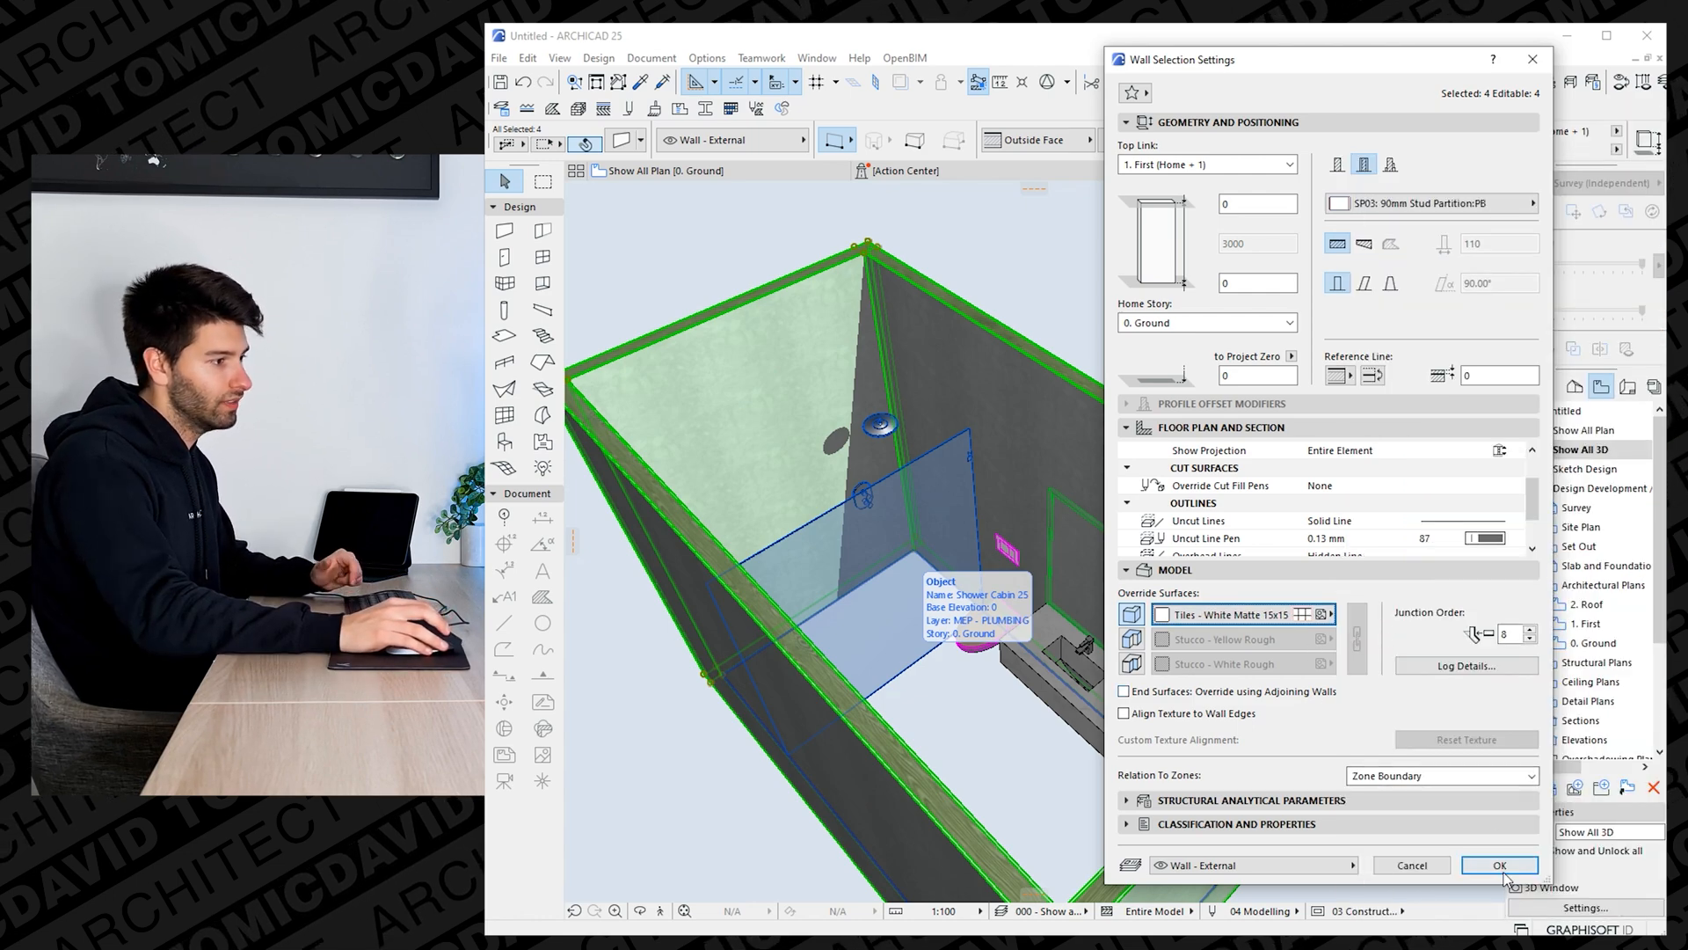
pyautogui.click(1501, 864)
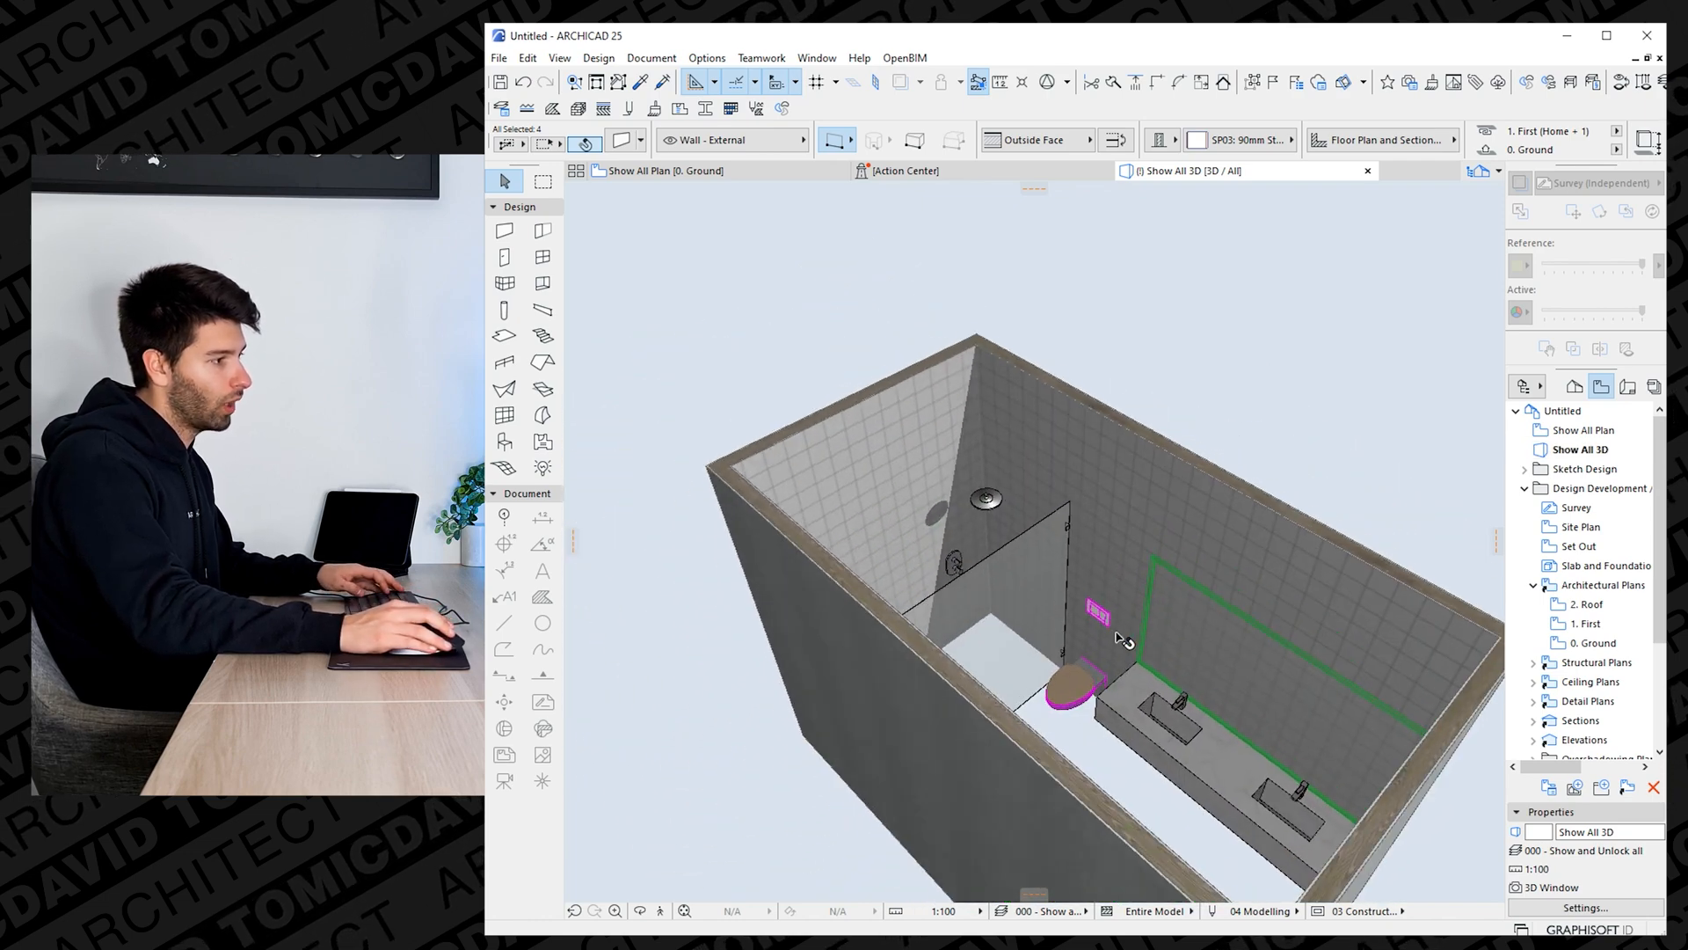
pyautogui.click(661, 170)
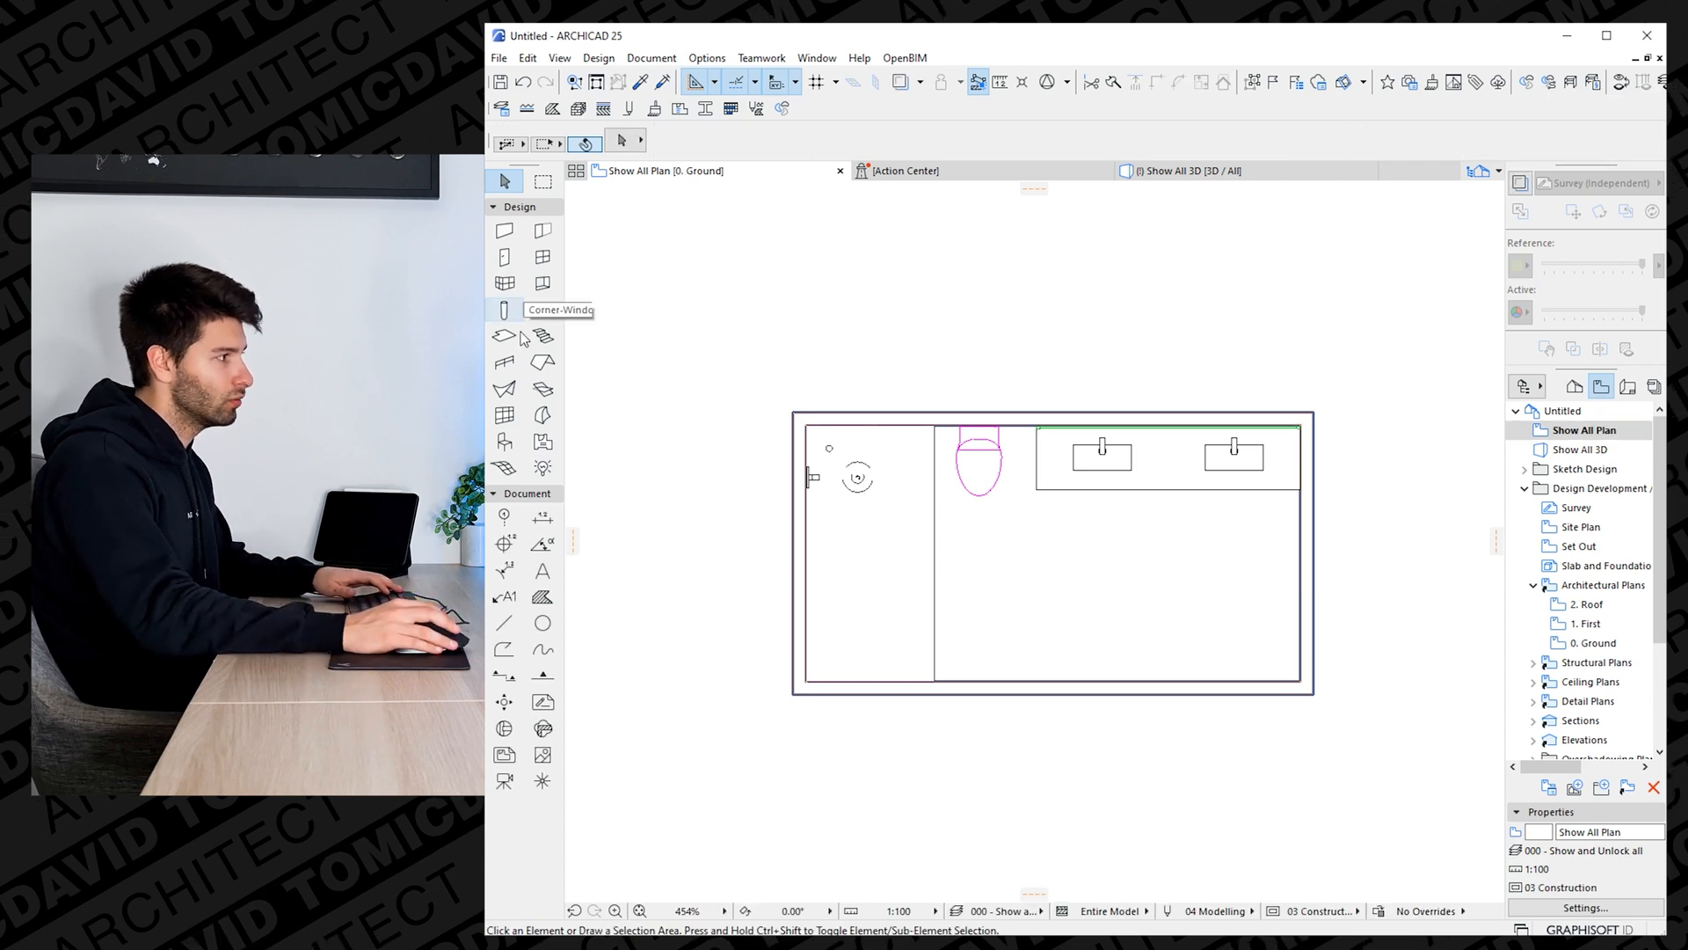
pyautogui.moveTo(504, 336)
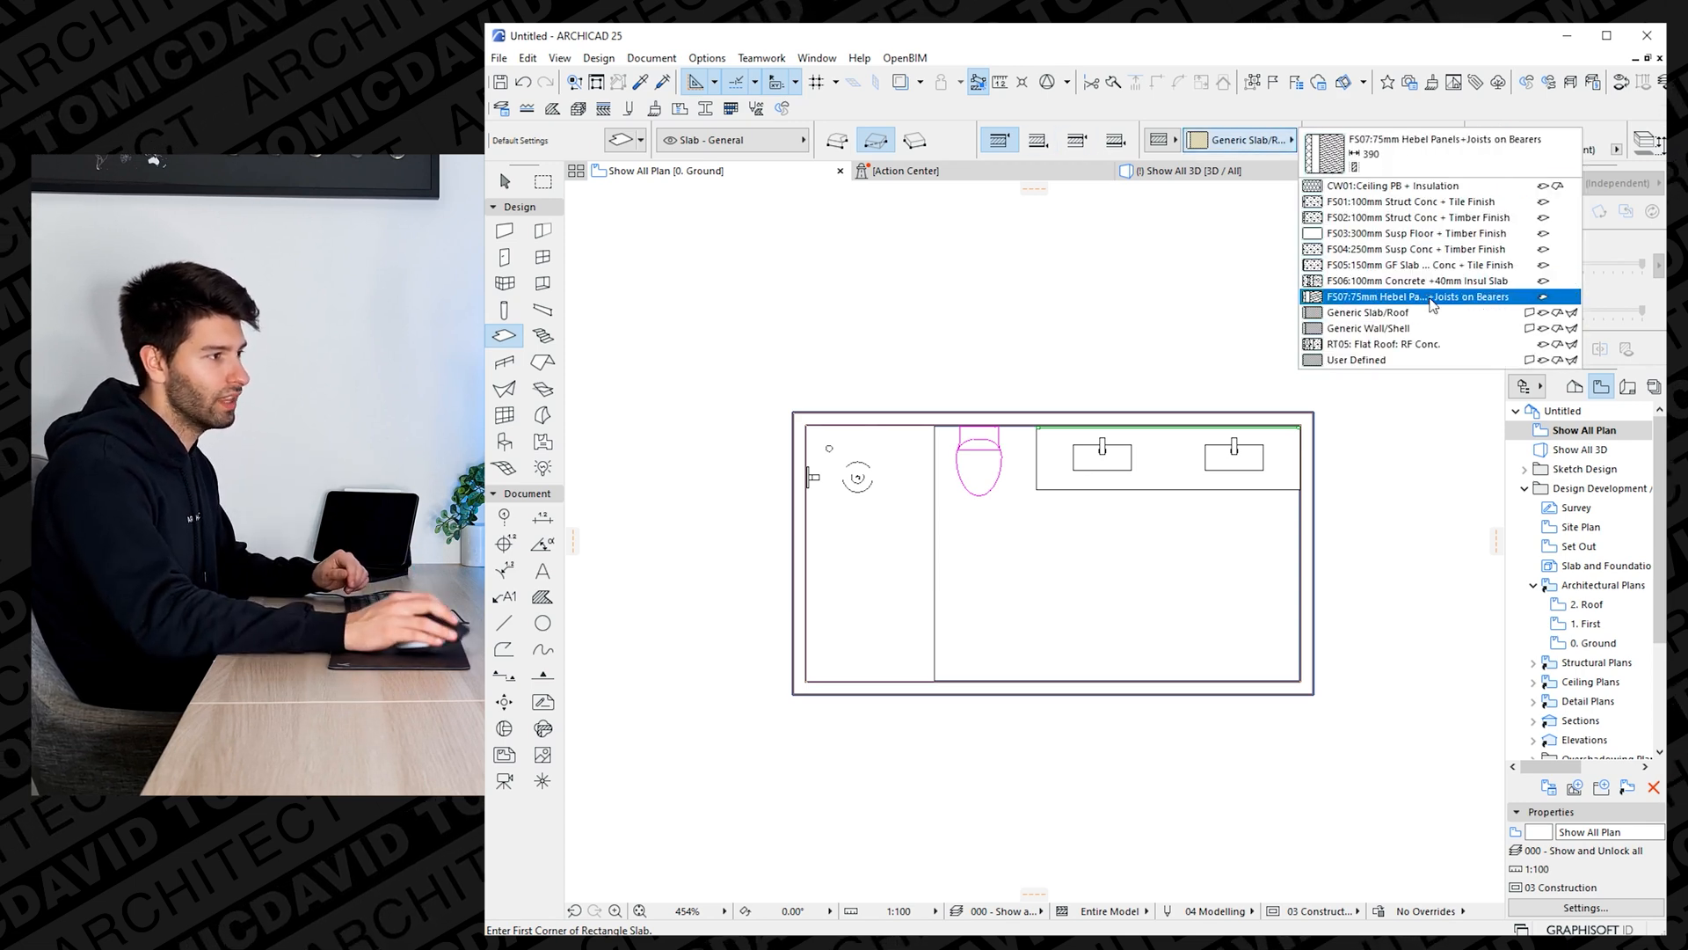
# Build the FS07 Hebel Panels+Joists slab, view it in 3D, and open surface settings.
pyautogui.click(1410, 202)
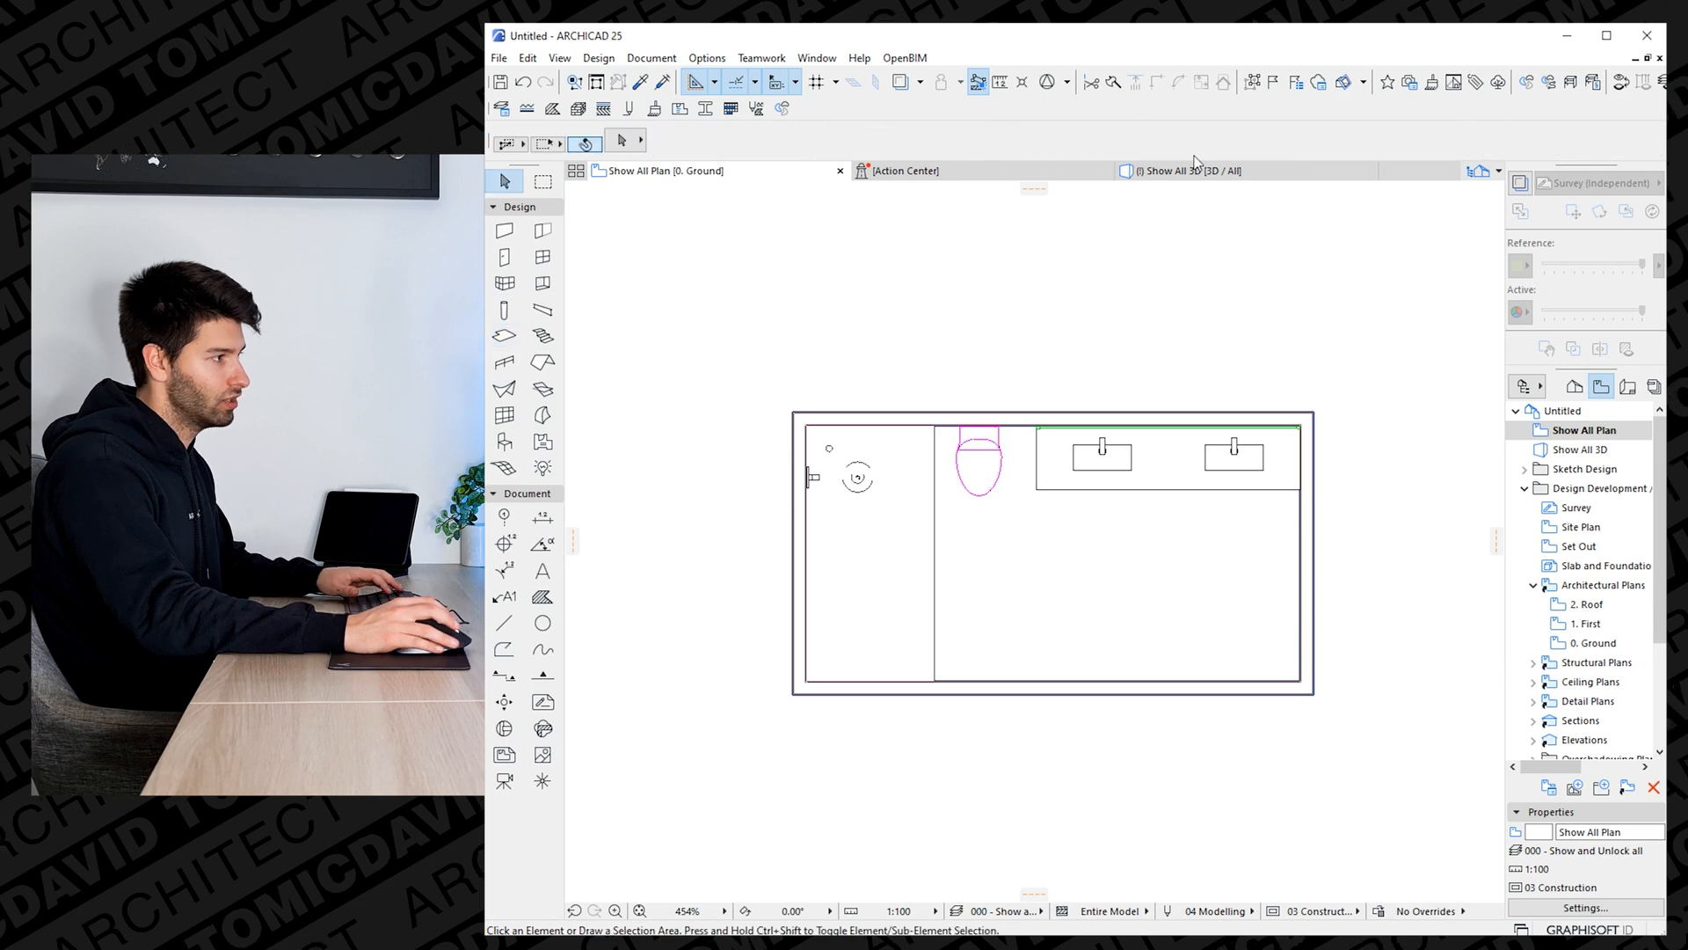
pyautogui.click(1184, 170)
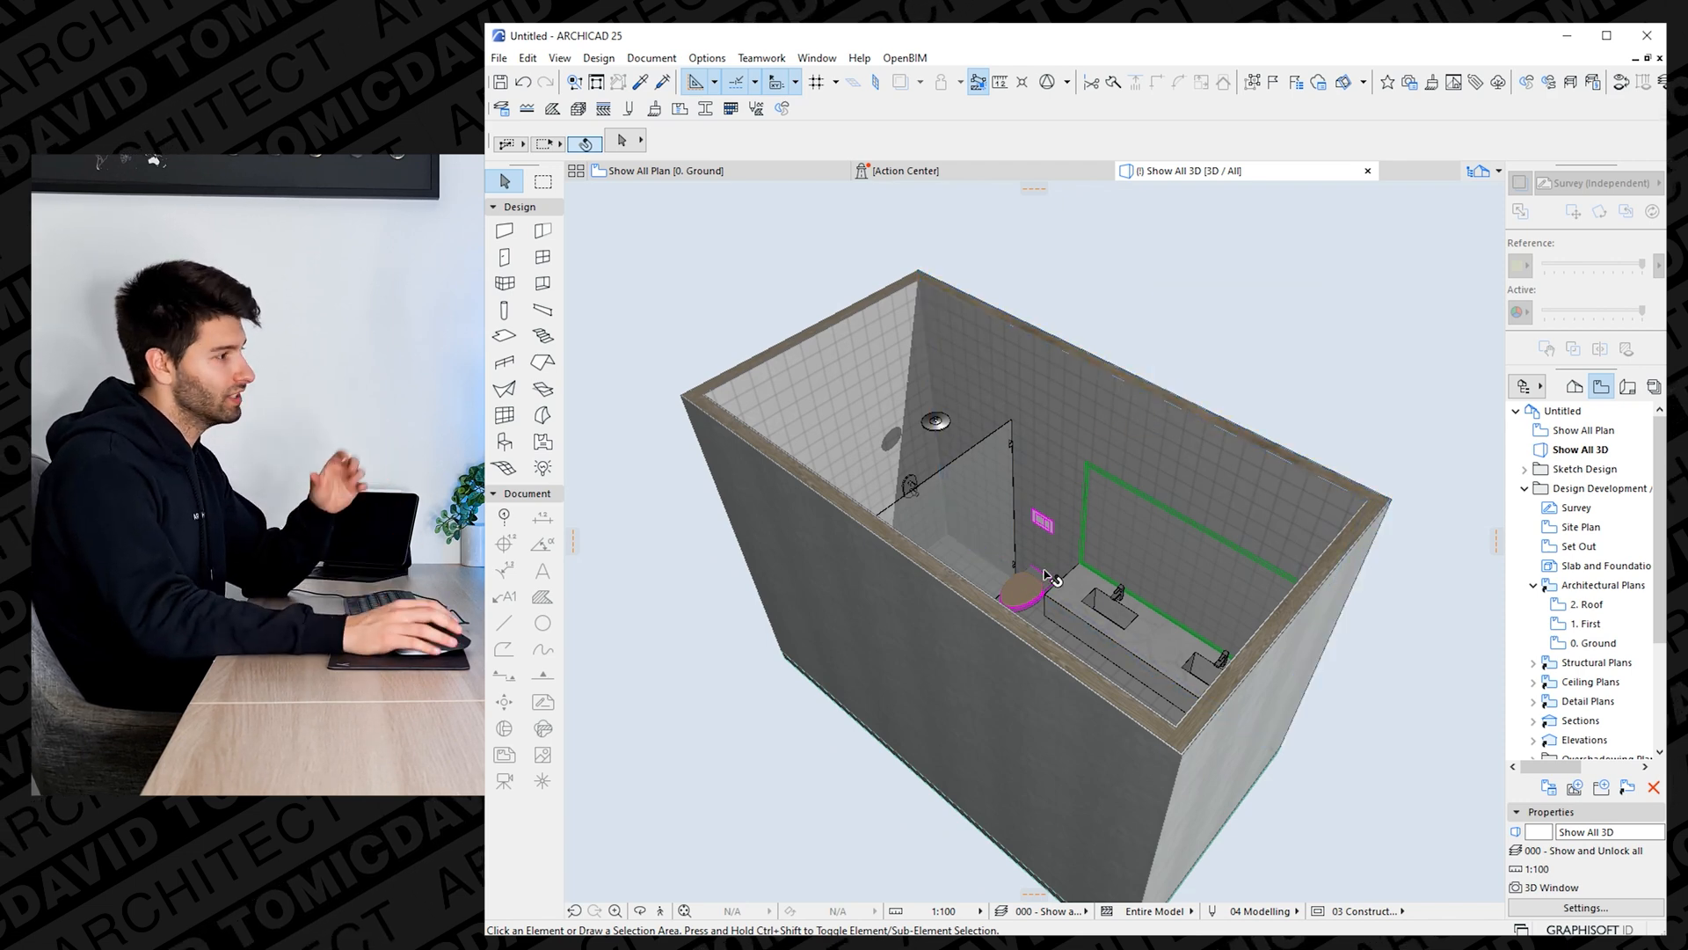
pyautogui.moveTo(1083, 576)
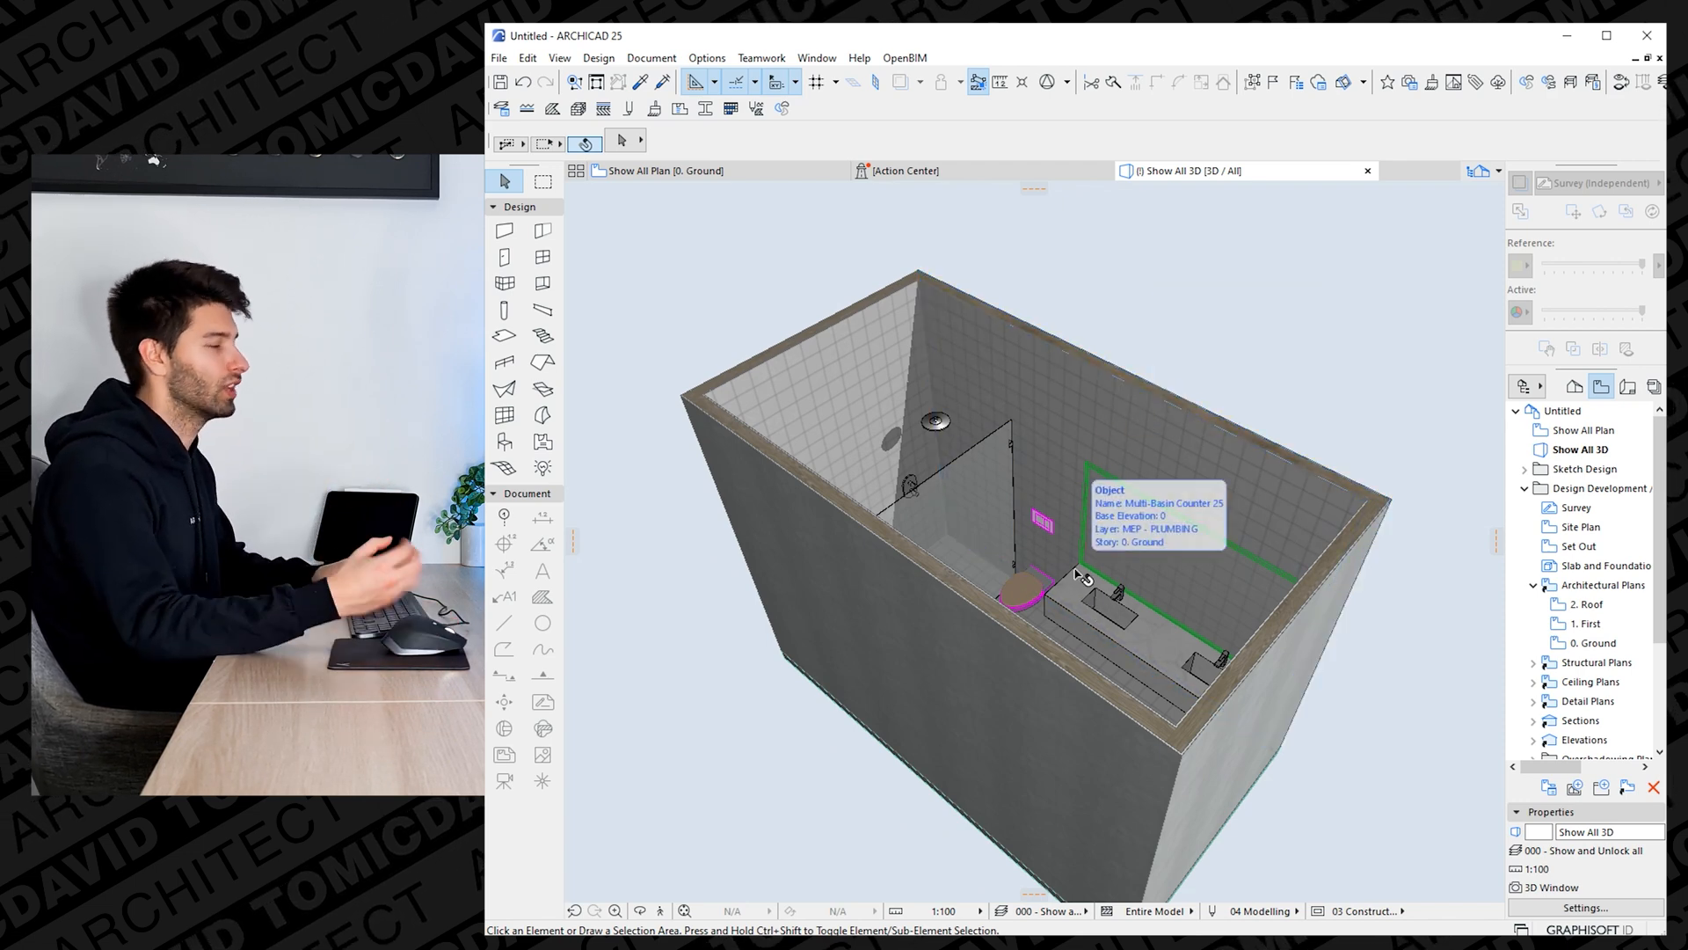
pyautogui.moveTo(654, 107)
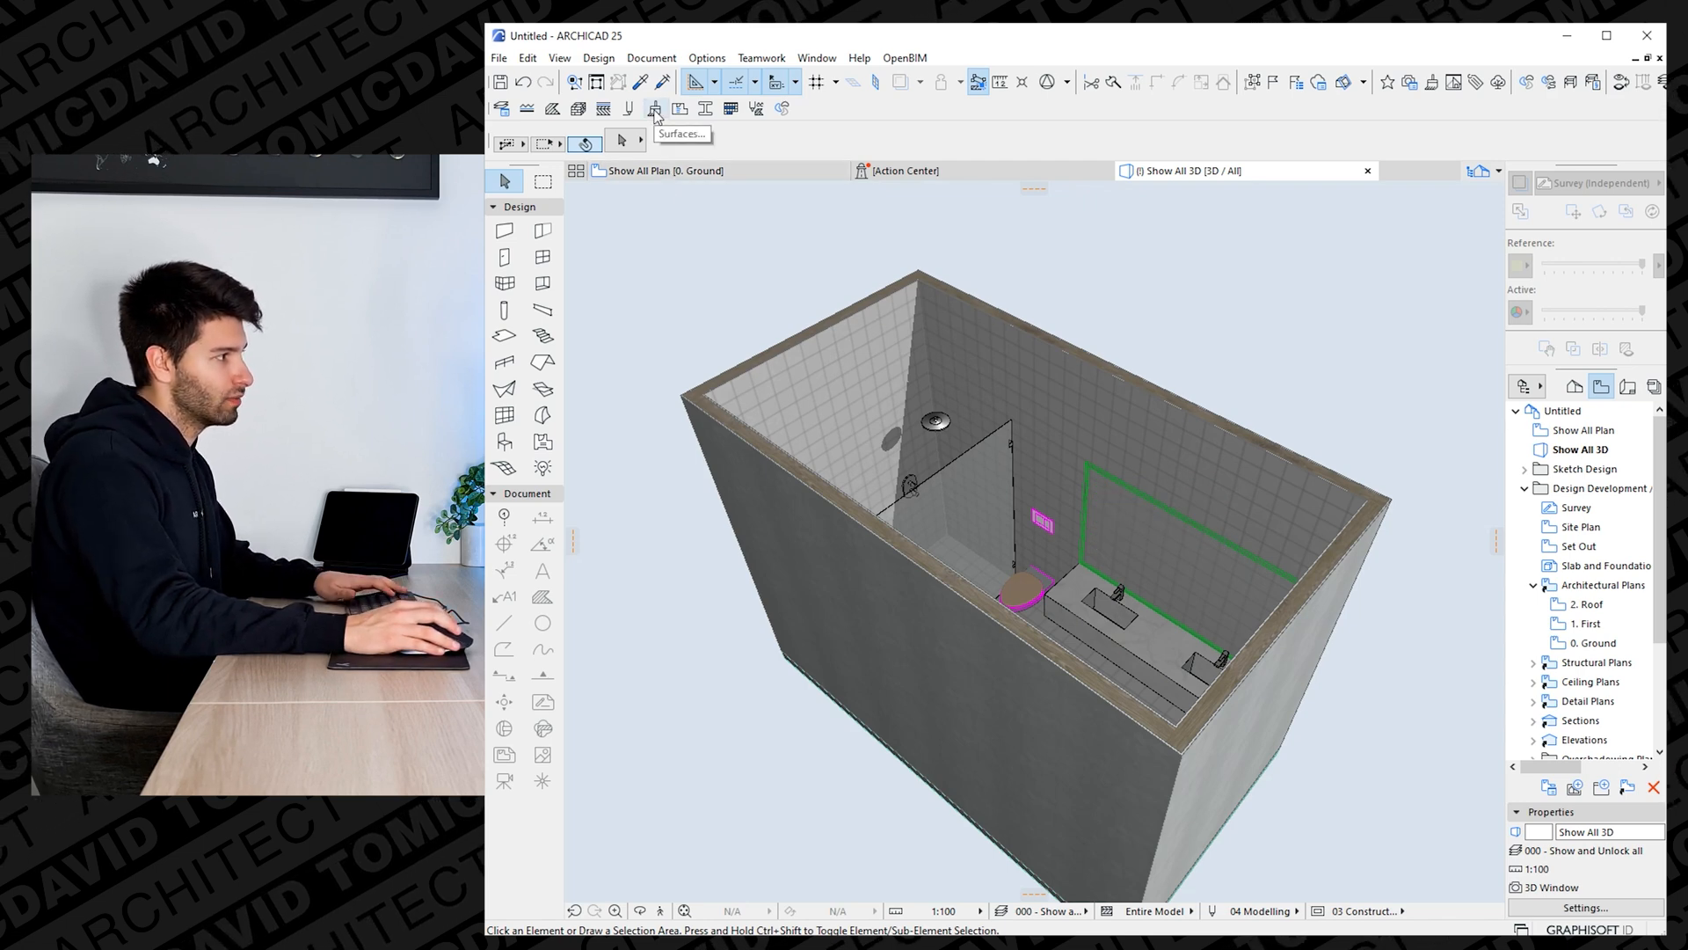
pyautogui.click(816, 58)
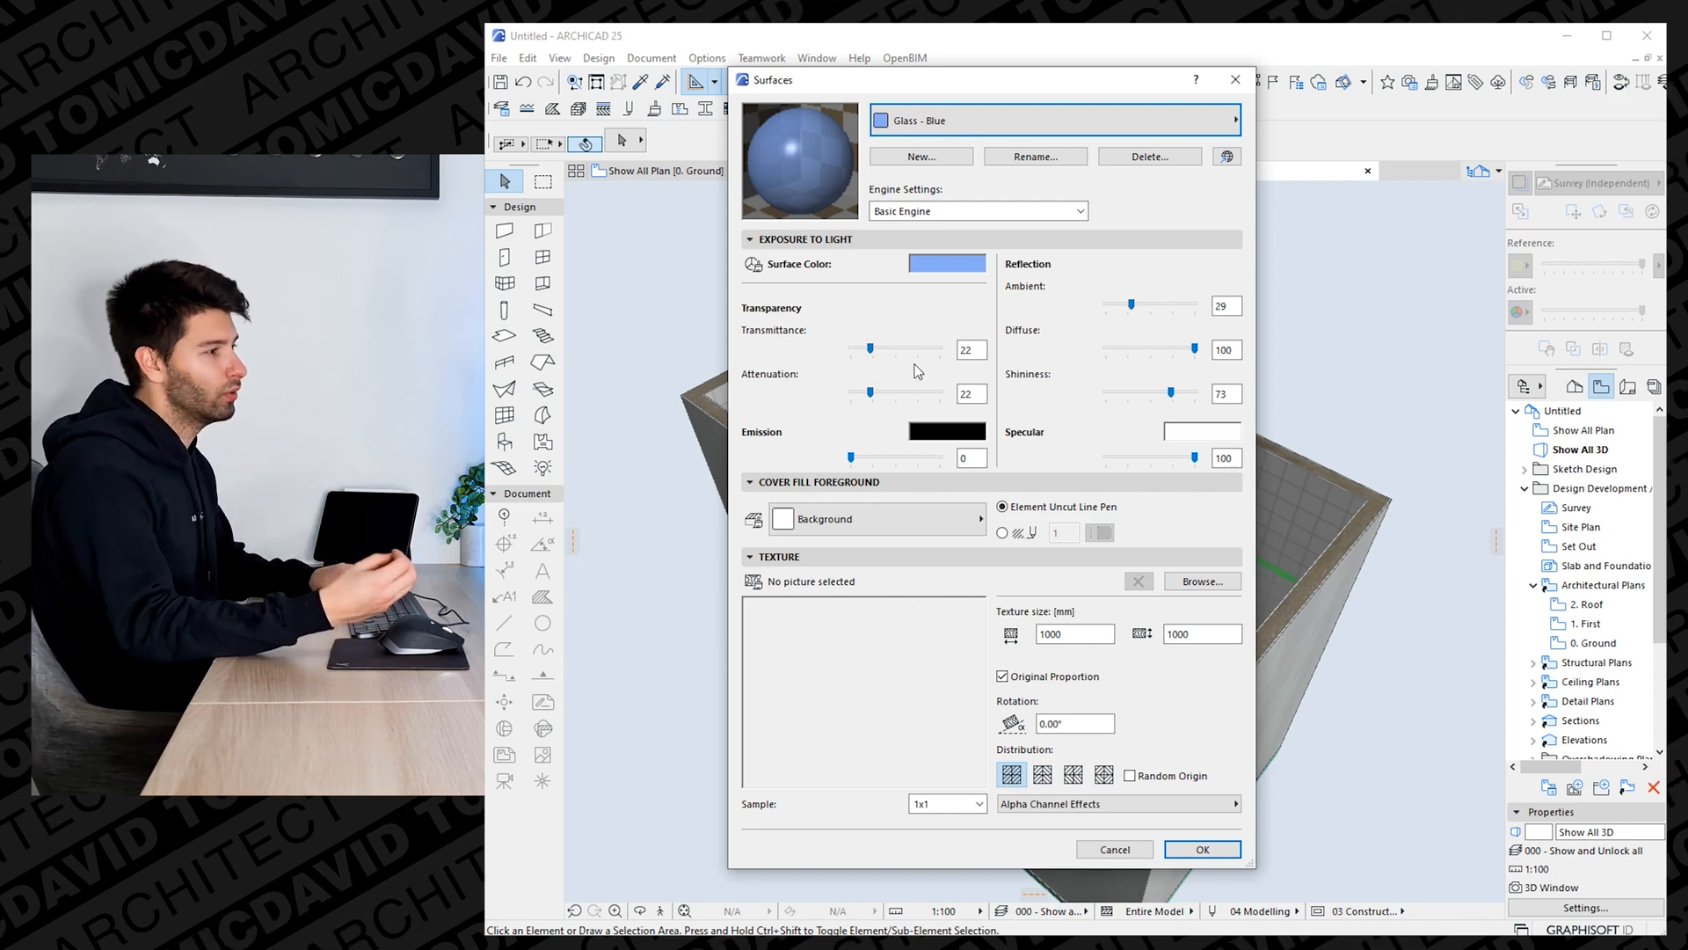
pyautogui.moveTo(929, 367)
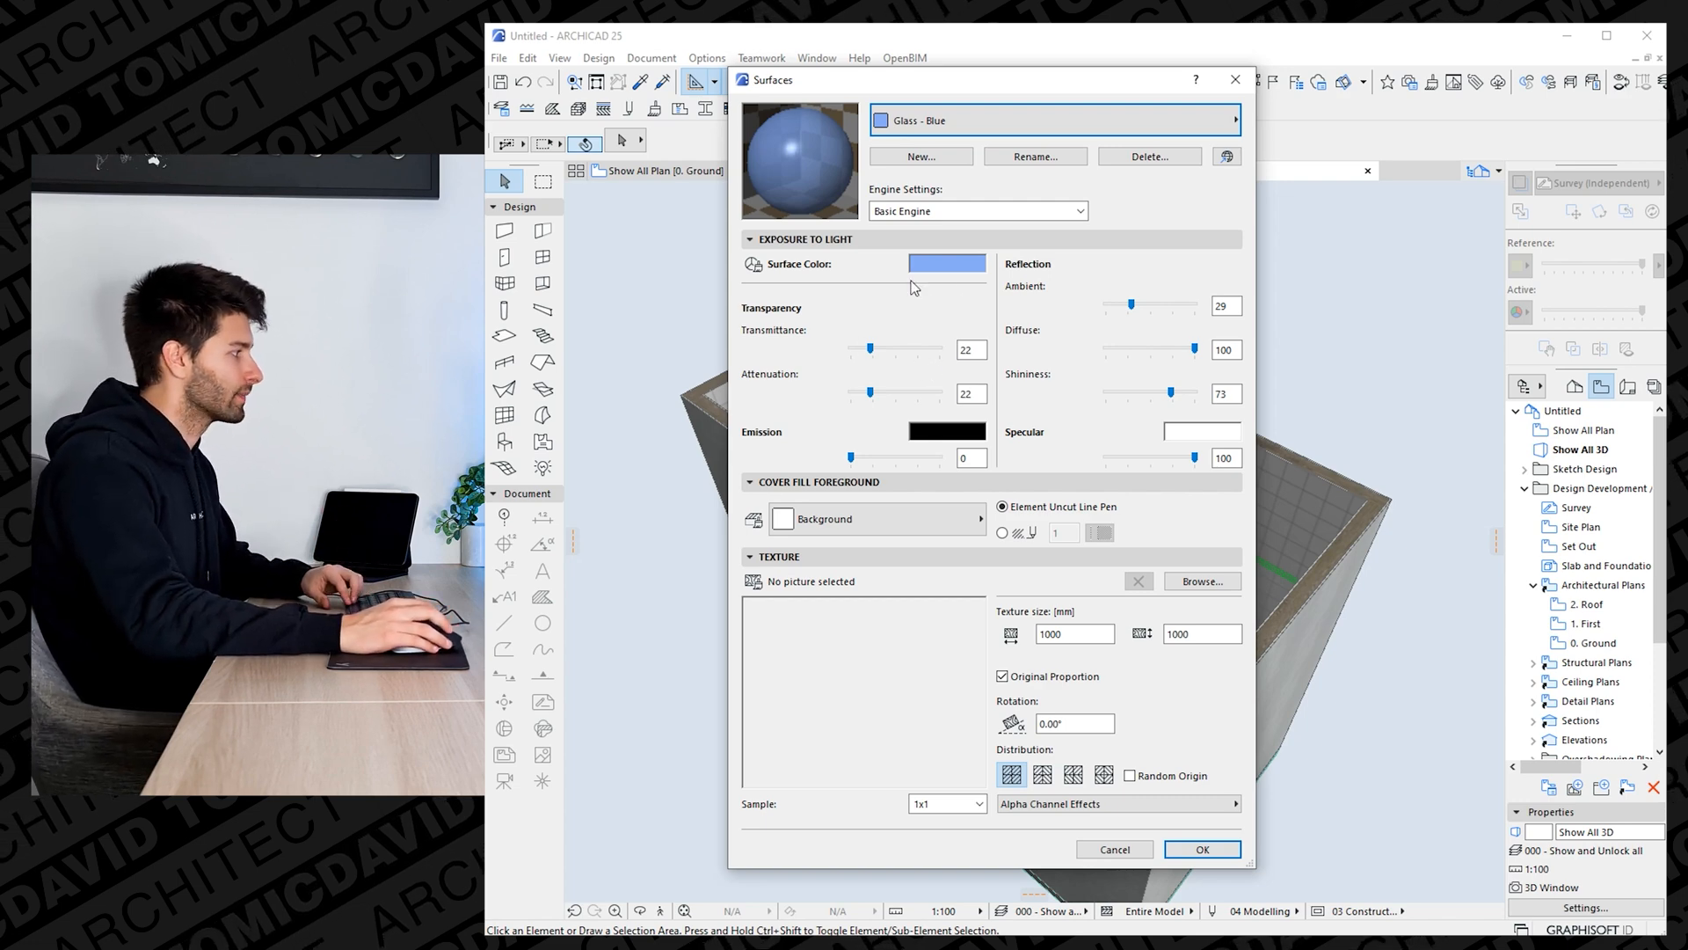
pyautogui.moveTo(856, 361)
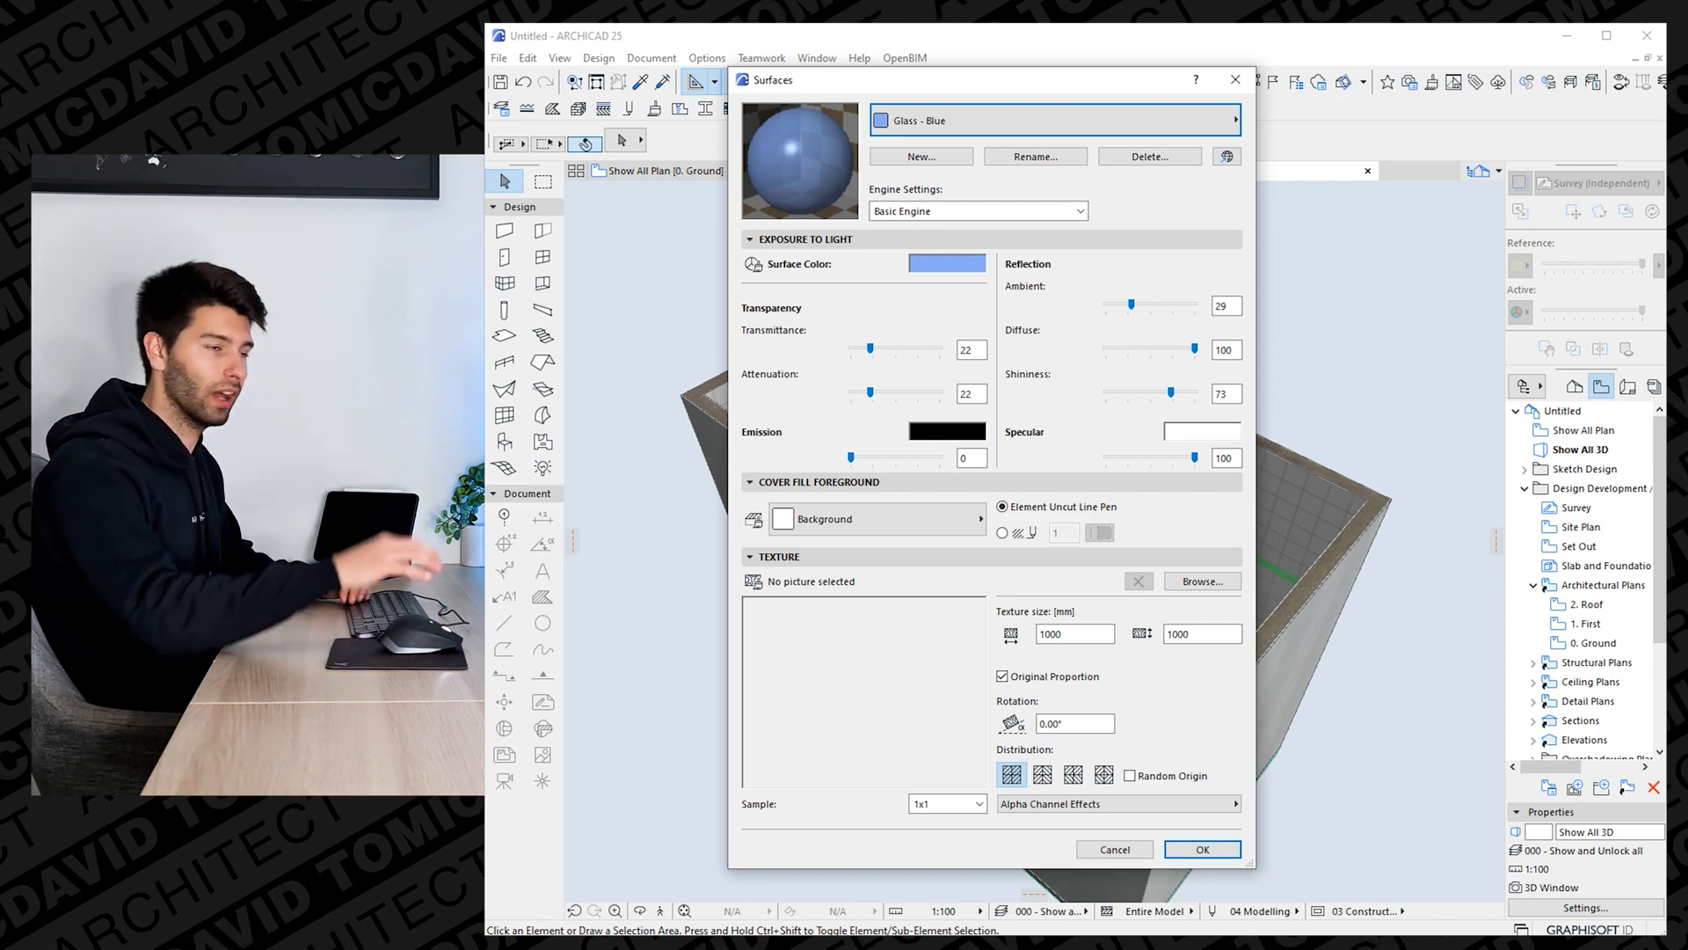
# Open Edit Color from the Glass - Blue Surface Color swatch.
pyautogui.click(945, 264)
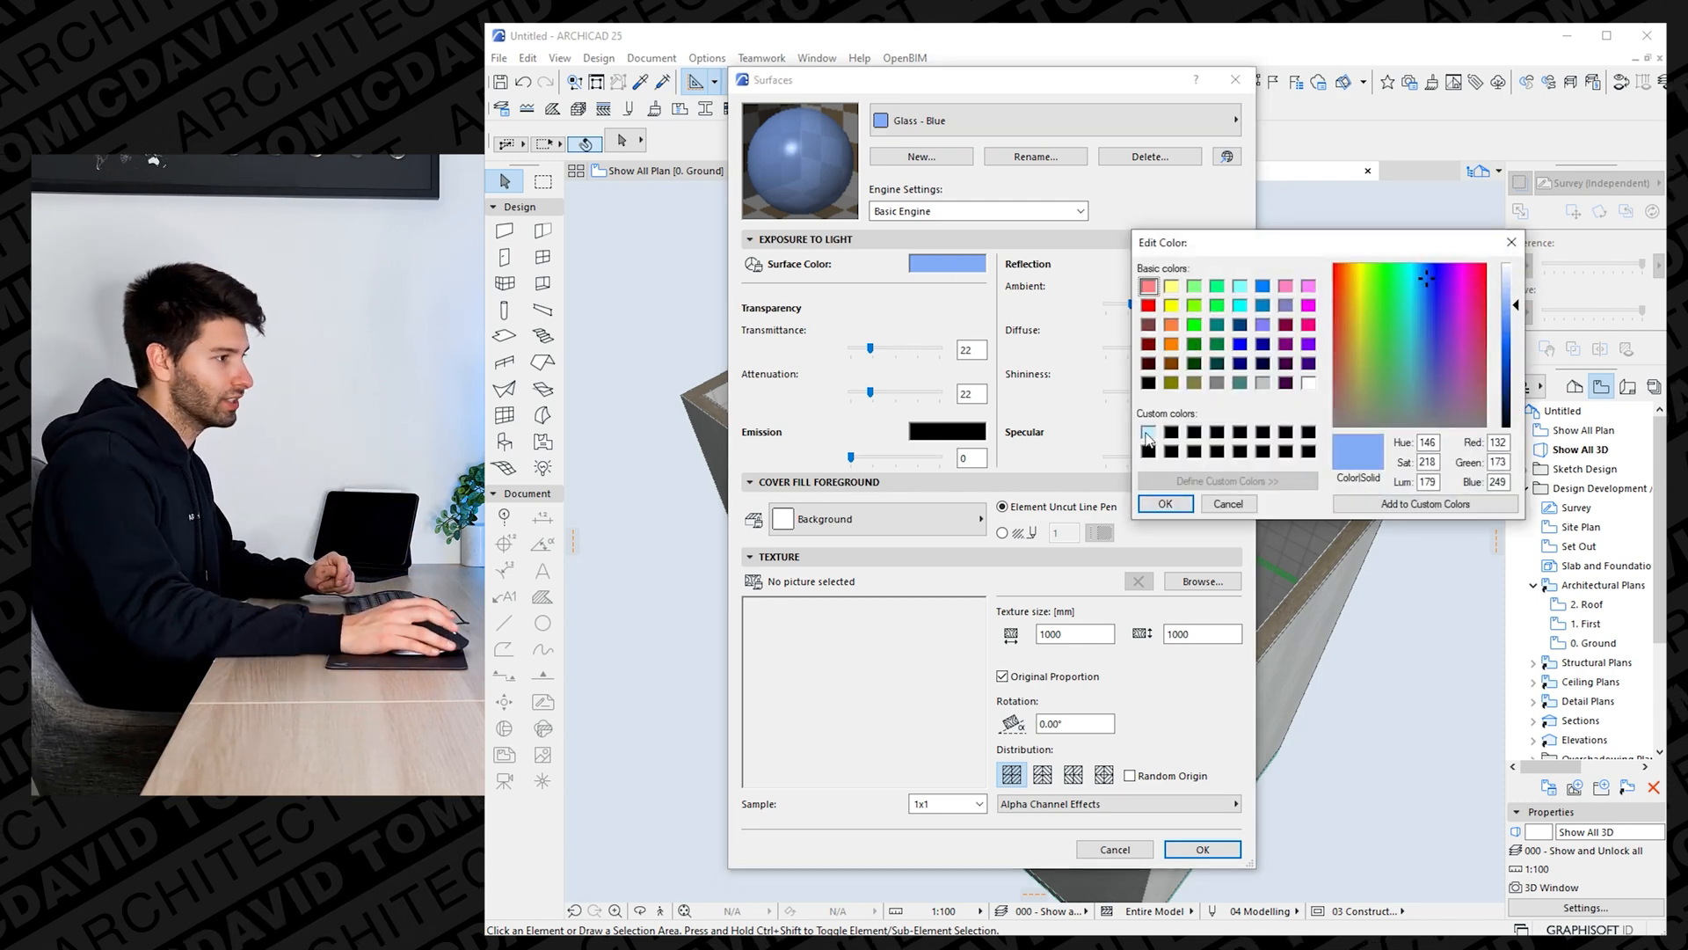
# Pick a pale blue as the Glass - Blue surface colour and confirm it.
pyautogui.click(1421, 269)
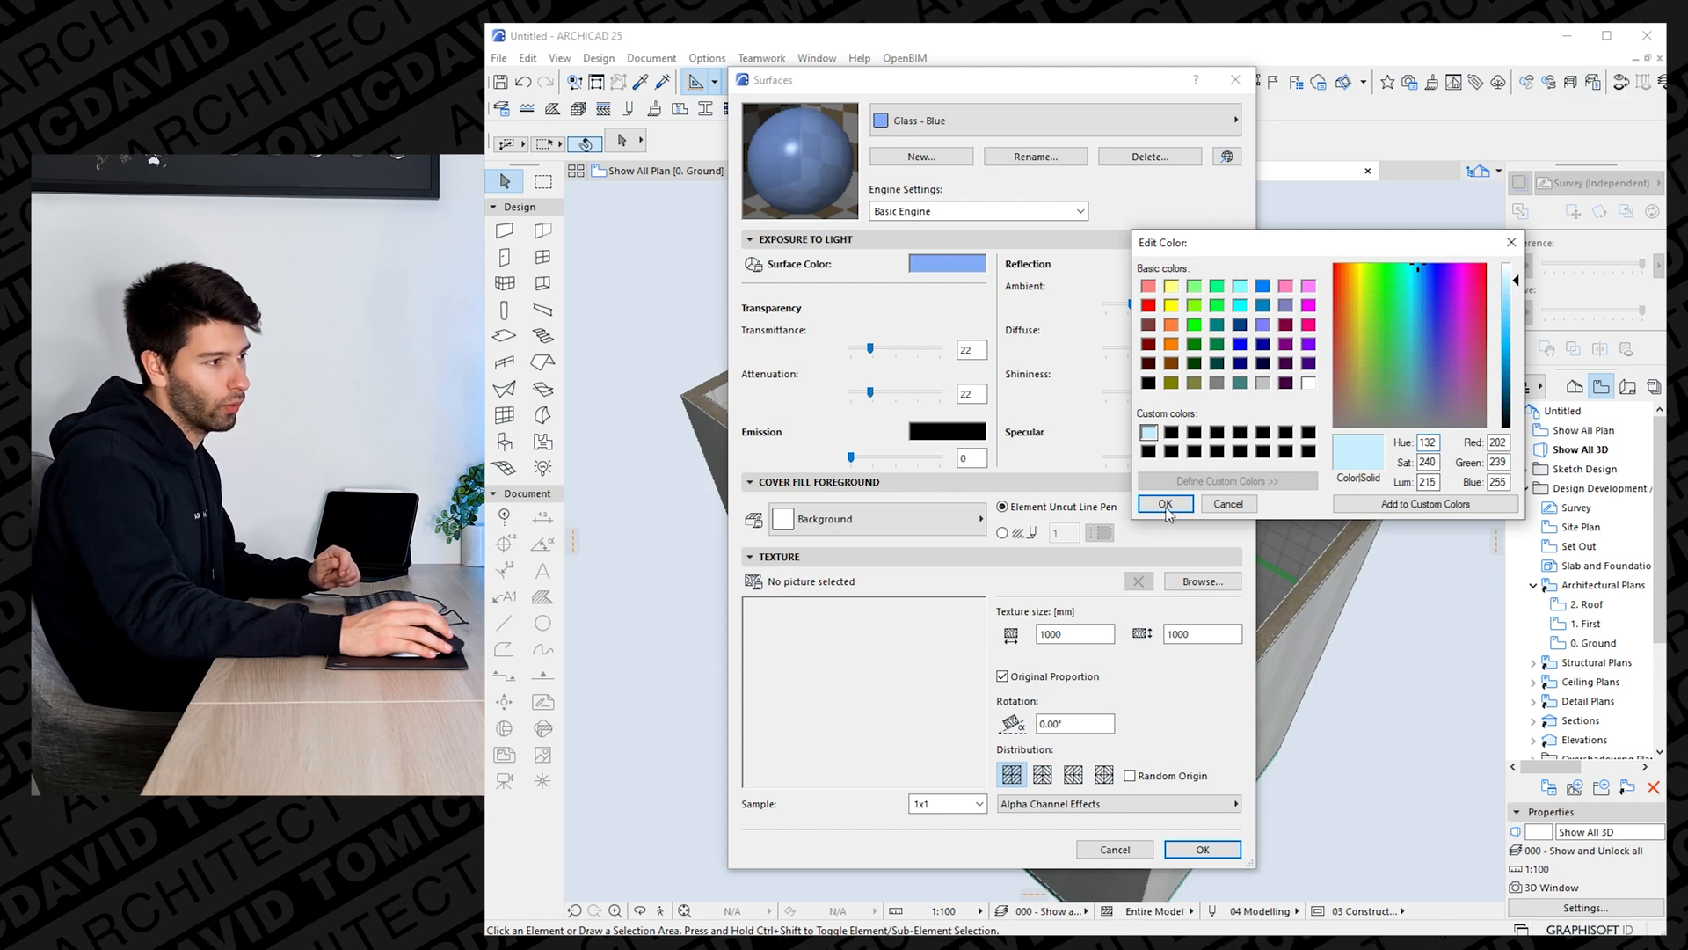
pyautogui.click(1164, 504)
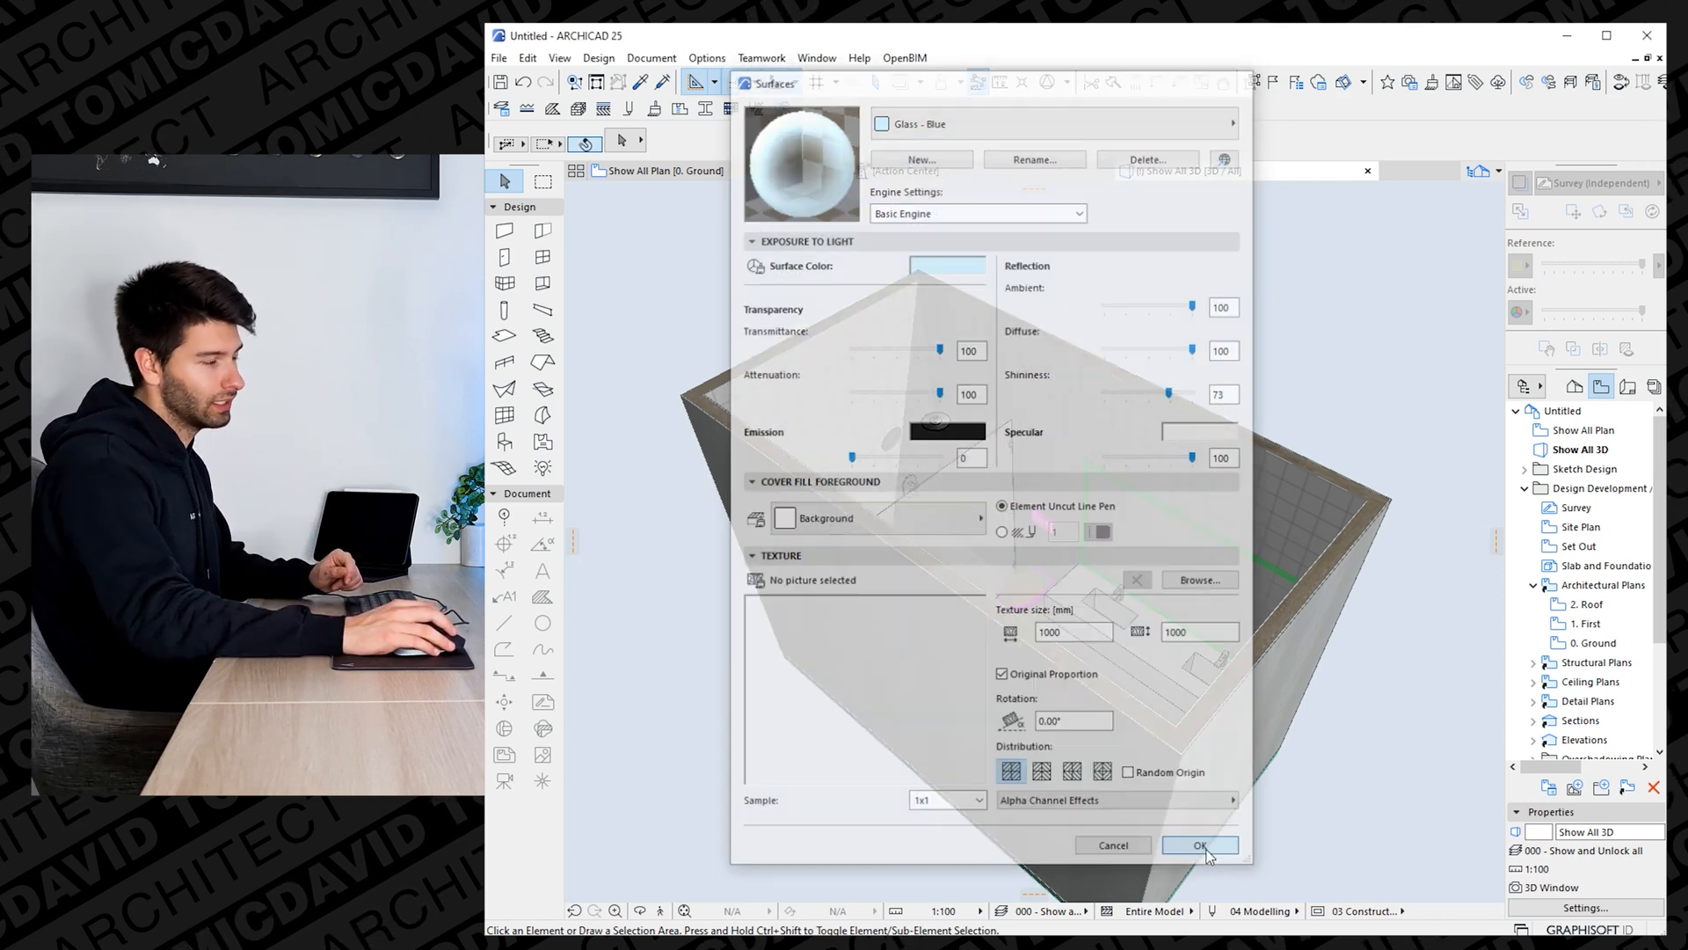
# Duplicate the 25 % fill as a new '10 %' fill and make it Glass - Blue's cover fill.
pyautogui.click(1200, 845)
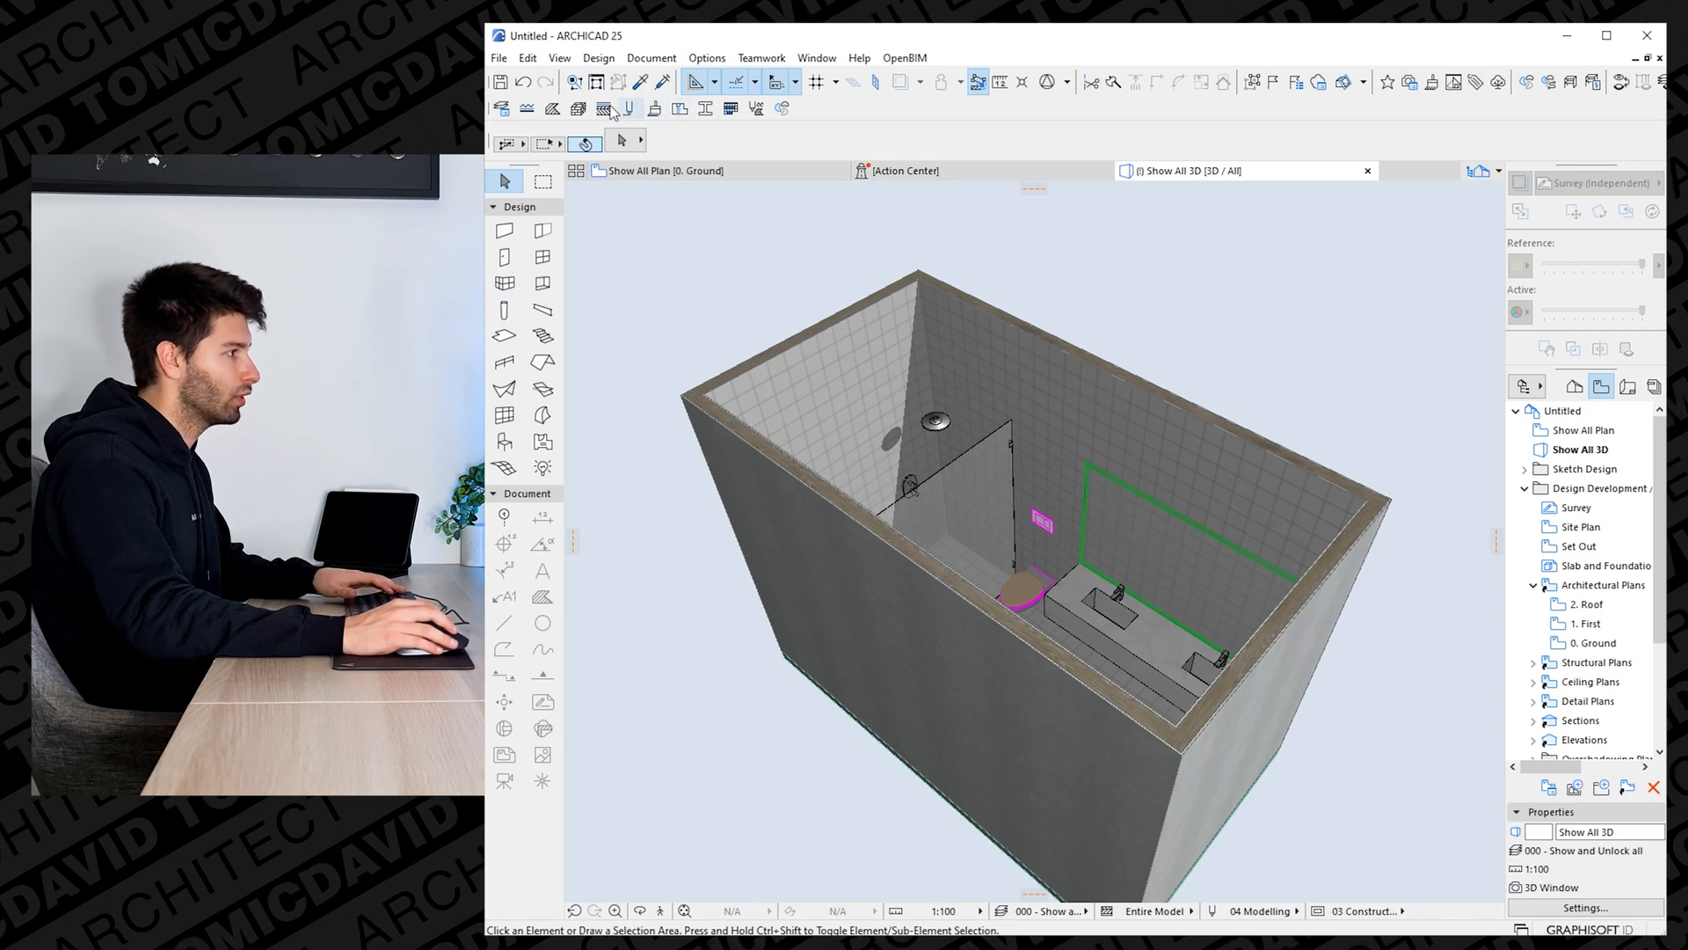
pyautogui.click(553, 107)
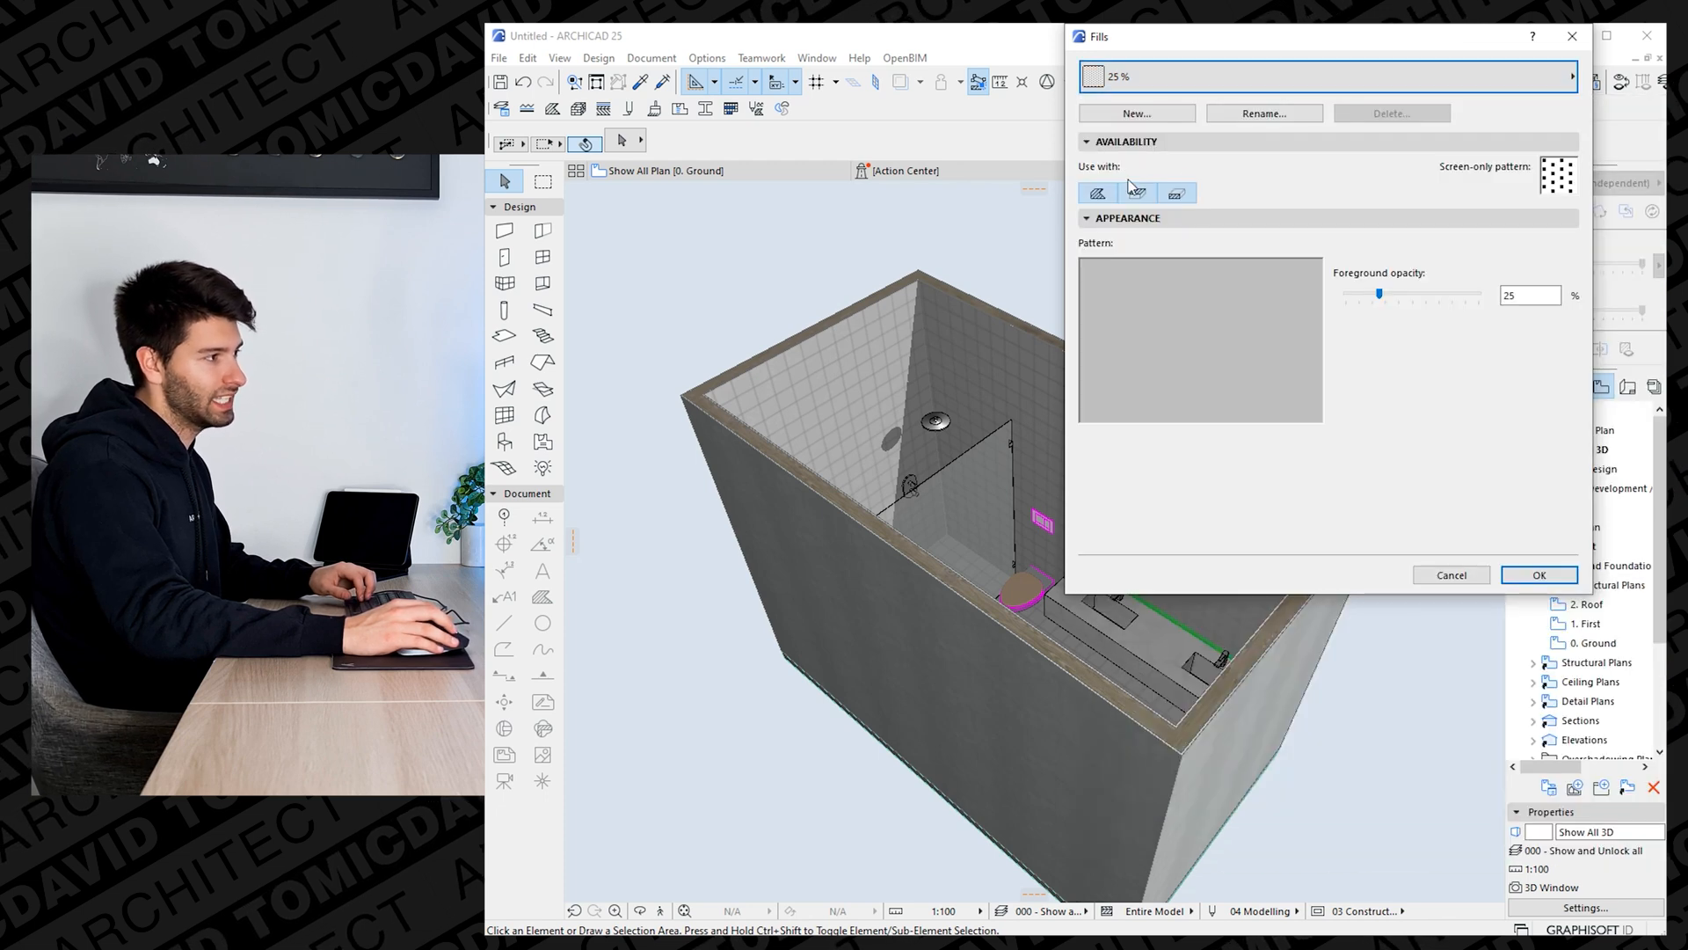
pyautogui.click(1136, 114)
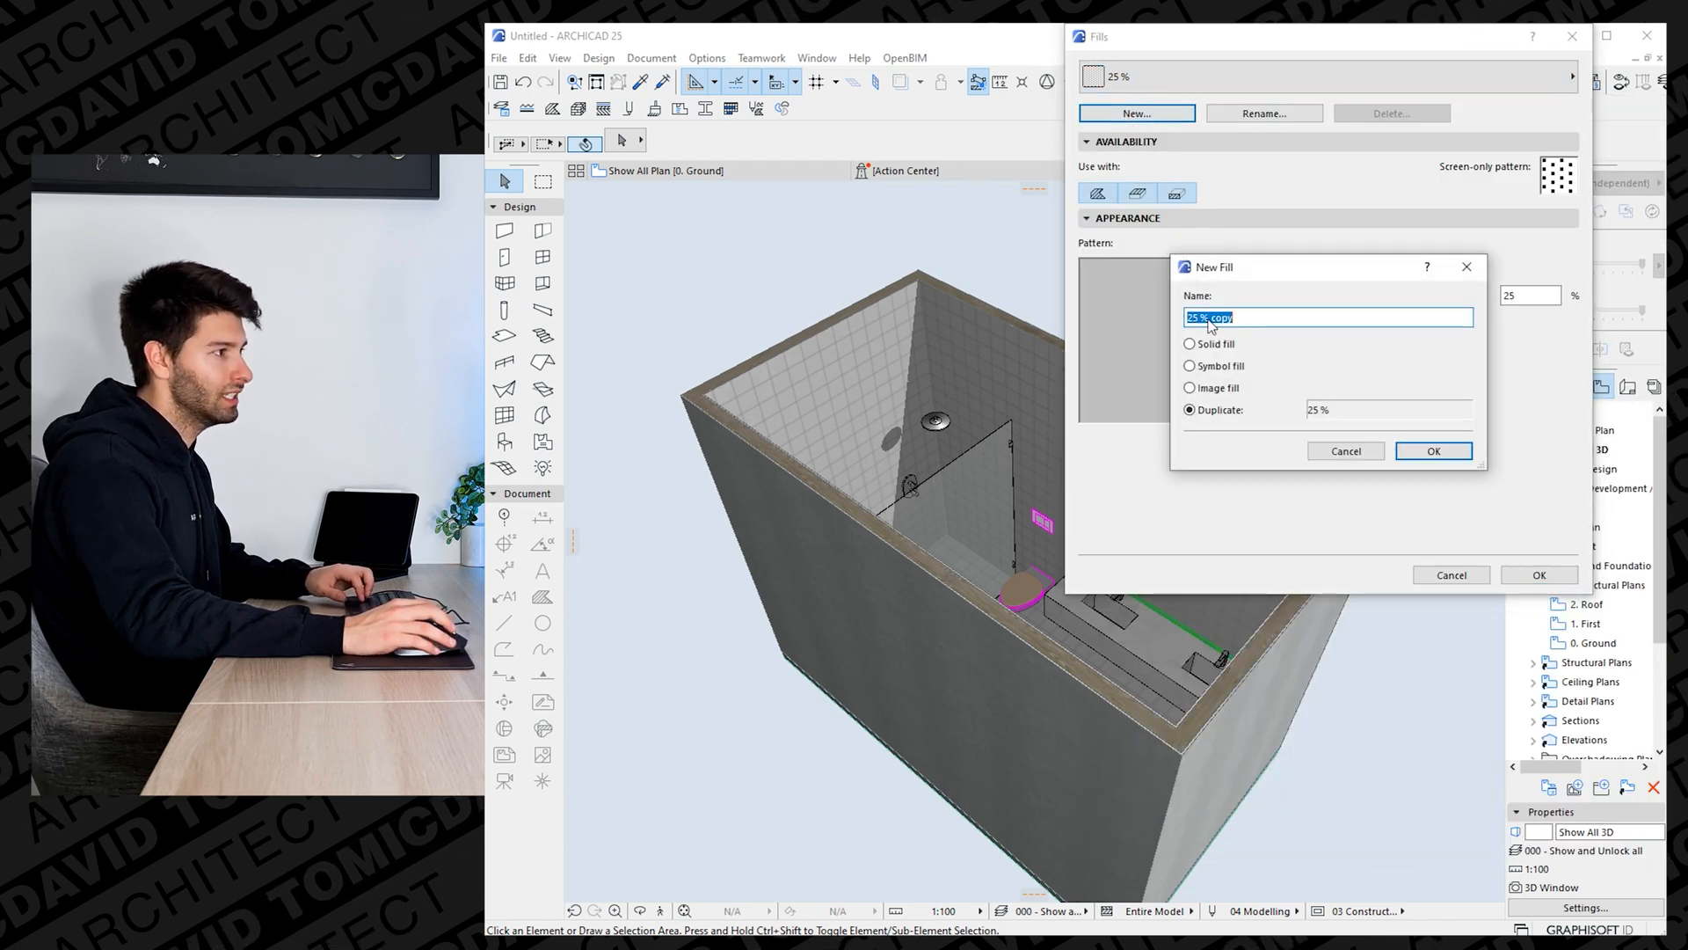
pyautogui.write('10')
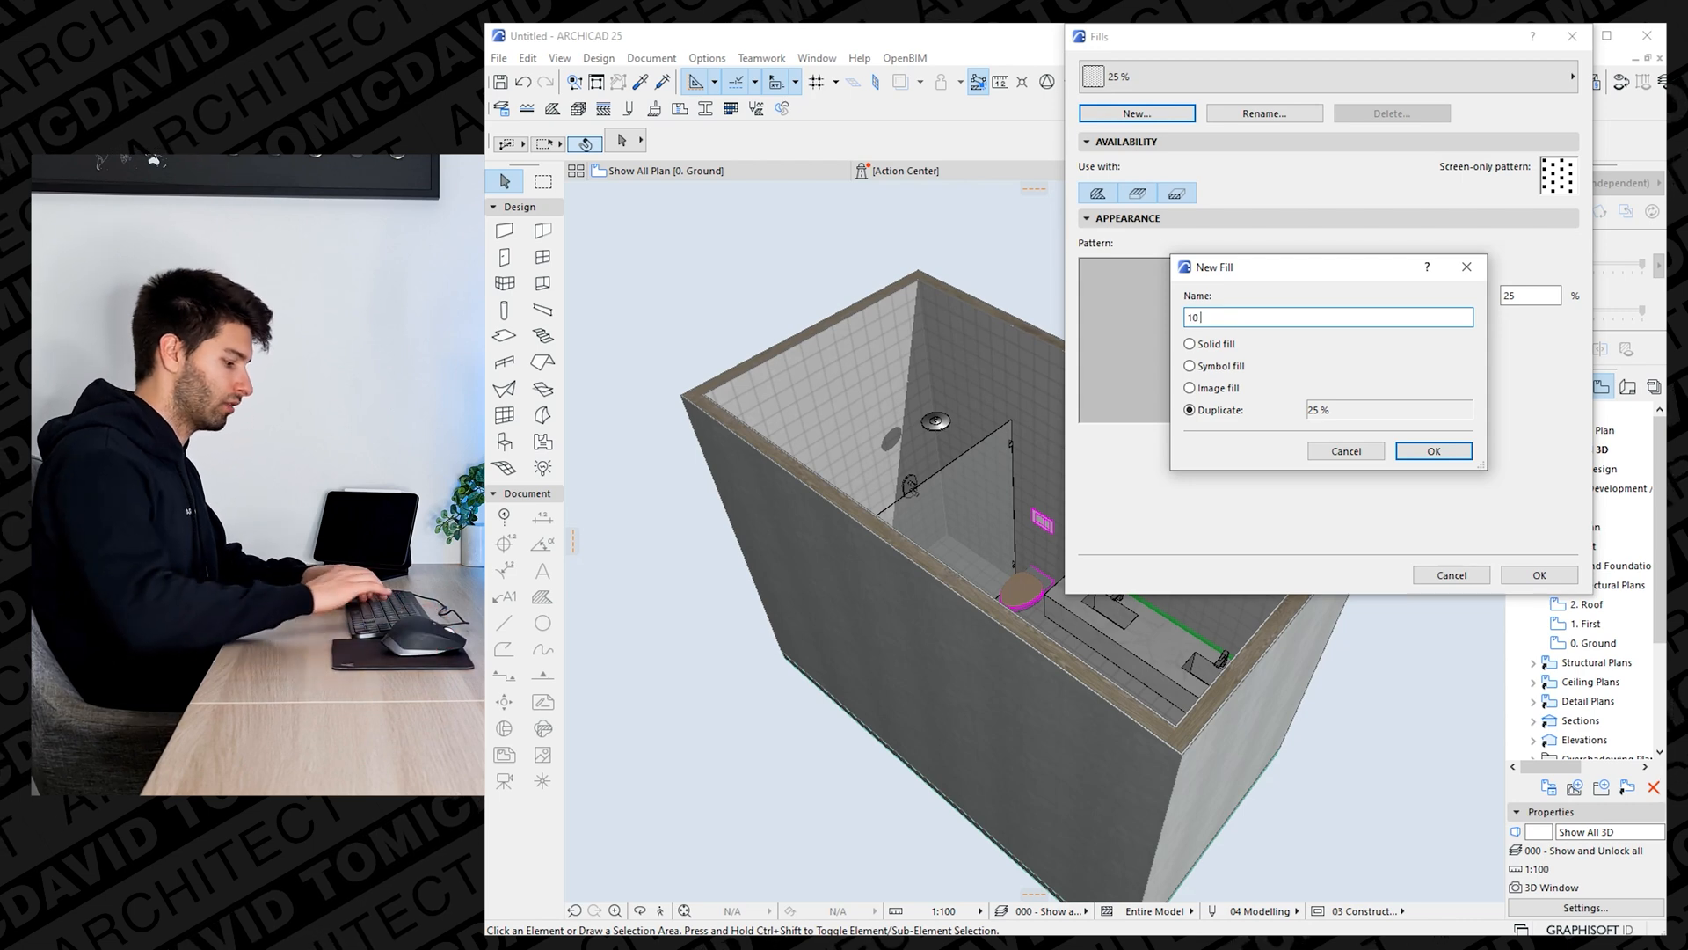
pyautogui.write('%')
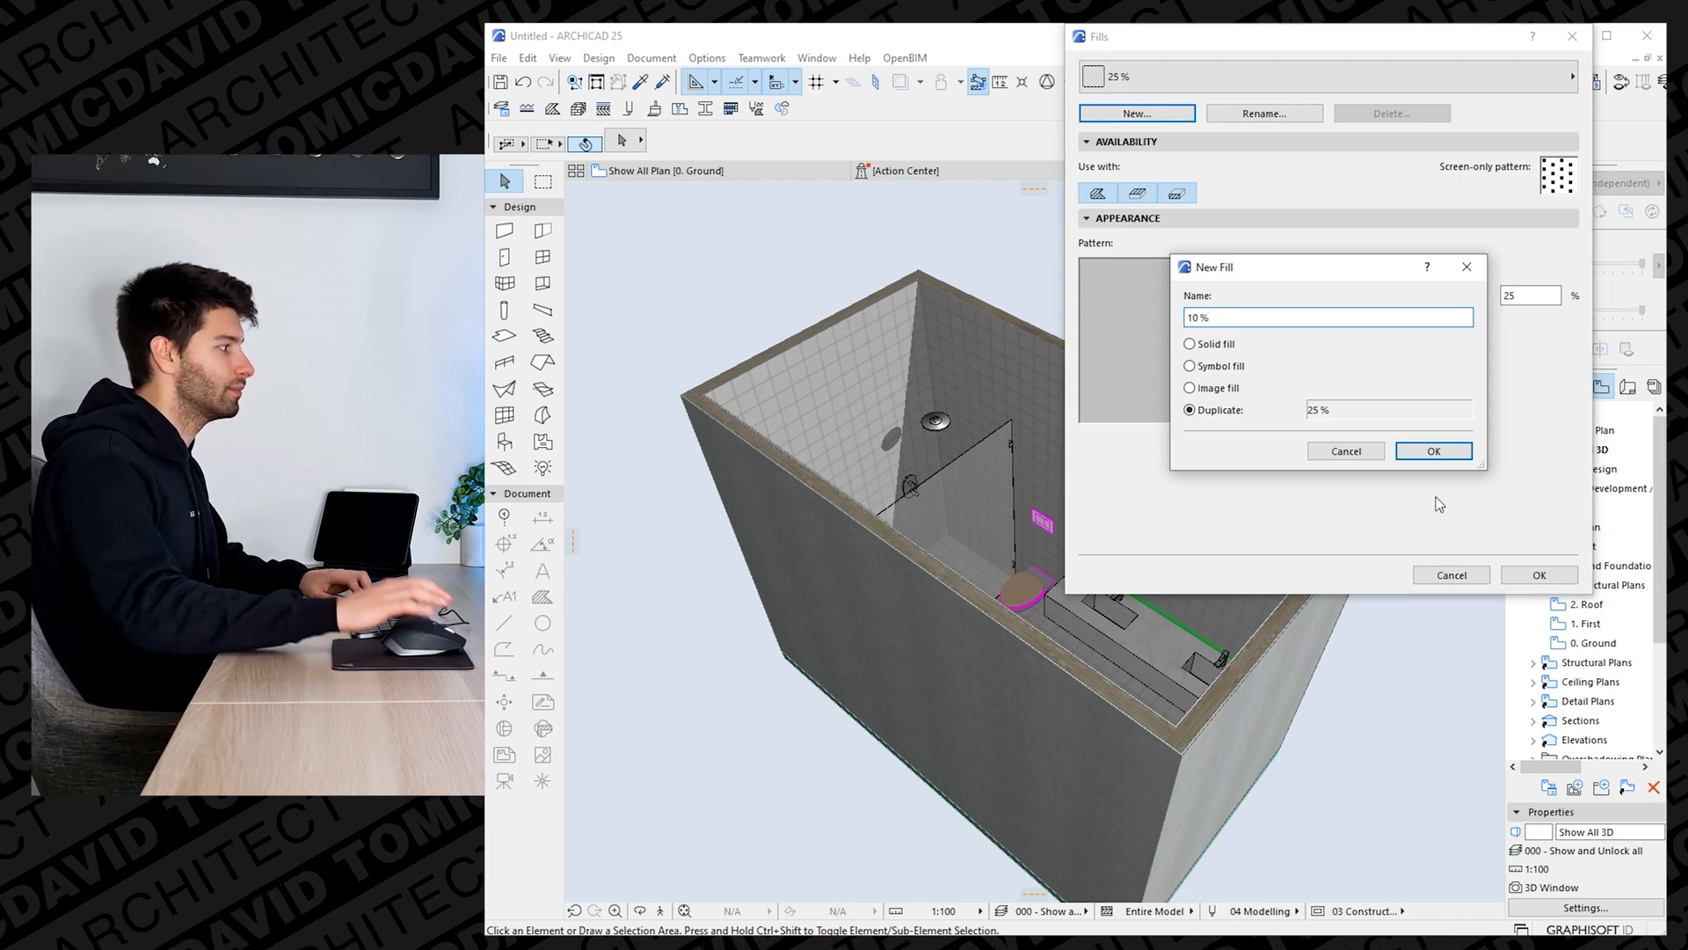
pyautogui.click(1433, 451)
pyautogui.write('10')
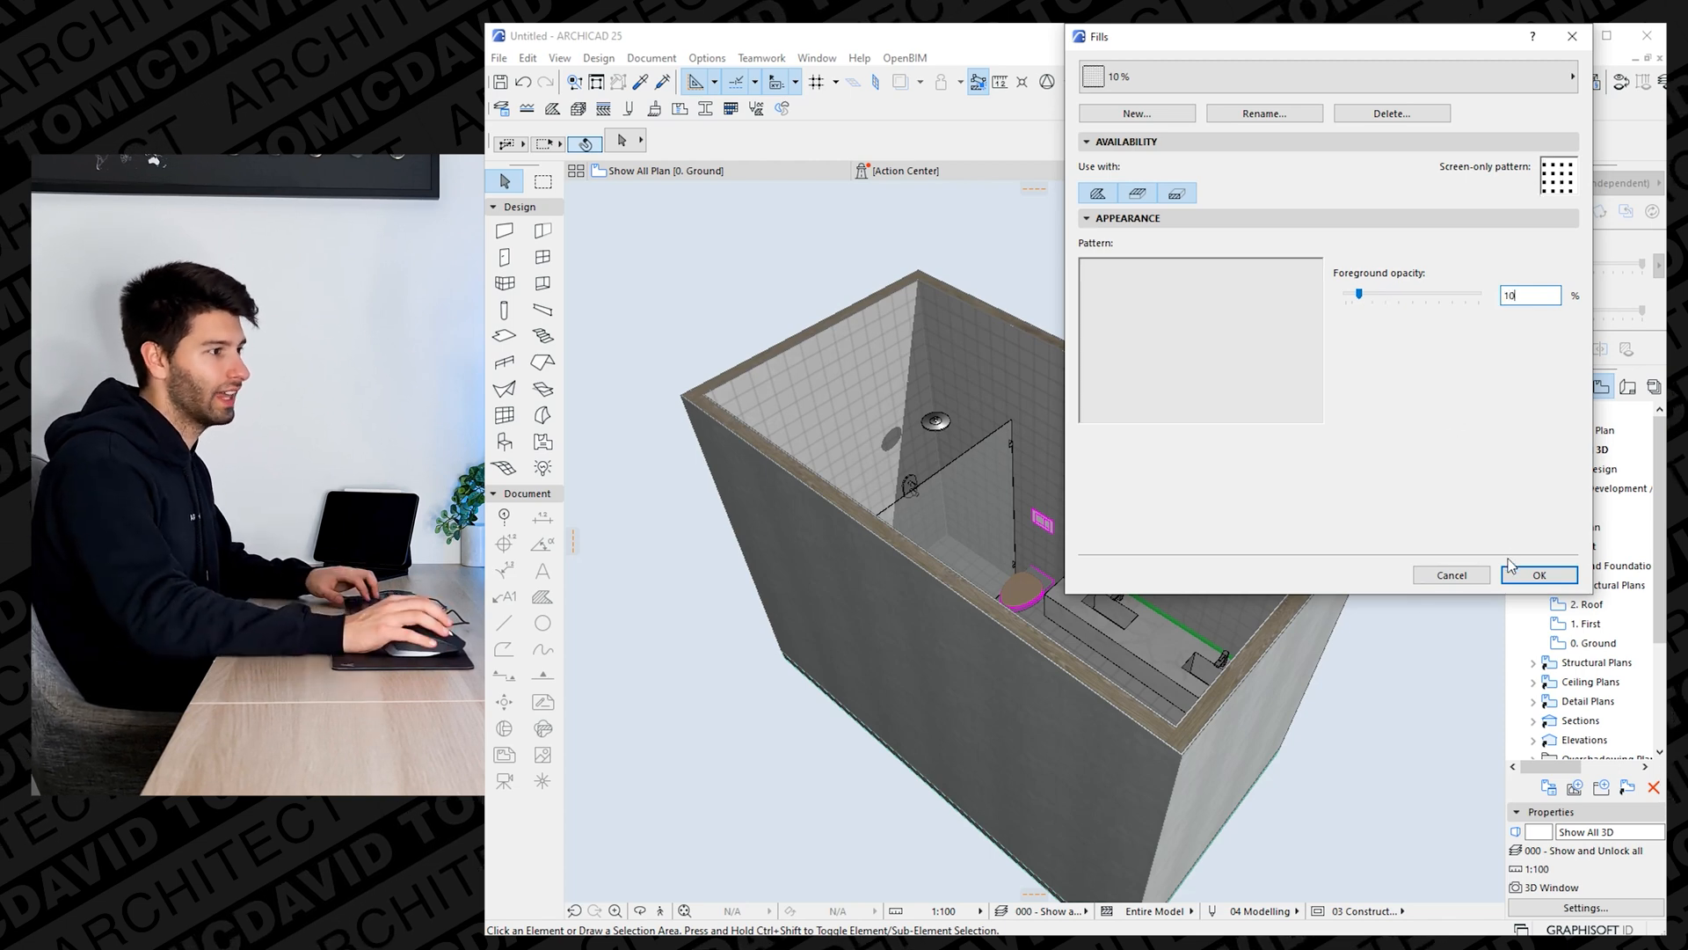
pyautogui.click(1539, 575)
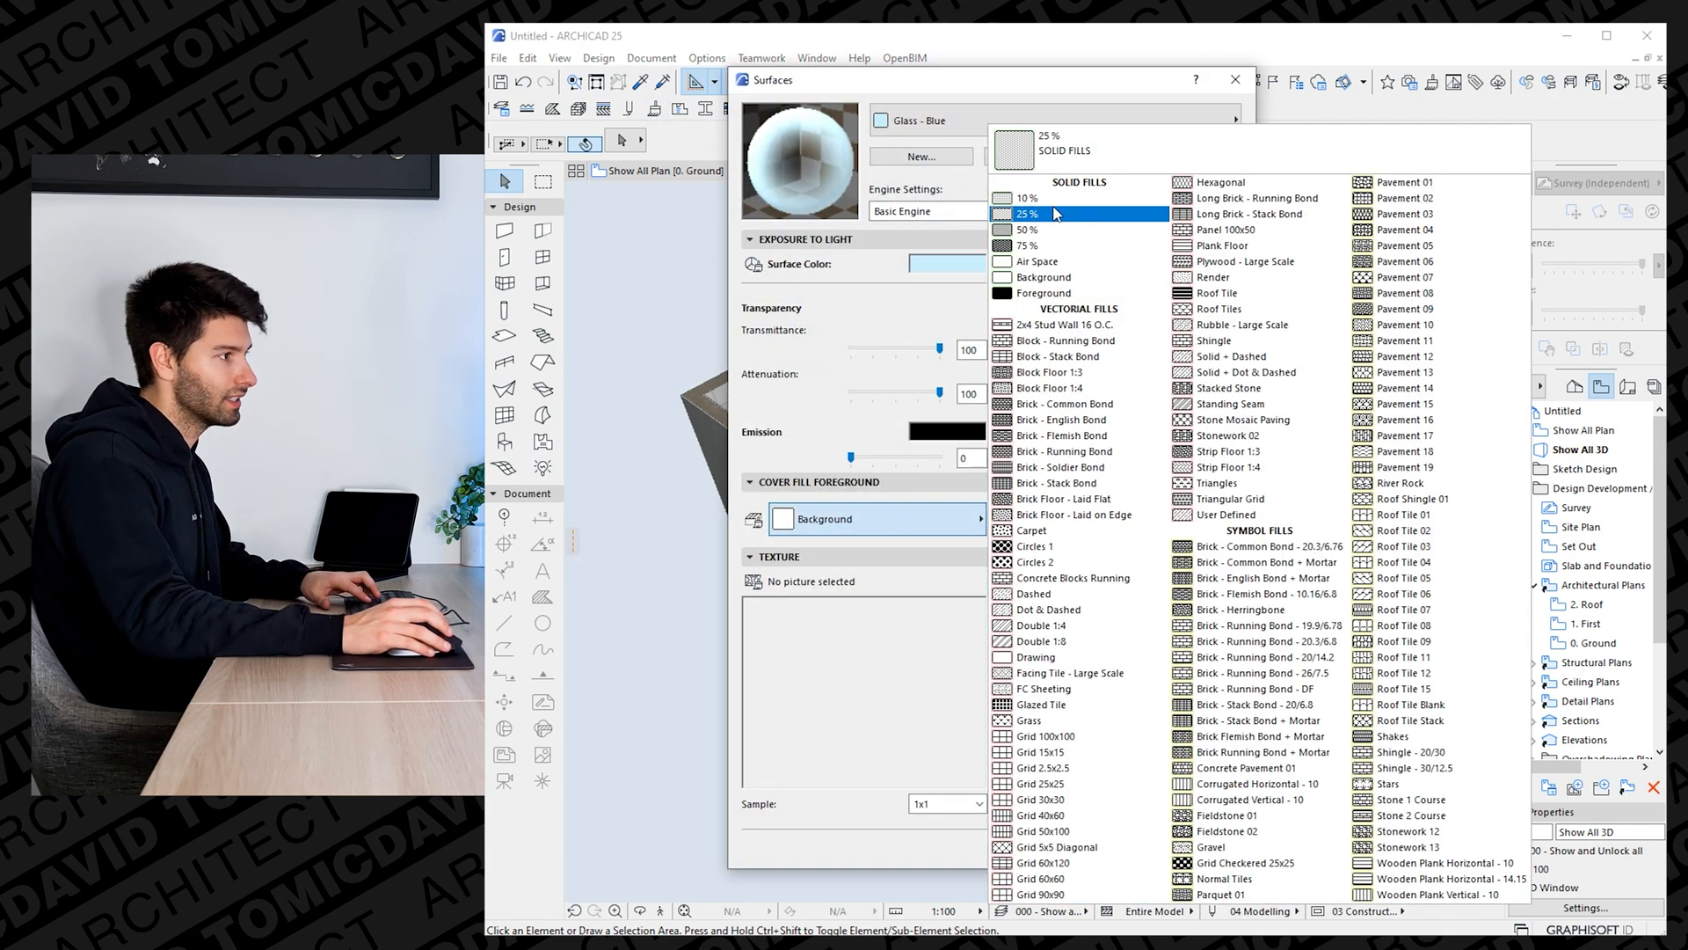
pyautogui.click(1026, 197)
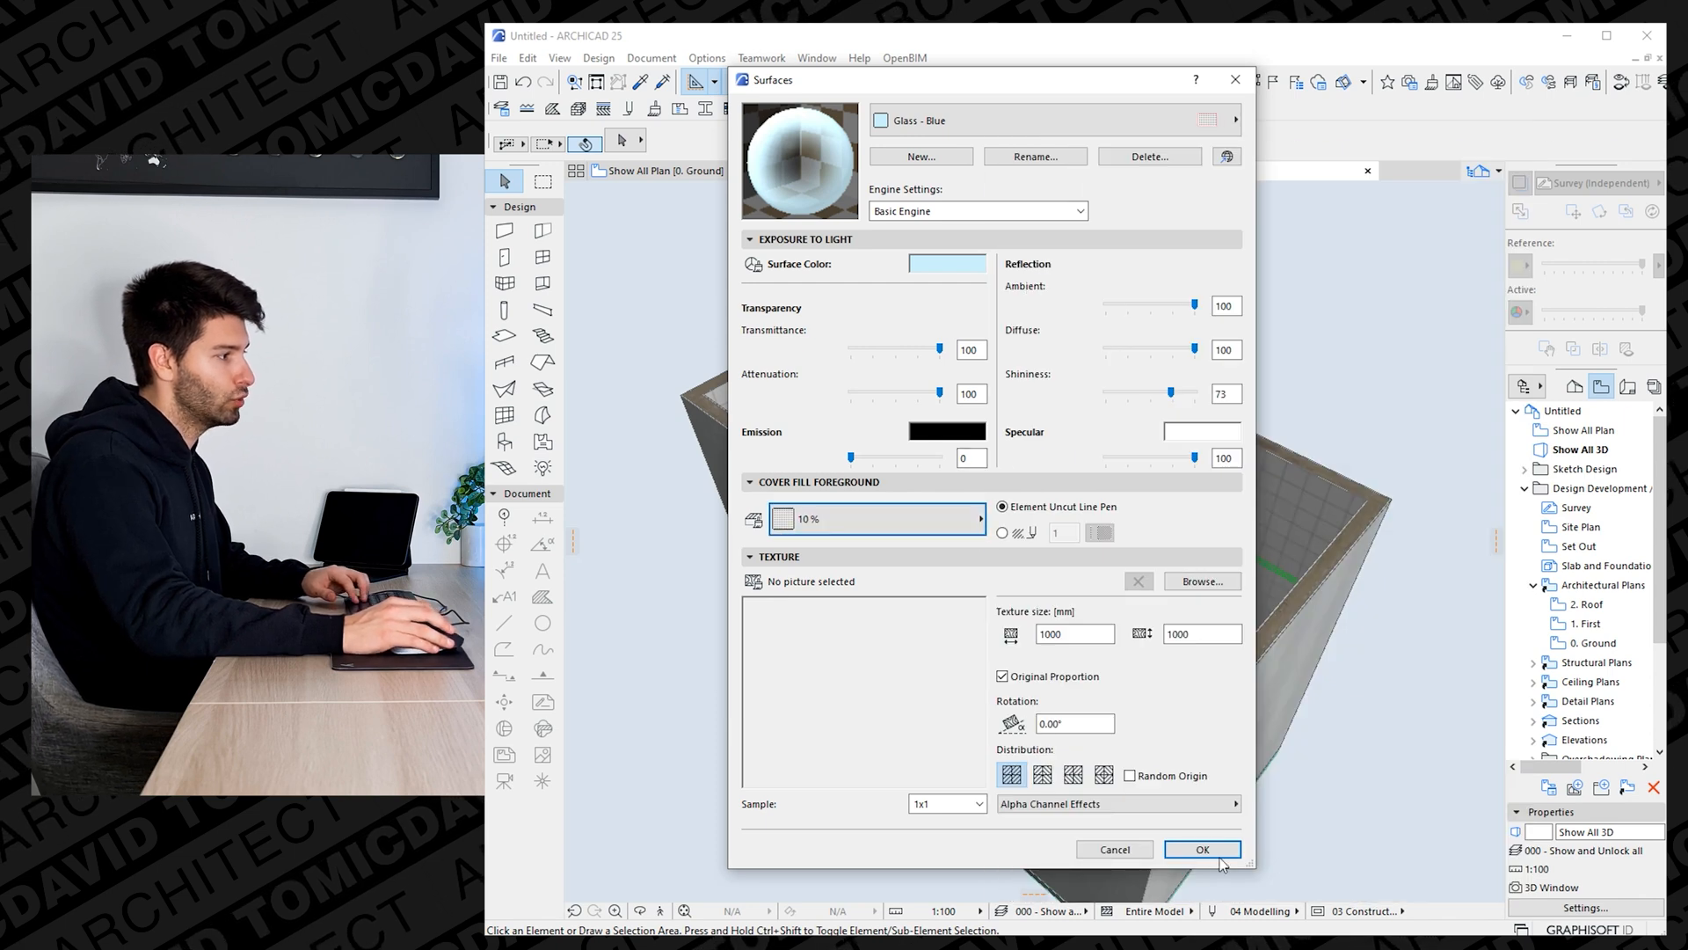
pyautogui.click(1202, 849)
pyautogui.write('mirro')
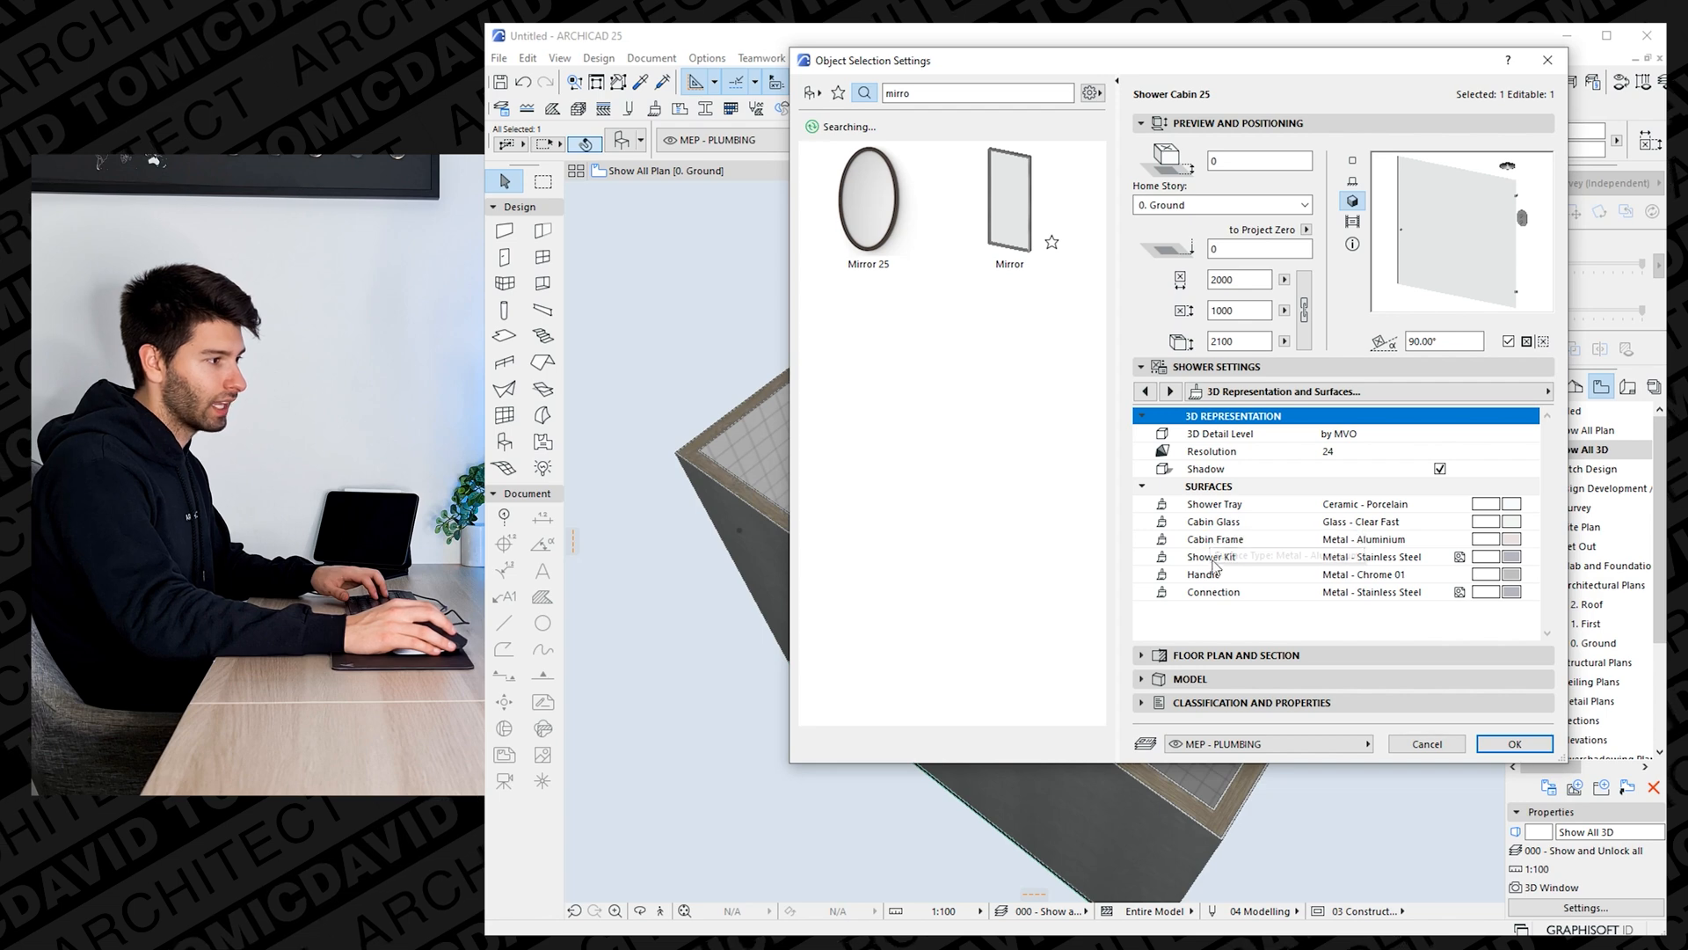
# Assign the edited glass surface to the Shower Cabin 25 and Glass Pane 25 glass.
pyautogui.click(1502, 556)
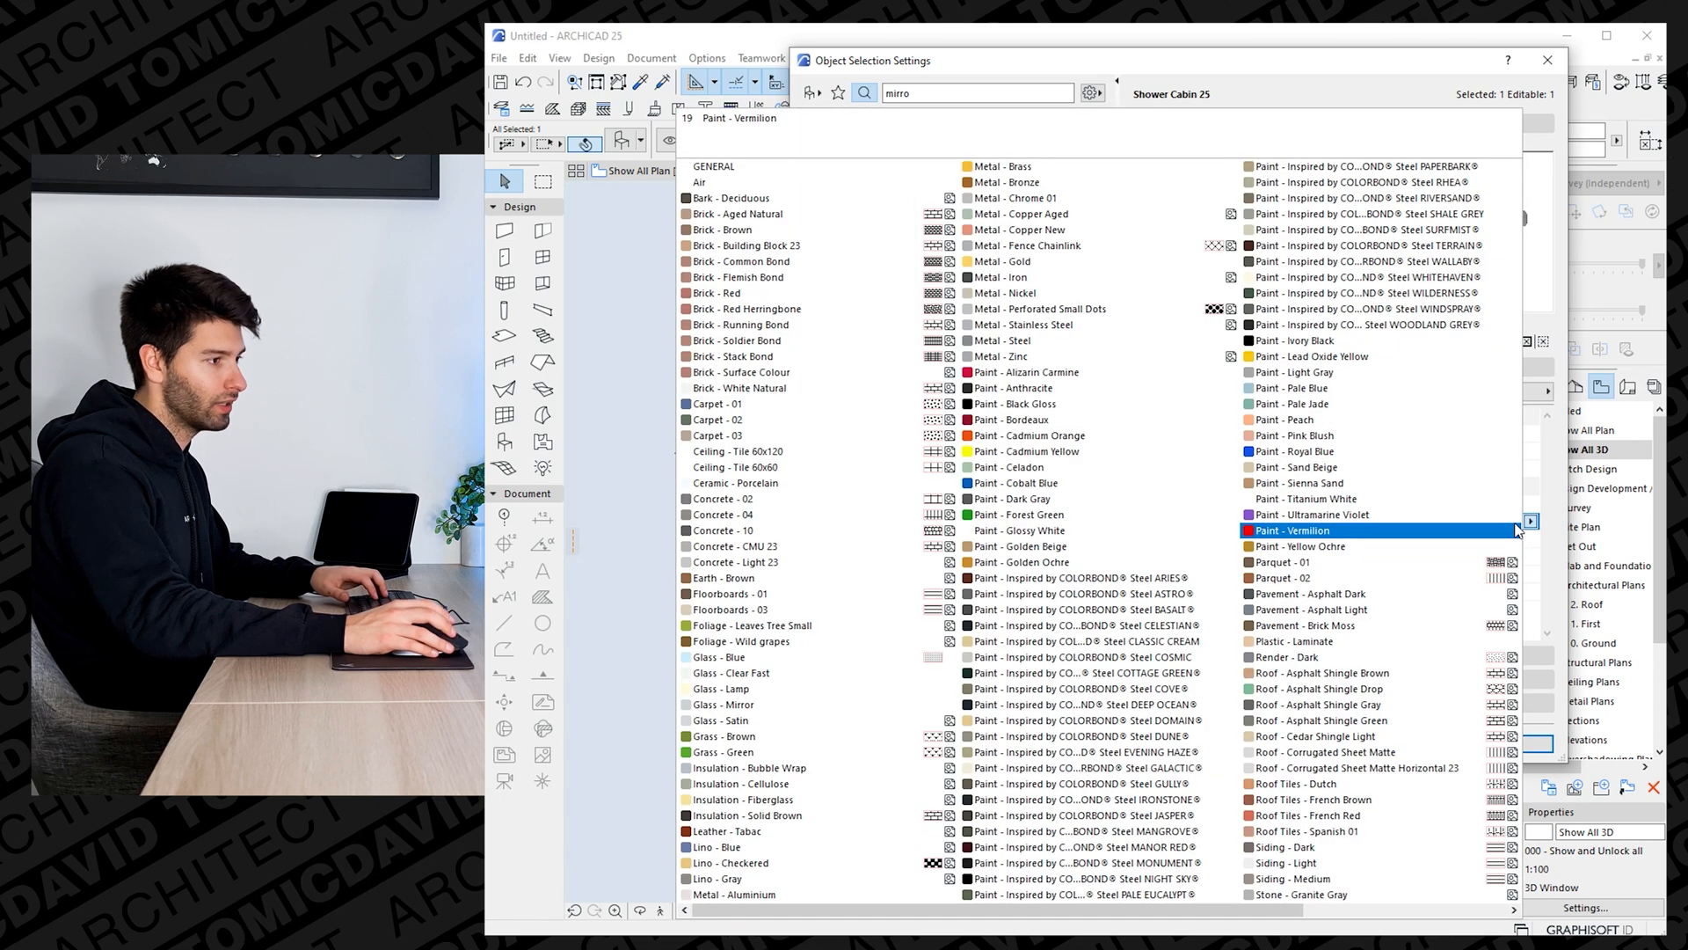
pyautogui.click(733, 657)
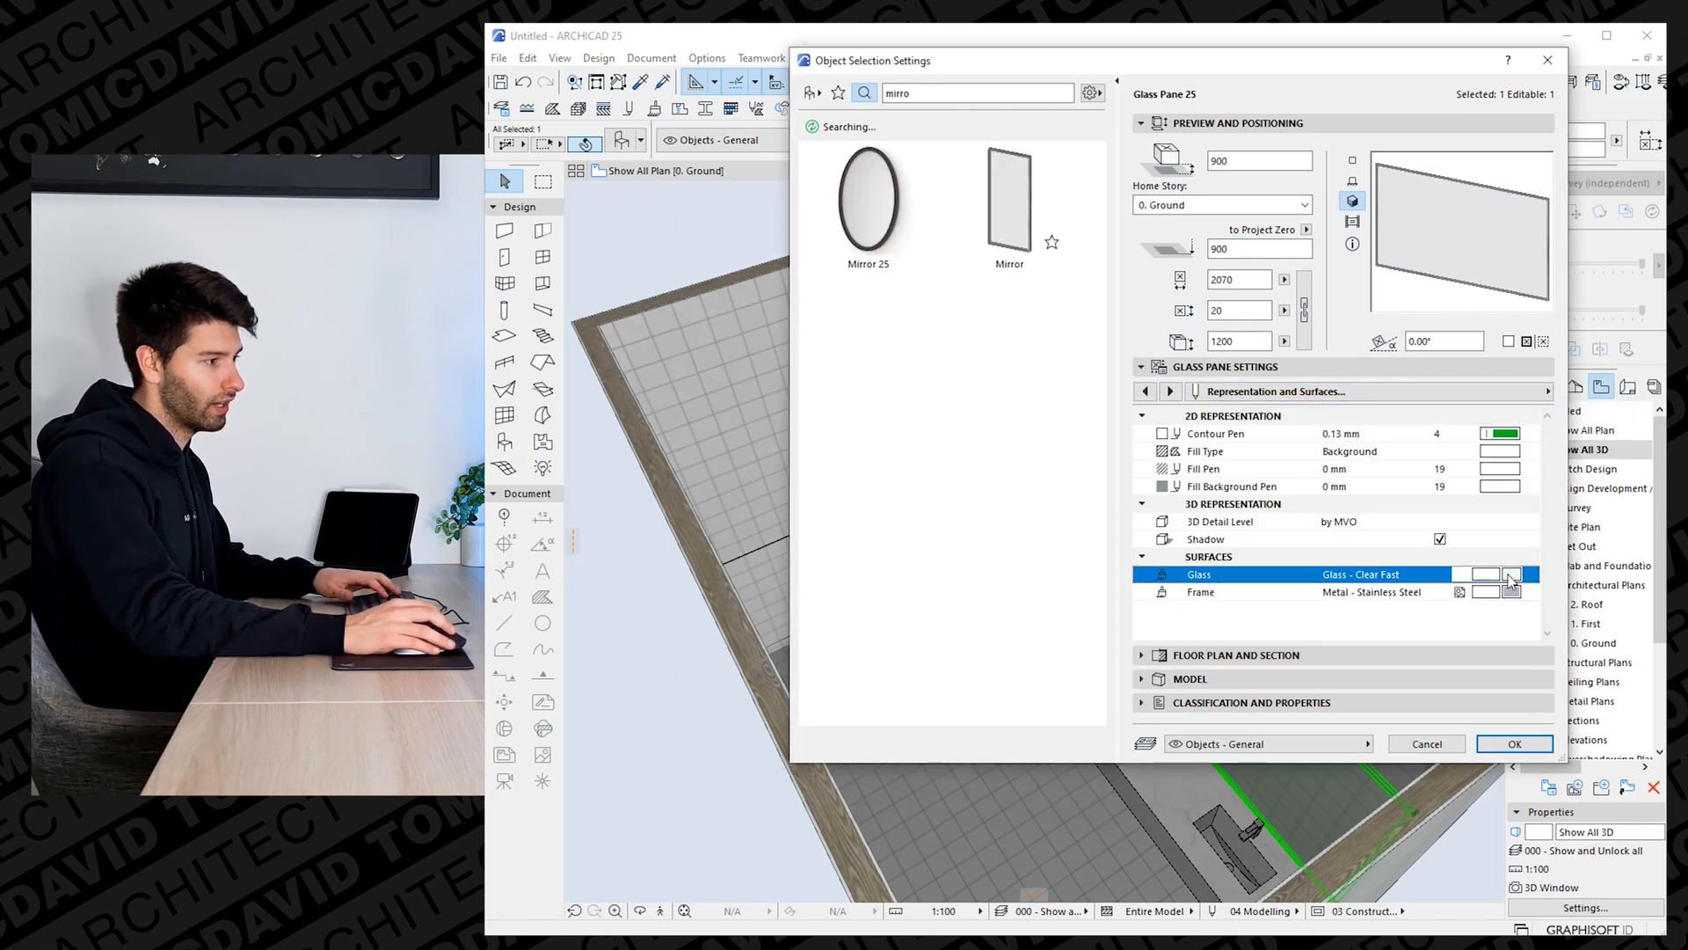
pyautogui.click(1511, 574)
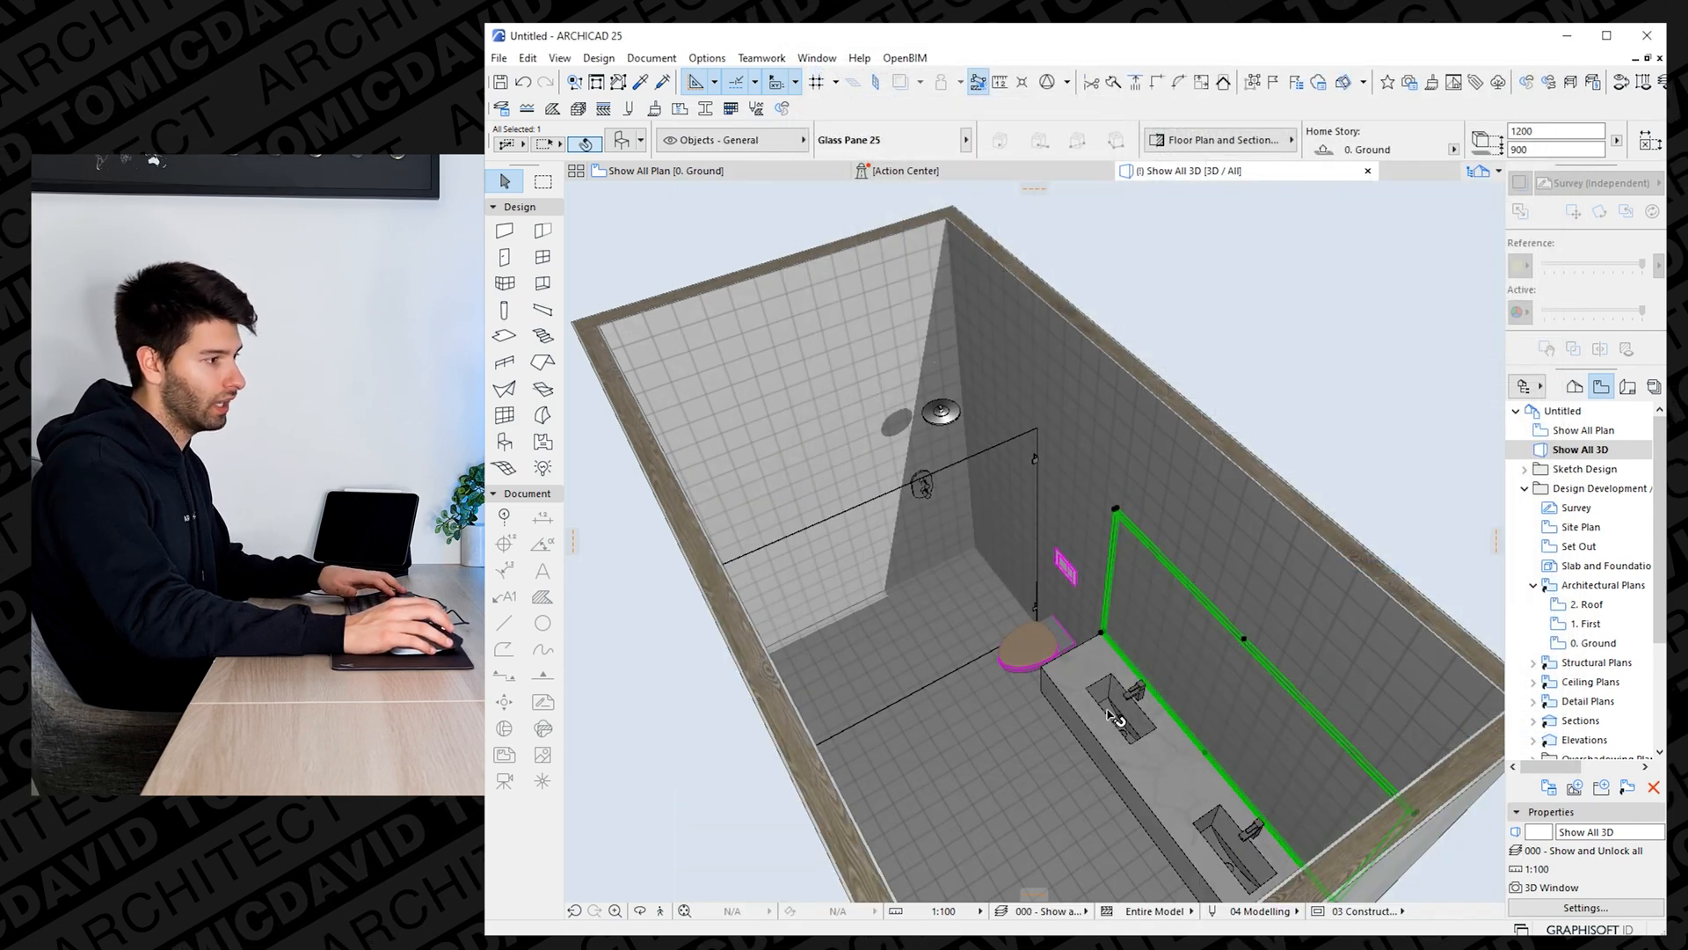
# Marquee the bathroom on the Ground floor plan and show that area in 3D.
pyautogui.click(660, 170)
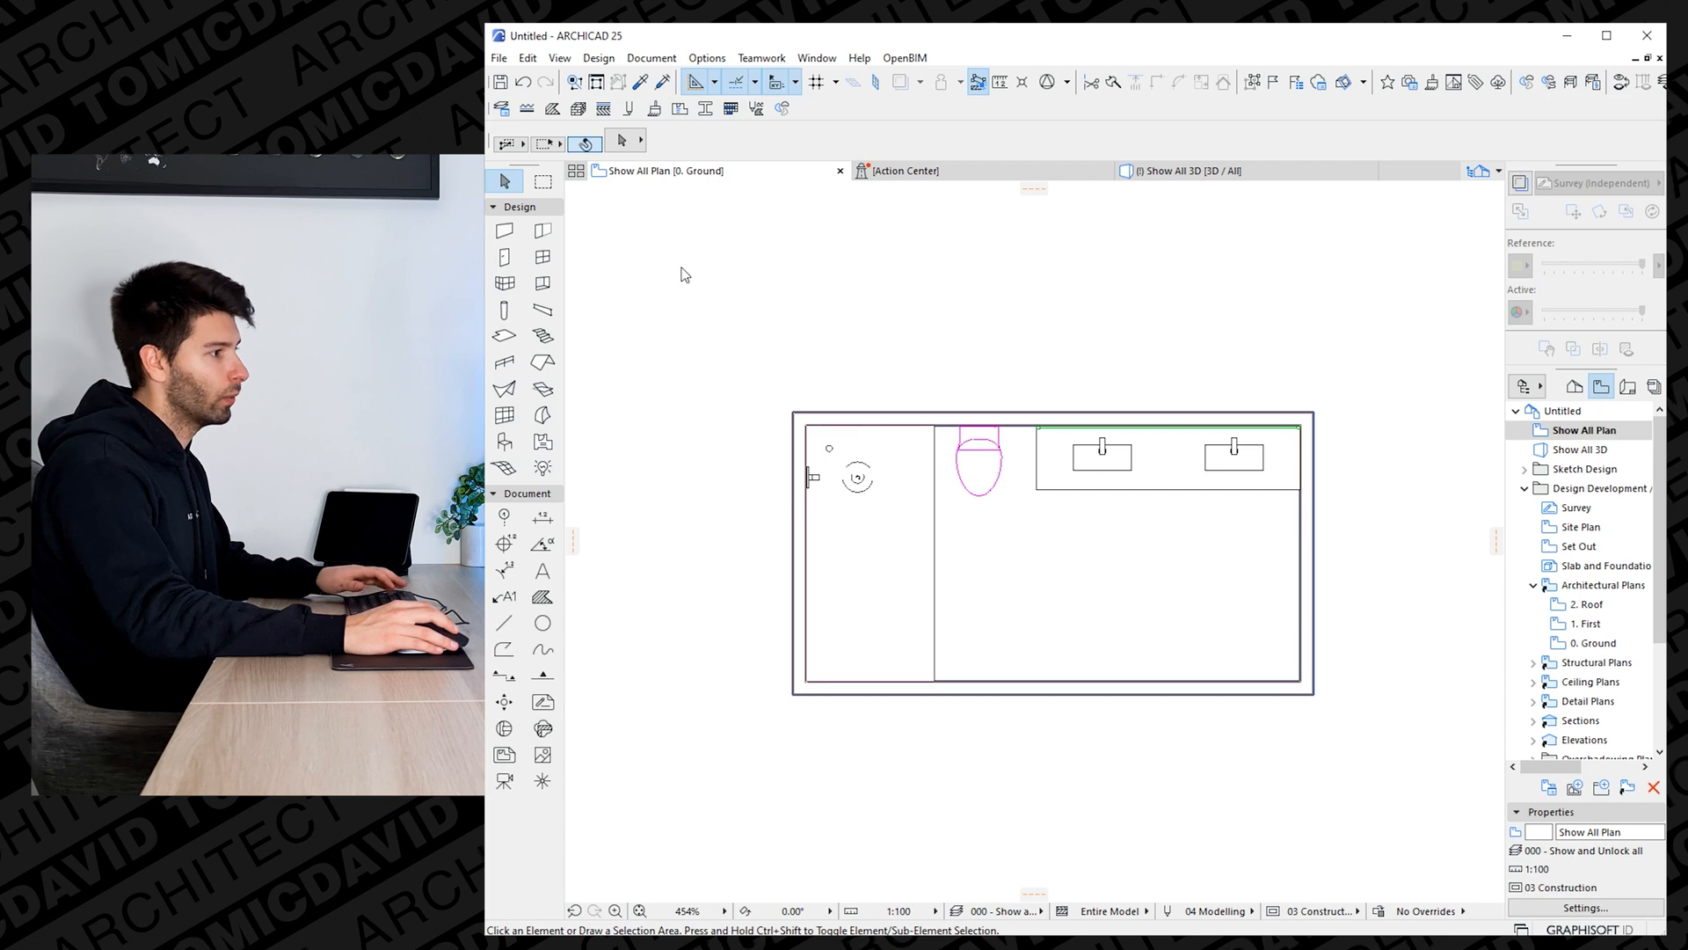
pyautogui.click(543, 181)
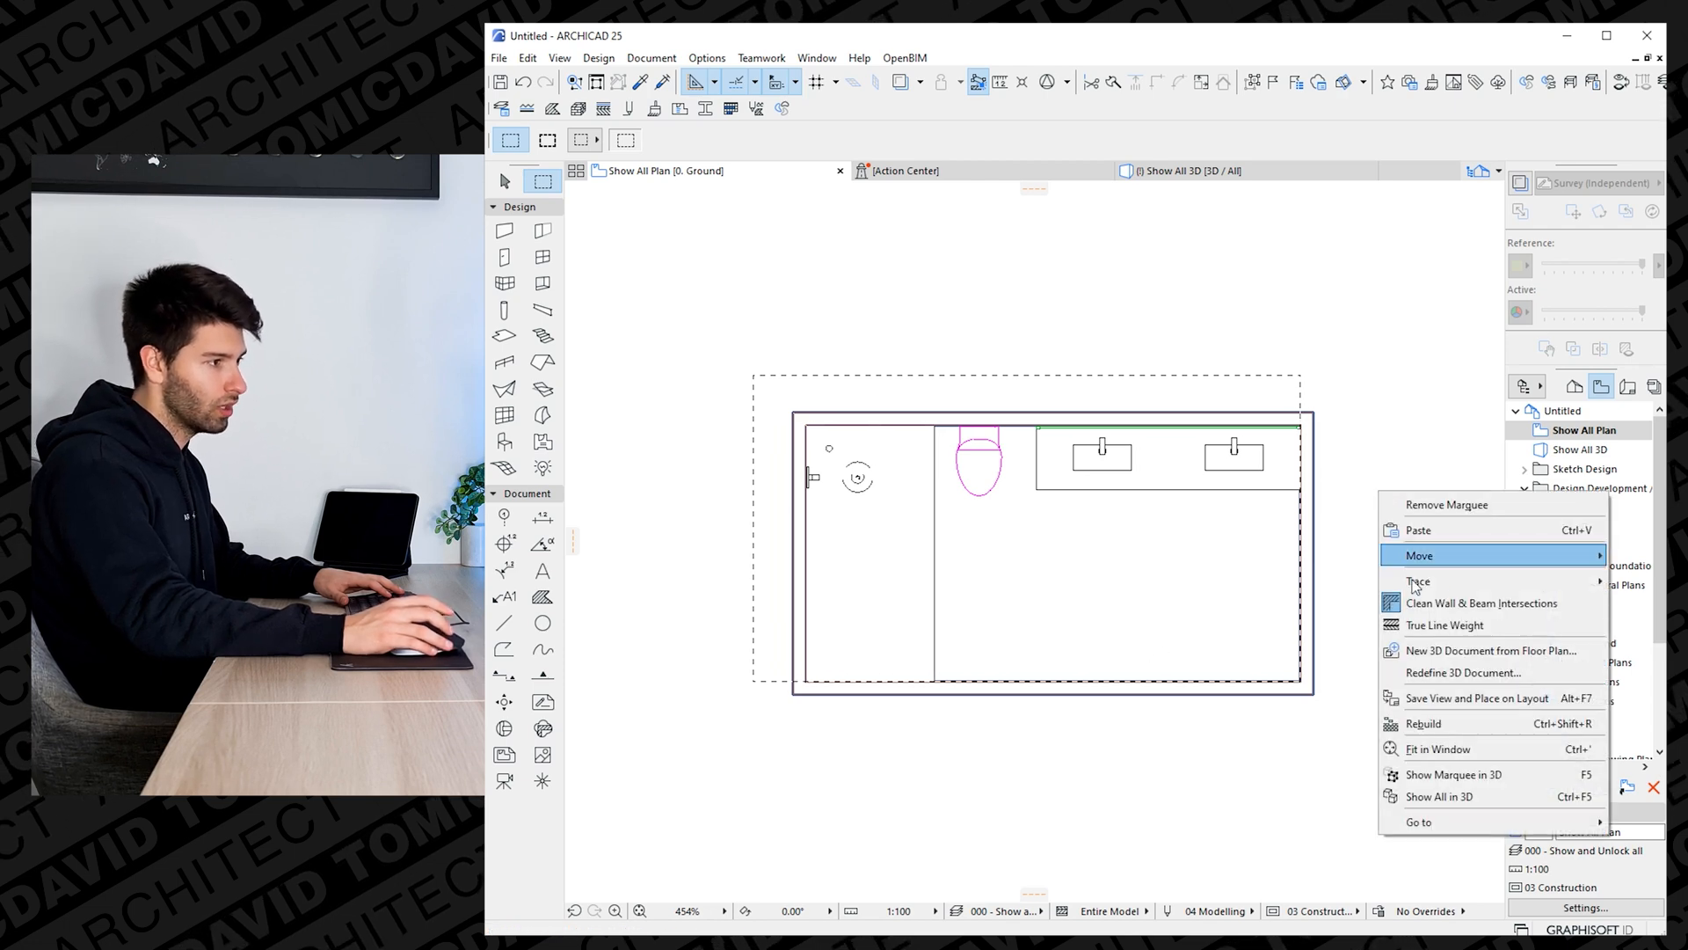
pyautogui.click(1453, 774)
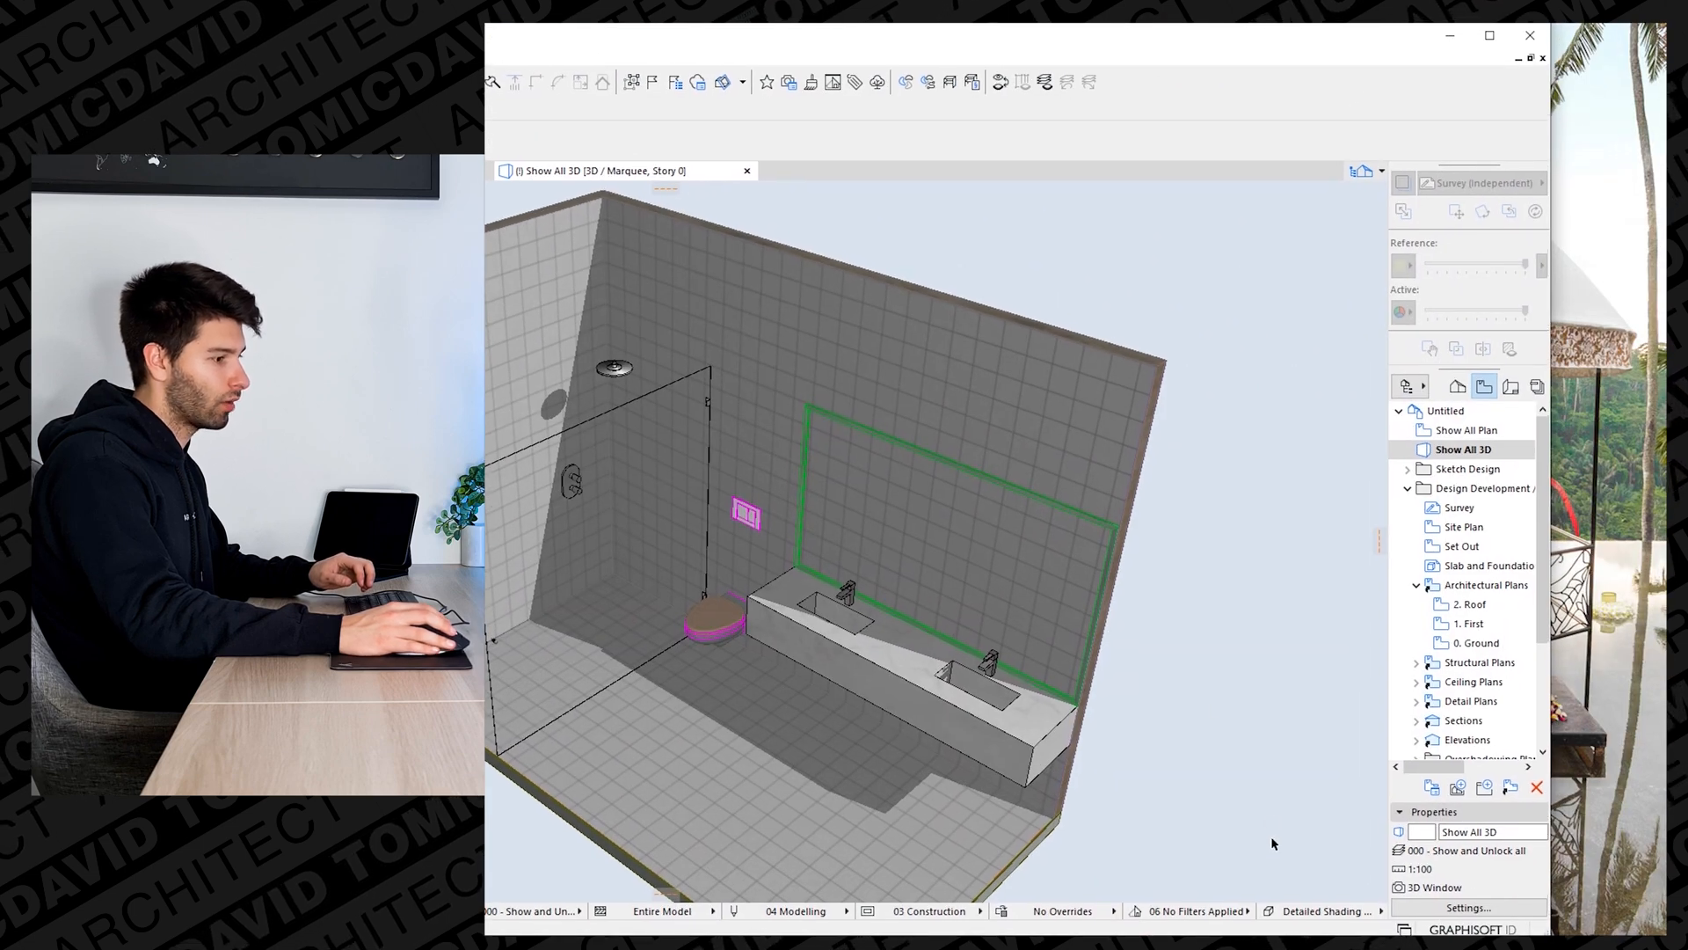
pyautogui.moveTo(1330, 911)
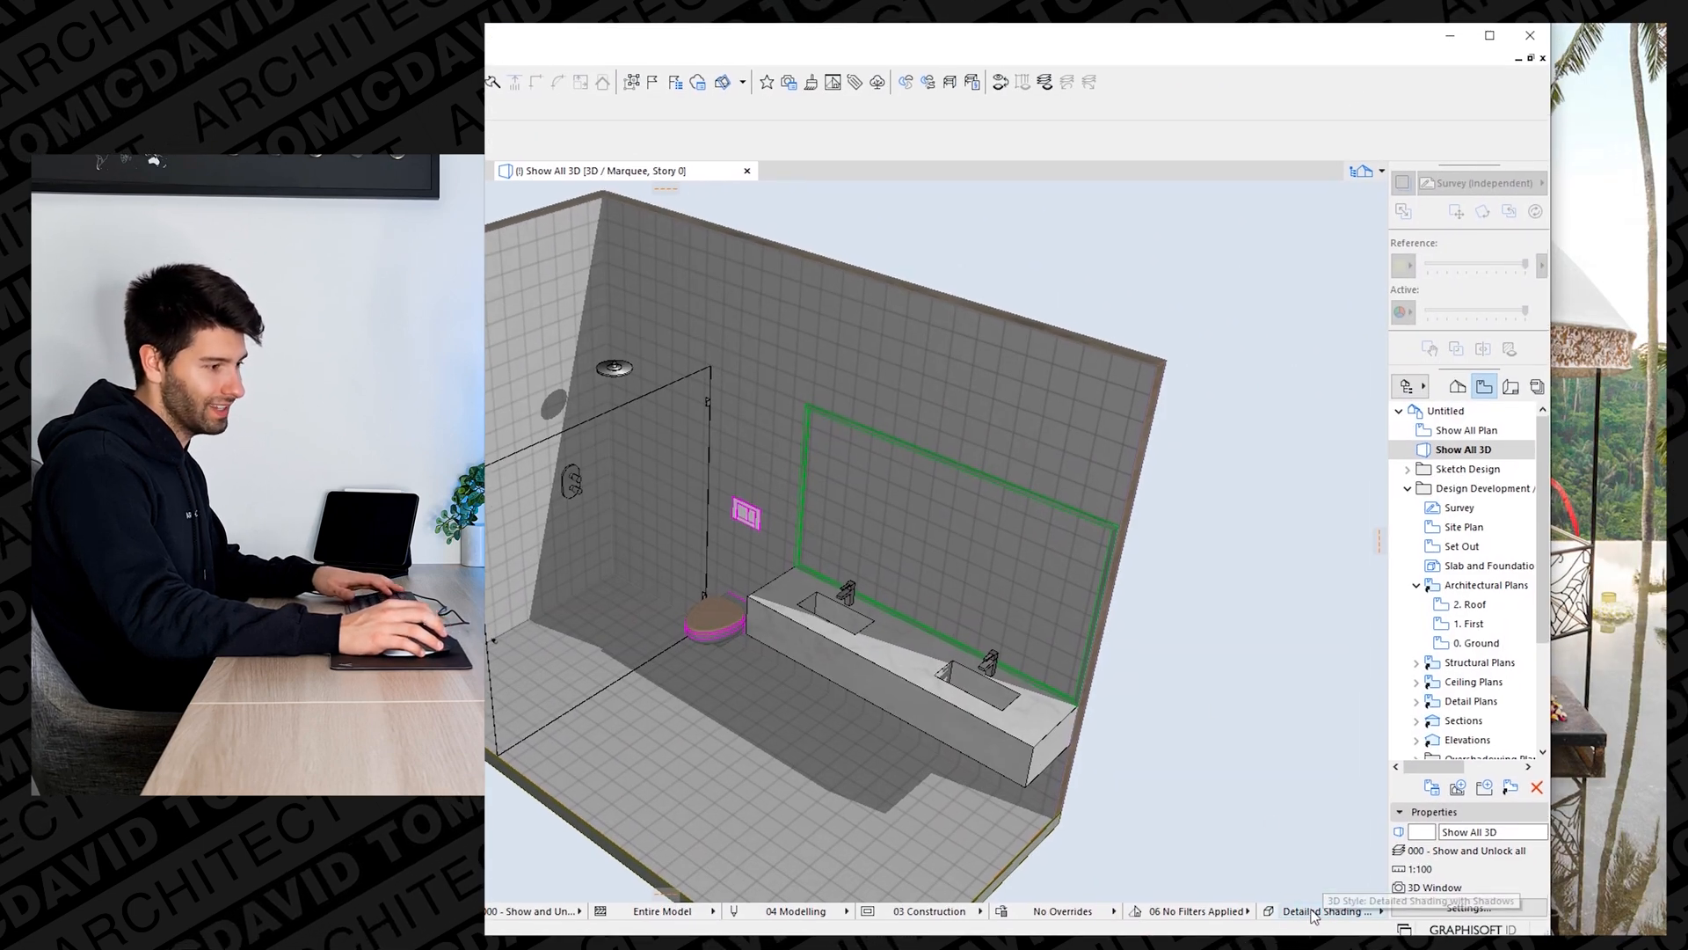
# Open the 3D Styles dialog from the status bar's 3D Style popup.
pyautogui.click(1329, 911)
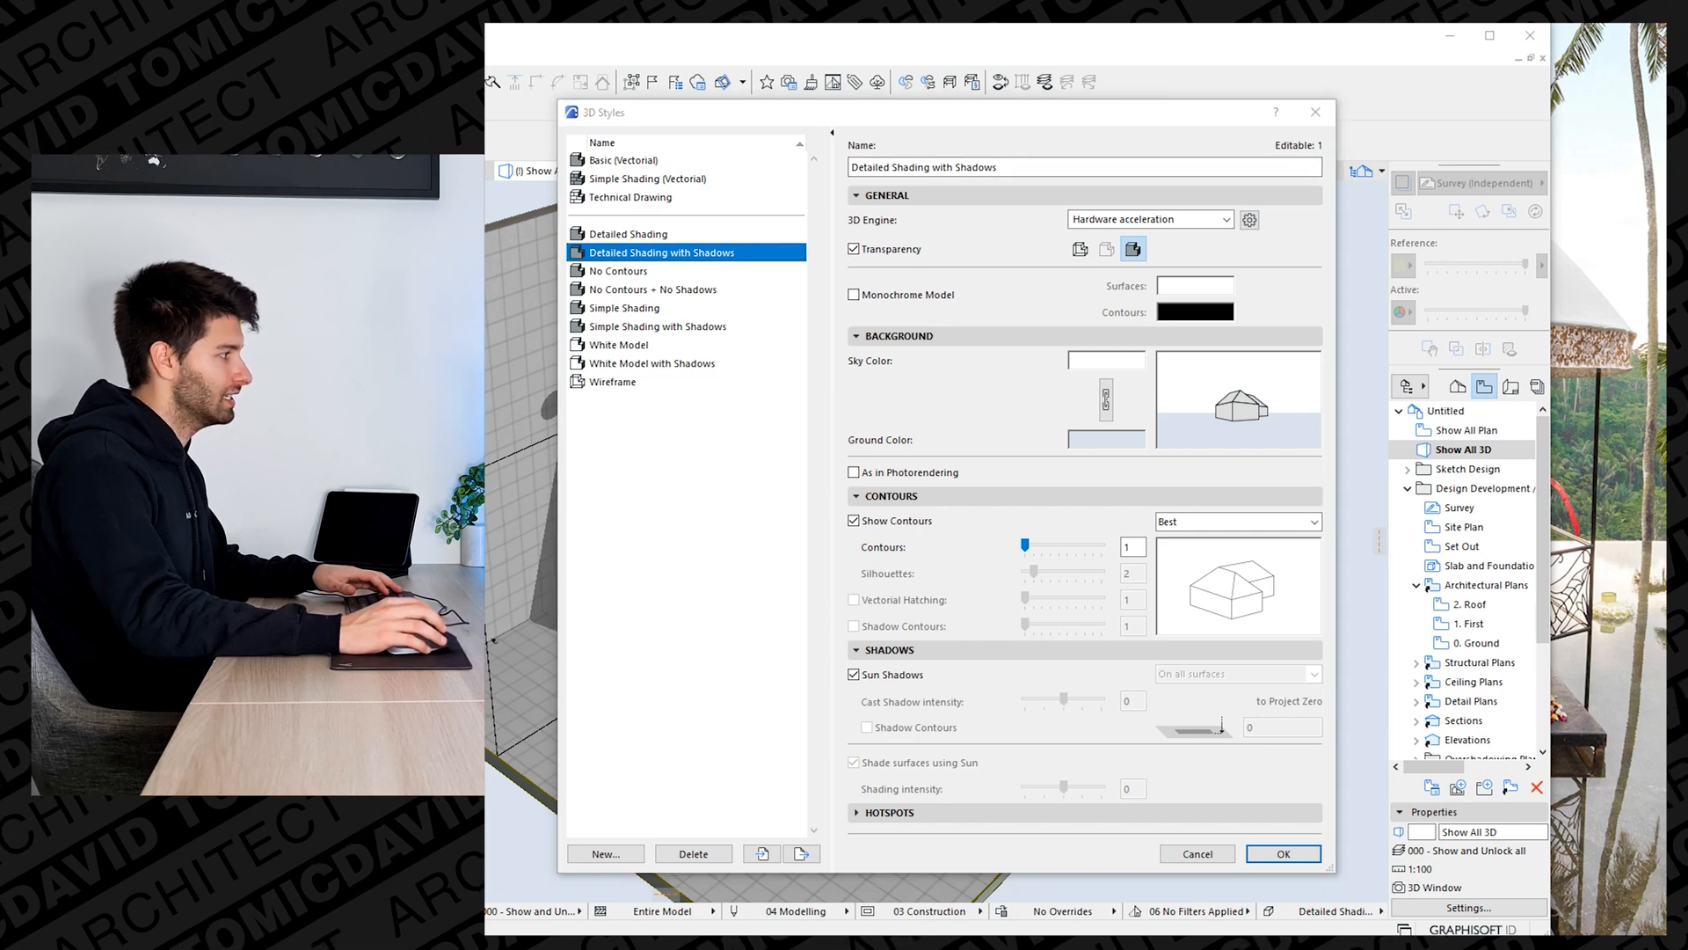
# Create a new 'Axo' 3D style based on Technical Drawing.
pyautogui.click(629, 196)
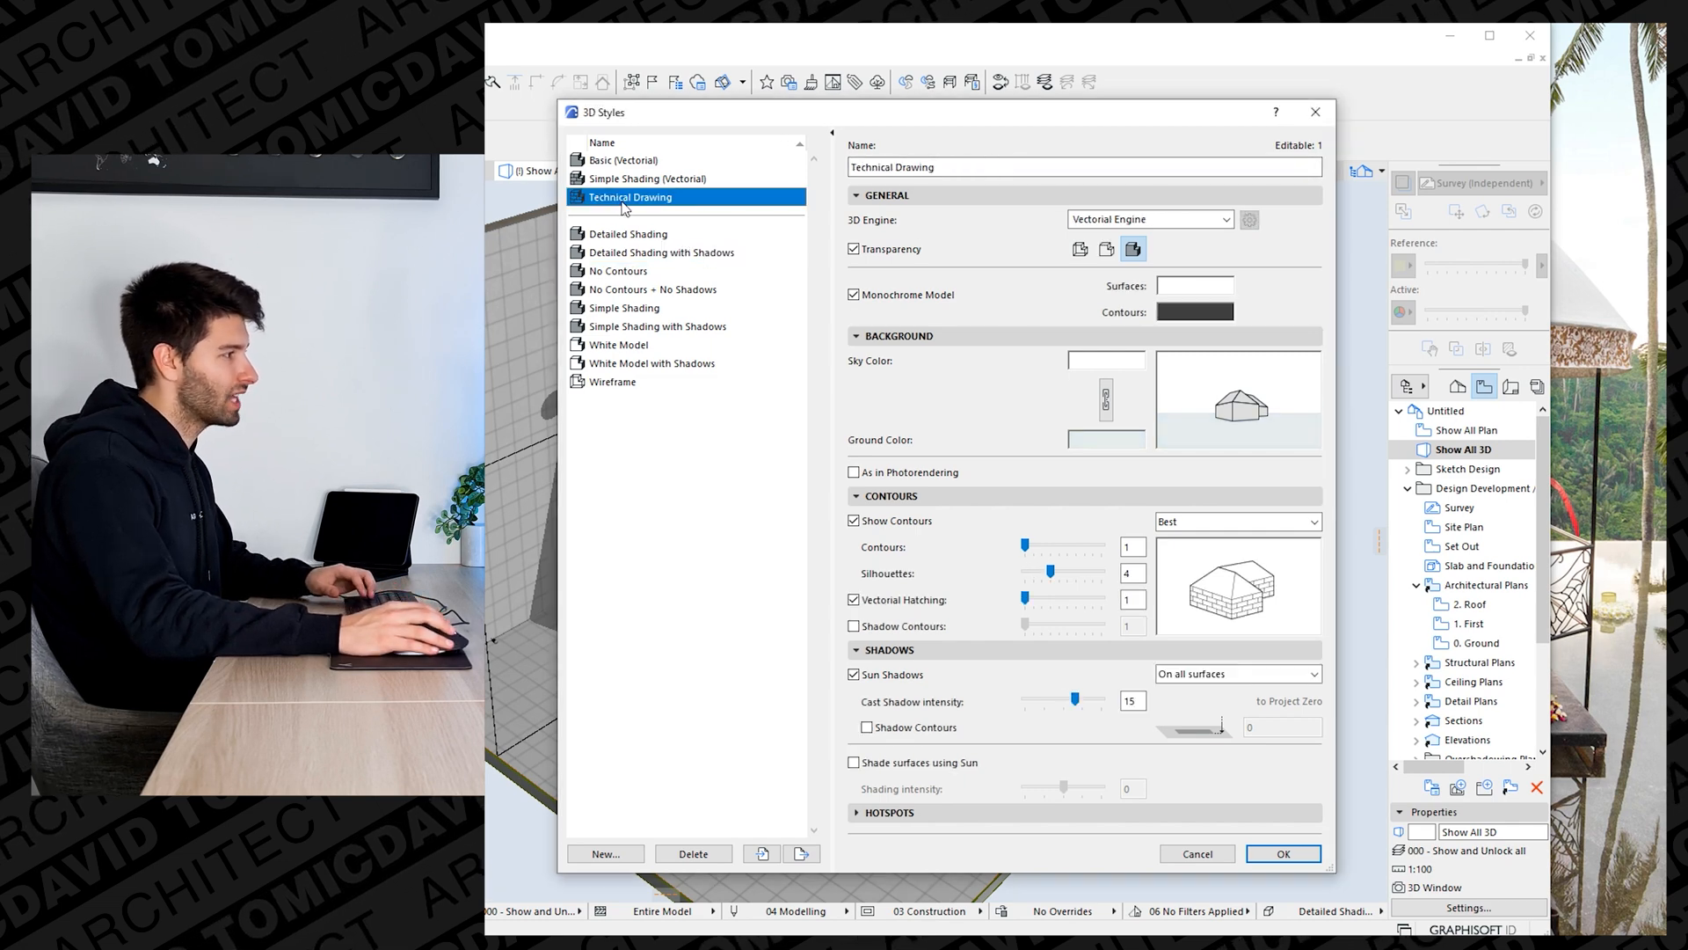
pyautogui.click(605, 853)
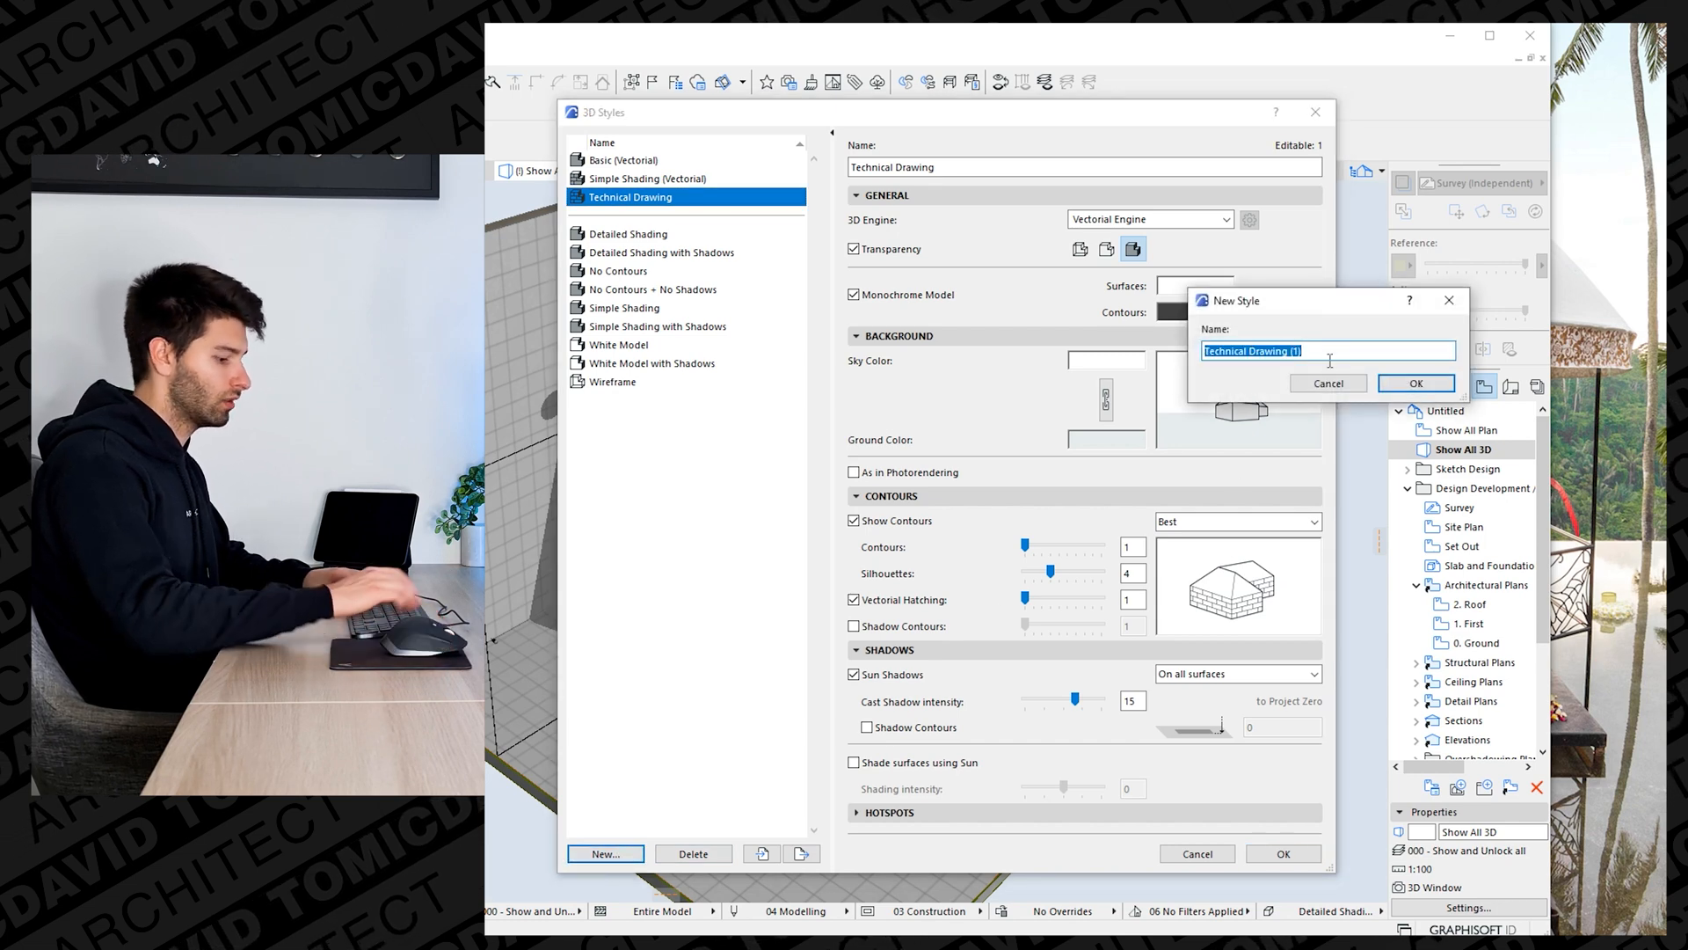
pyautogui.write('Acxo')
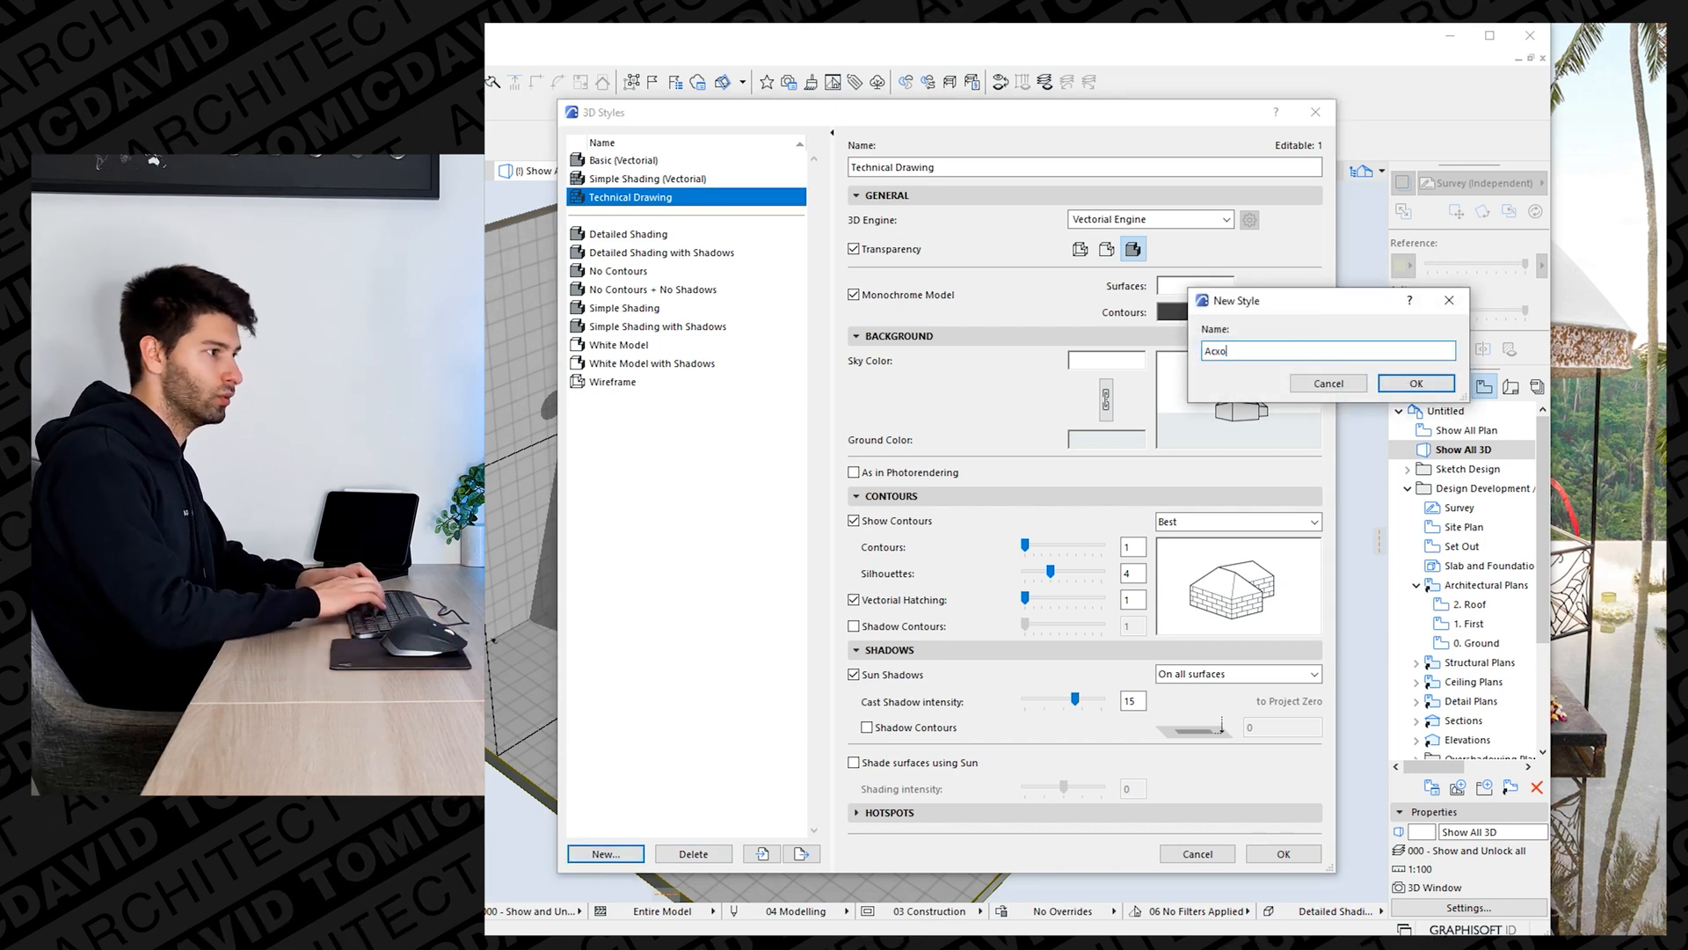
pyautogui.click(1415, 383)
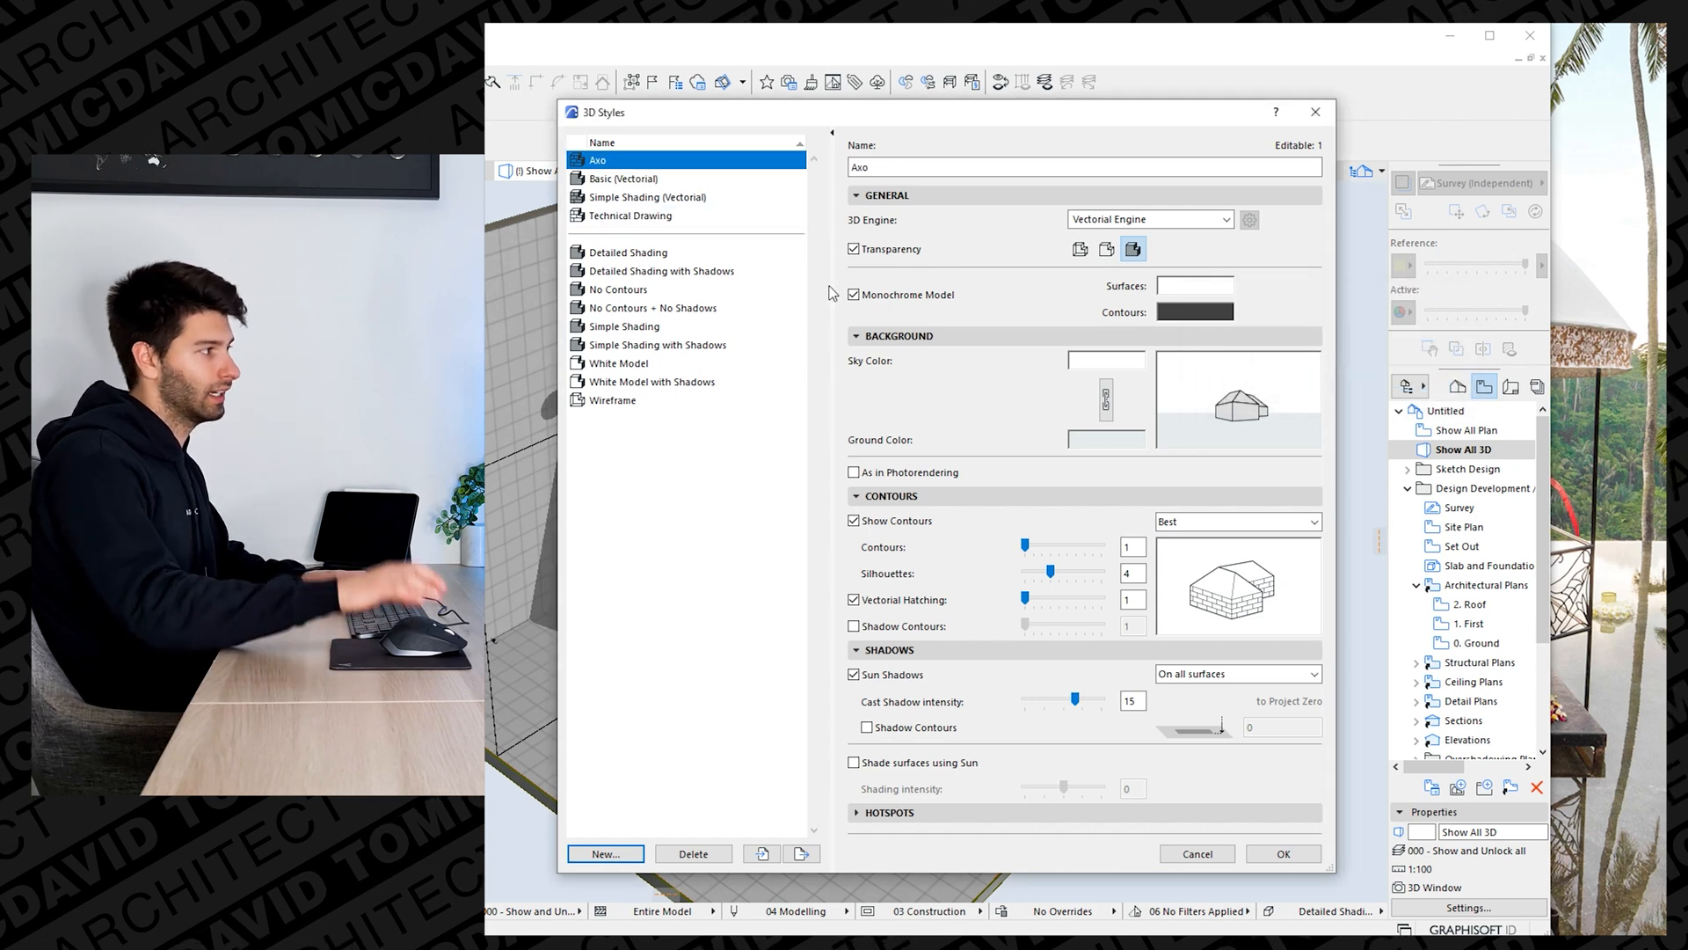
pyautogui.moveTo(911, 222)
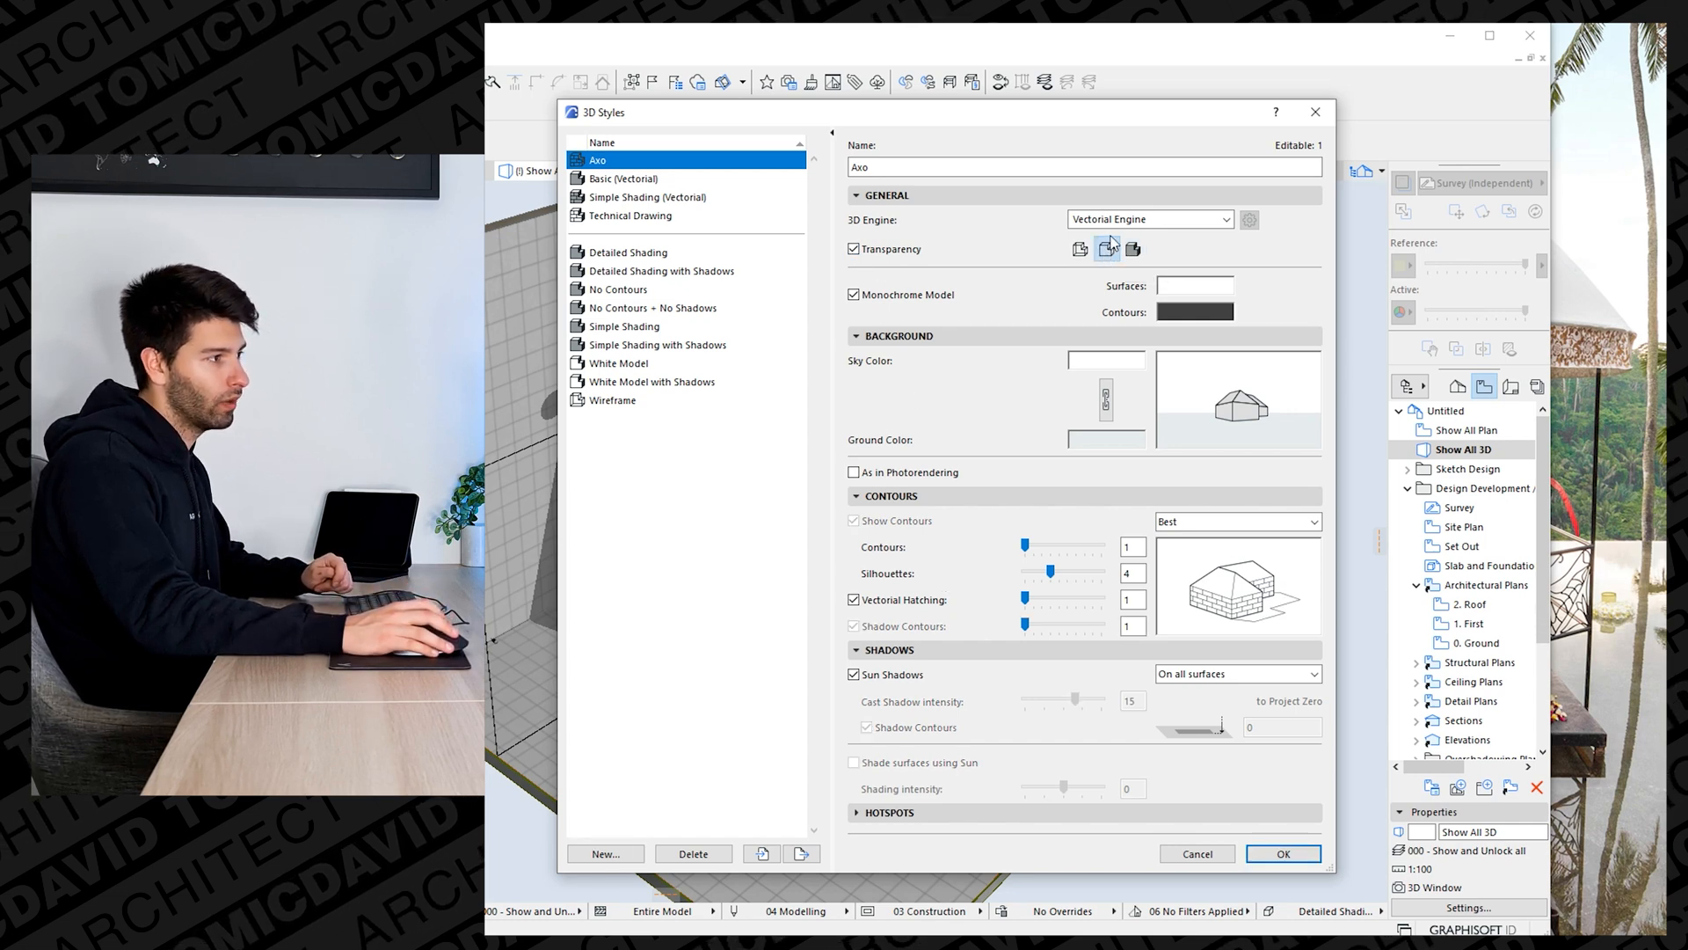
# Turn off Monochrome Model, set a white ground, use photorendering background, and disable sun shadows.
pyautogui.click(854, 293)
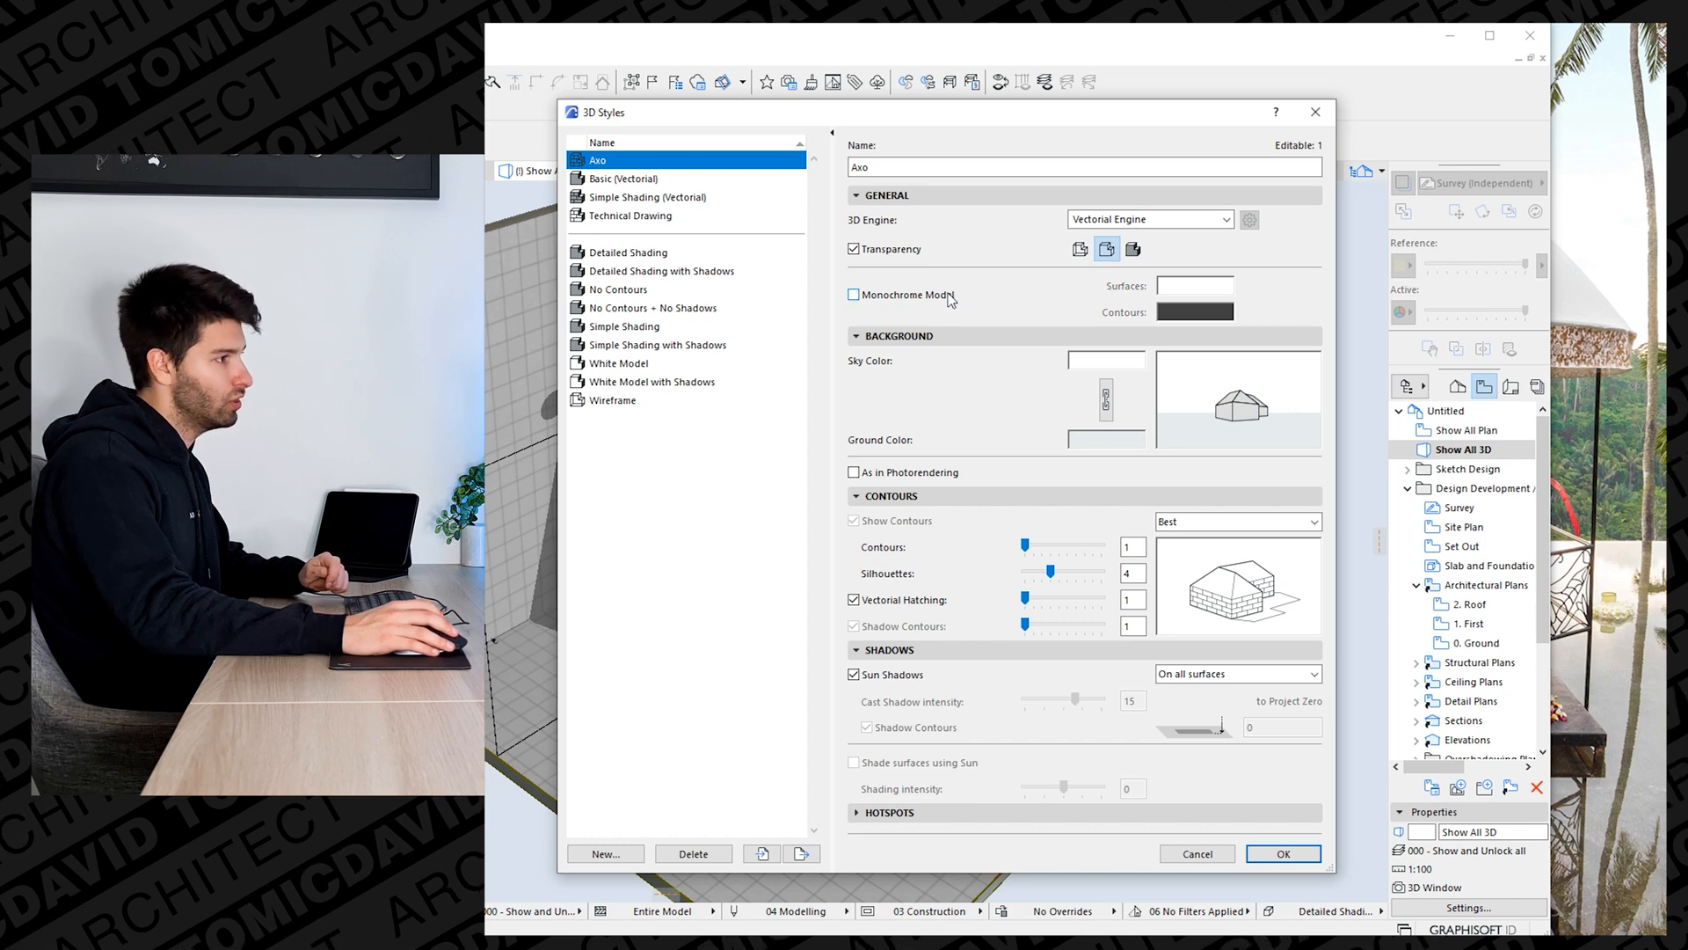
pyautogui.click(1105, 440)
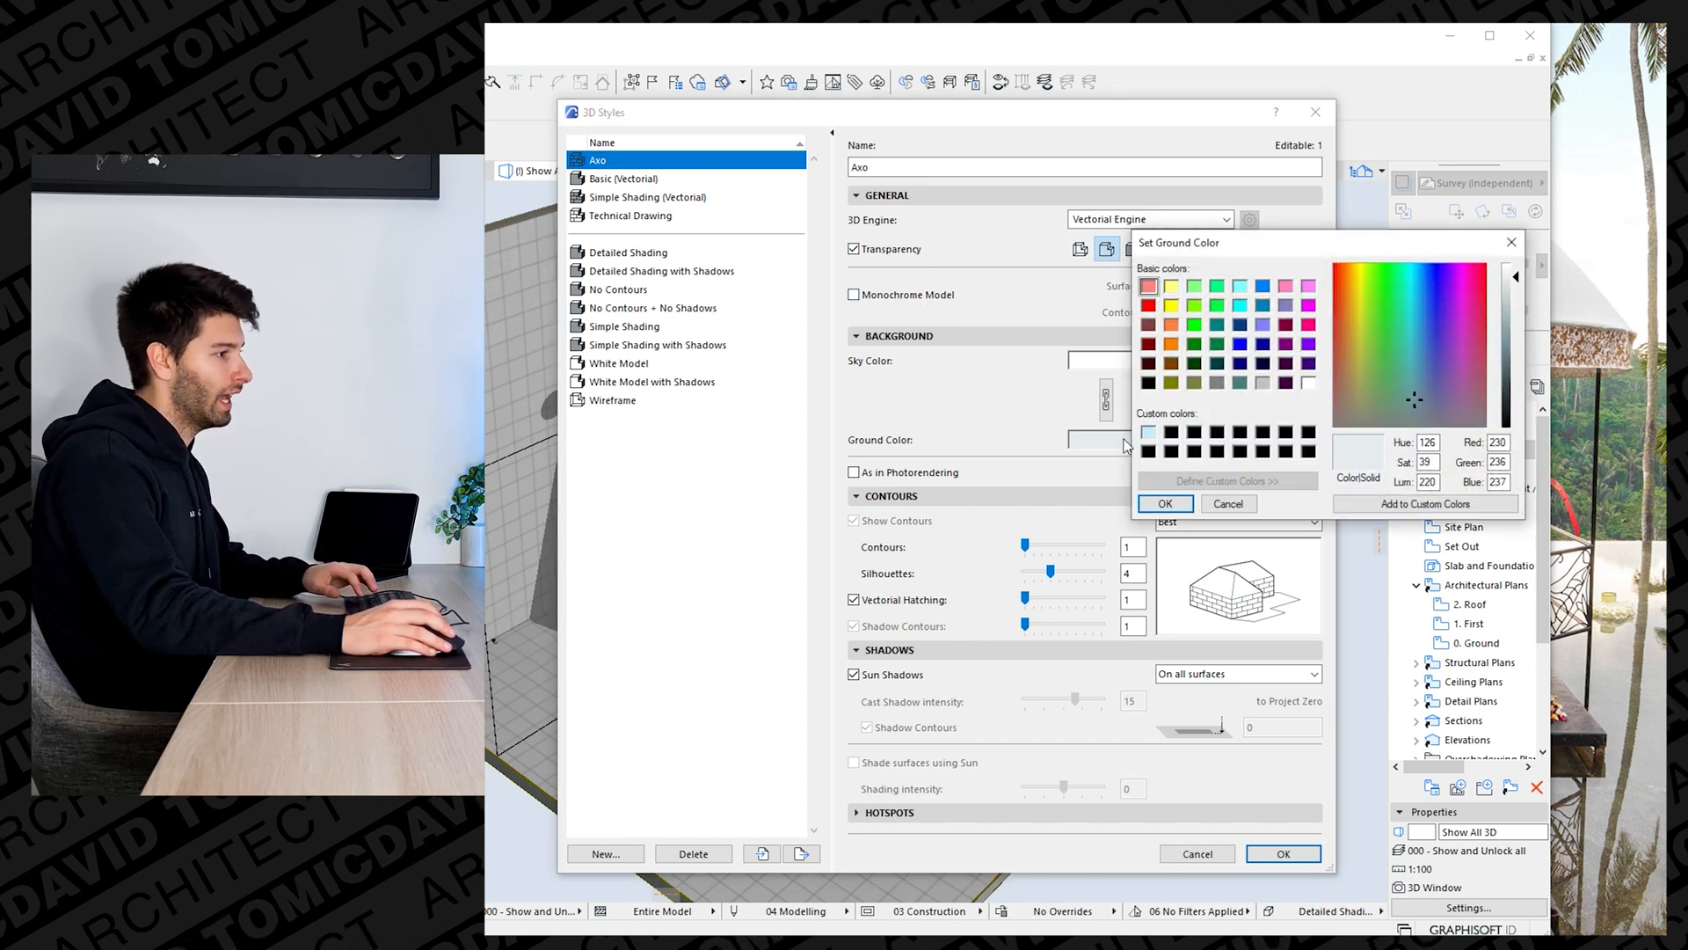
pyautogui.click(1309, 383)
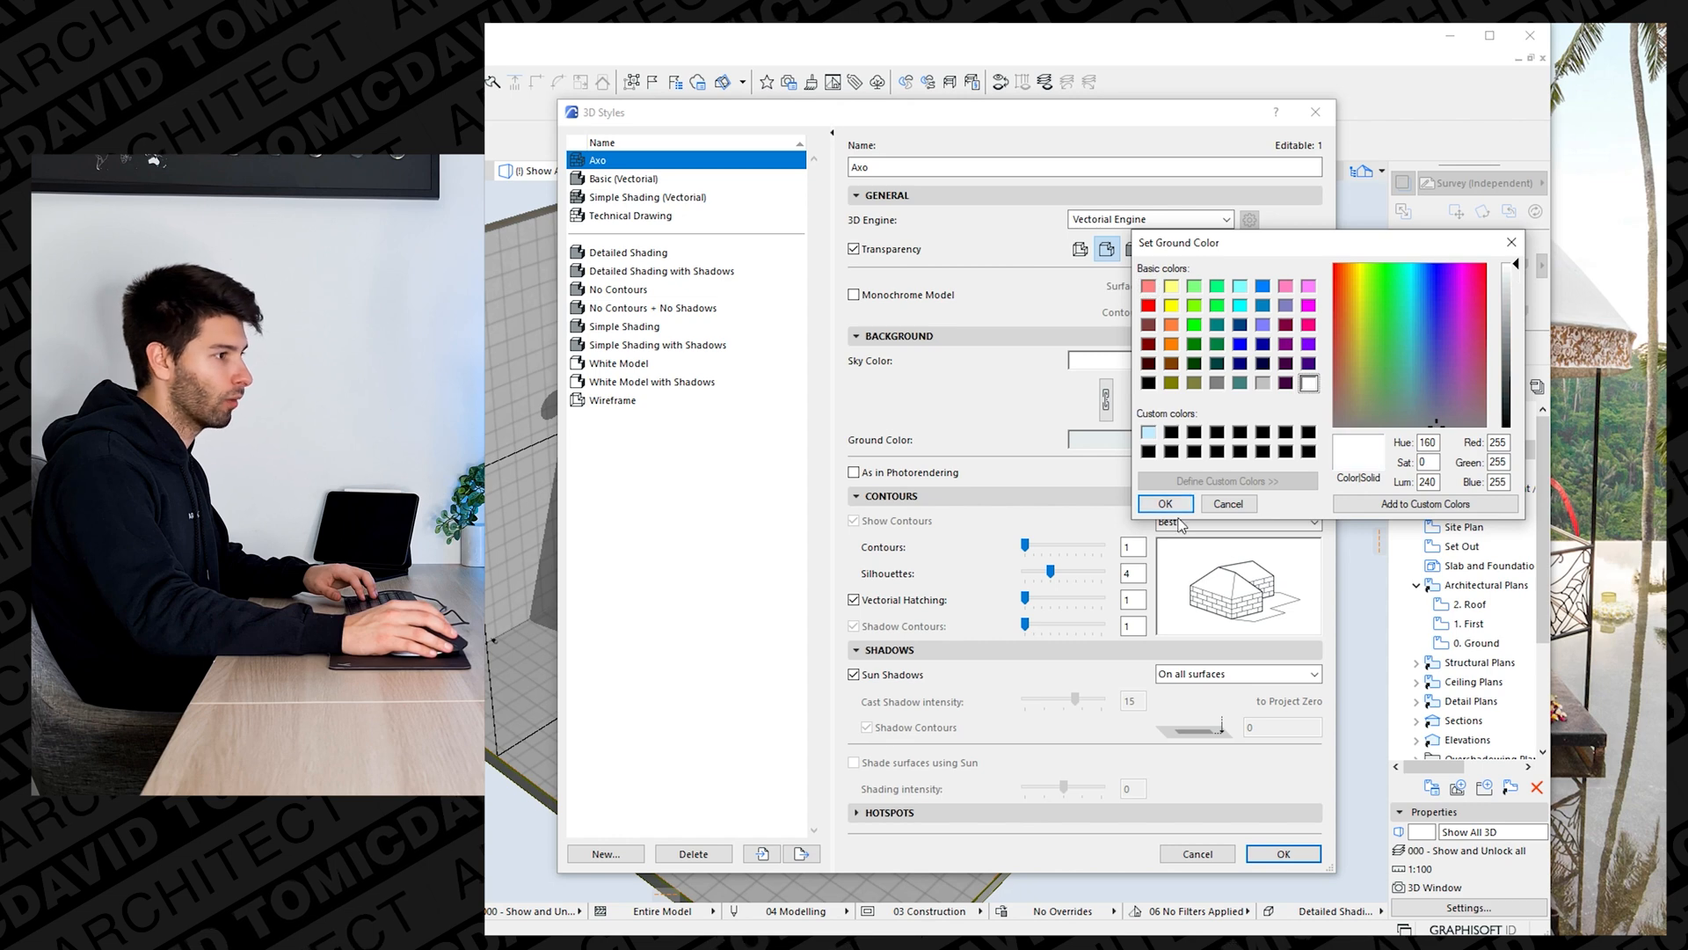
pyautogui.click(1164, 503)
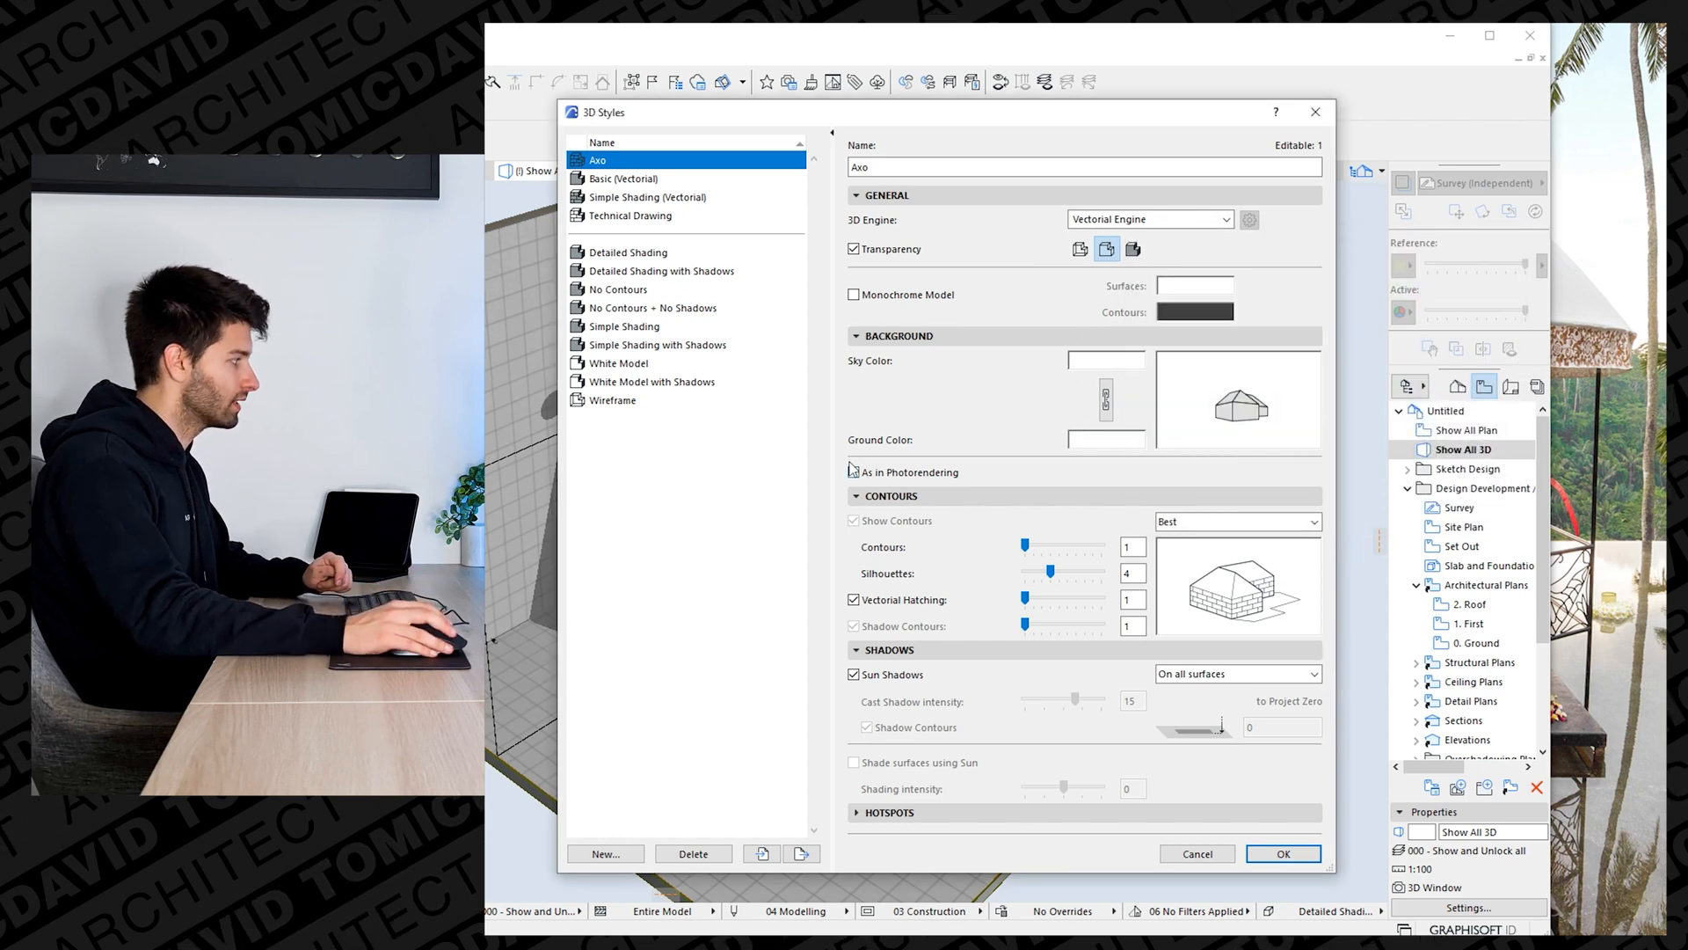
pyautogui.click(853, 471)
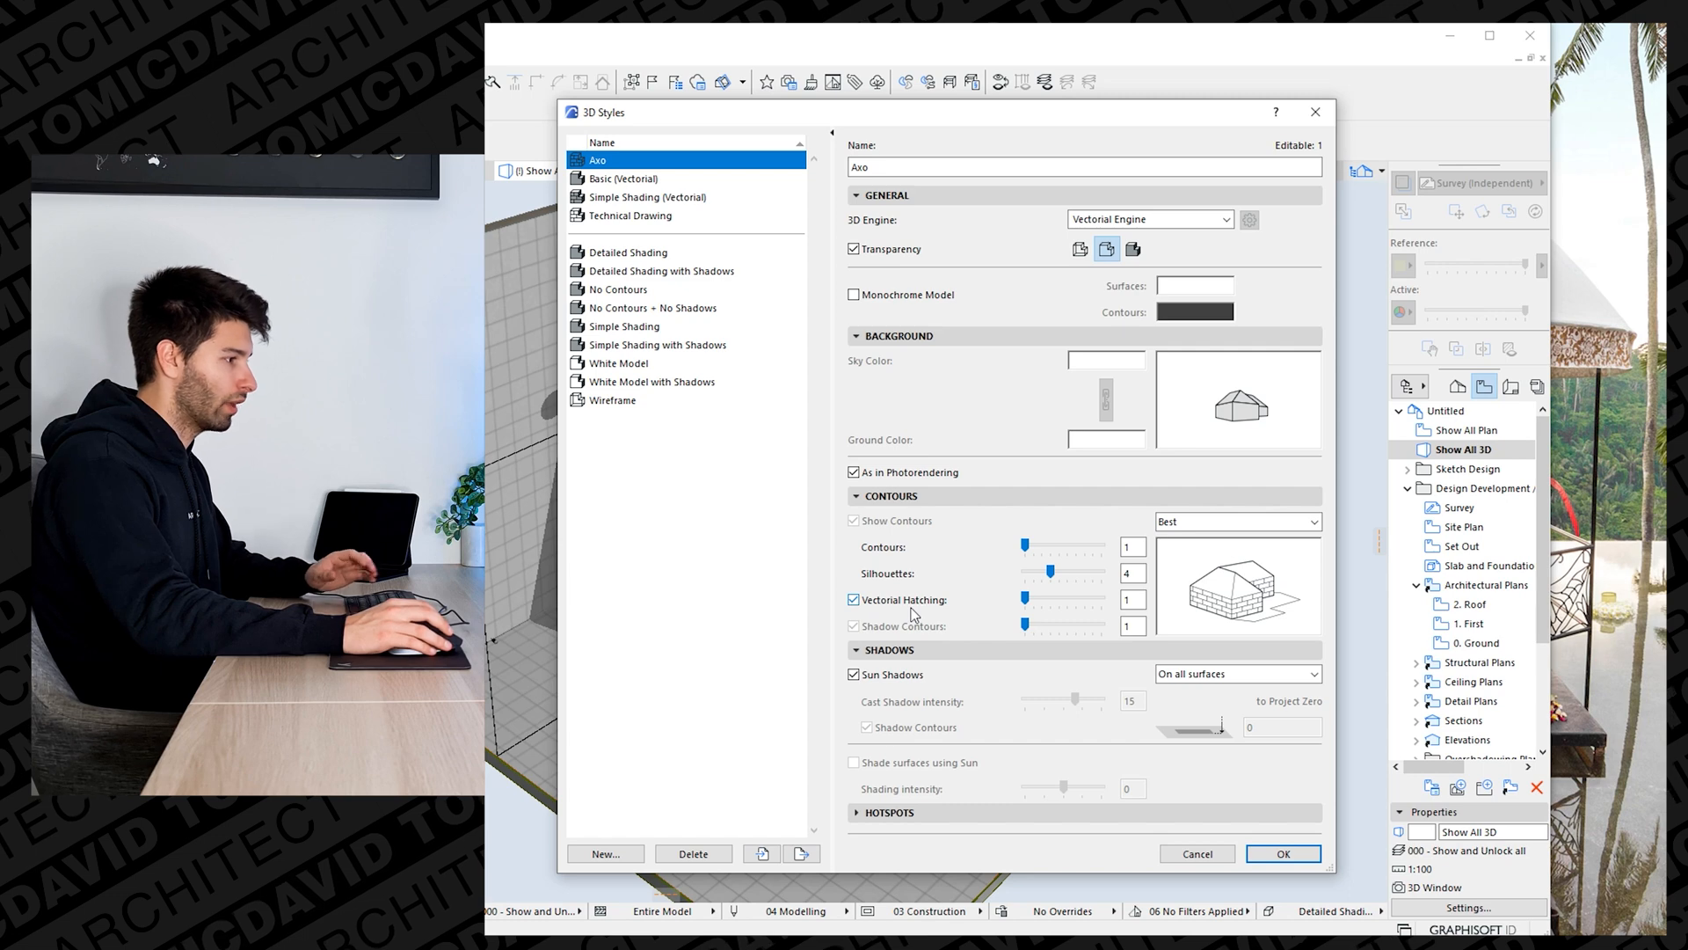
pyautogui.click(854, 675)
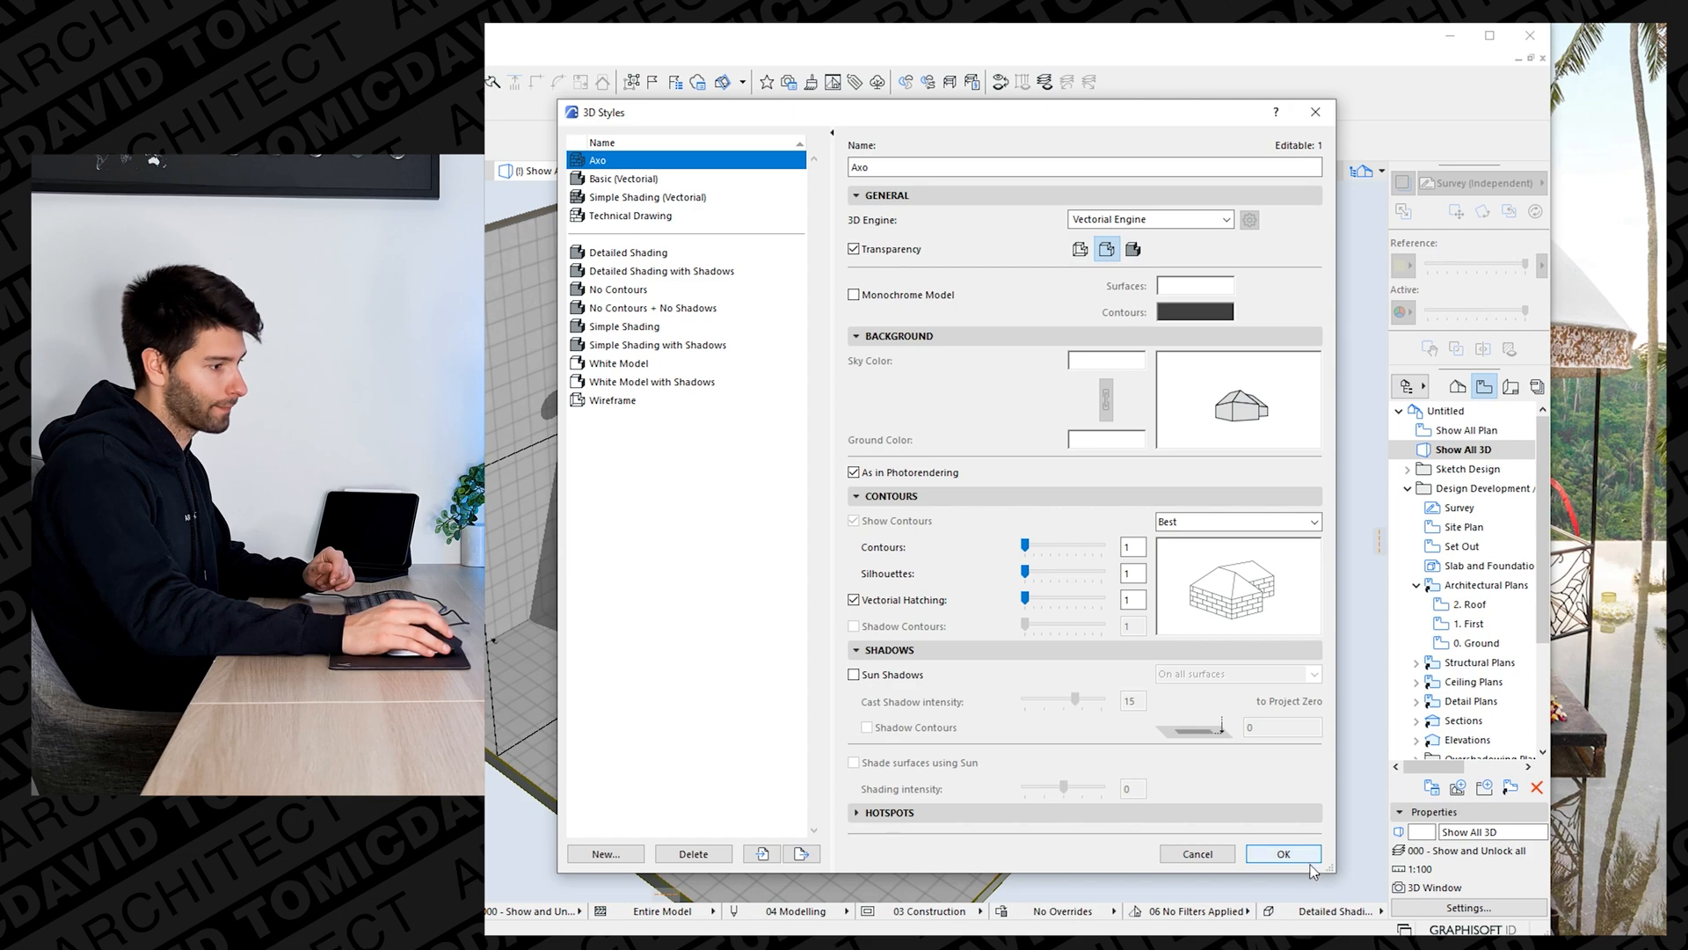
pyautogui.click(1283, 853)
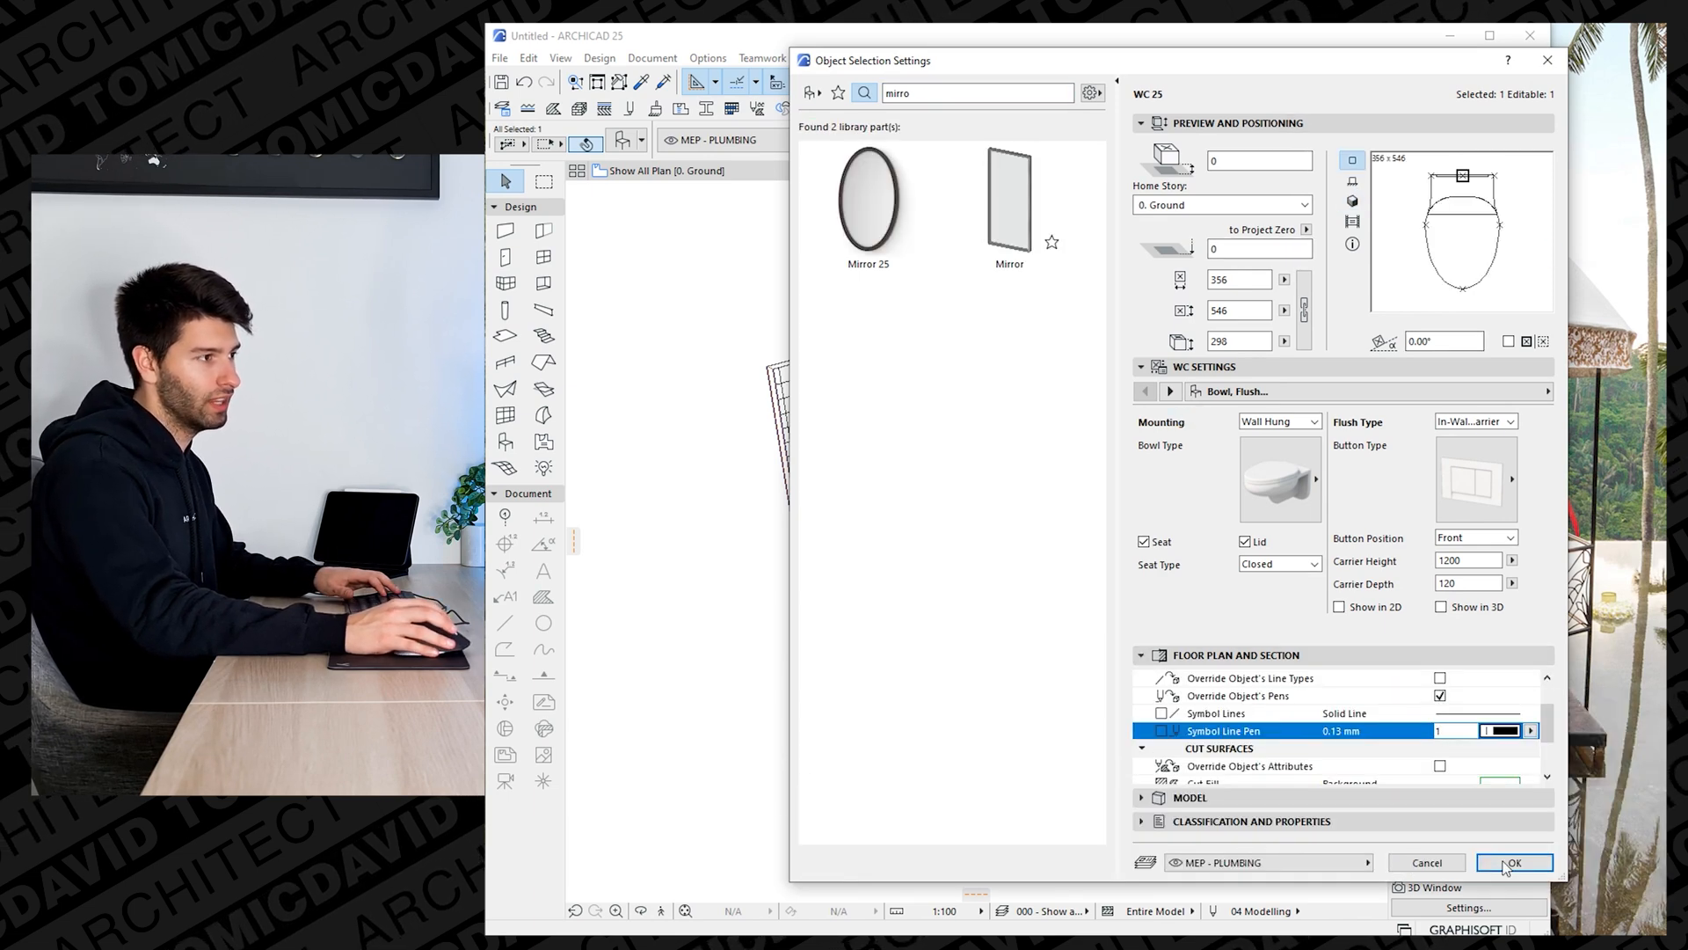
# Override the WC and Glass Pane symbol line pens with thin black pen 1.
pyautogui.click(1514, 862)
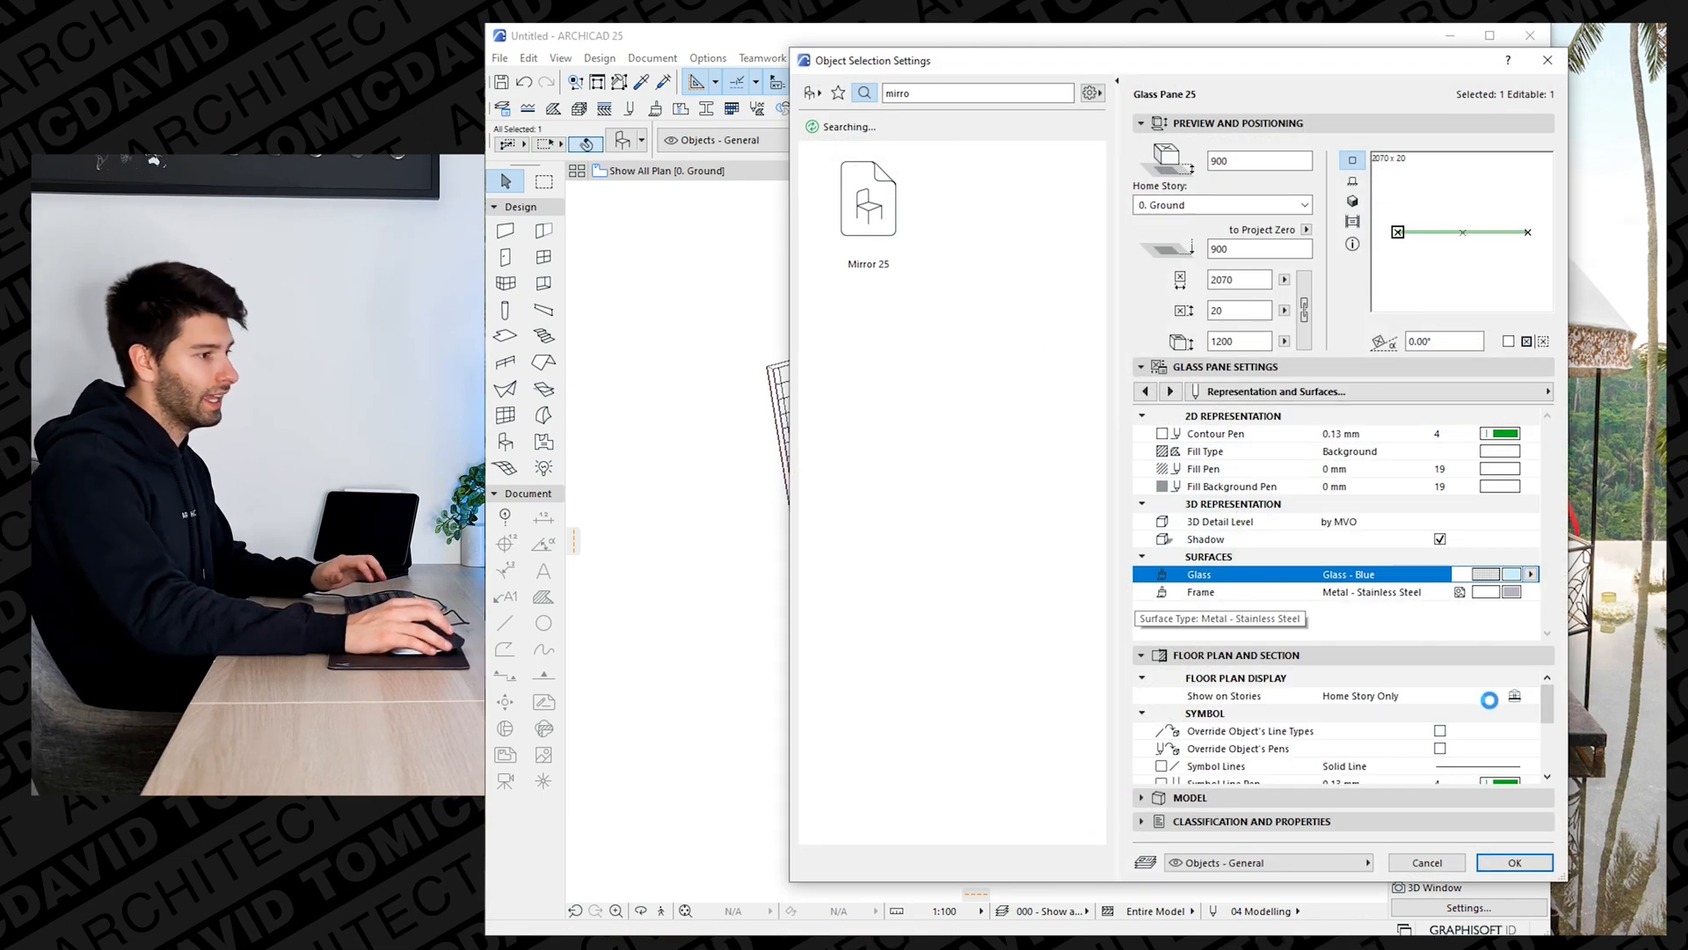
pyautogui.click(1500, 730)
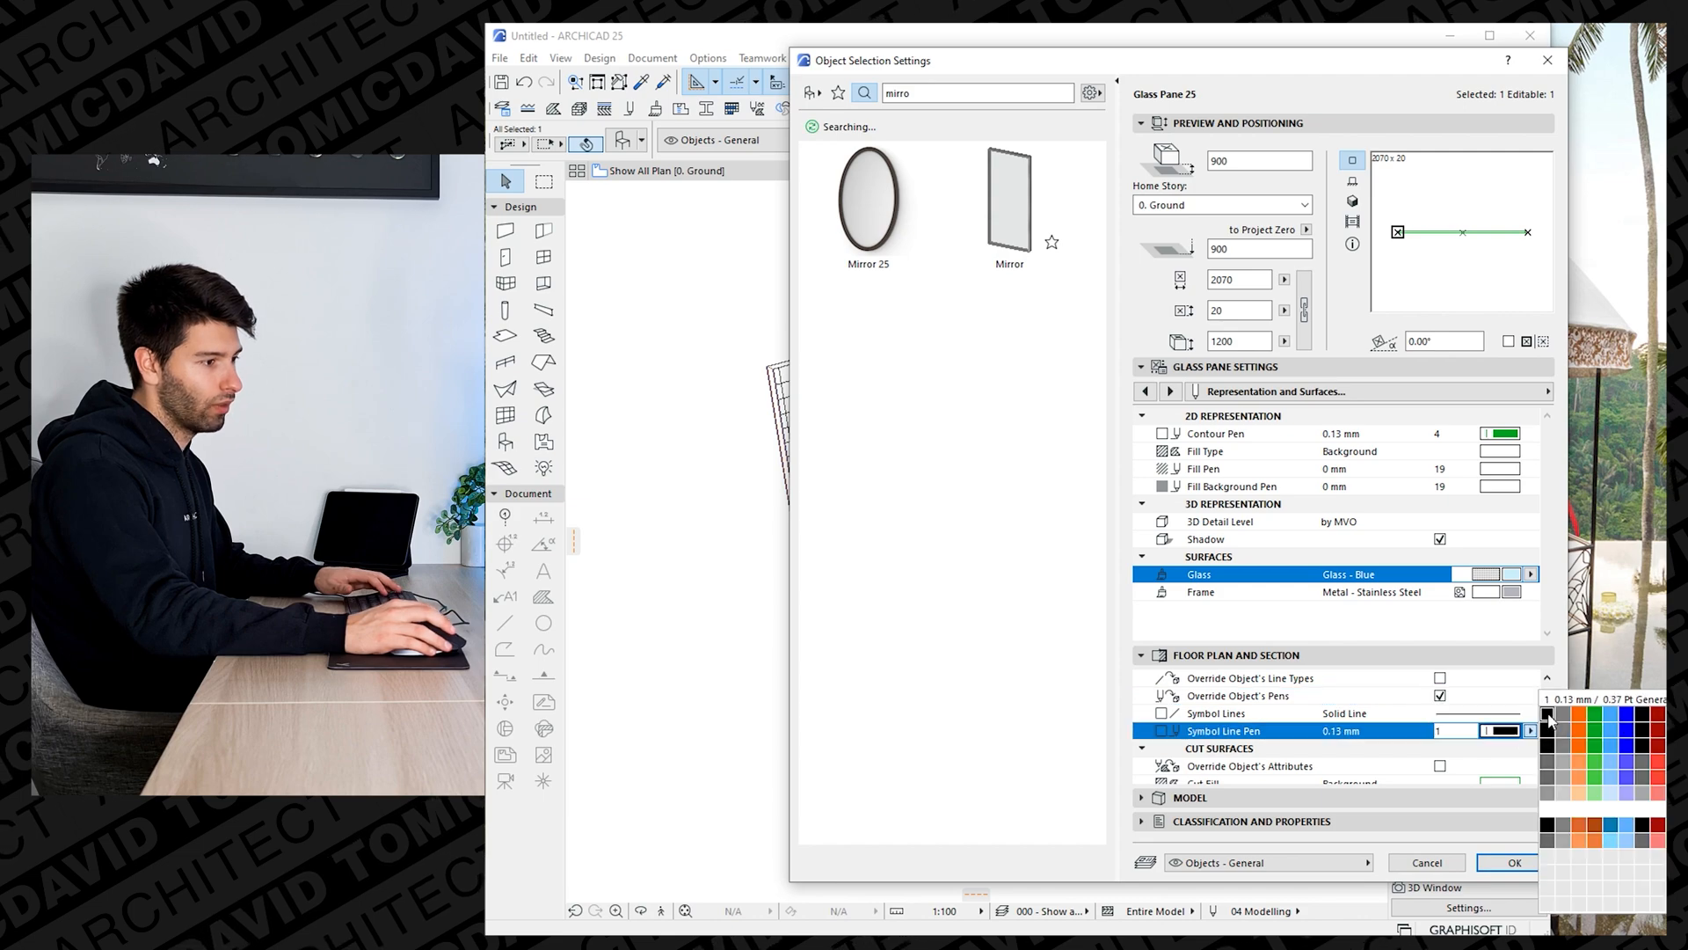
pyautogui.click(1511, 863)
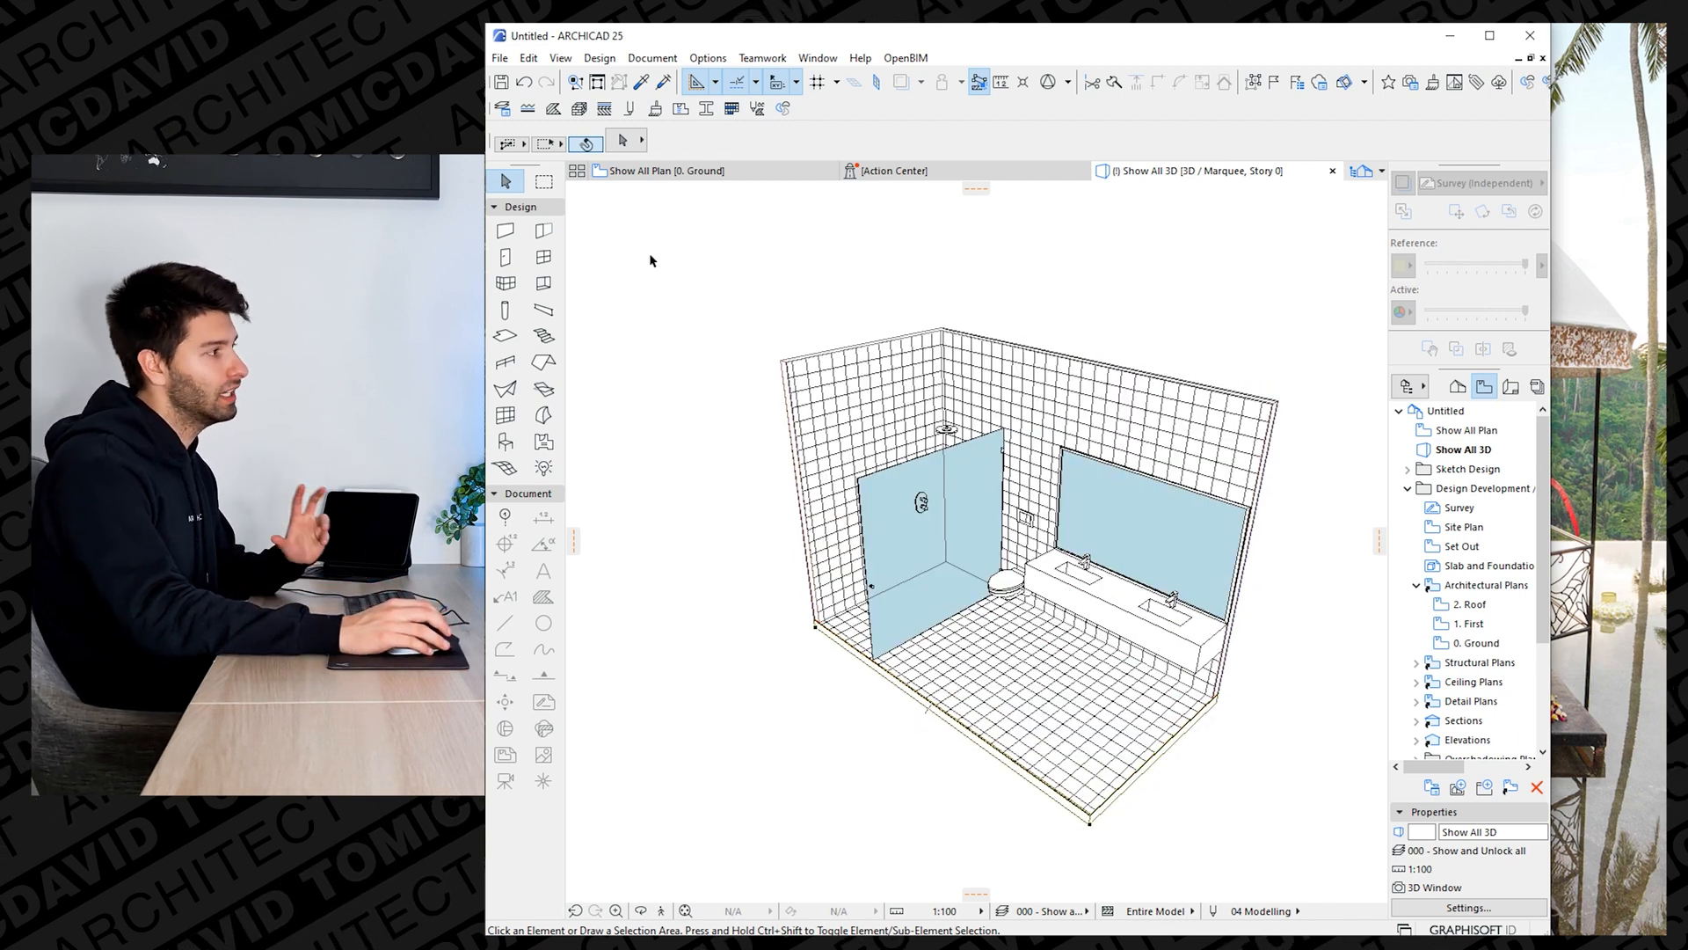
# Set 3D Projection Settings to parallel projection using the Isometric axonometry preset.
pyautogui.click(652, 57)
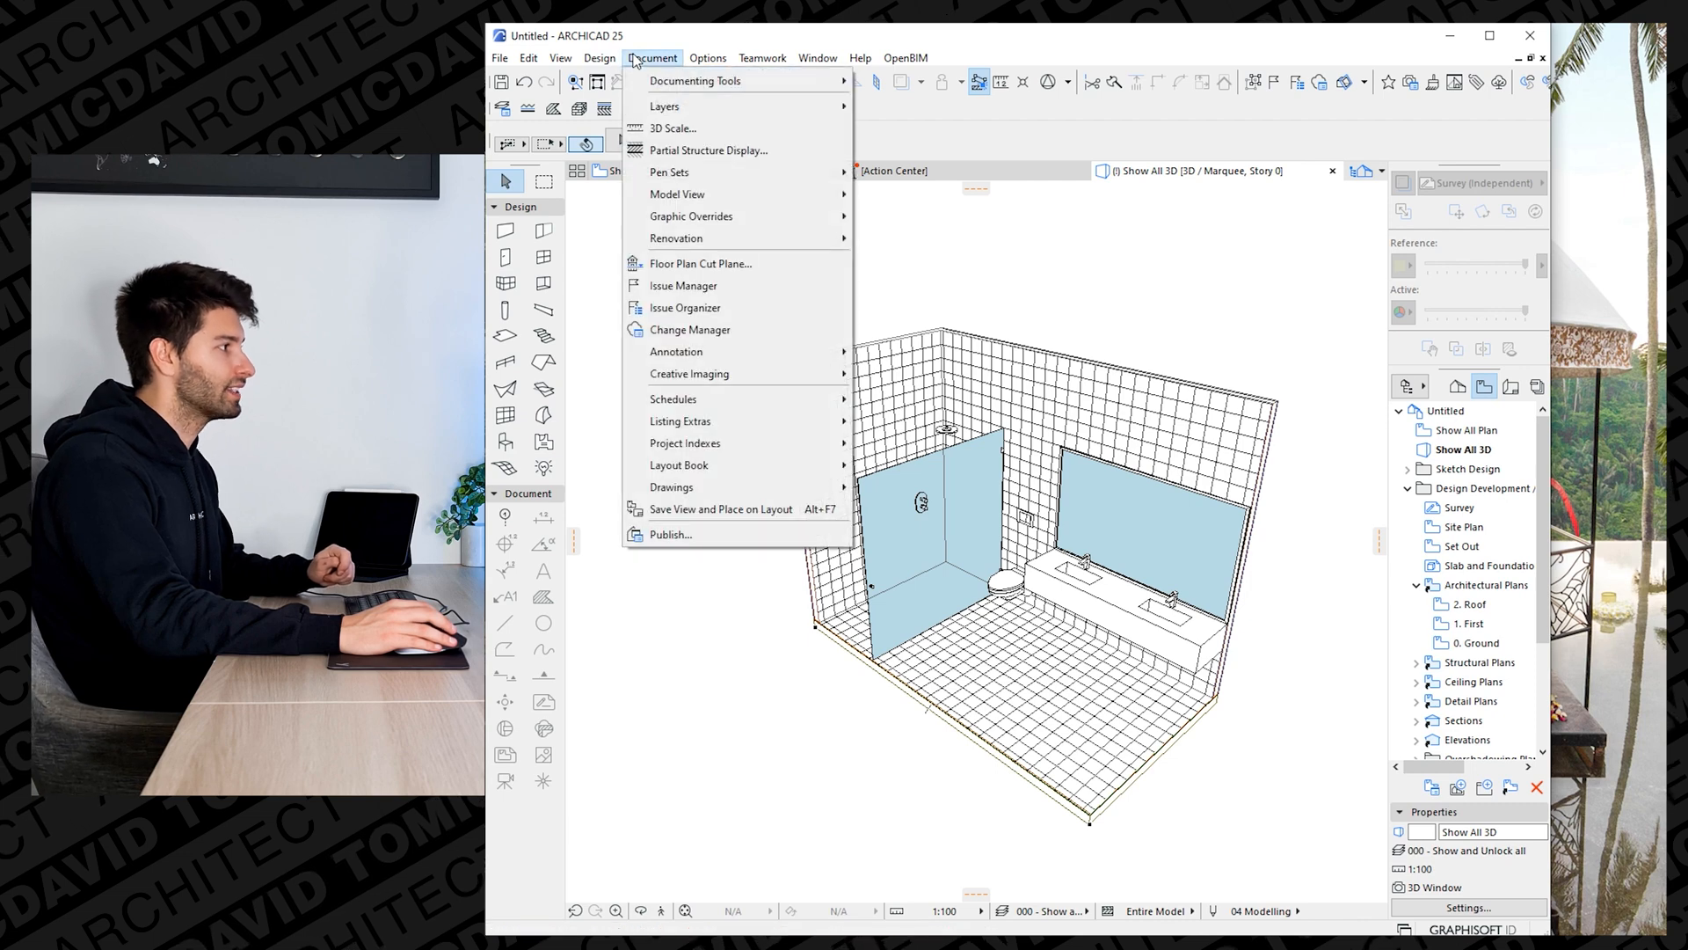
pyautogui.click(600, 58)
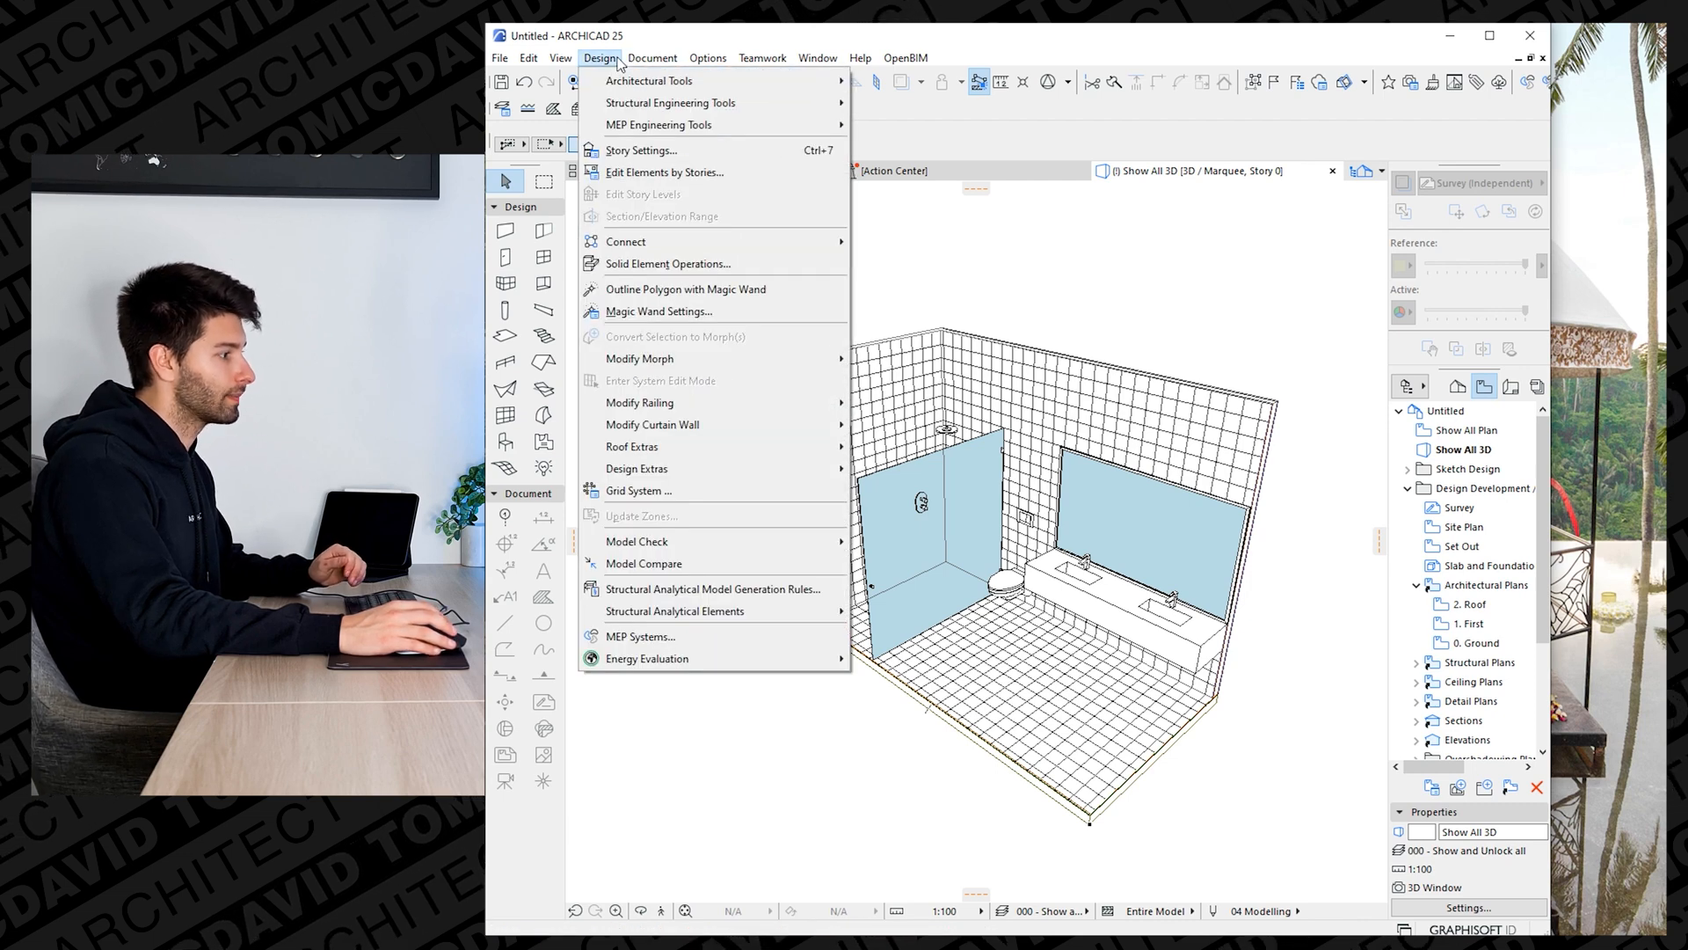
pyautogui.click(560, 57)
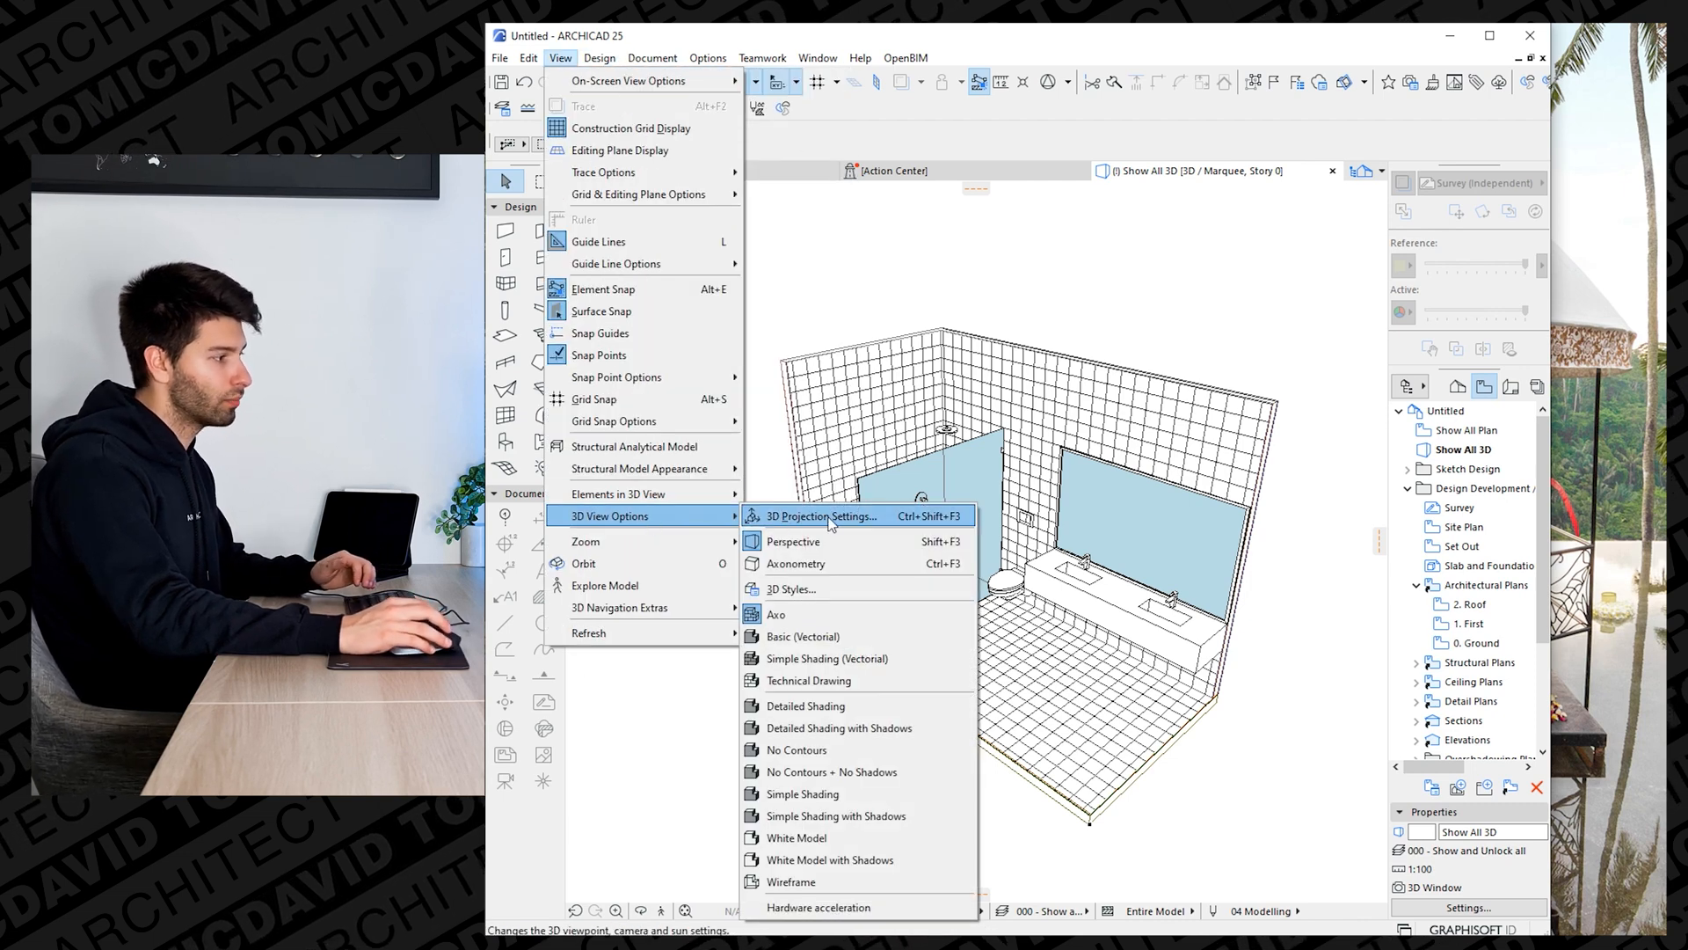
pyautogui.click(820, 516)
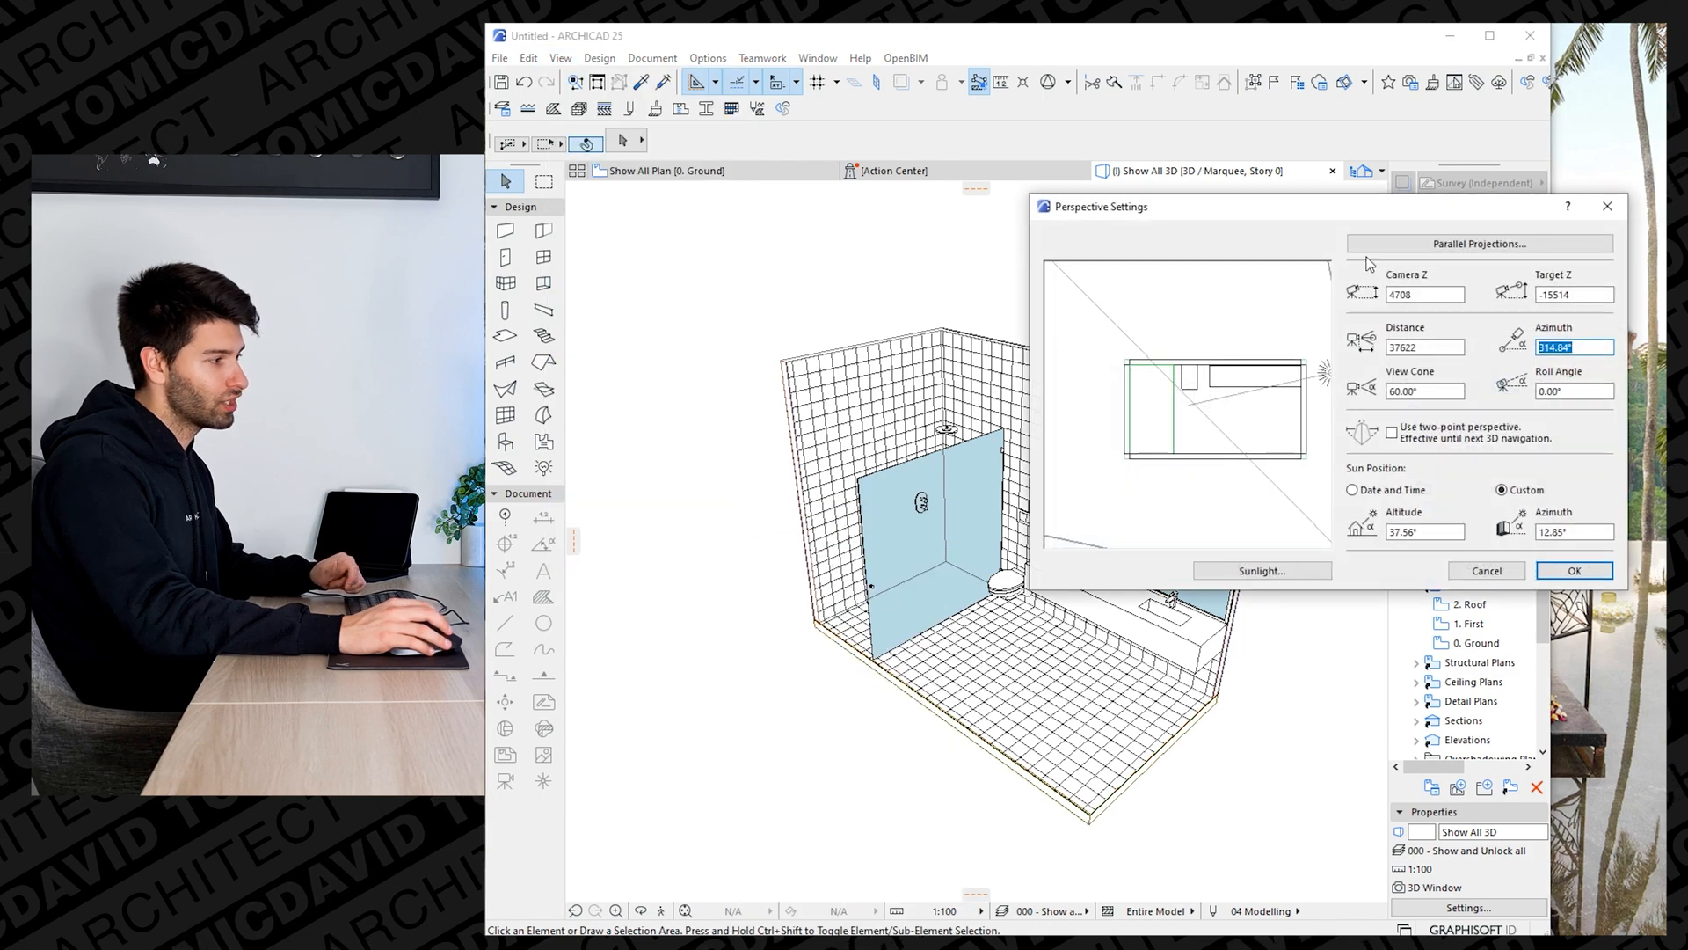
pyautogui.click(1479, 242)
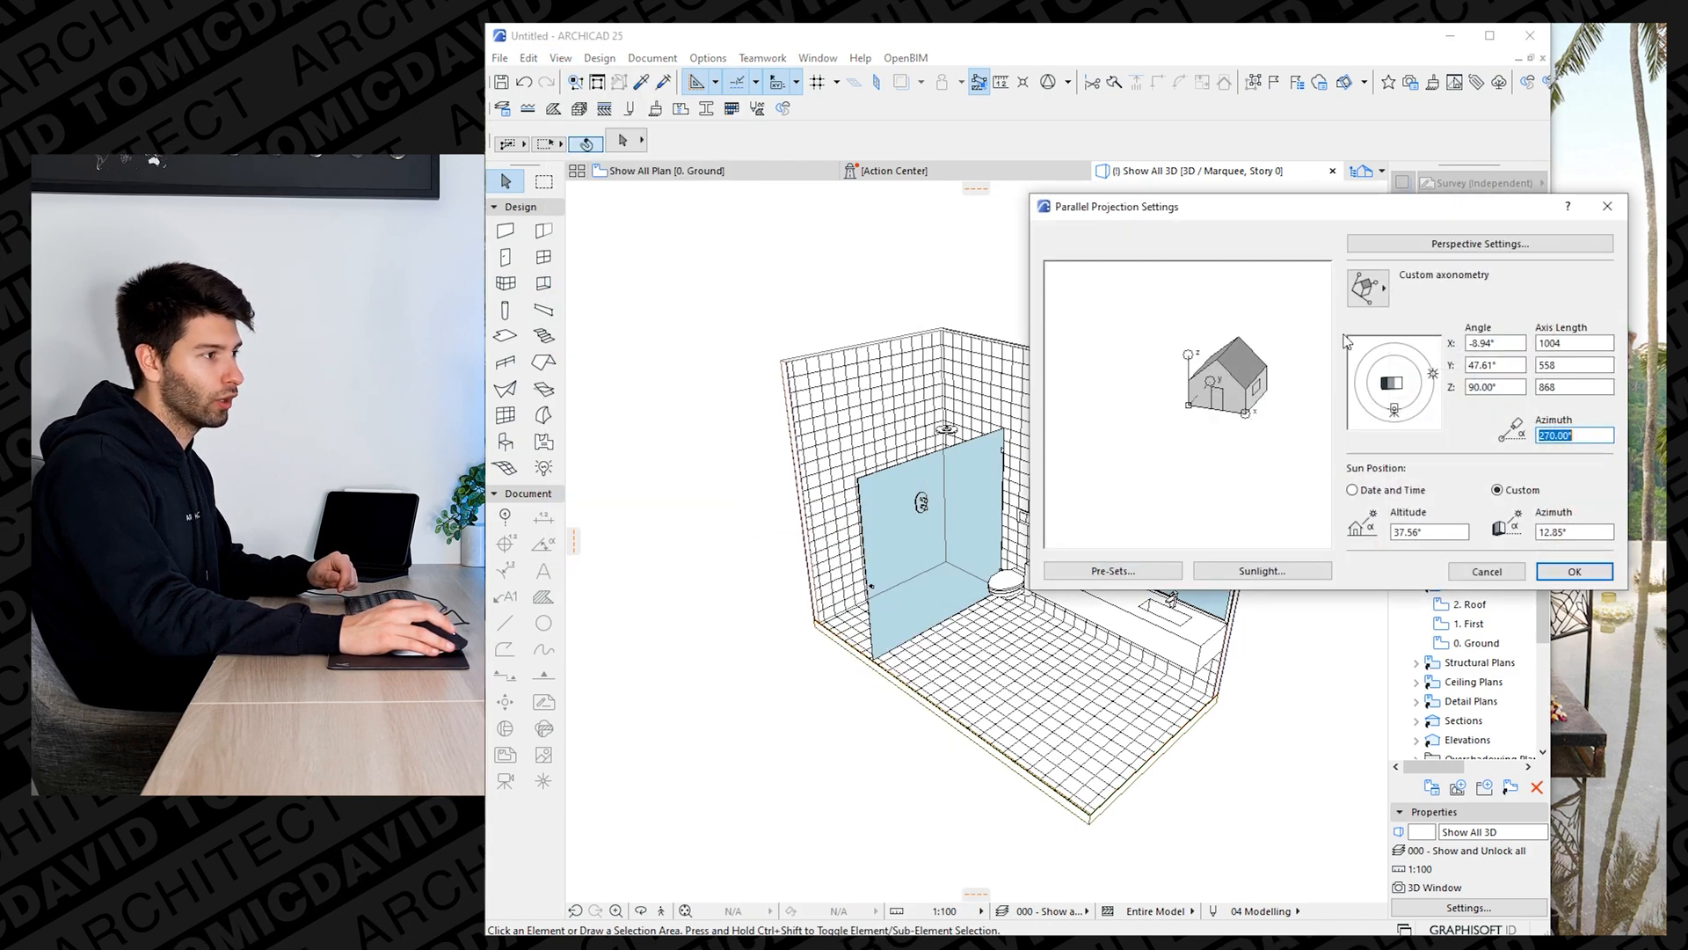
pyautogui.click(1369, 288)
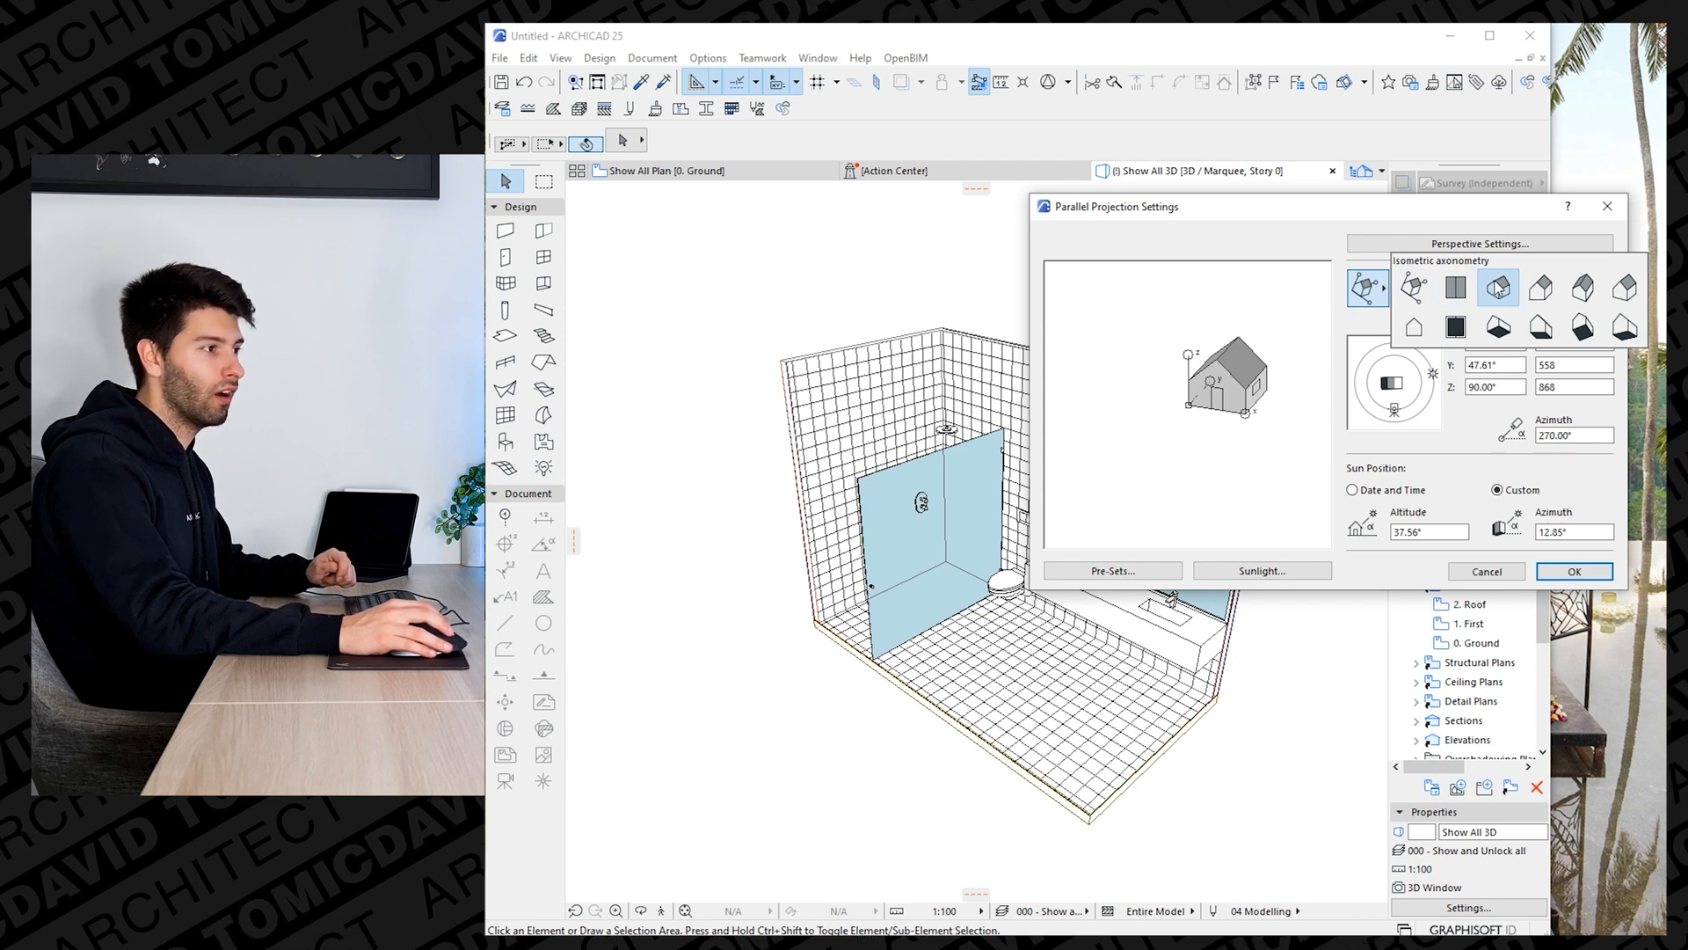
pyautogui.click(1497, 288)
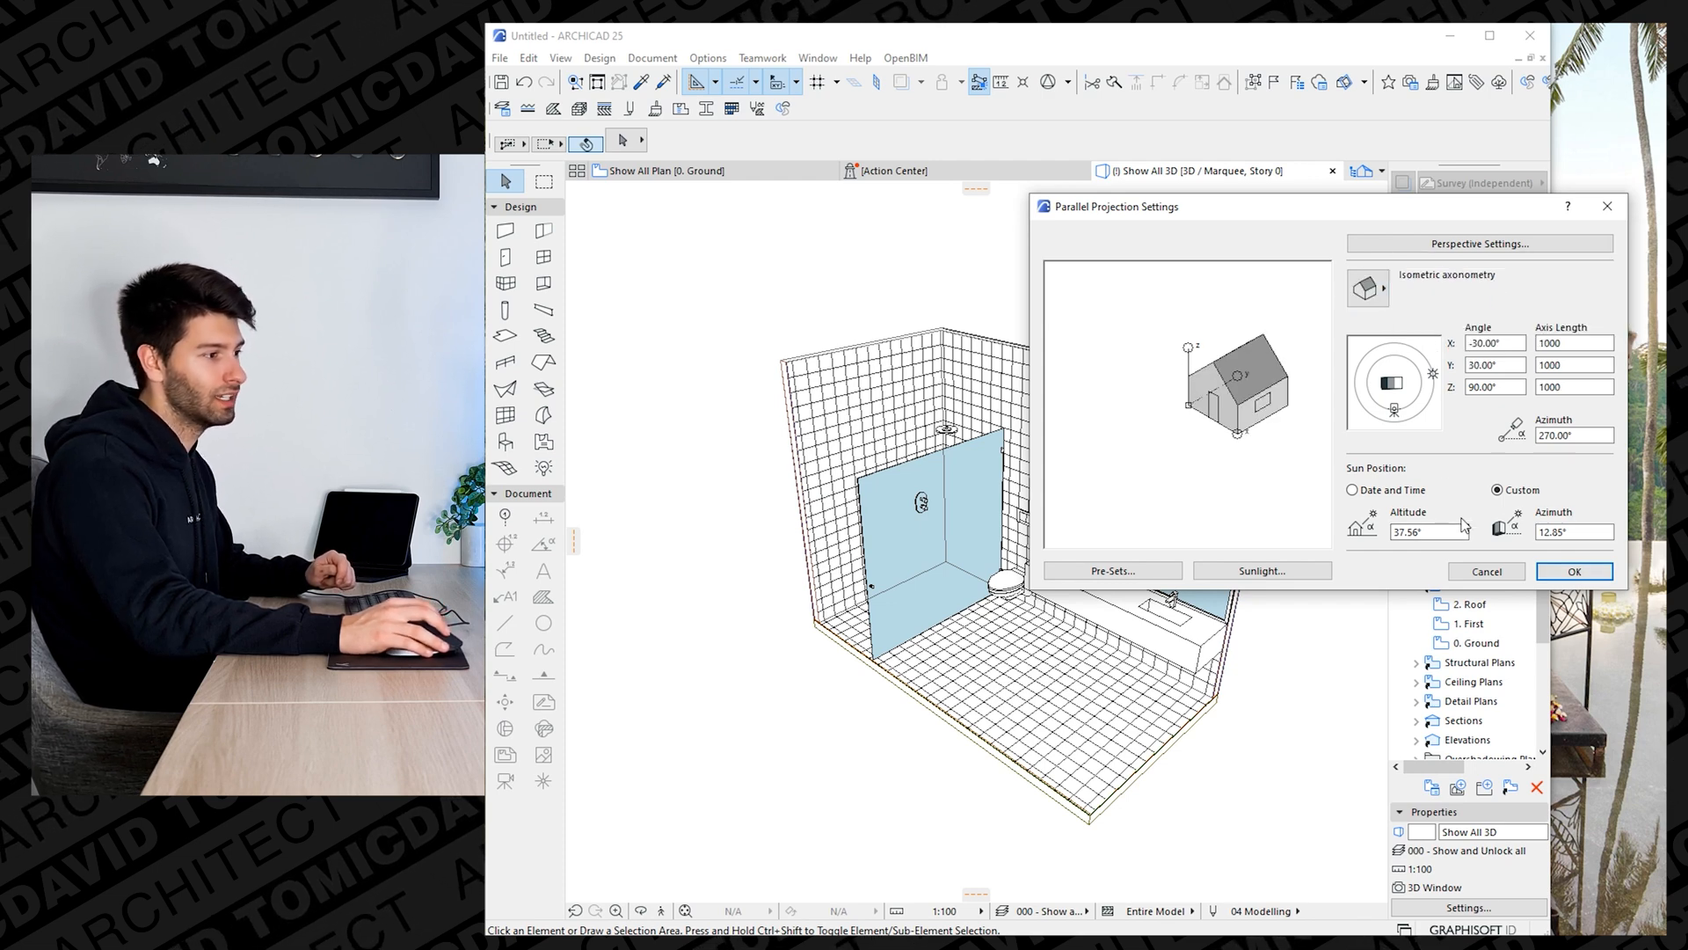
pyautogui.moveTo(1574, 571)
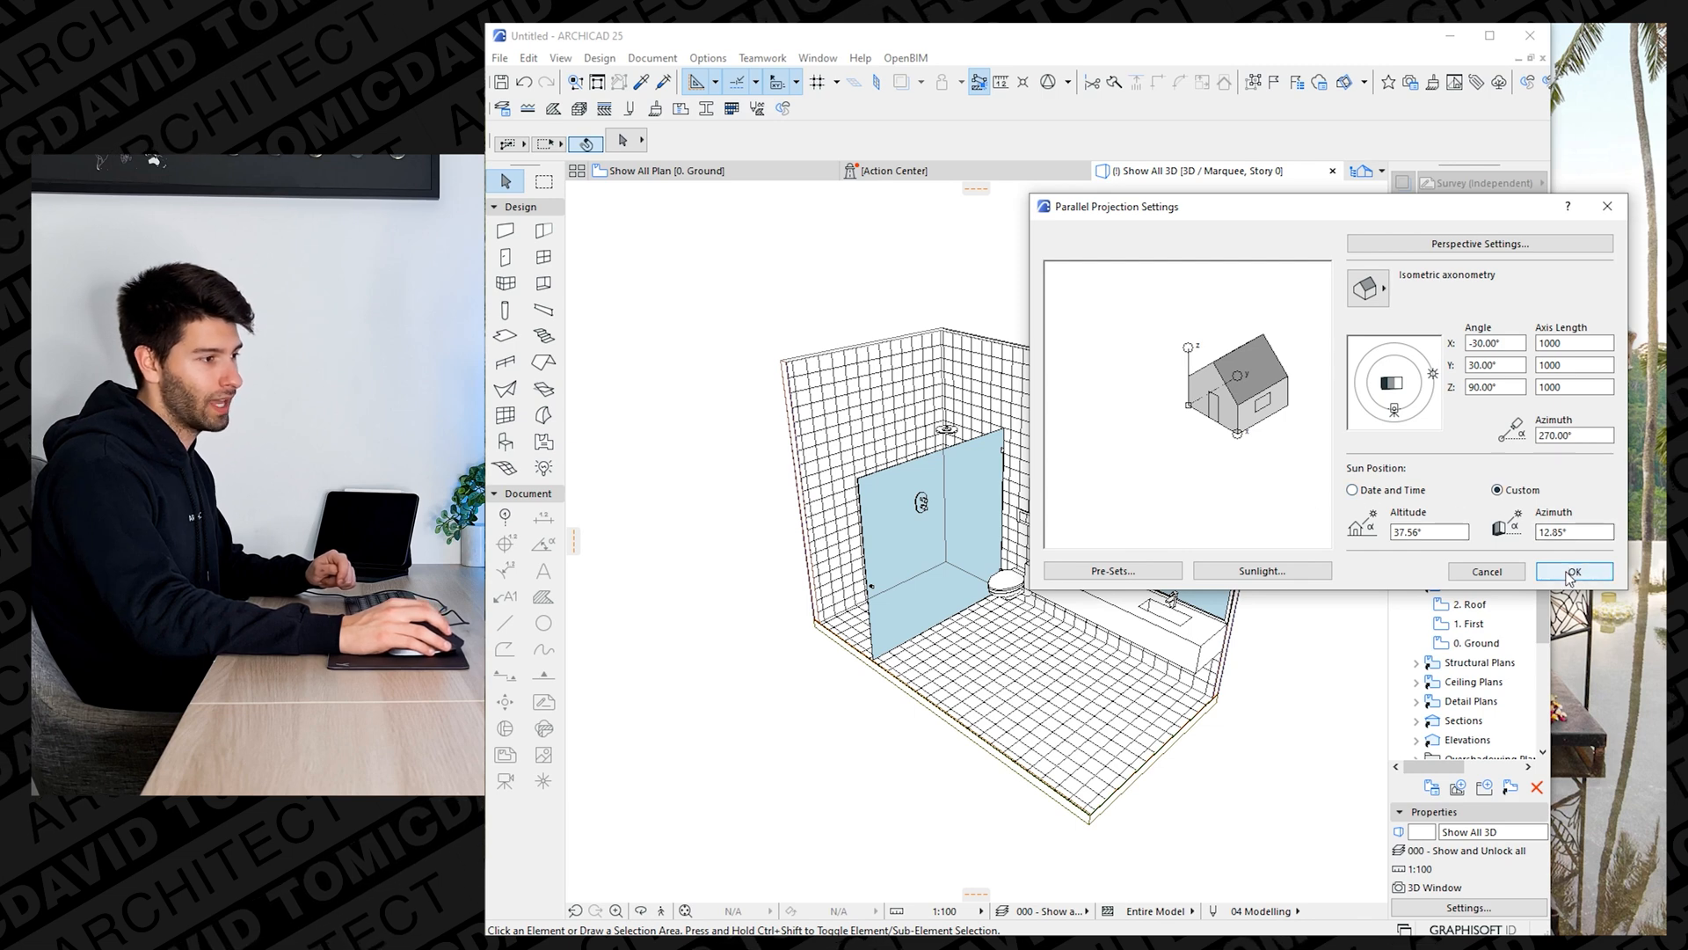
pyautogui.click(1573, 570)
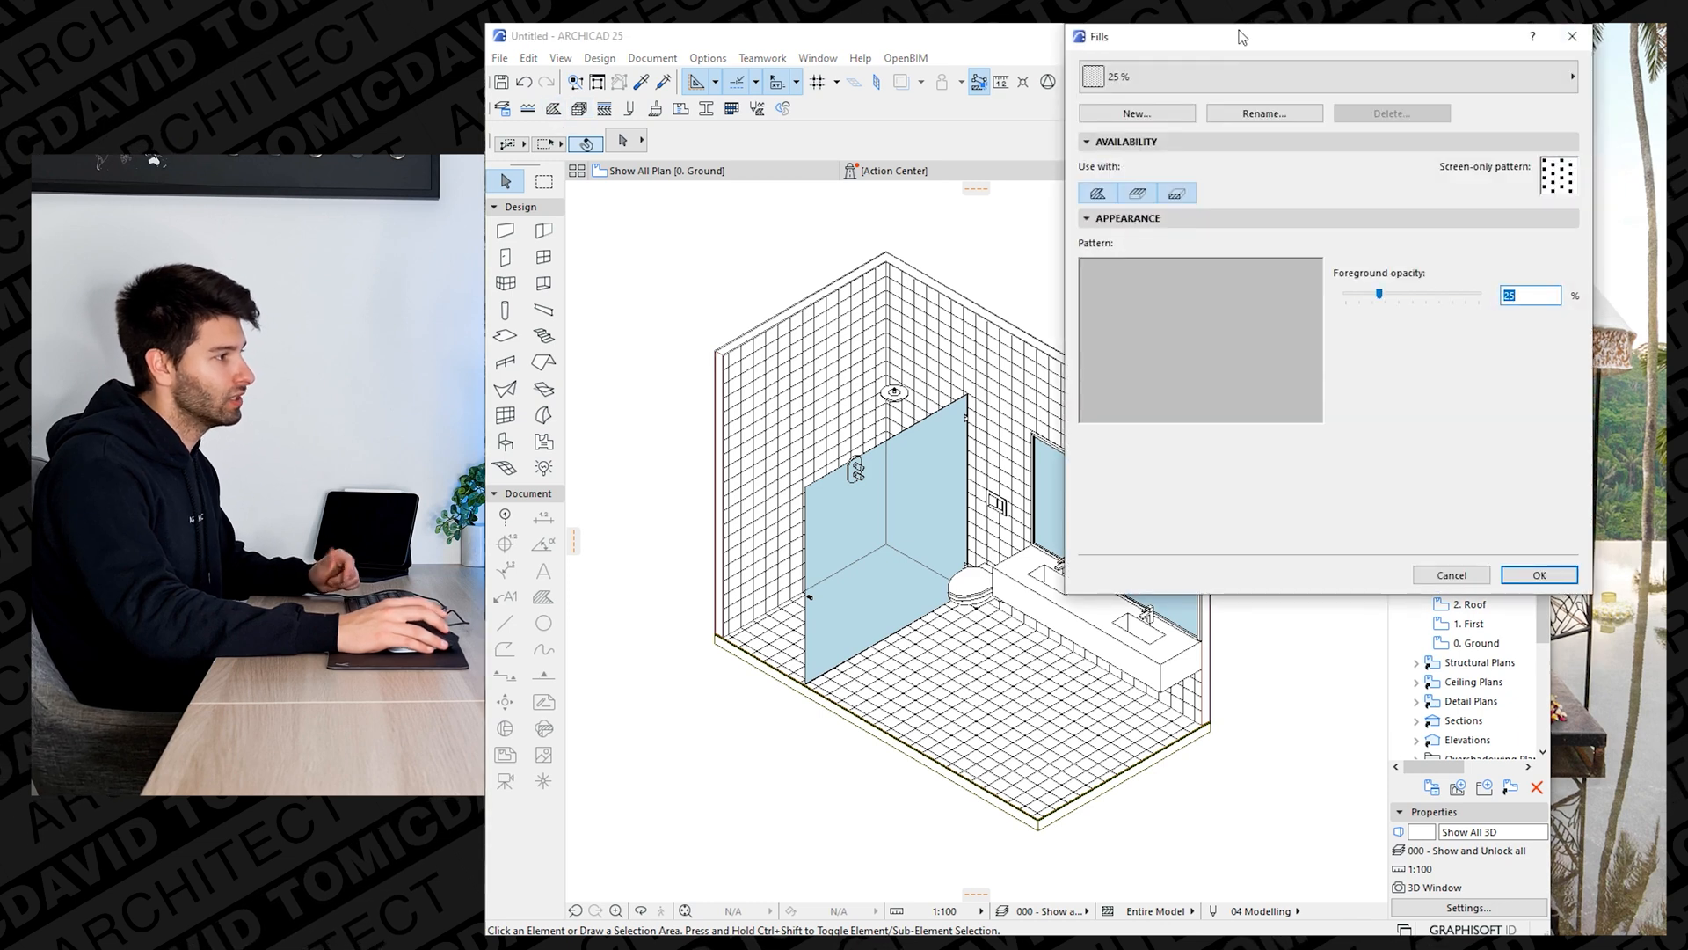
# Select the Grid 15x15 fill and enlarge its pattern unit size for bigger tiles.
pyautogui.click(1324, 76)
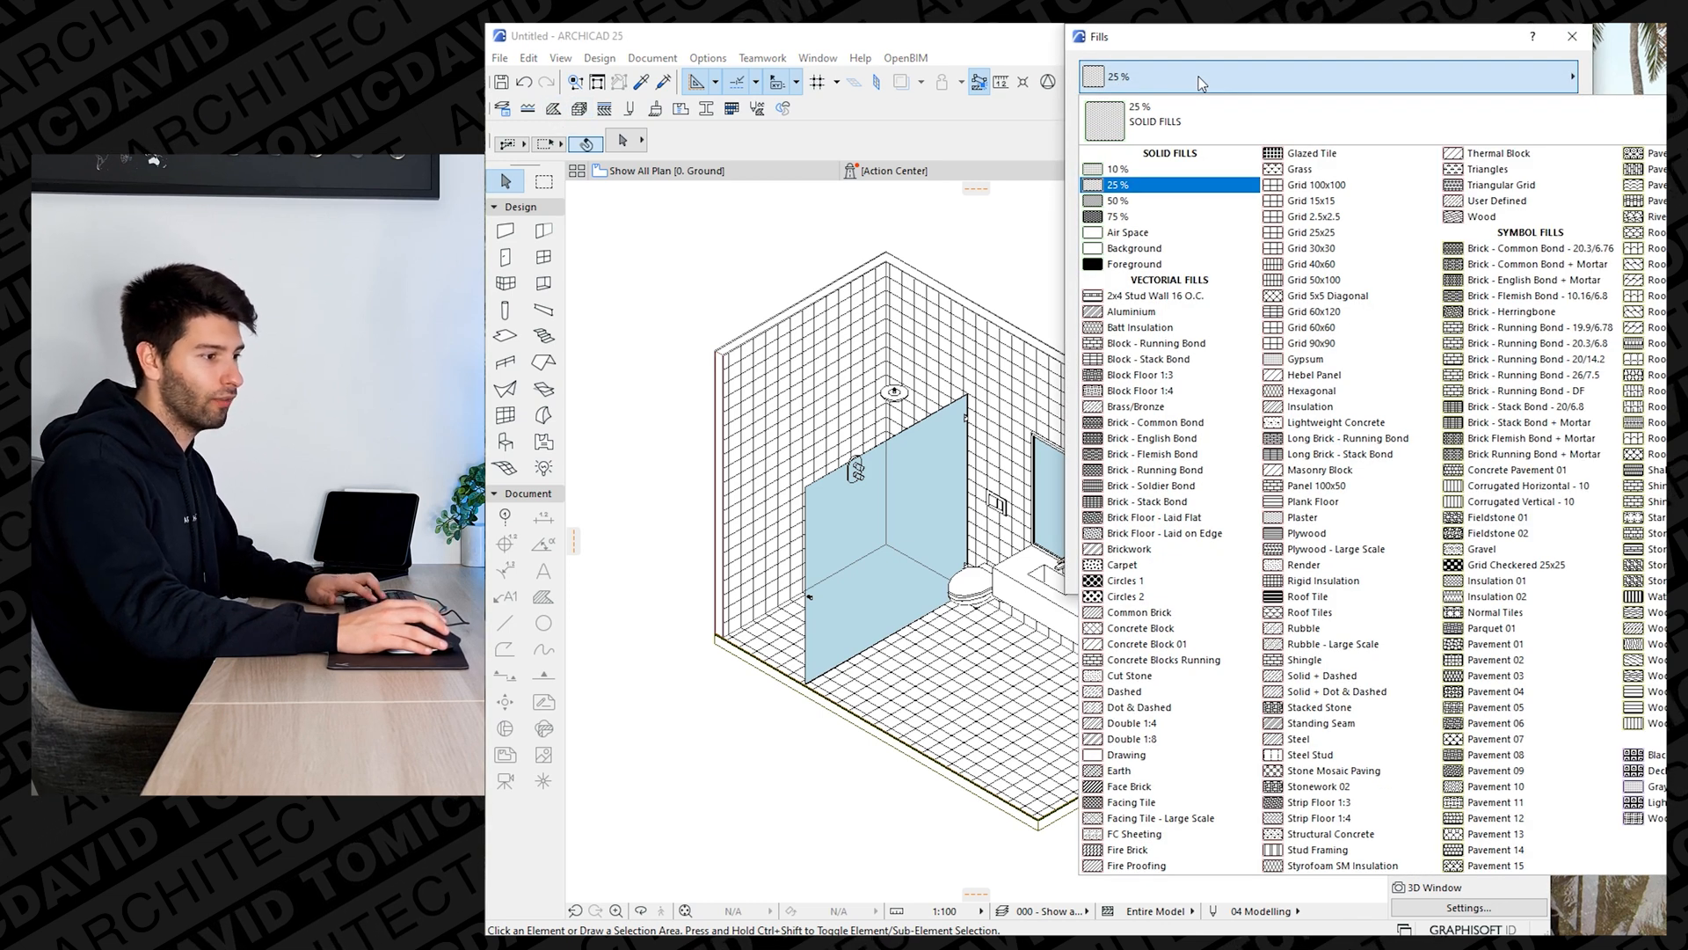
pyautogui.click(1300, 169)
pyautogui.write('60')
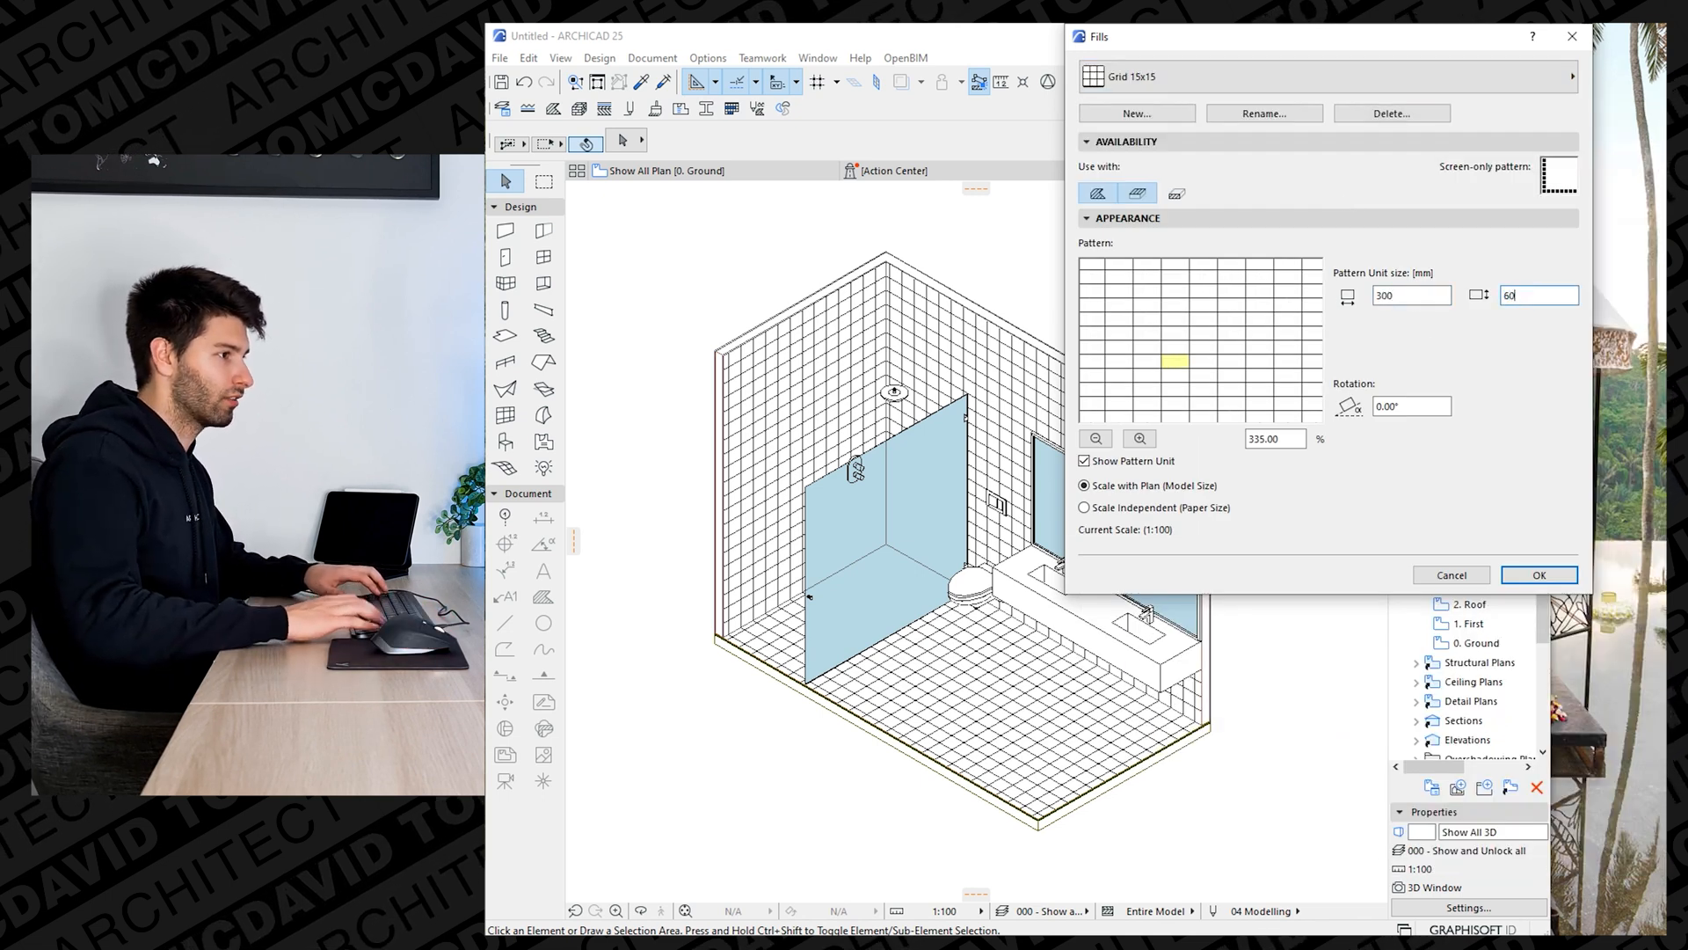
pyautogui.click(1538, 574)
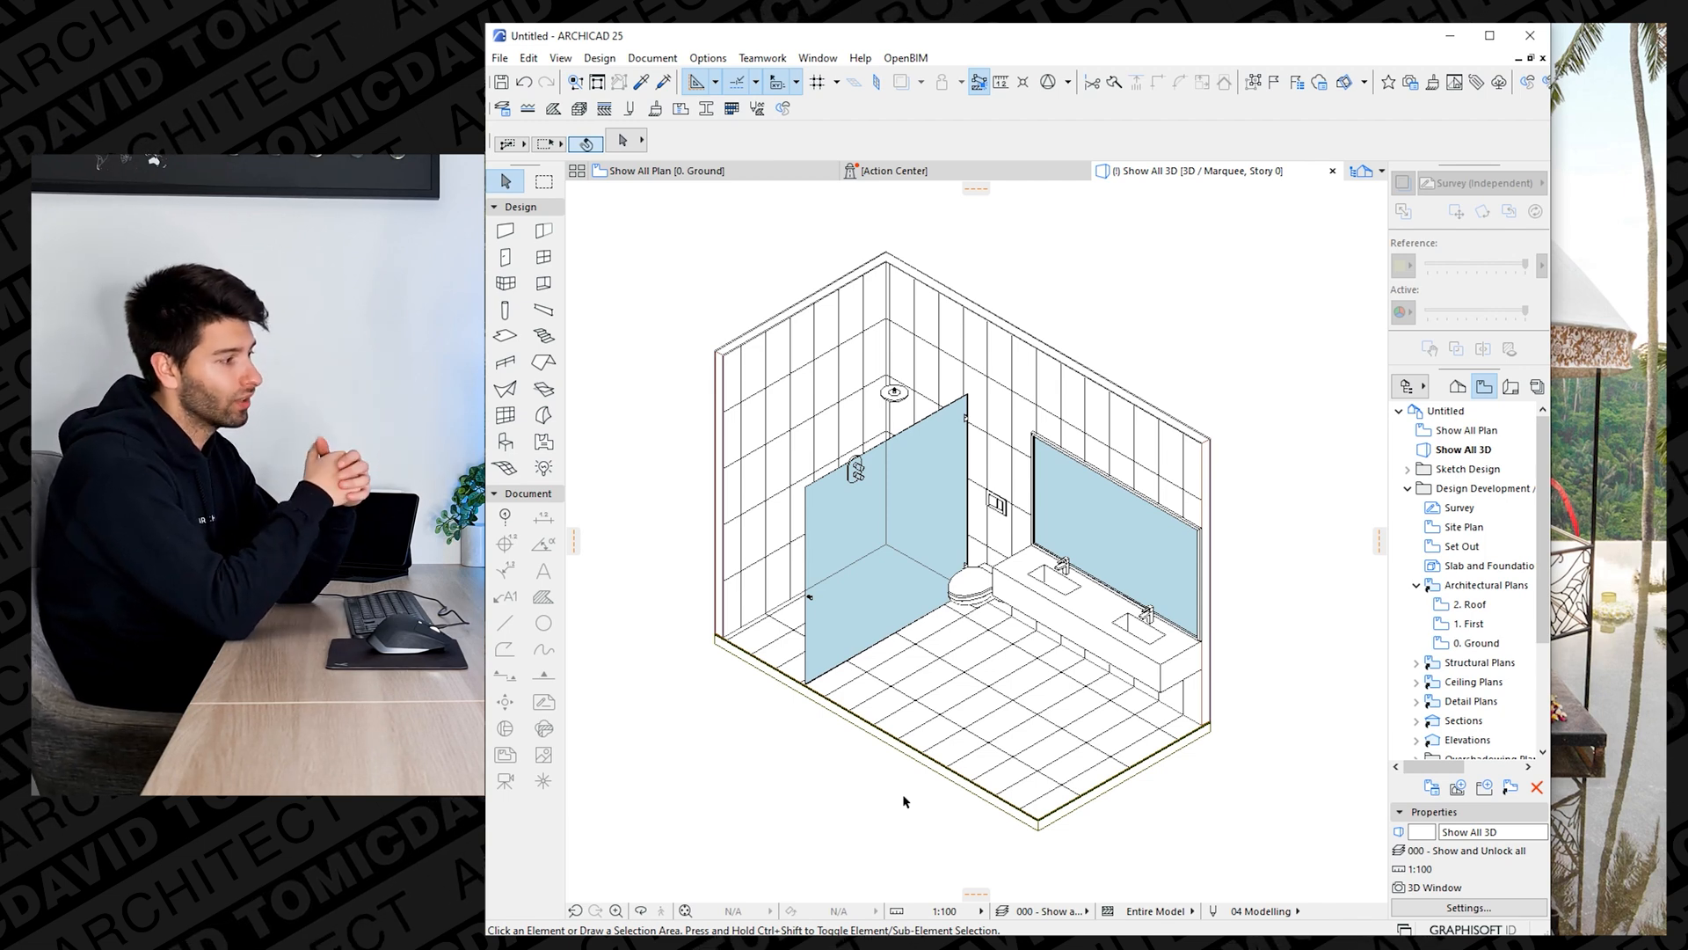
pyautogui.moveTo(872, 506)
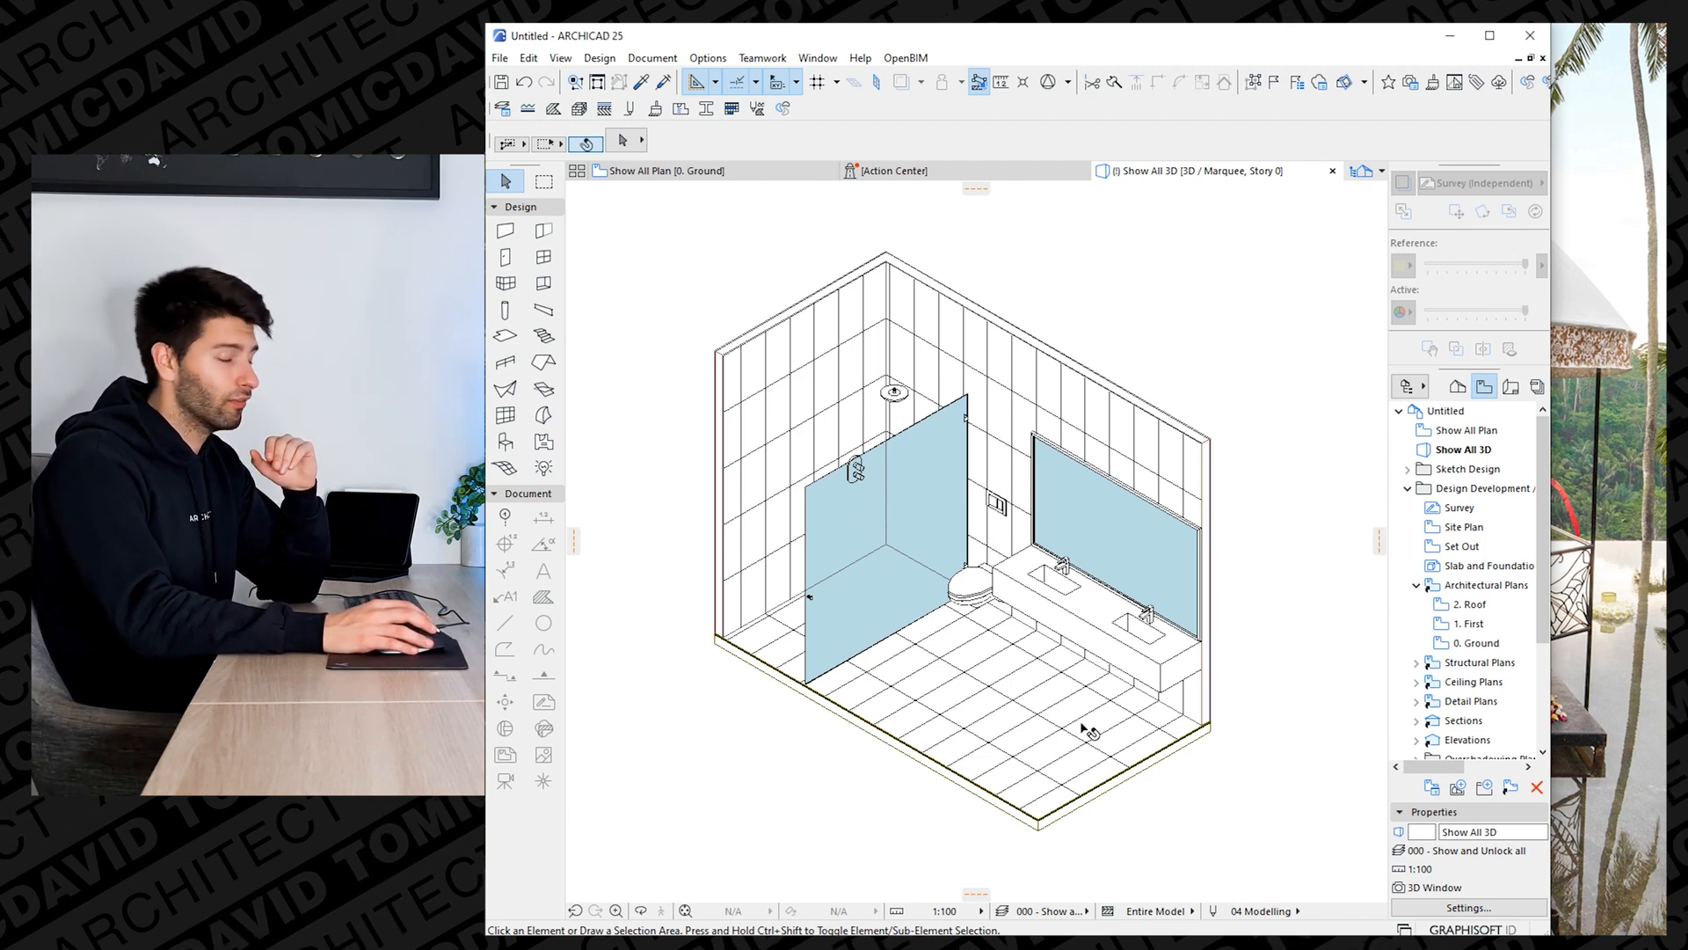
pyautogui.moveTo(858, 766)
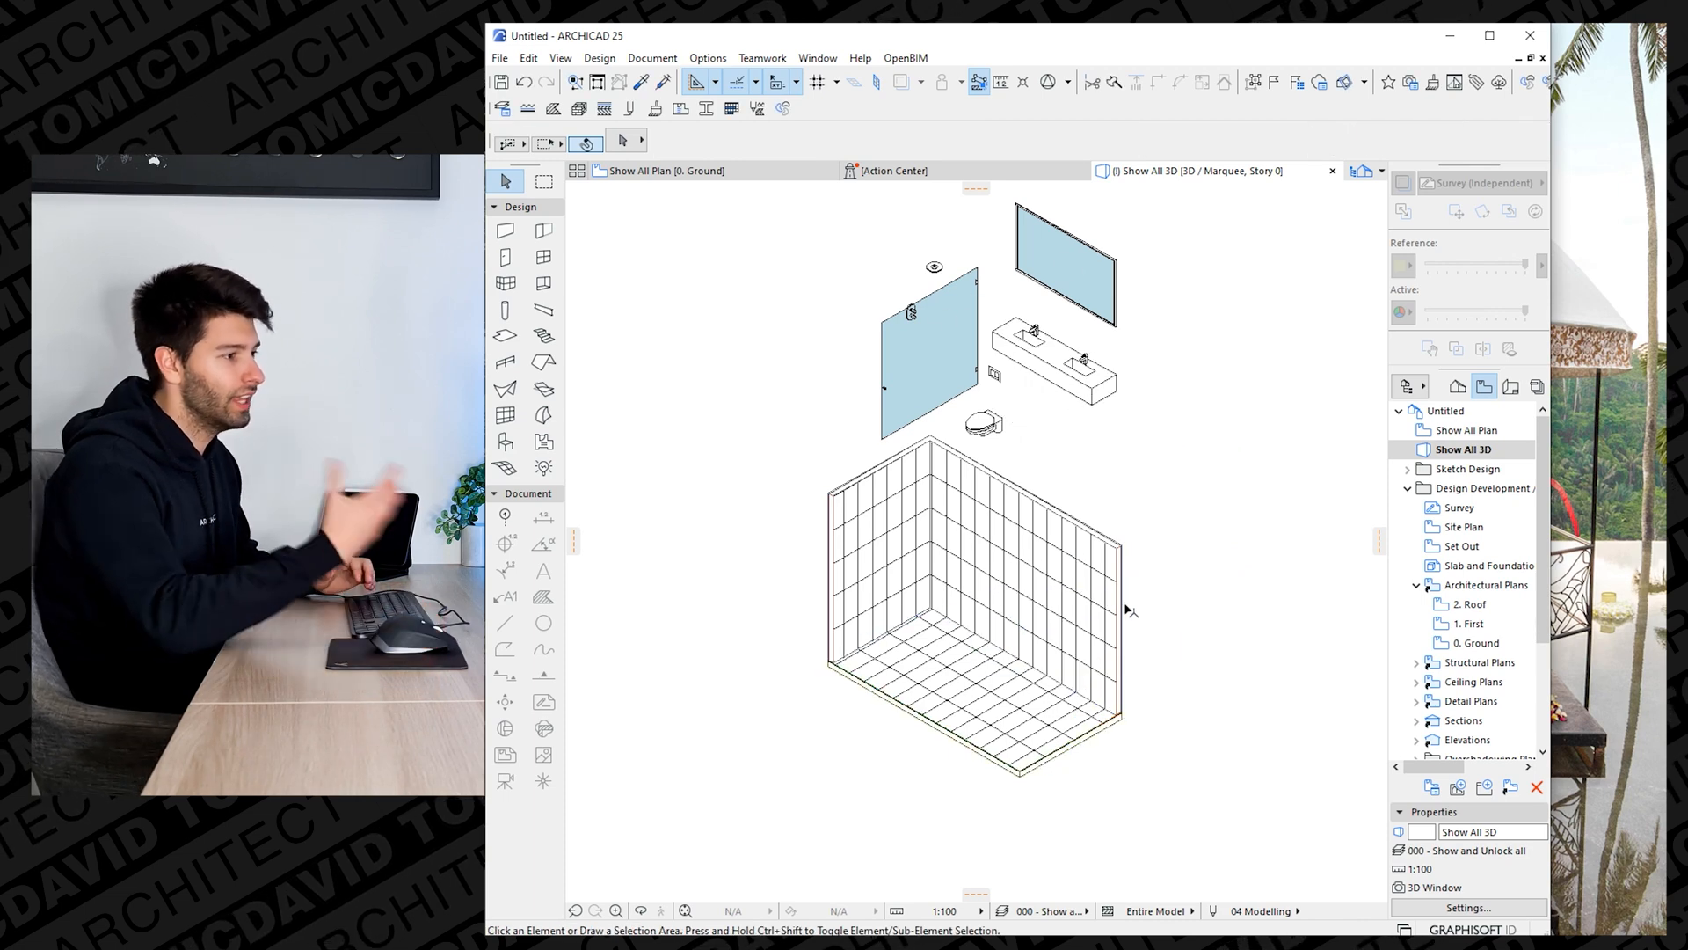
pyautogui.moveTo(1172, 556)
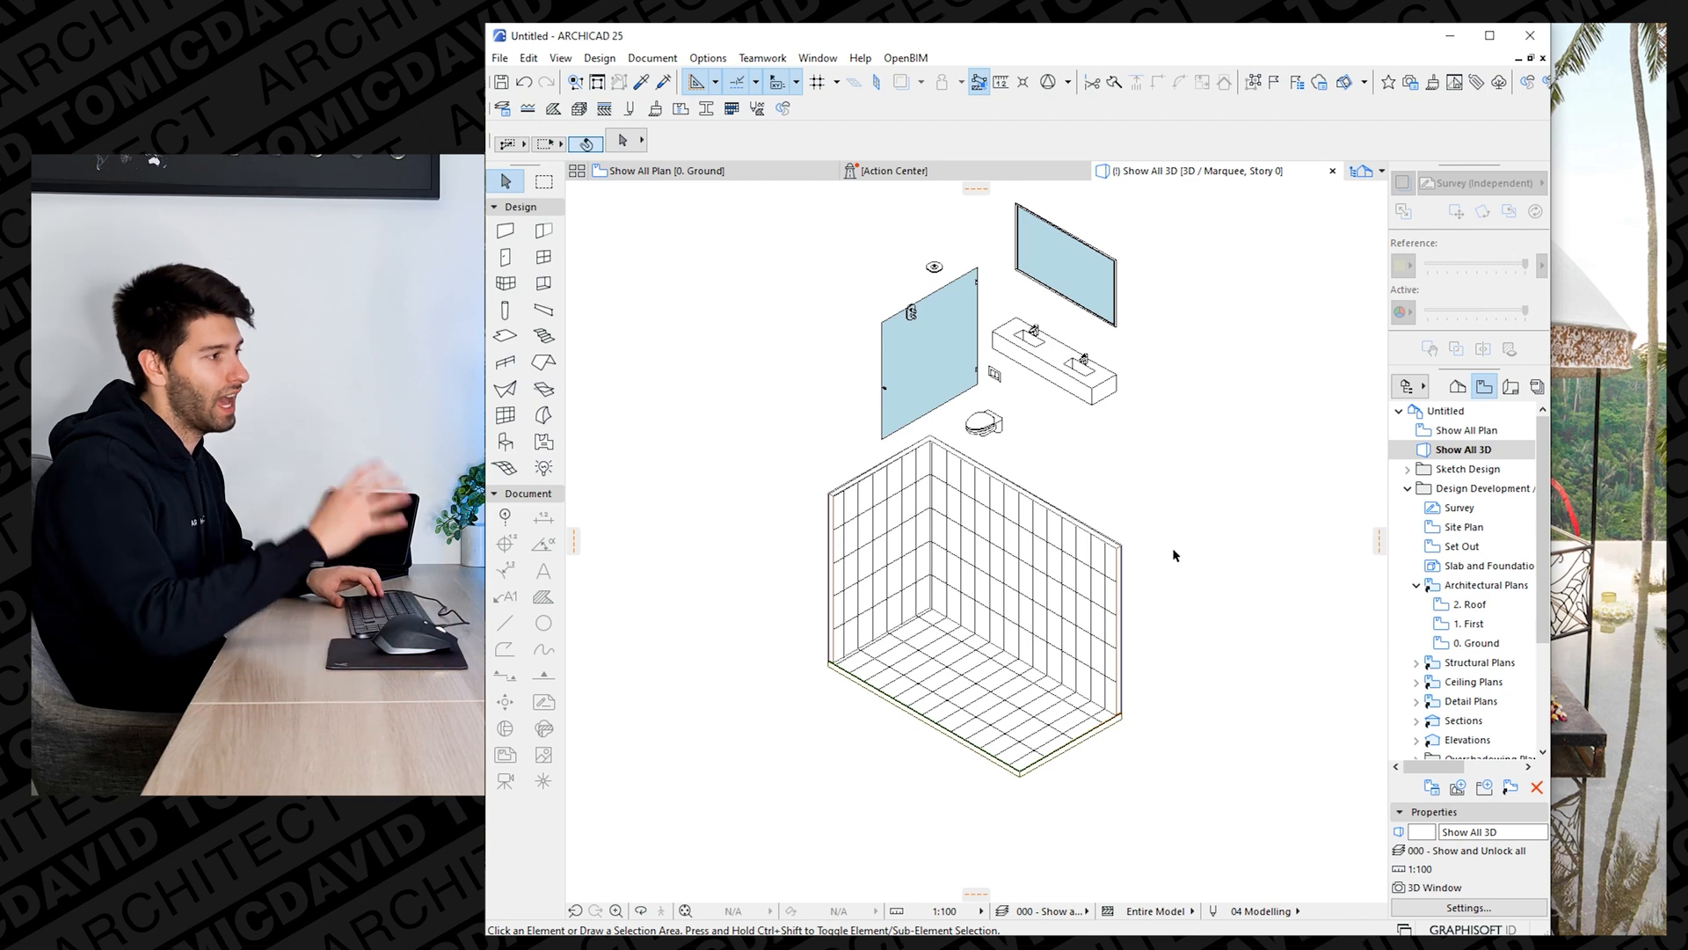